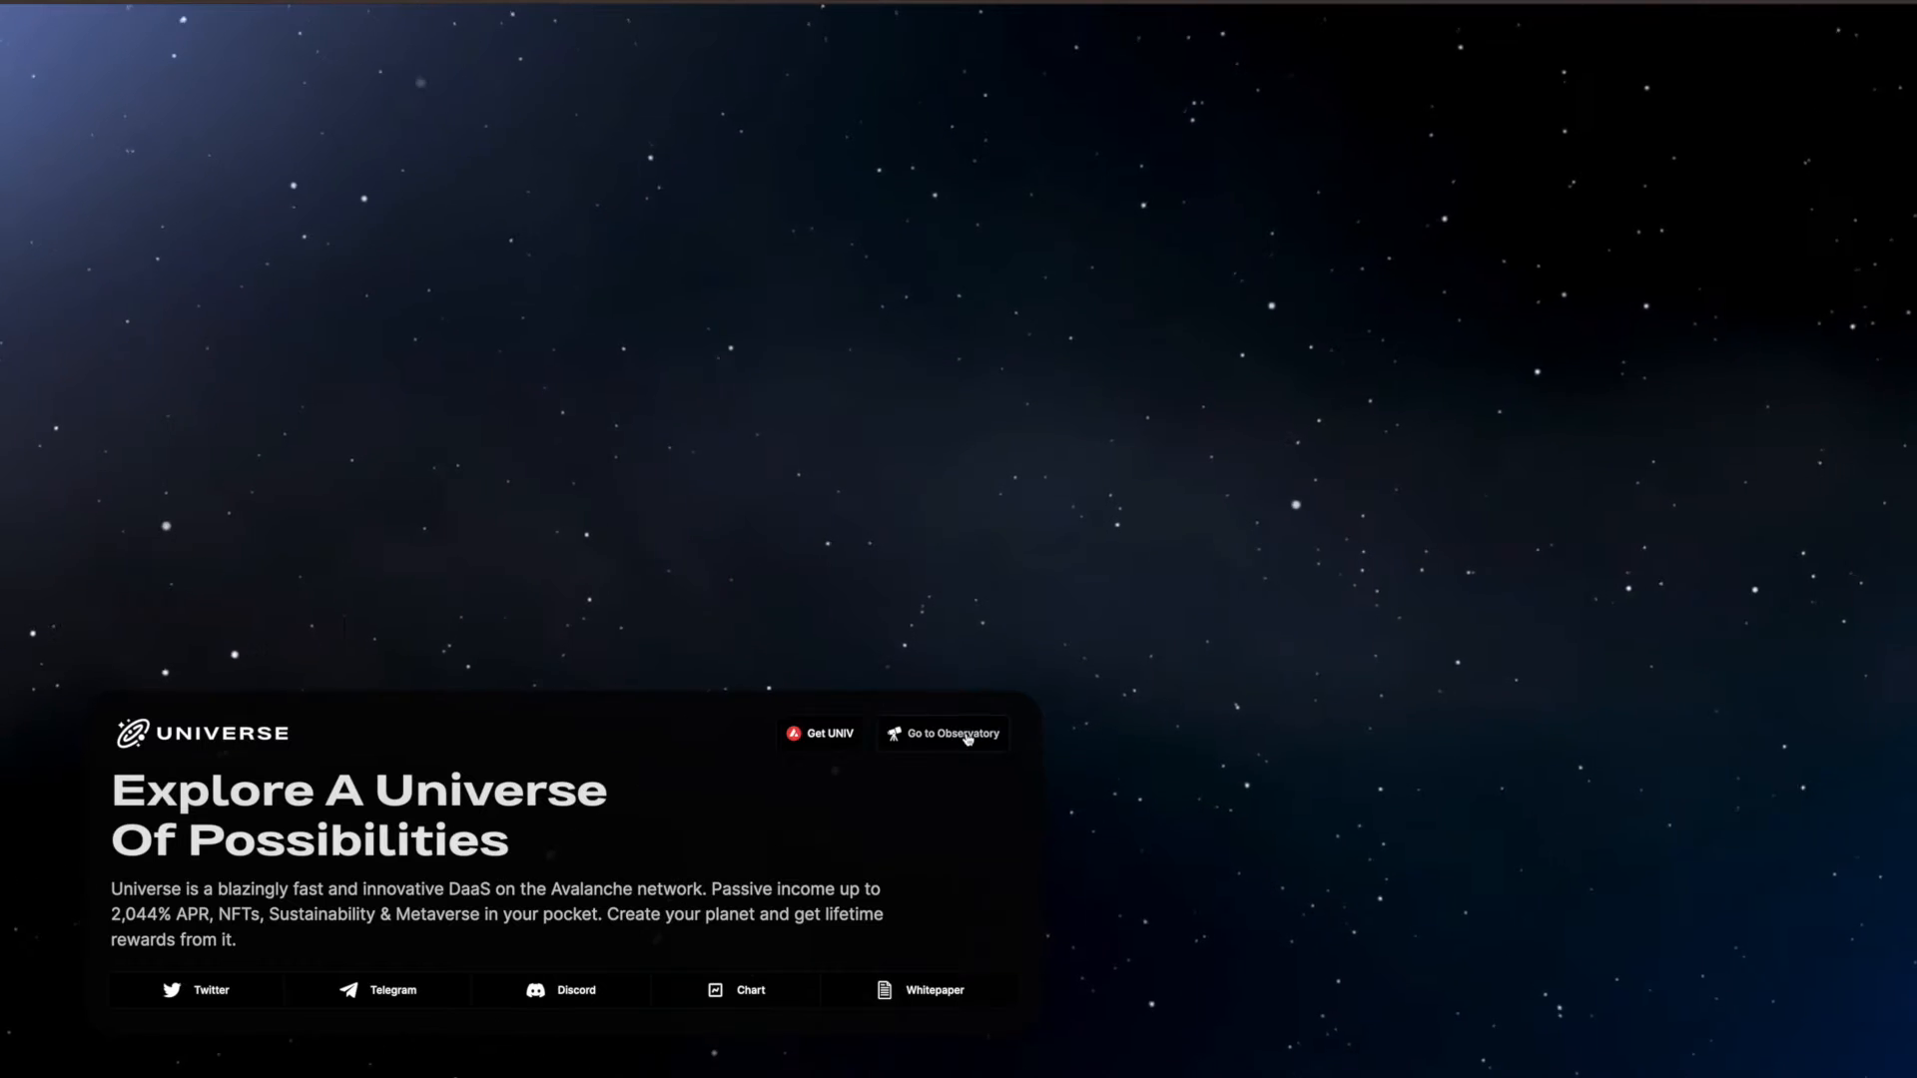
{"action": "mouse_move", "coordinate": [811, 670]}
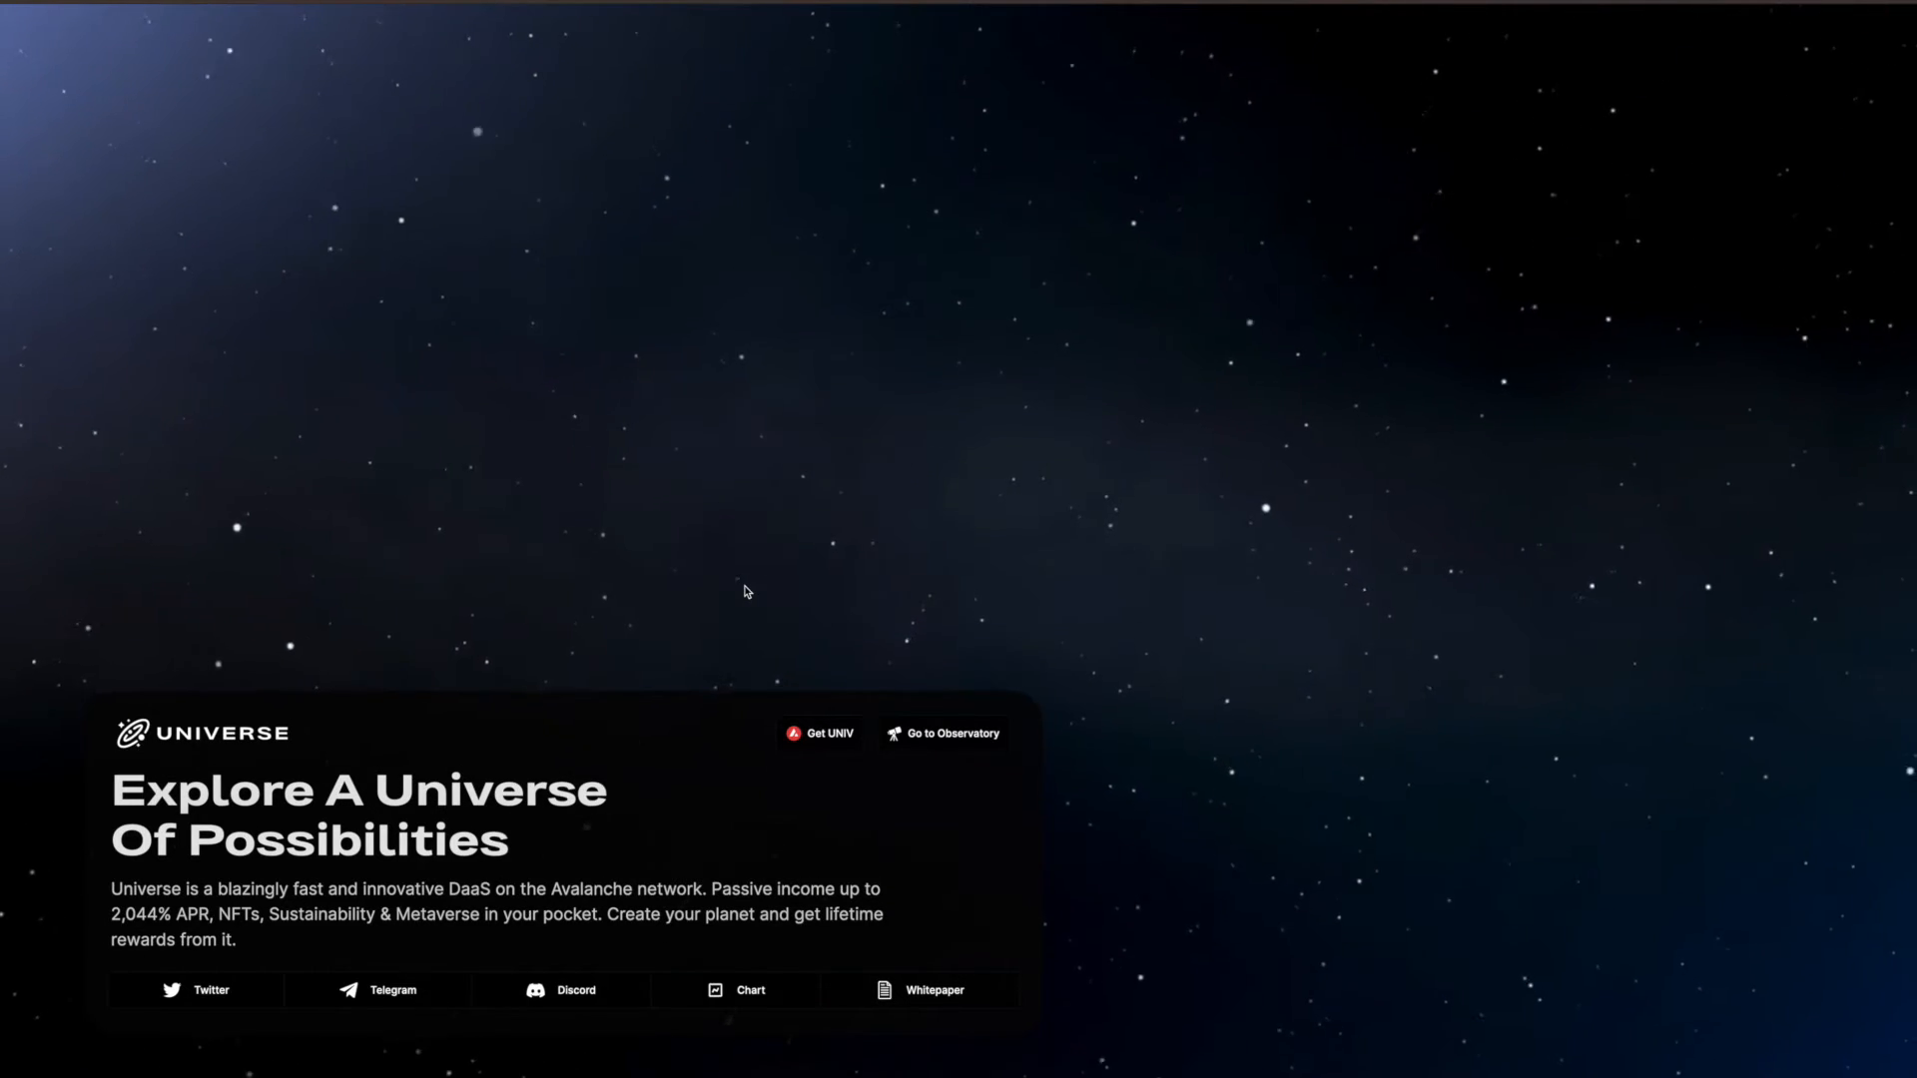
Scroll through the Earn Super Yield Up To 2,044% APR section down to the moon graphic
{"action": "scroll", "scroll_direction": "down", "scroll_amount": 3}
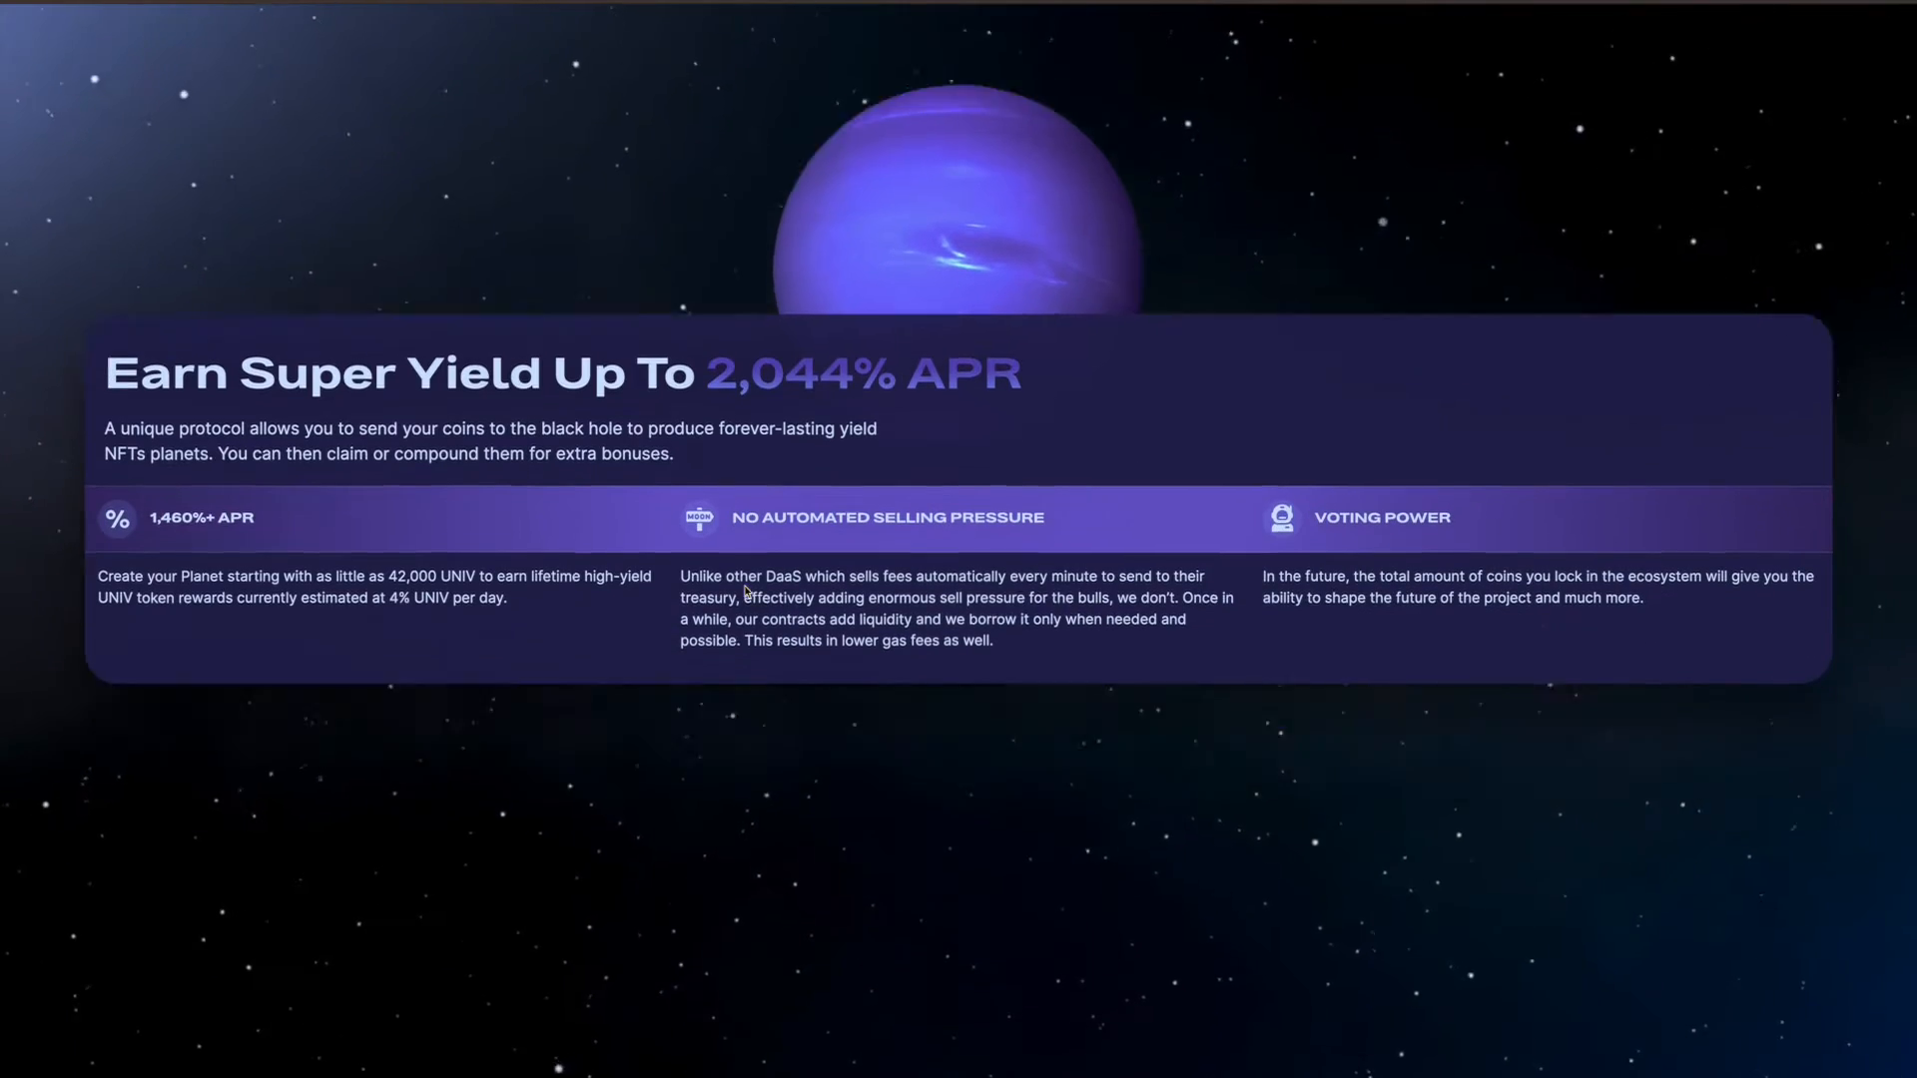
{"action": "scroll", "scroll_direction": "up", "scroll_amount": 3}
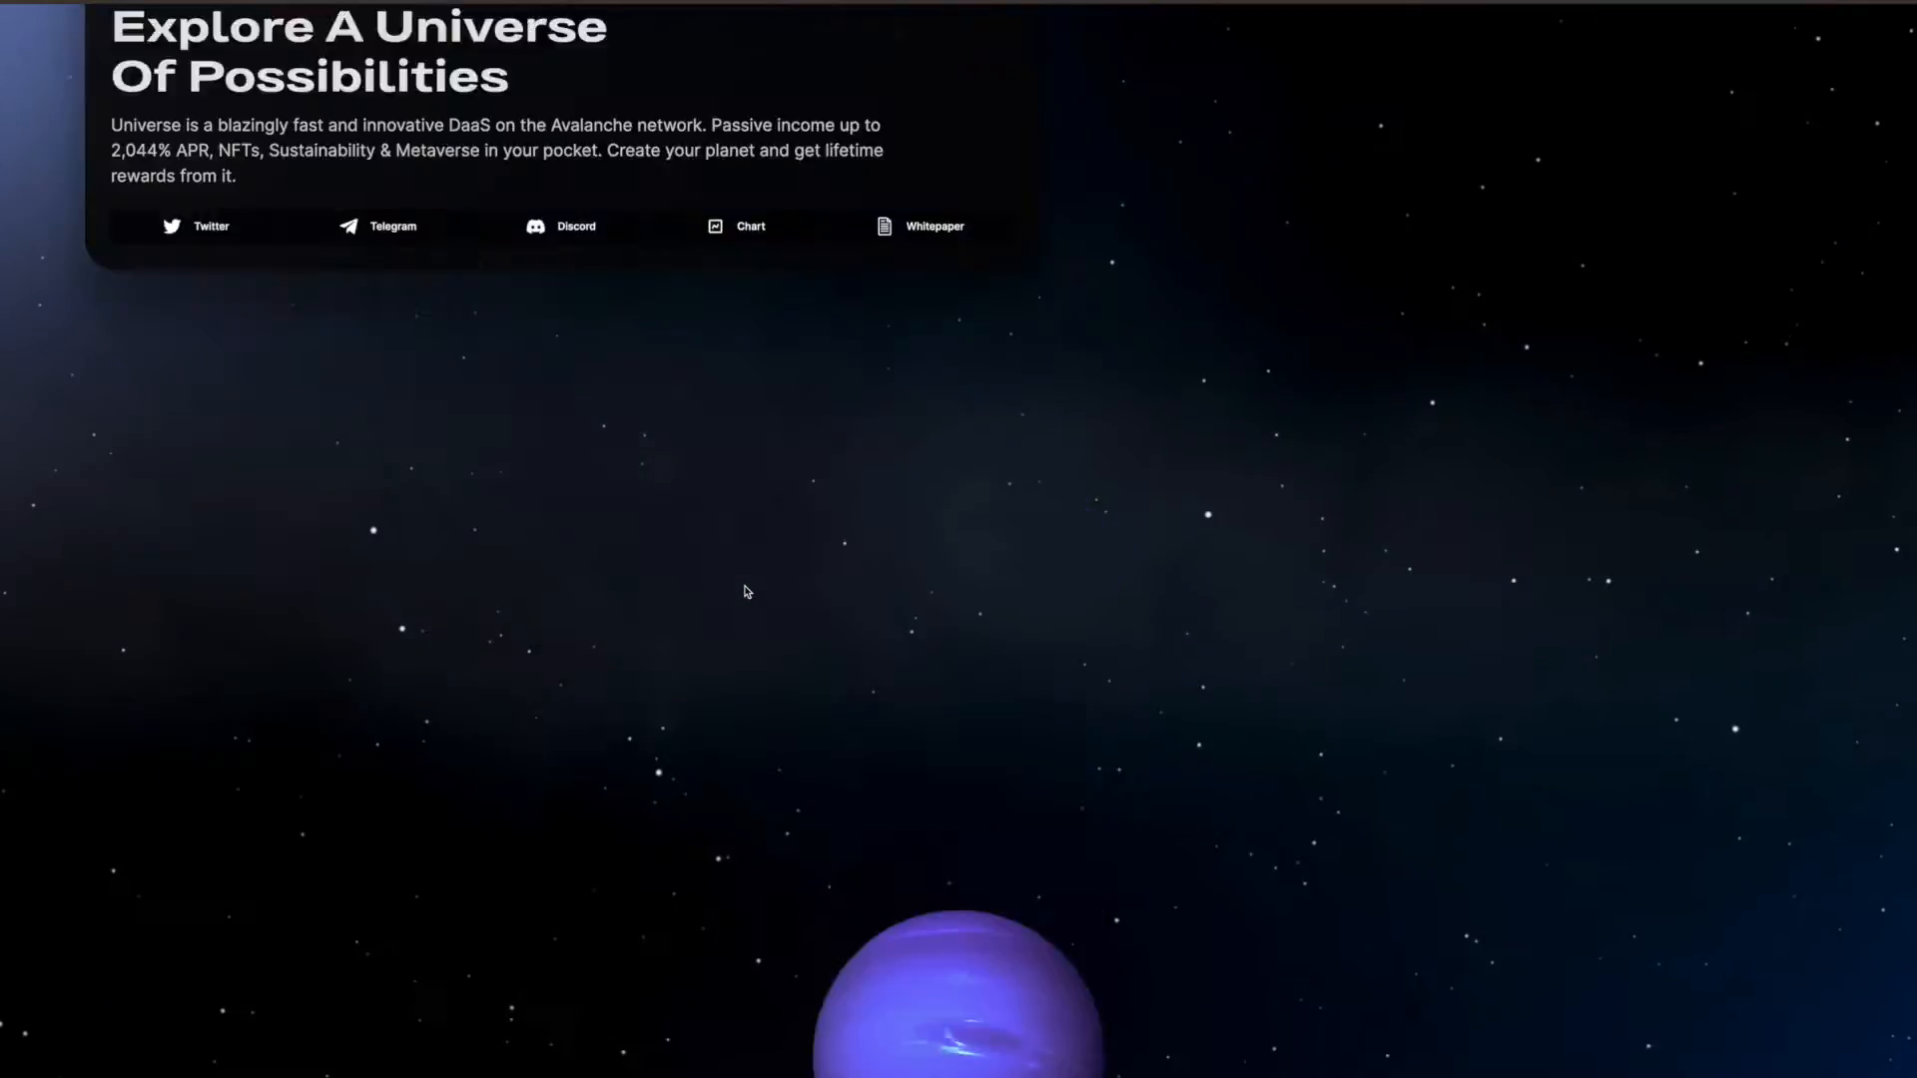
{"action": "scroll", "scroll_direction": "down", "scroll_amount": 3}
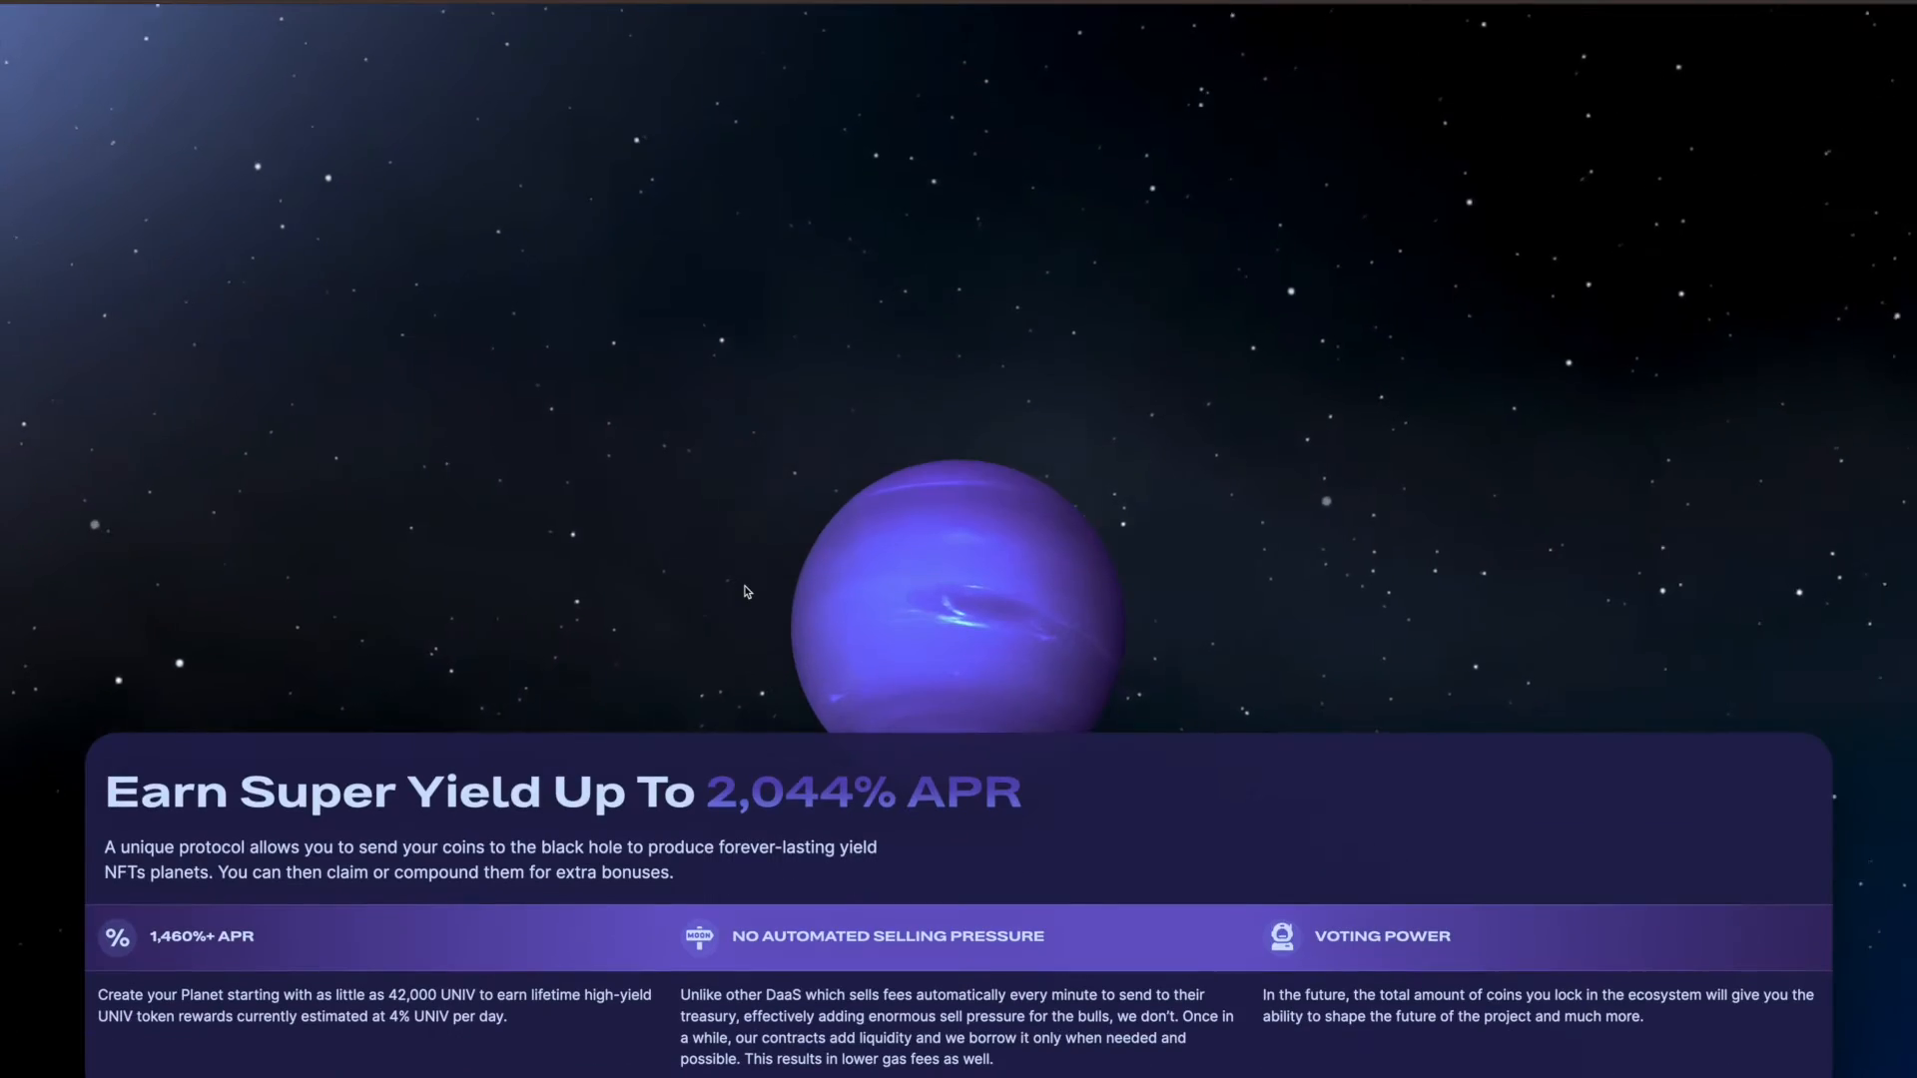
{"action": "scroll", "scroll_direction": "down", "scroll_amount": 3}
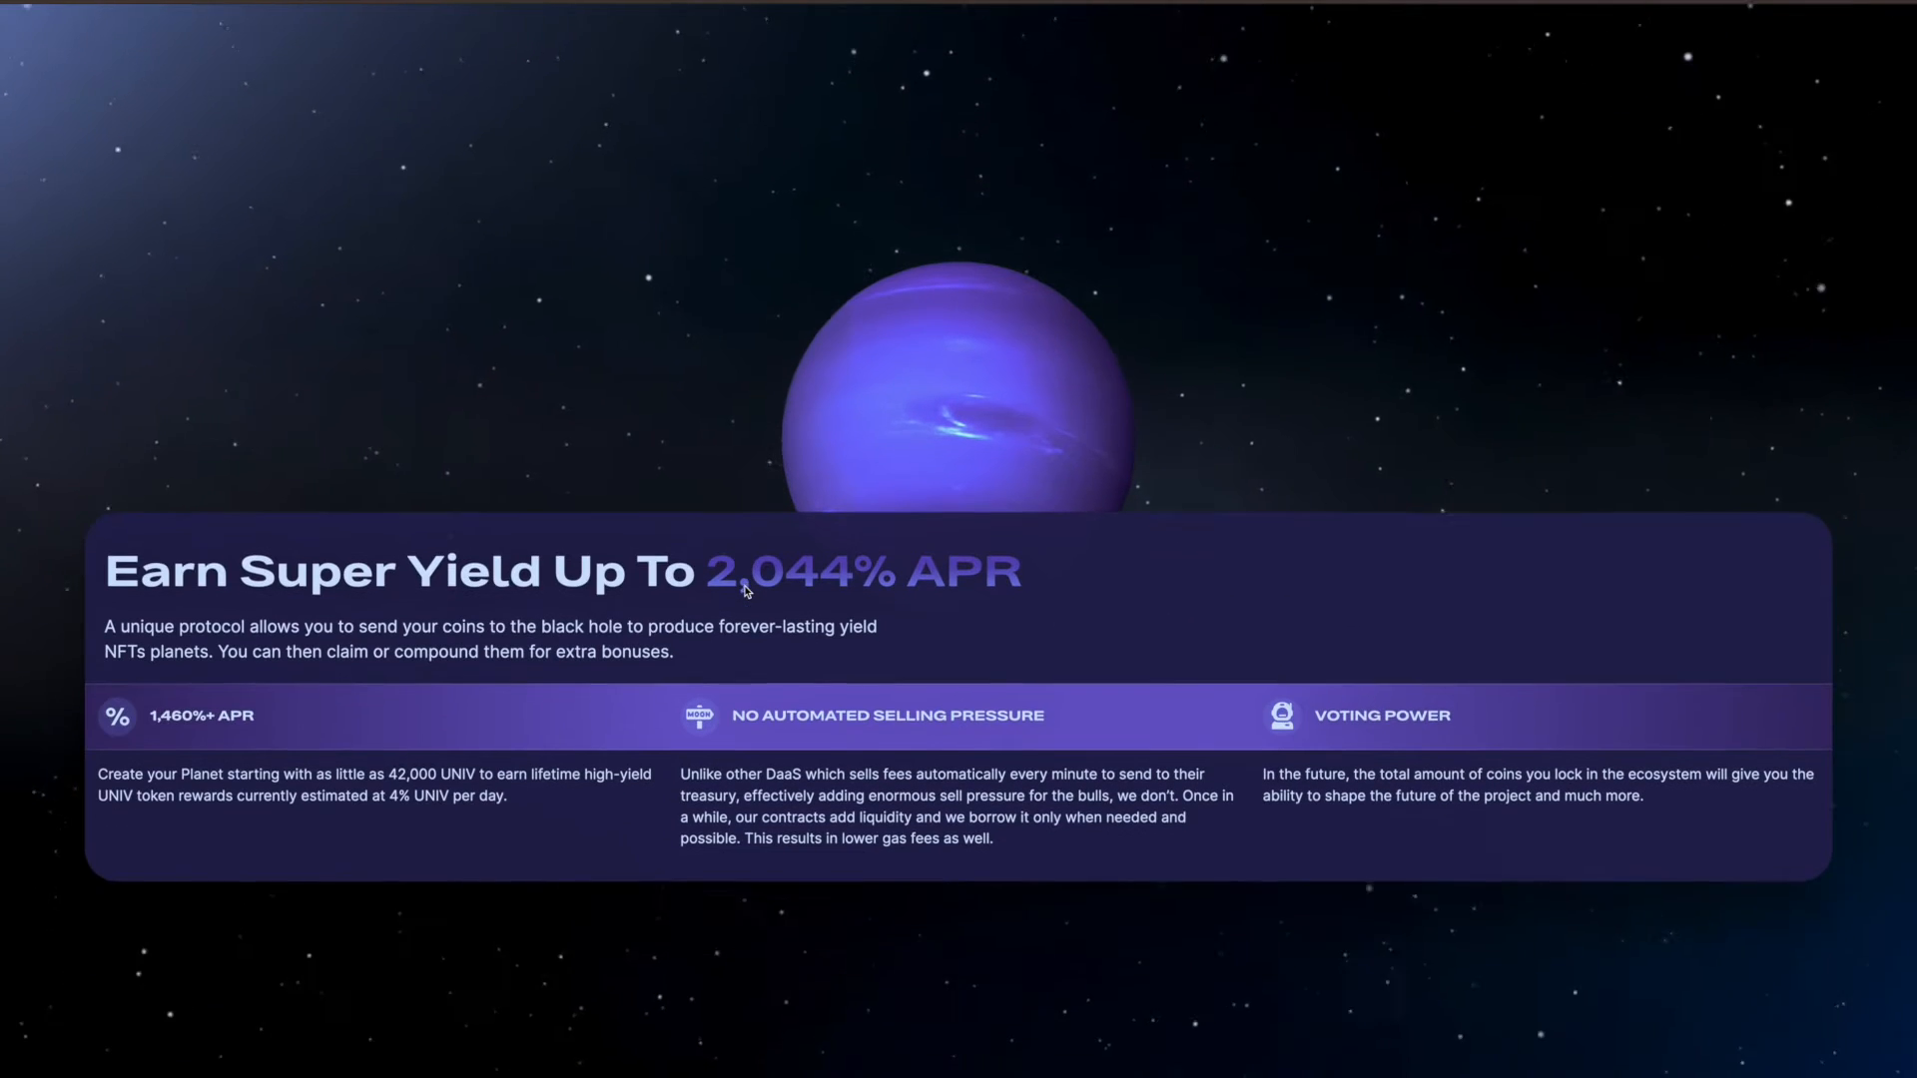
{"action": "scroll", "scroll_direction": "down", "scroll_amount": 3}
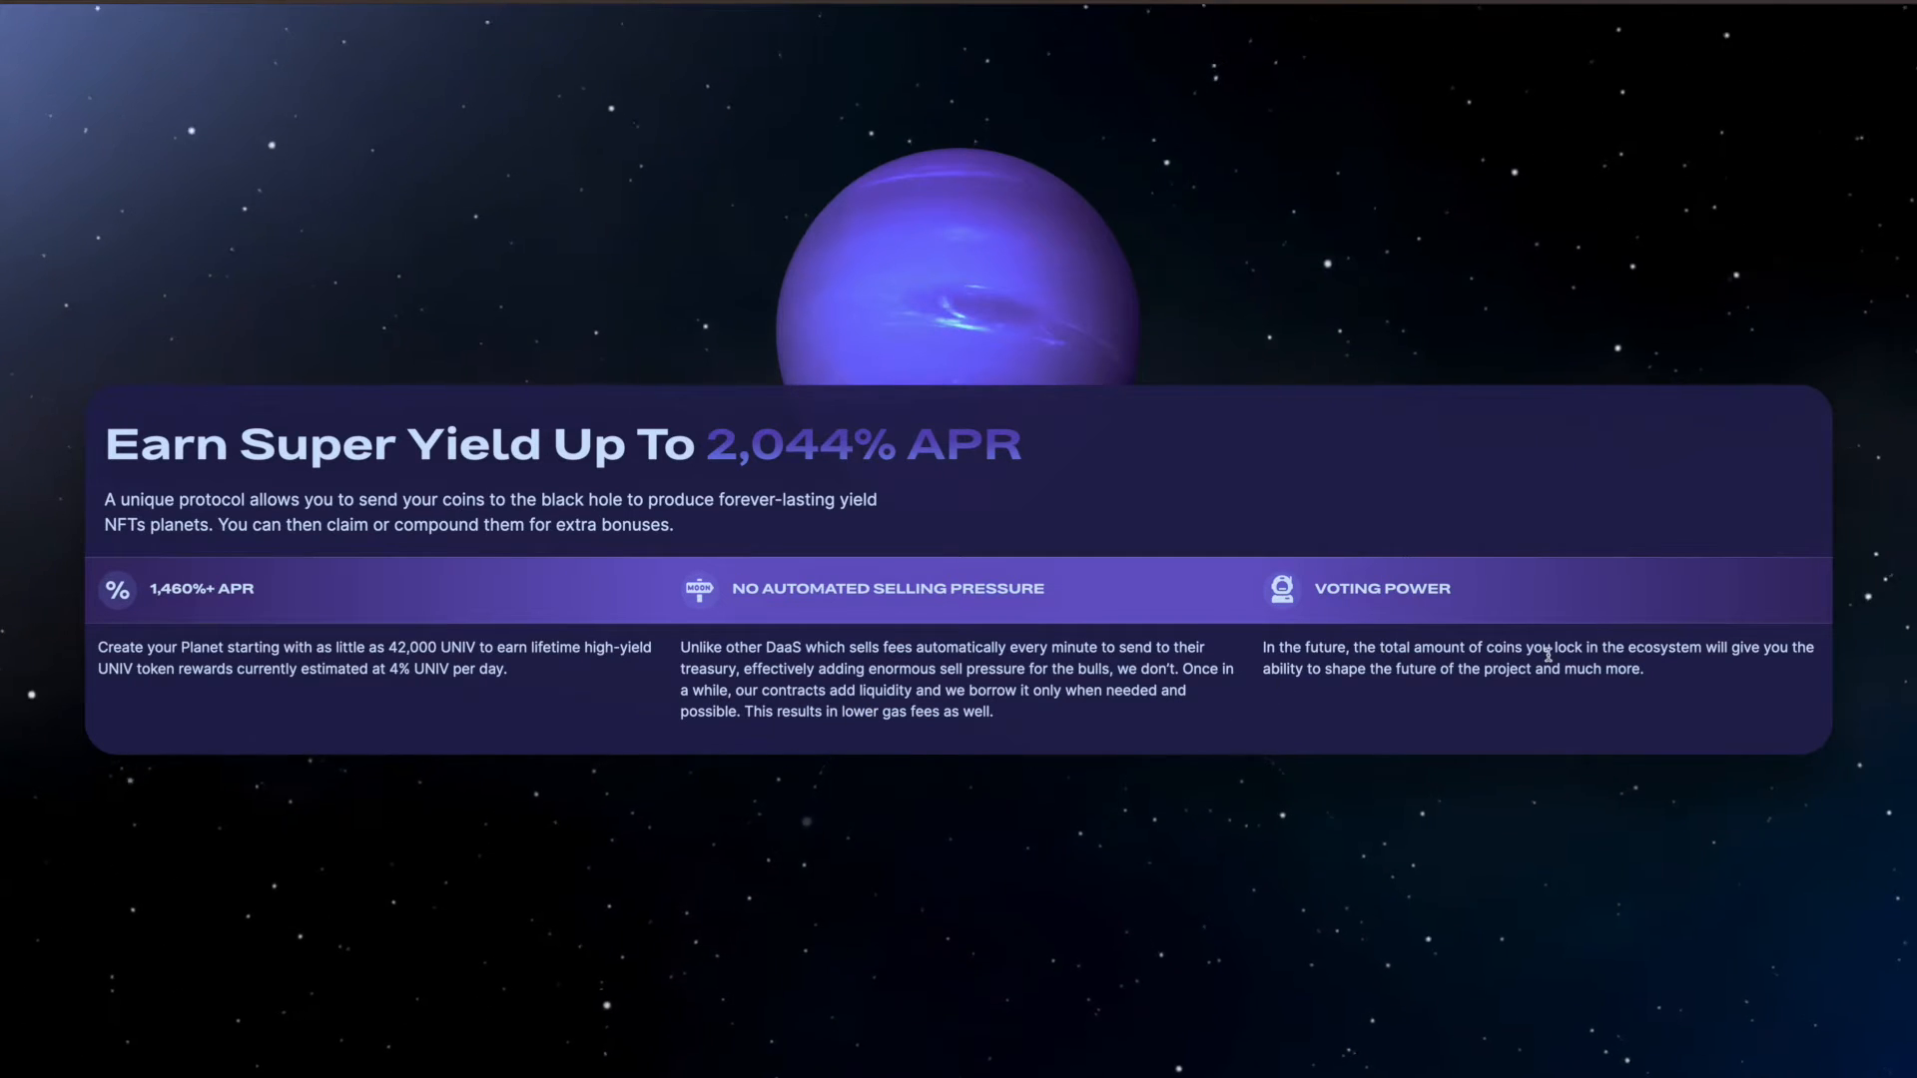
{"action": "mouse_move", "coordinate": [1345, 687]}
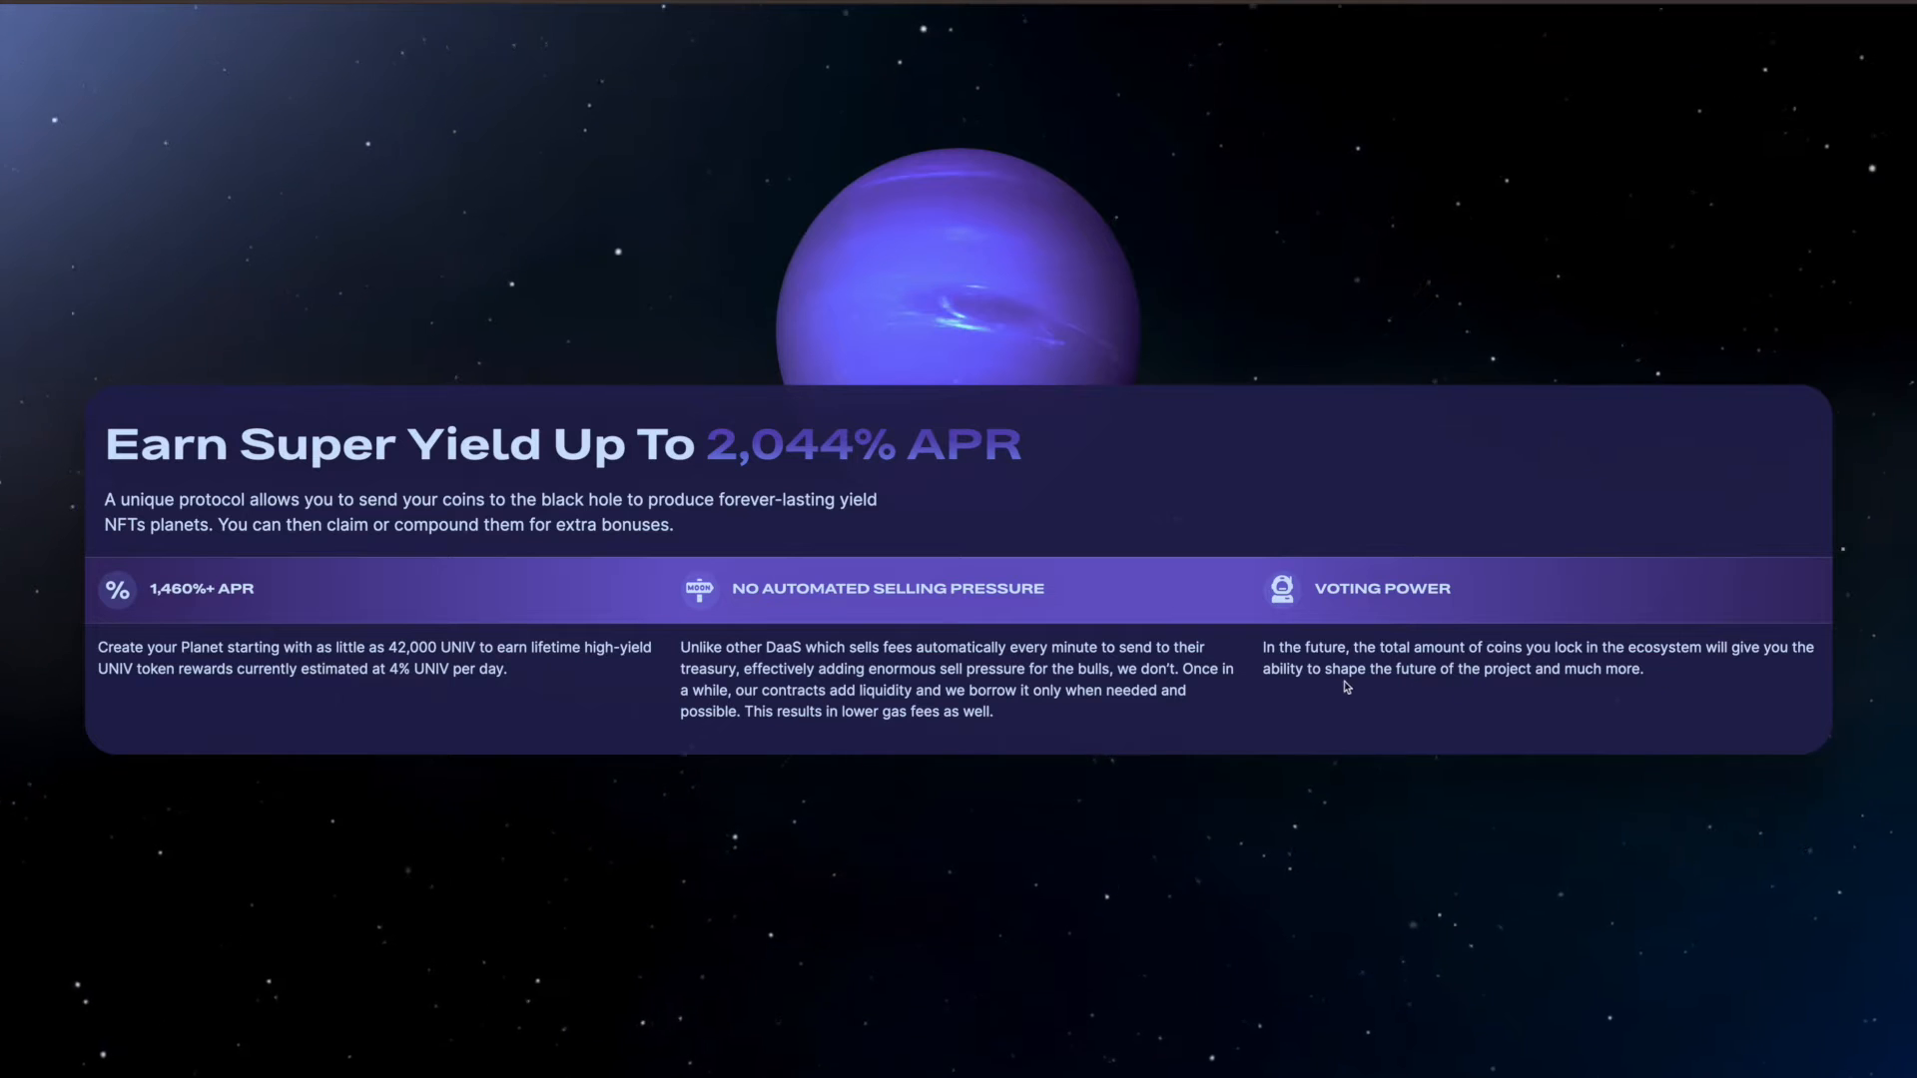
{"action": "scroll", "scroll_direction": "down", "scroll_amount": 3}
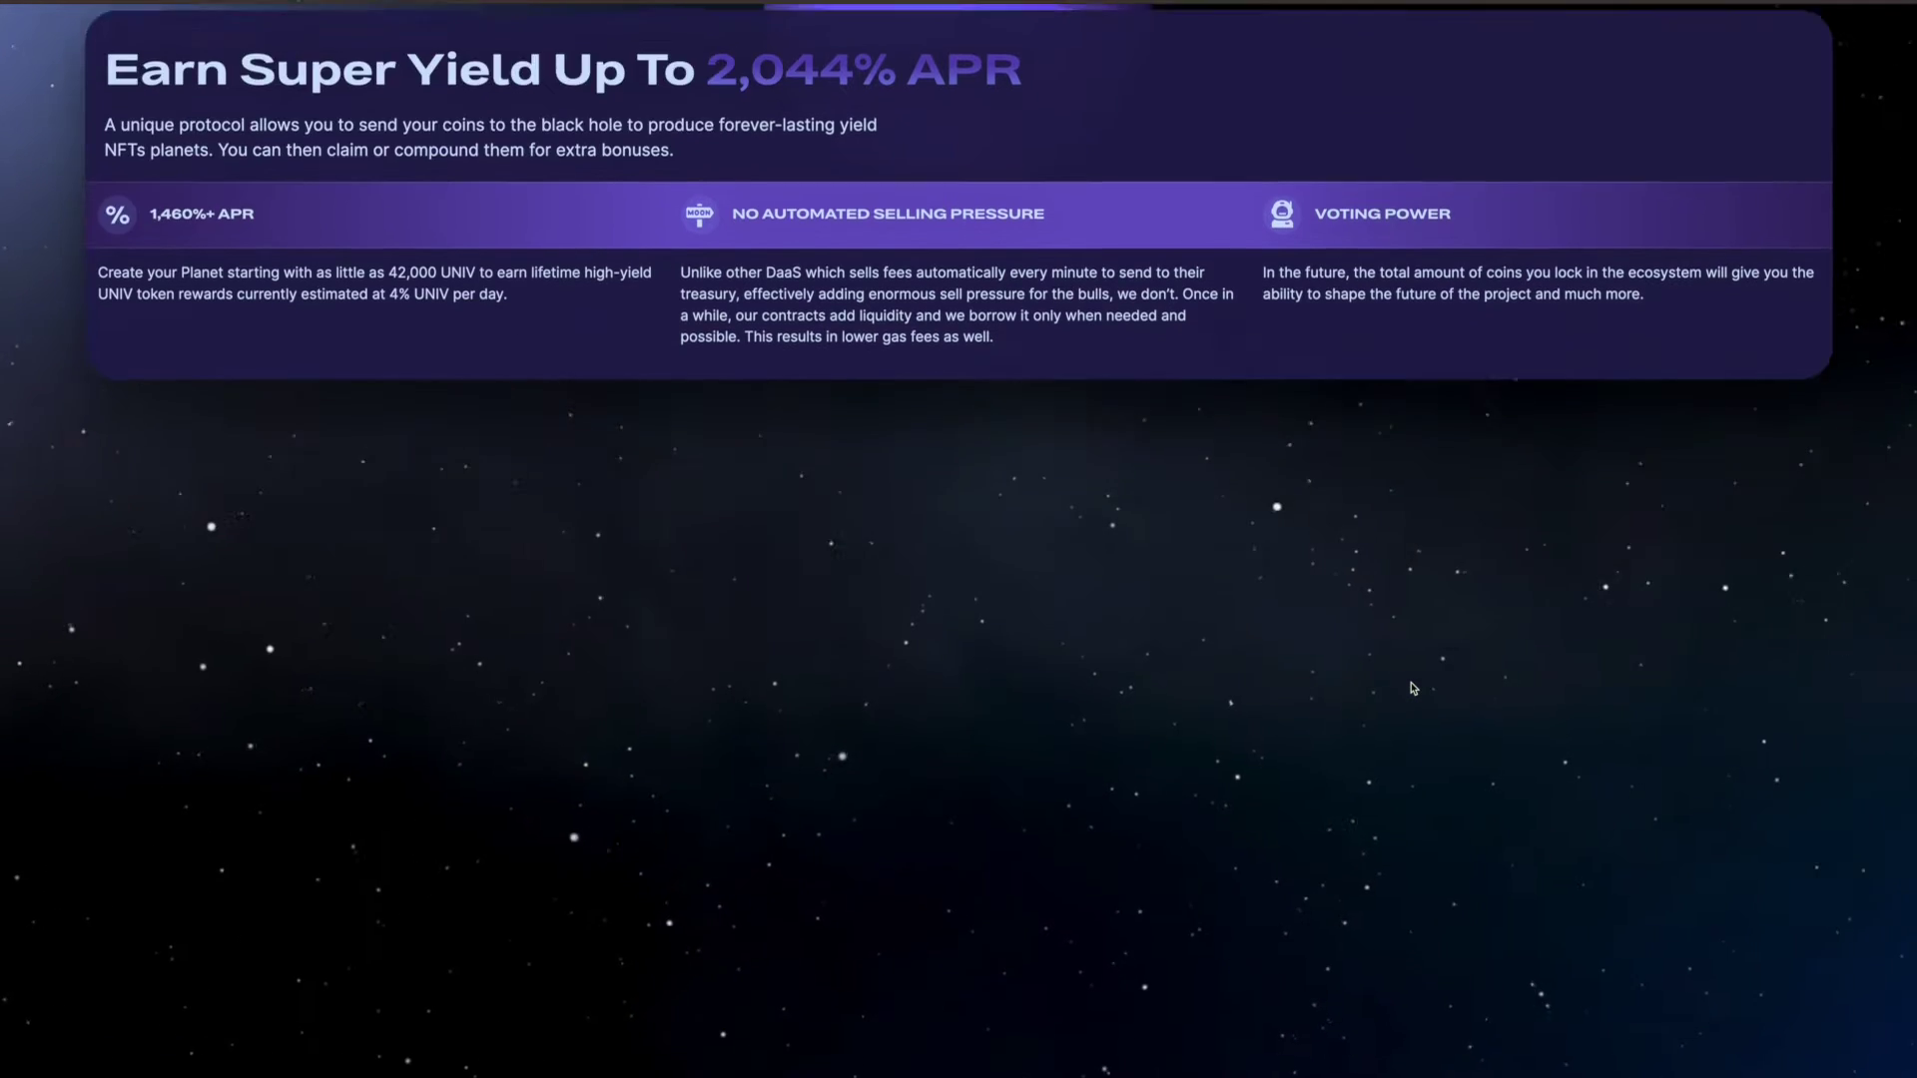
{"action": "scroll", "scroll_direction": "down", "scroll_amount": 3}
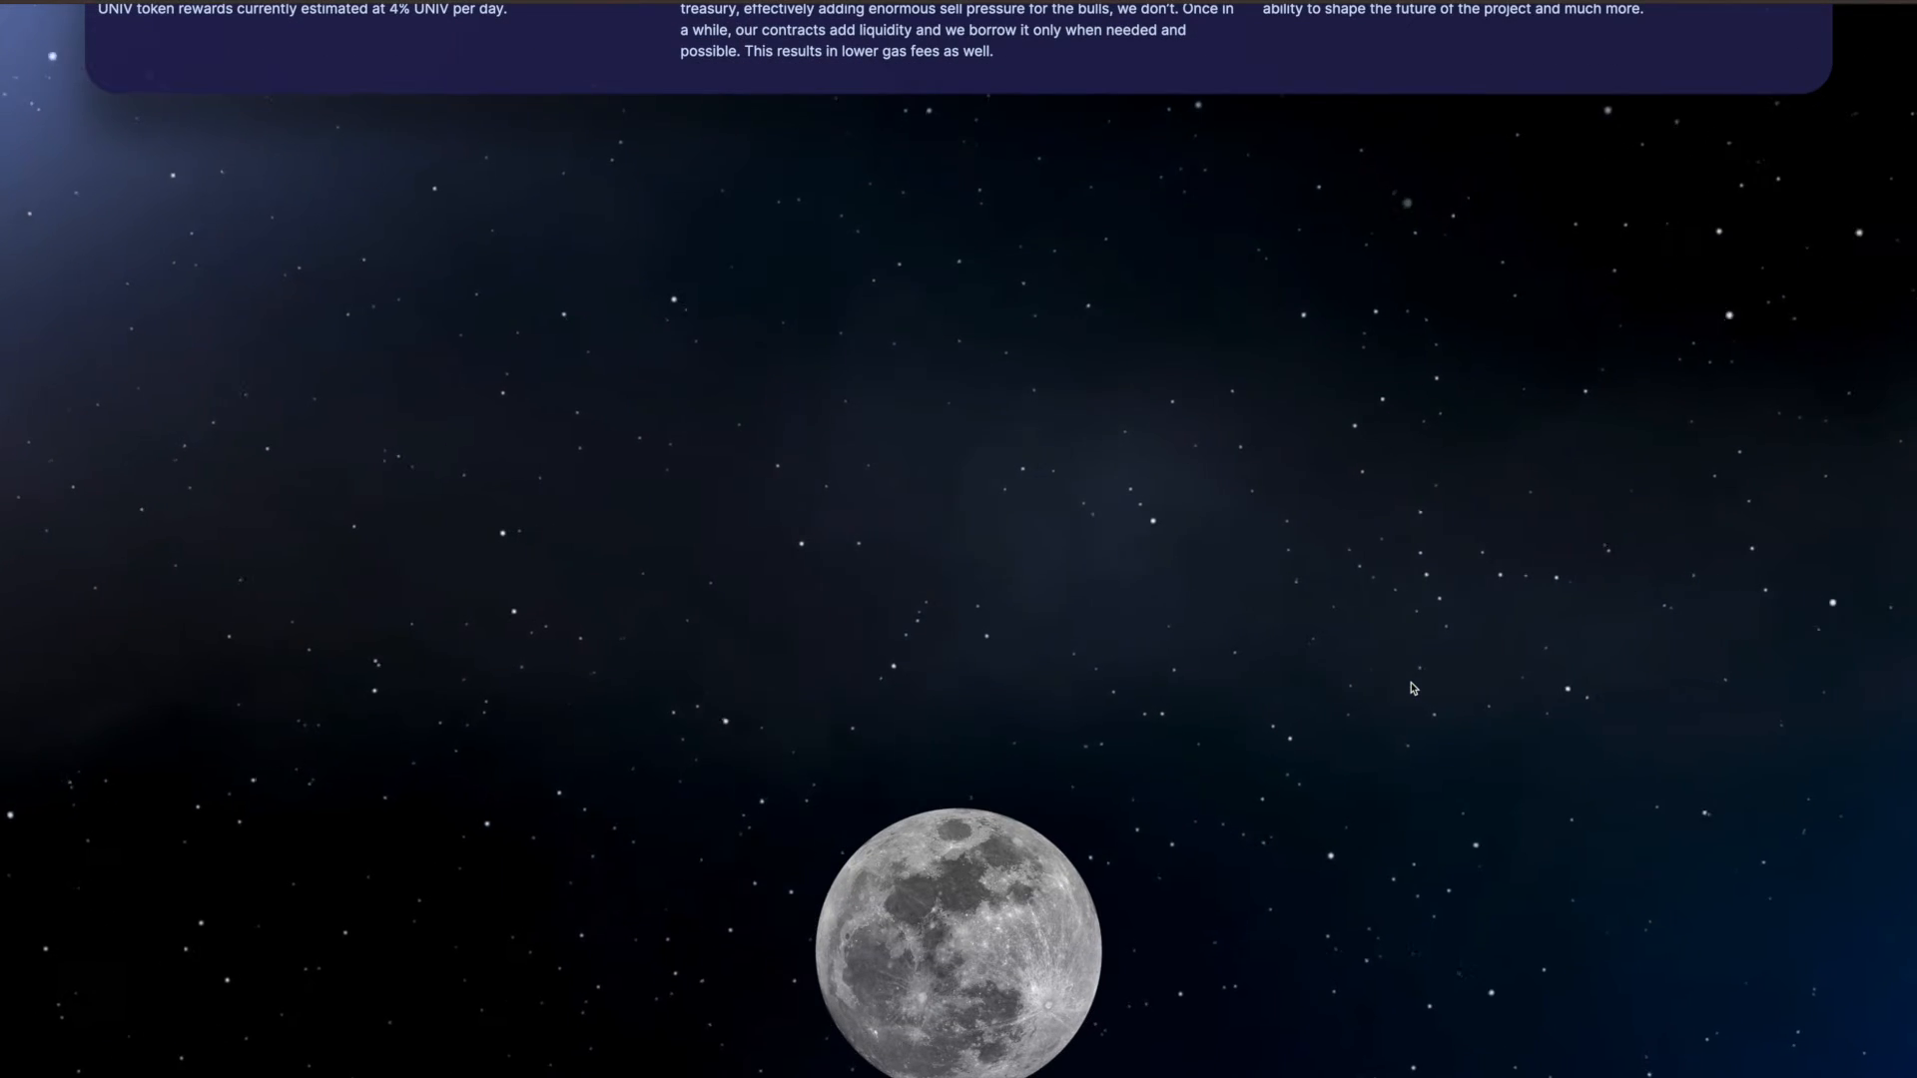
Scroll past the Metaverse and Make Crypto Green Again sections to the site footer
{"action": "scroll", "scroll_direction": "down", "scroll_amount": 3}
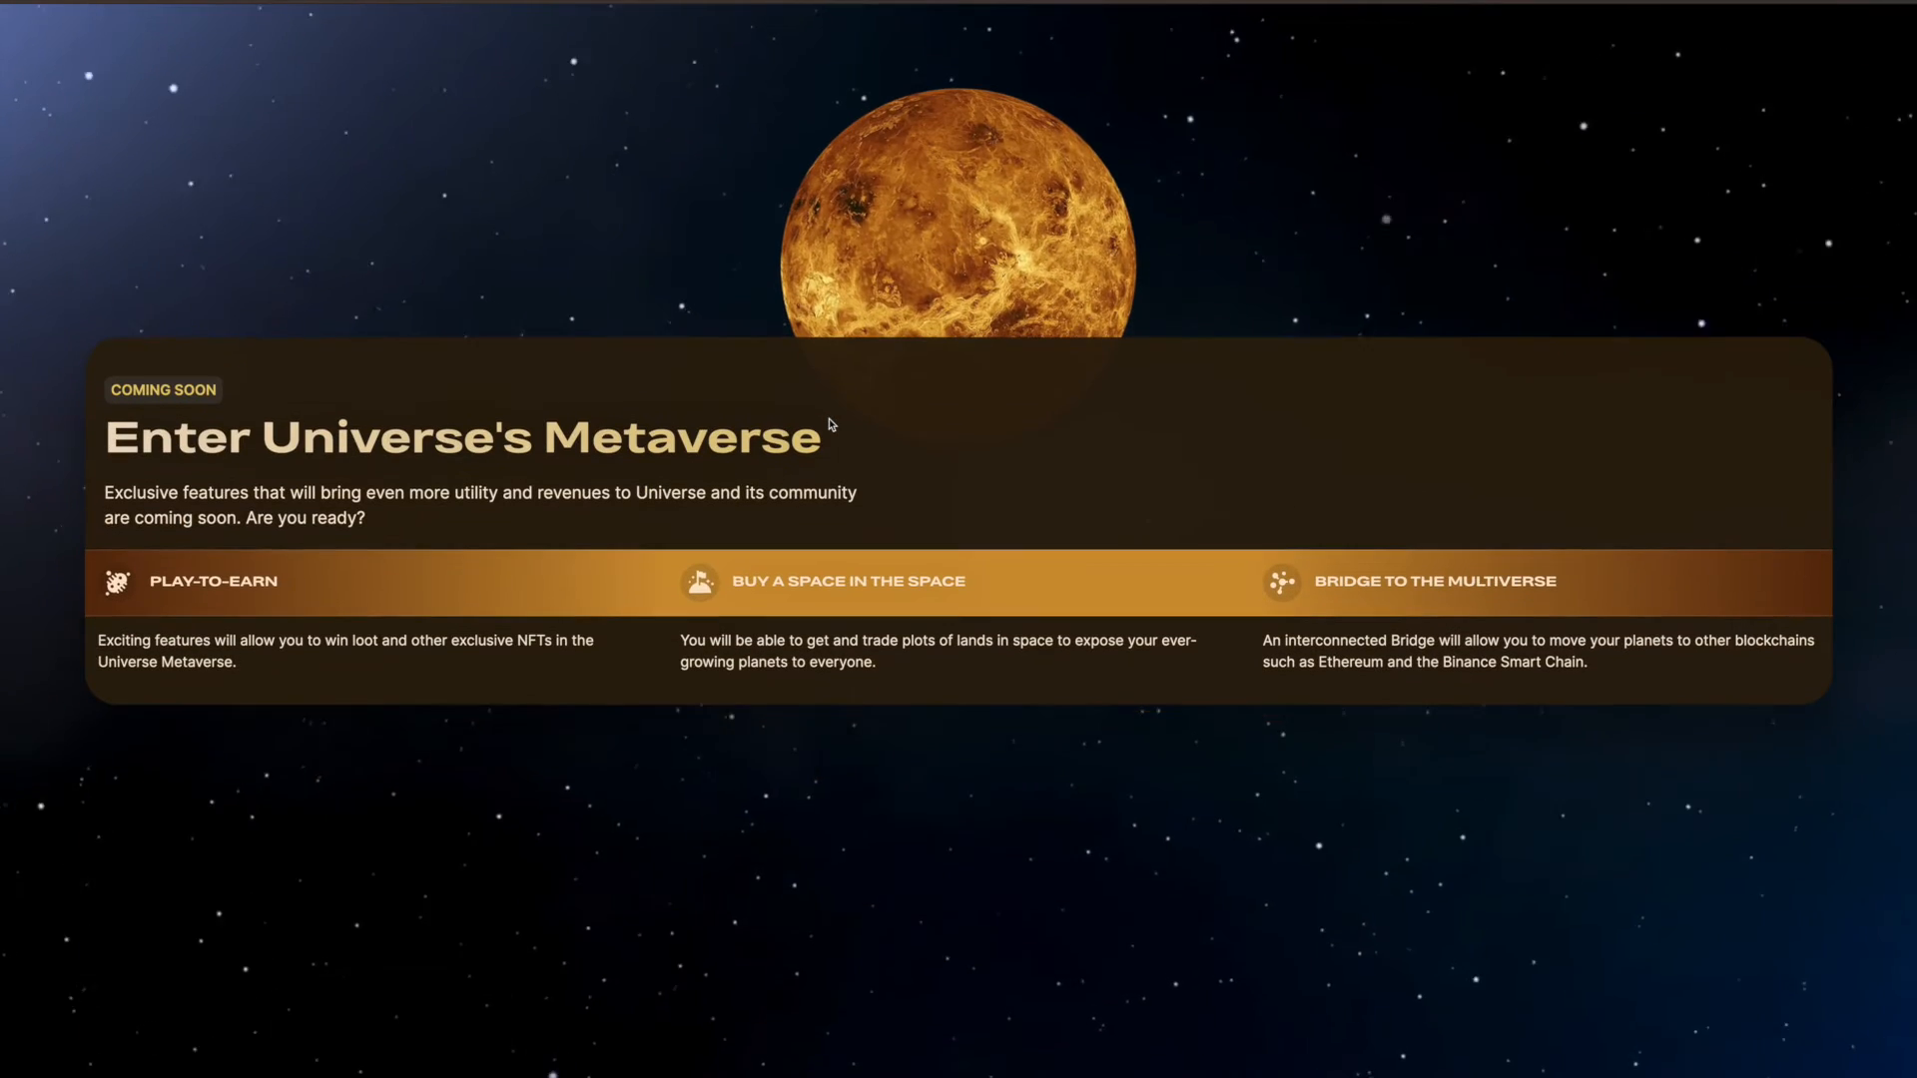
{"action": "mouse_move", "coordinate": [509, 388]}
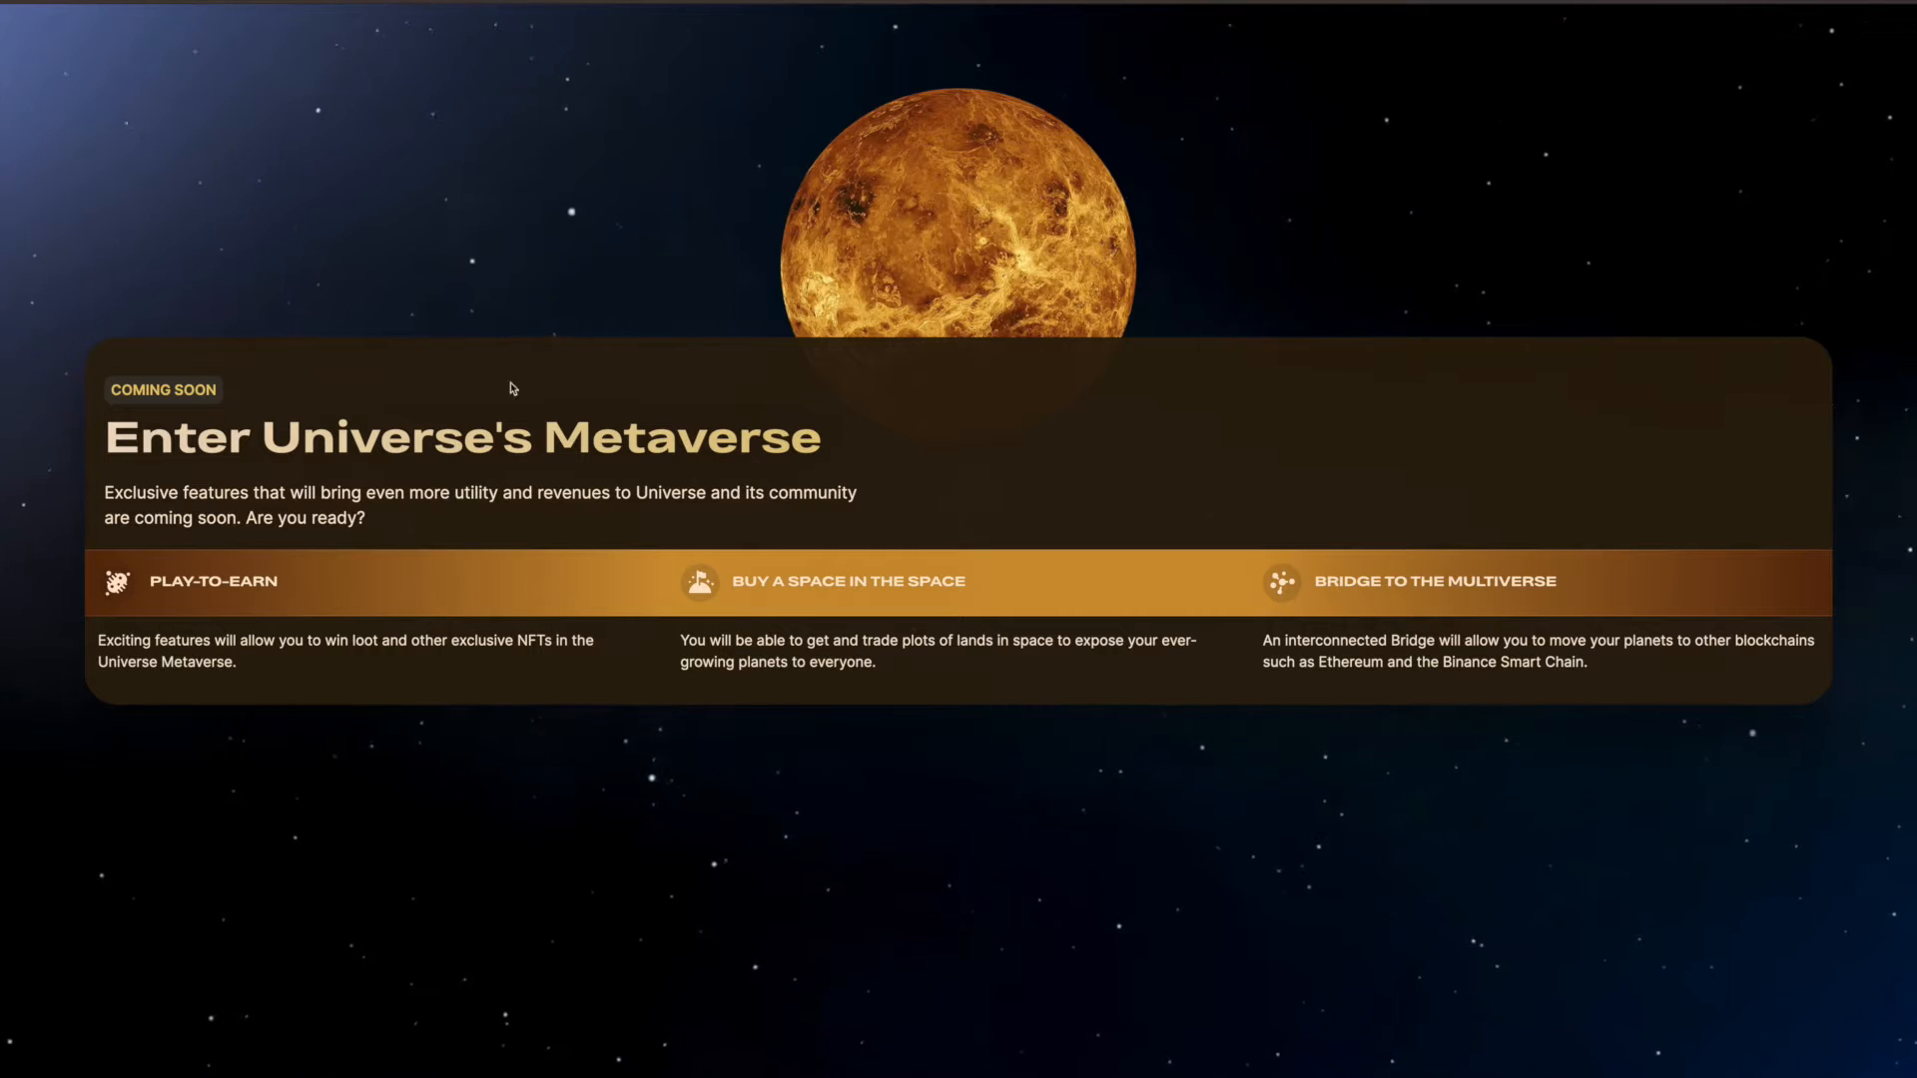
{"action": "mouse_move", "coordinate": [306, 659]}
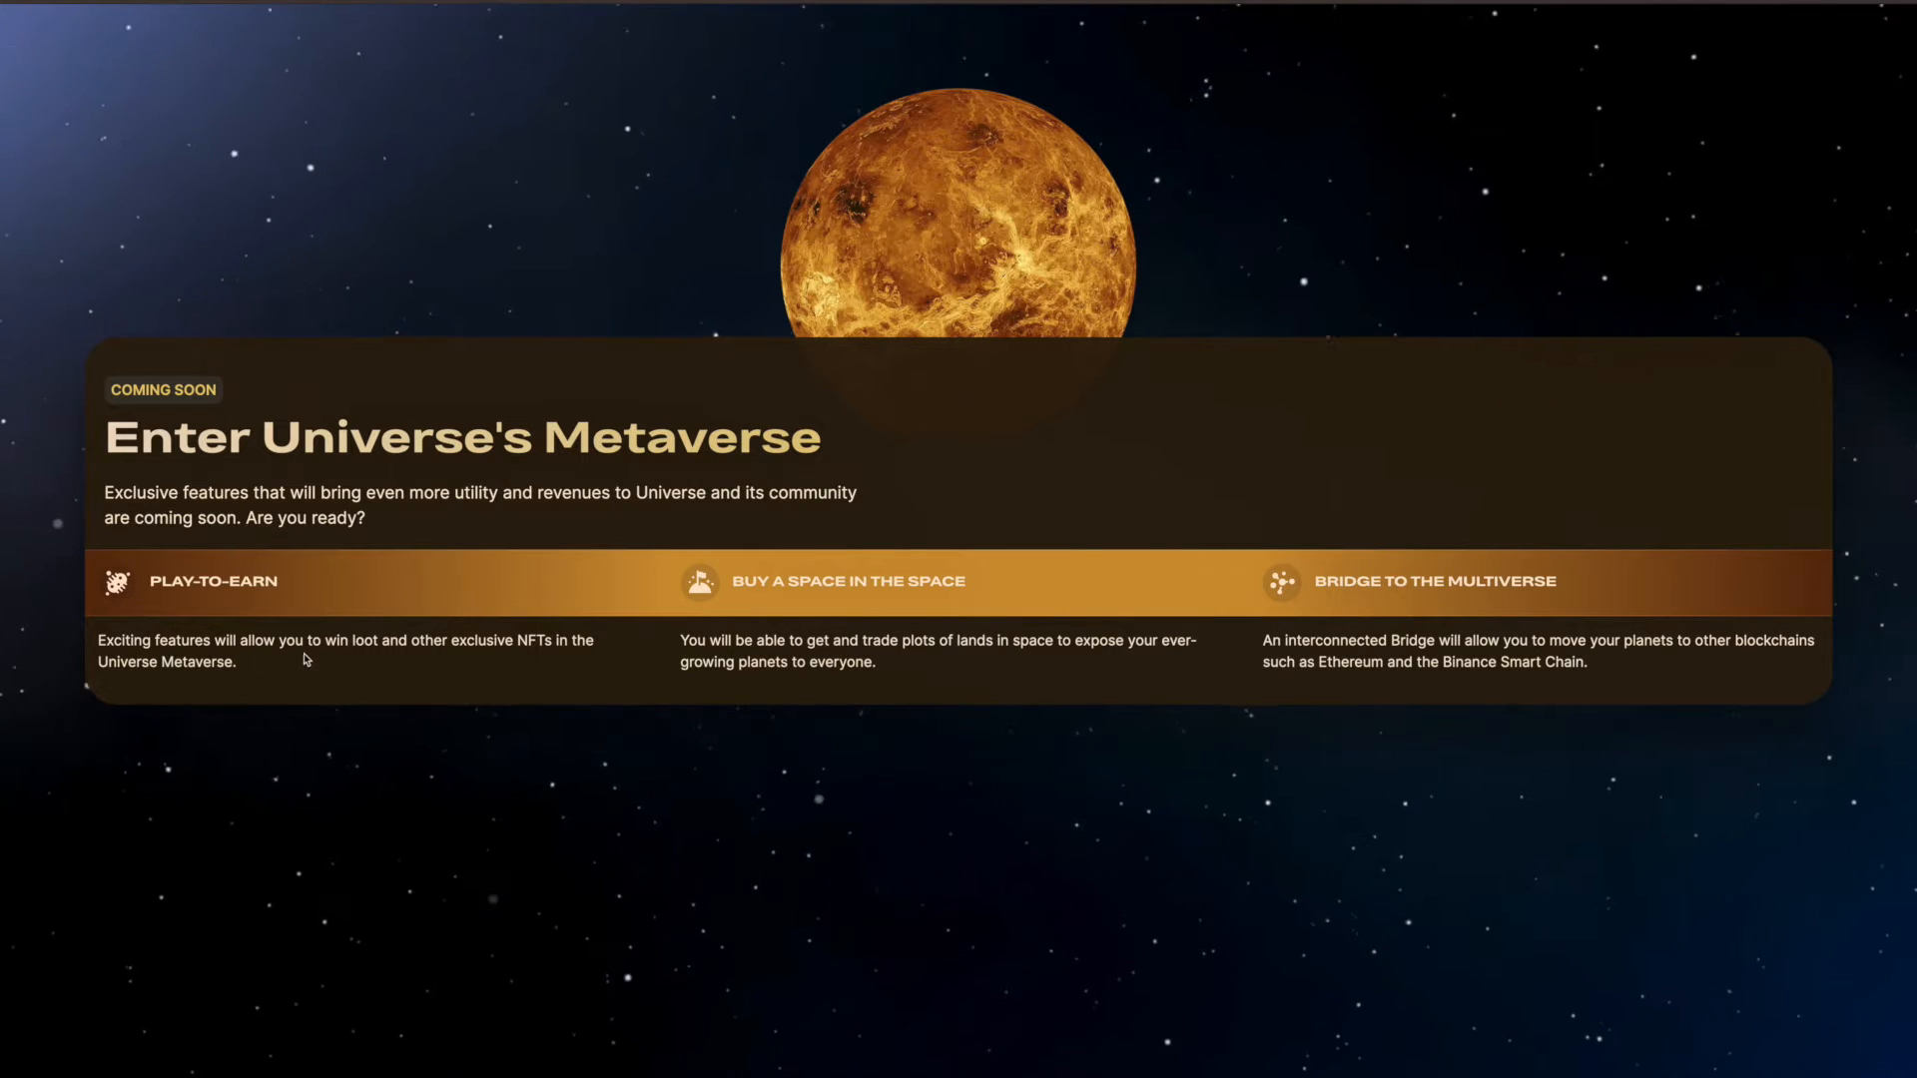
{"action": "mouse_move", "coordinate": [505, 664]}
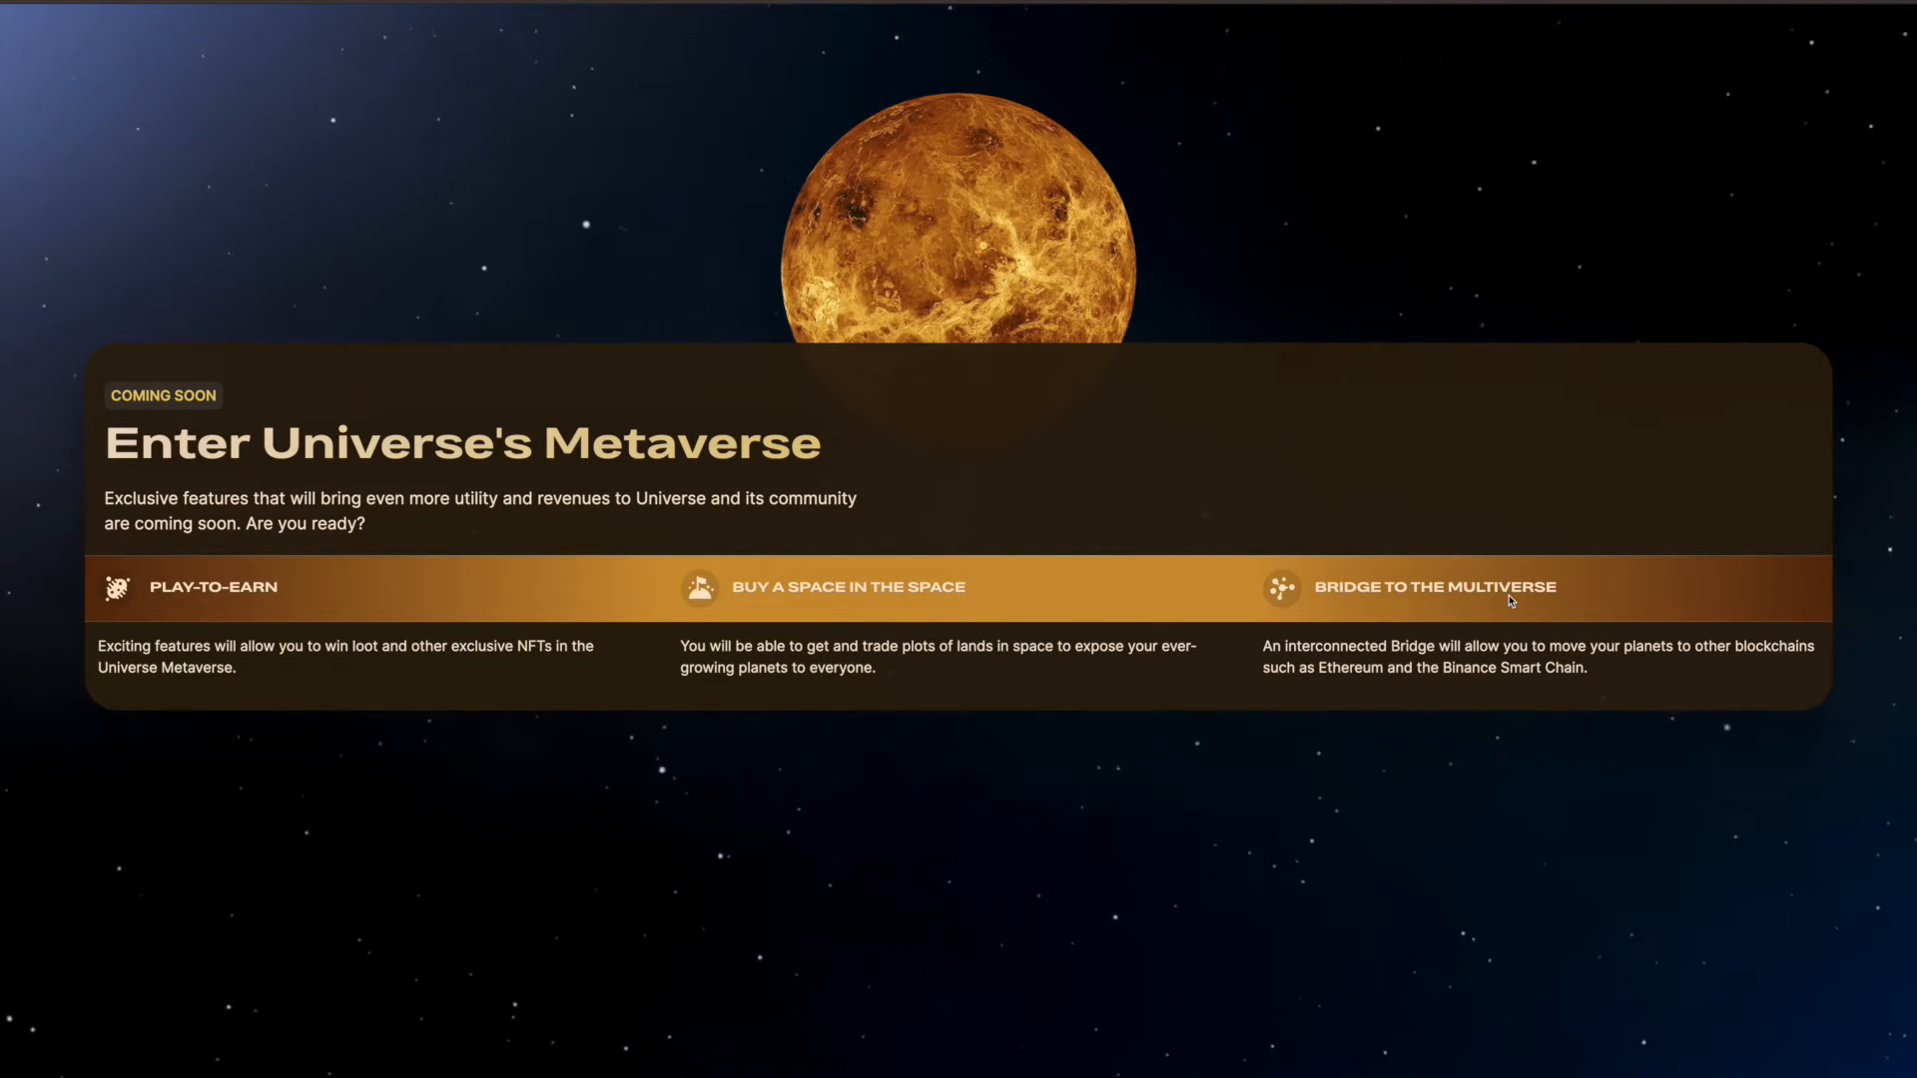
{"action": "scroll", "scroll_direction": "down", "scroll_amount": 3}
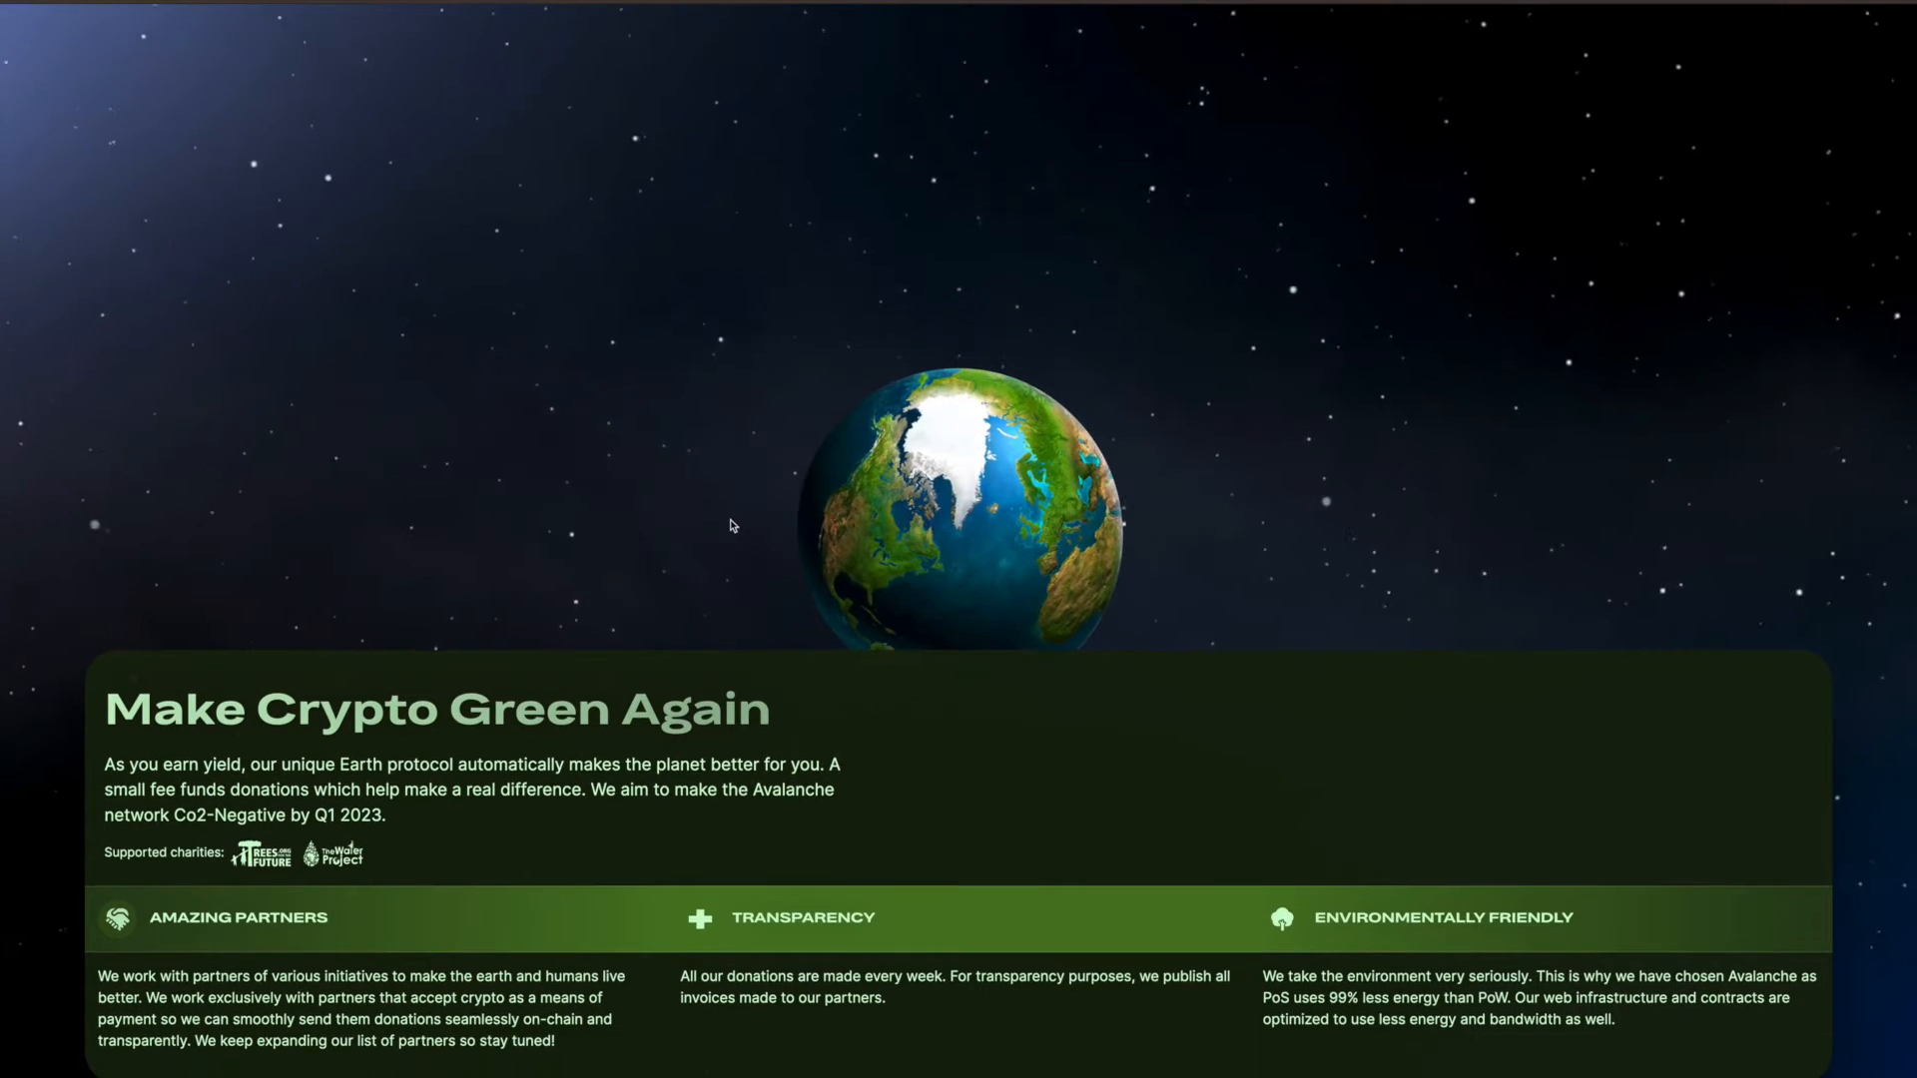
{"action": "scroll", "scroll_direction": "down", "scroll_amount": 3}
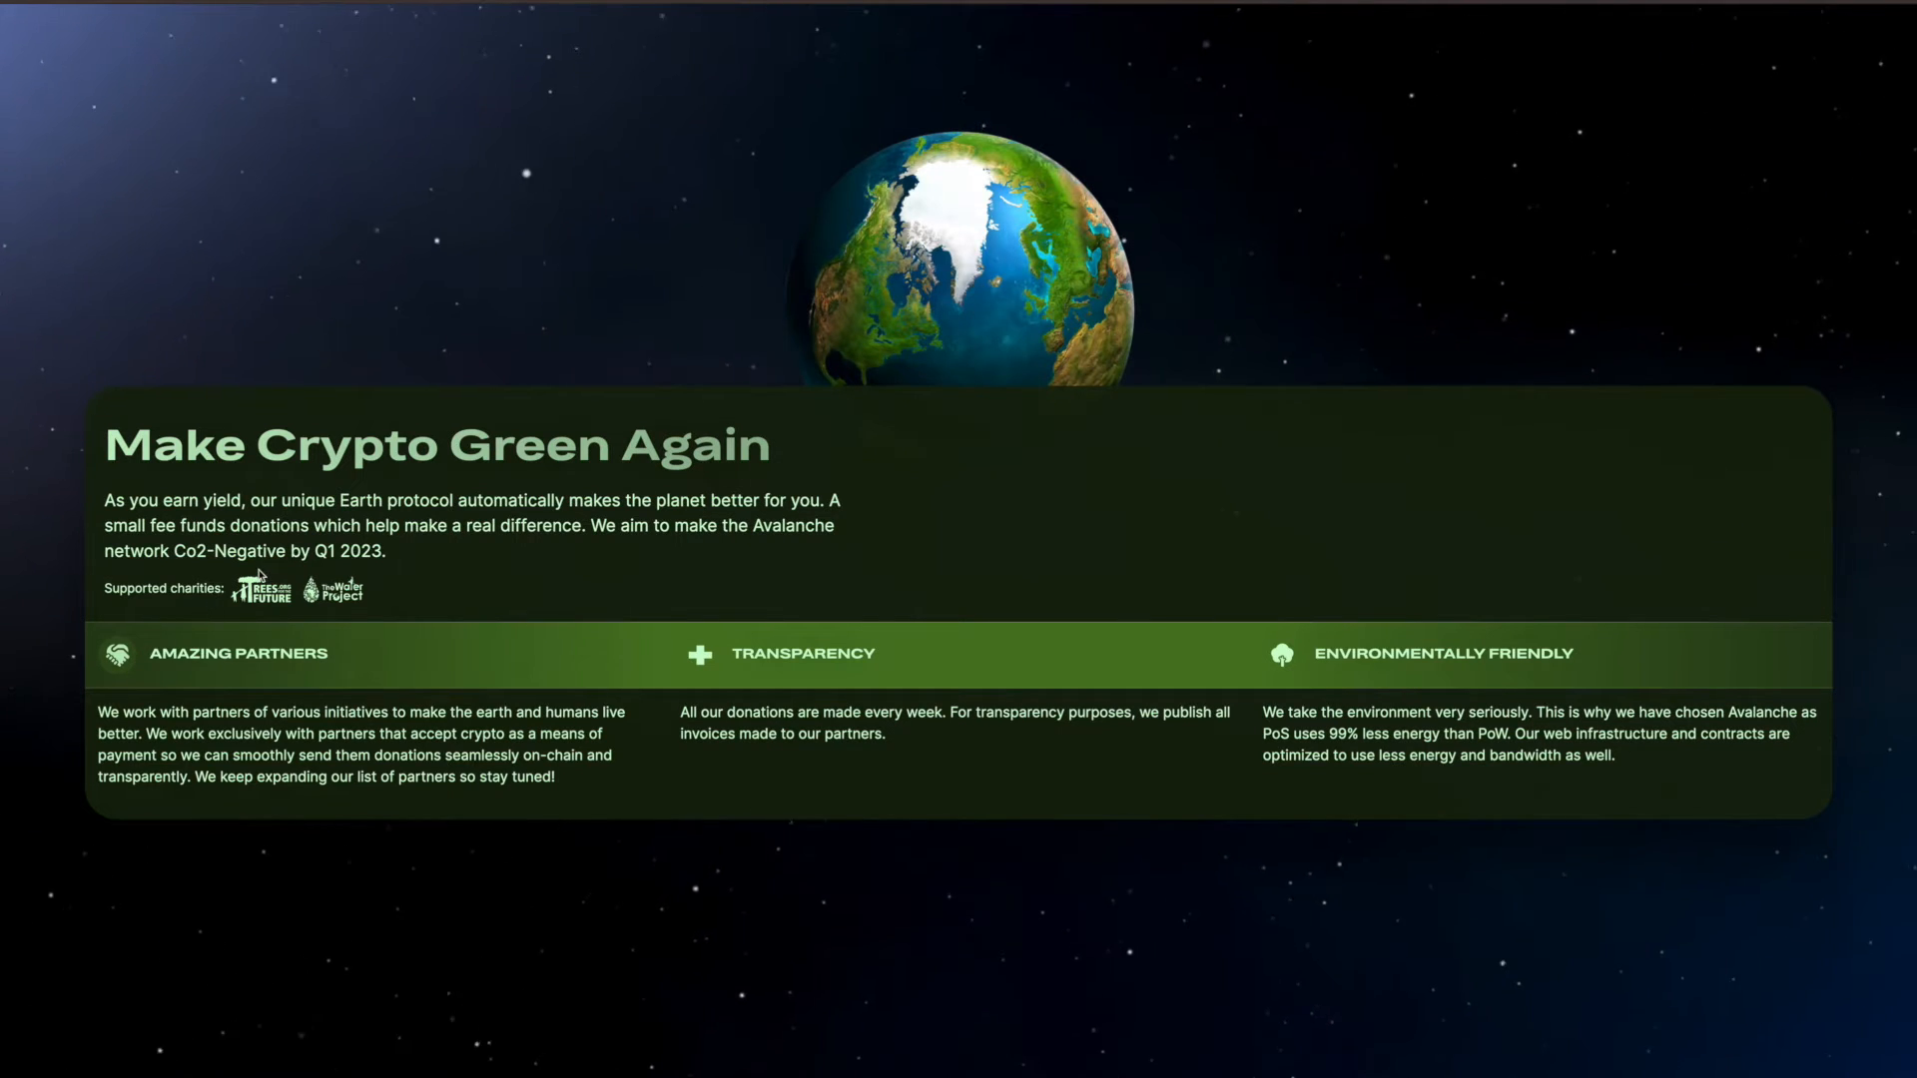
{"action": "mouse_move", "coordinate": [317, 543]}
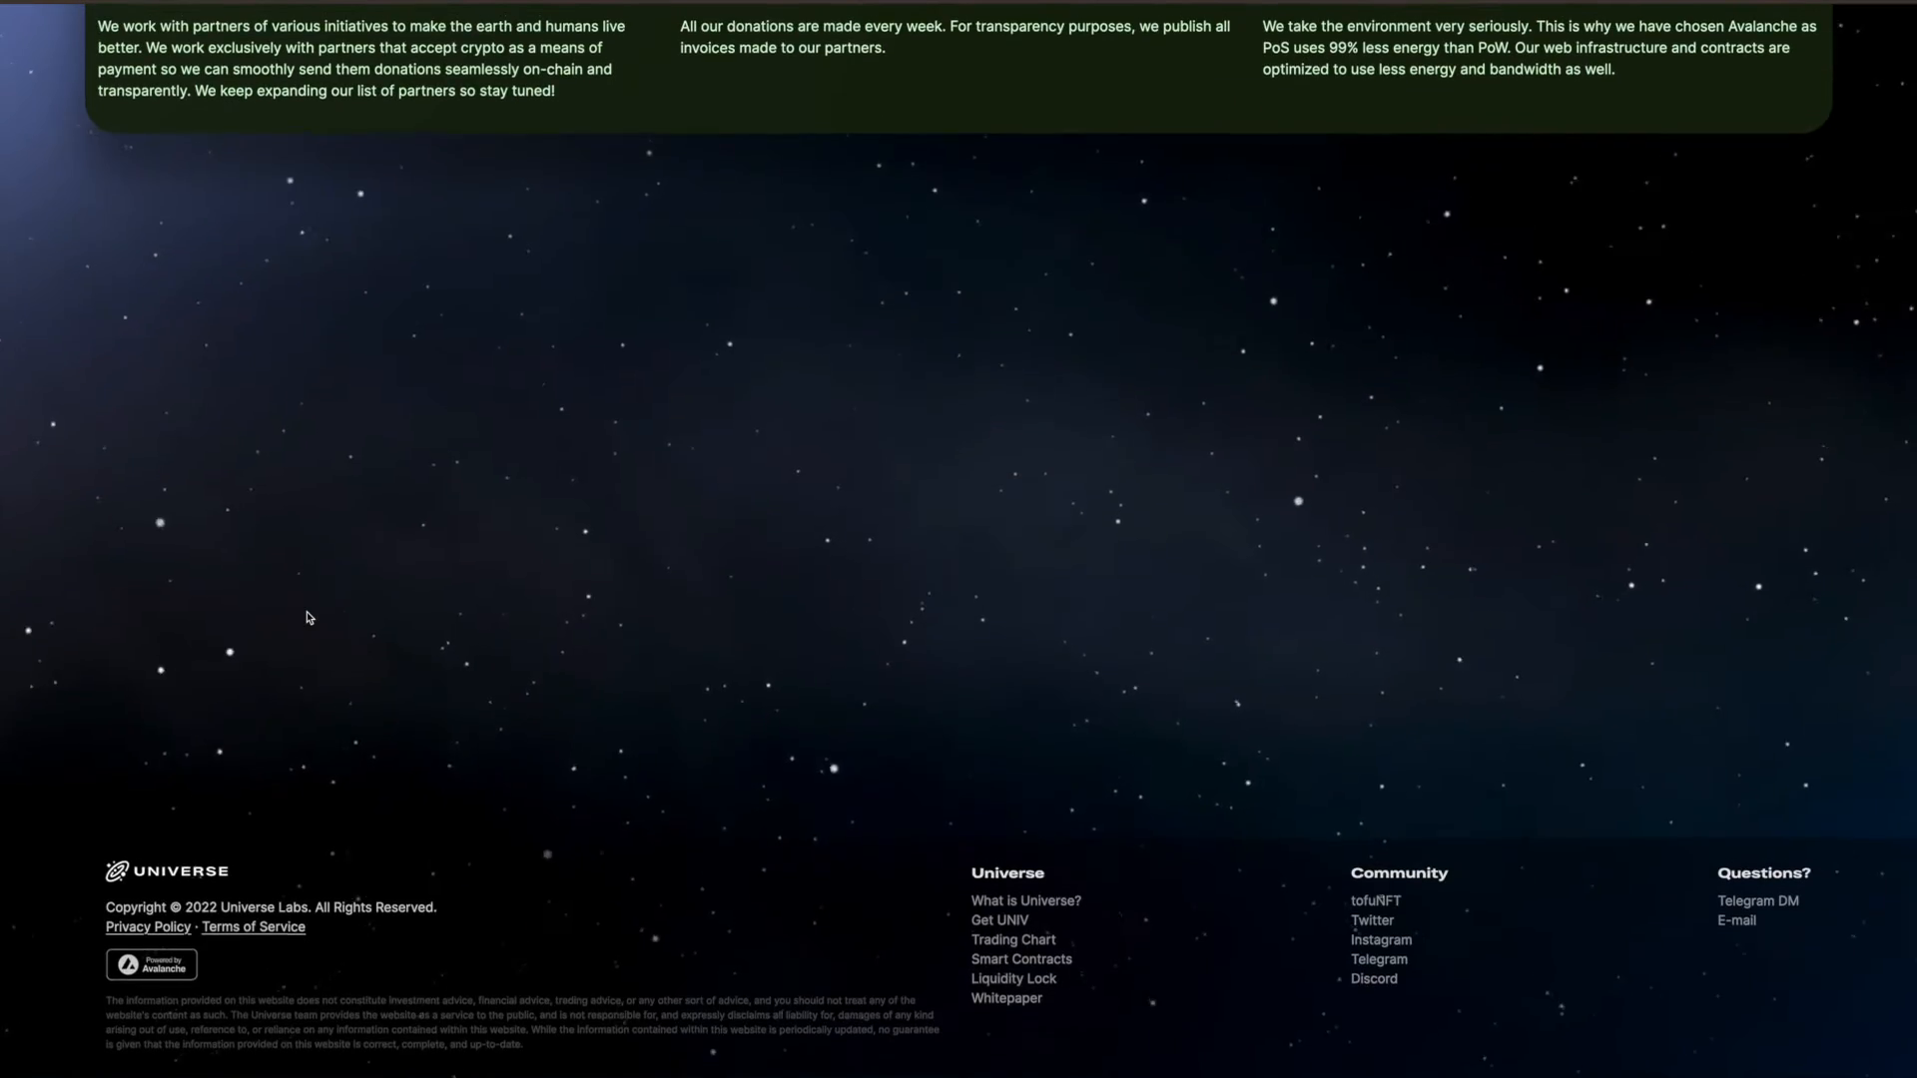
{"action": "scroll", "scroll_direction": "up", "scroll_amount": 3}
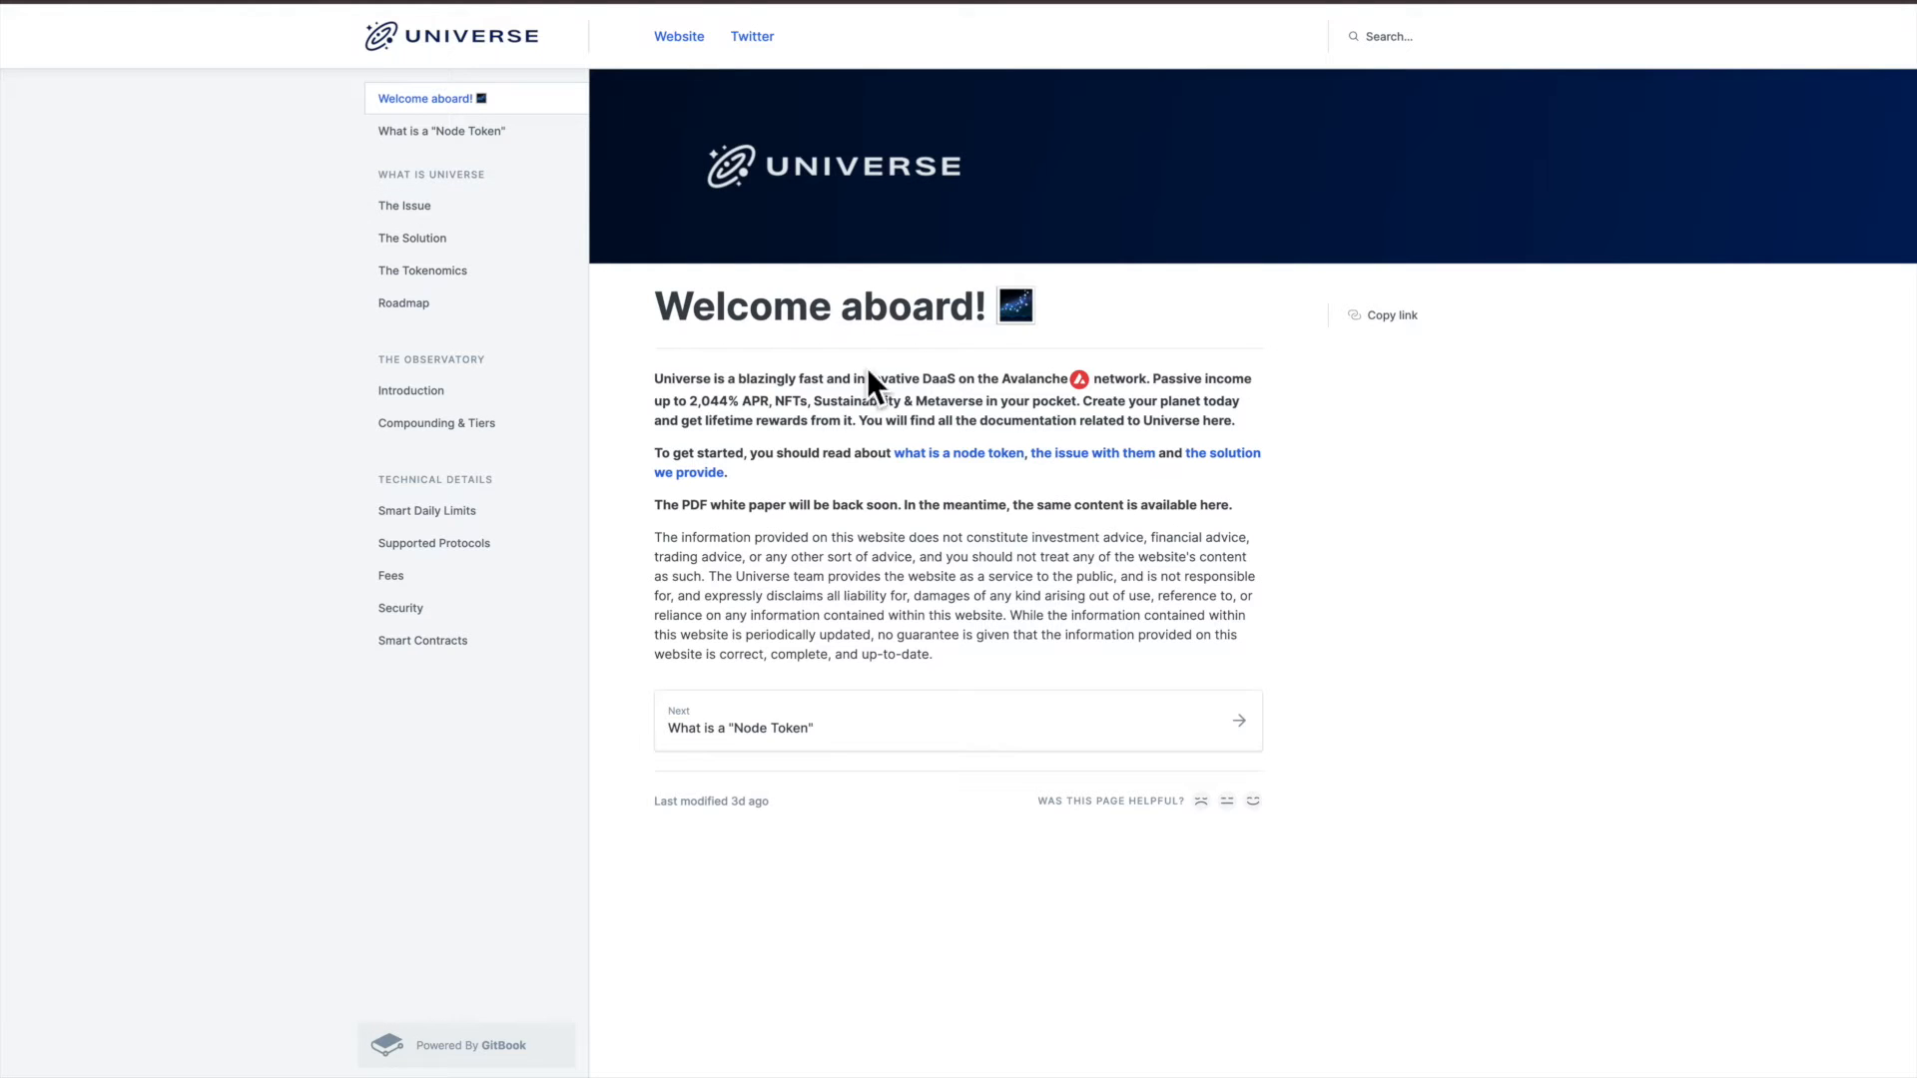
{"action": "mouse_move", "coordinate": [443, 140]}
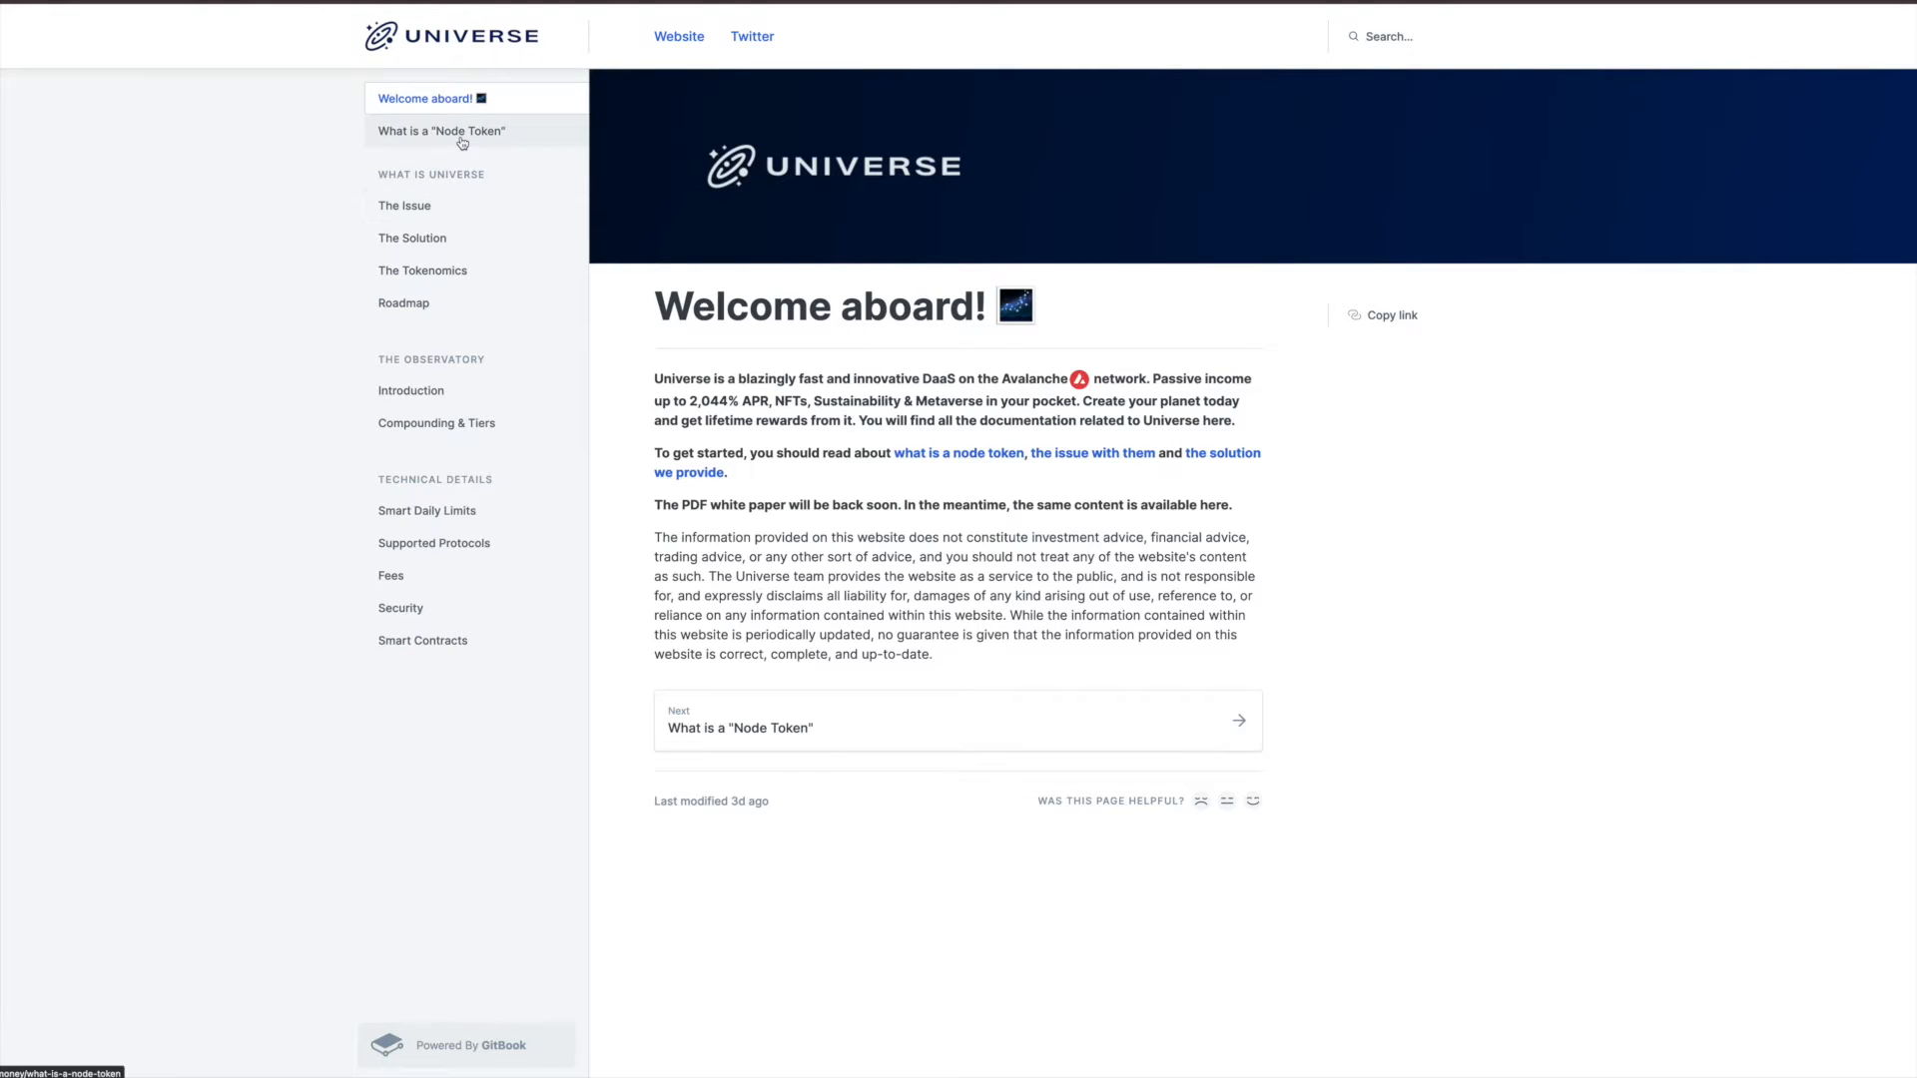
Read the What is a "Node Token" and The Issue docs pages, ending on The Tokenomics
{"action": "left_click", "coordinate": [440, 132]}
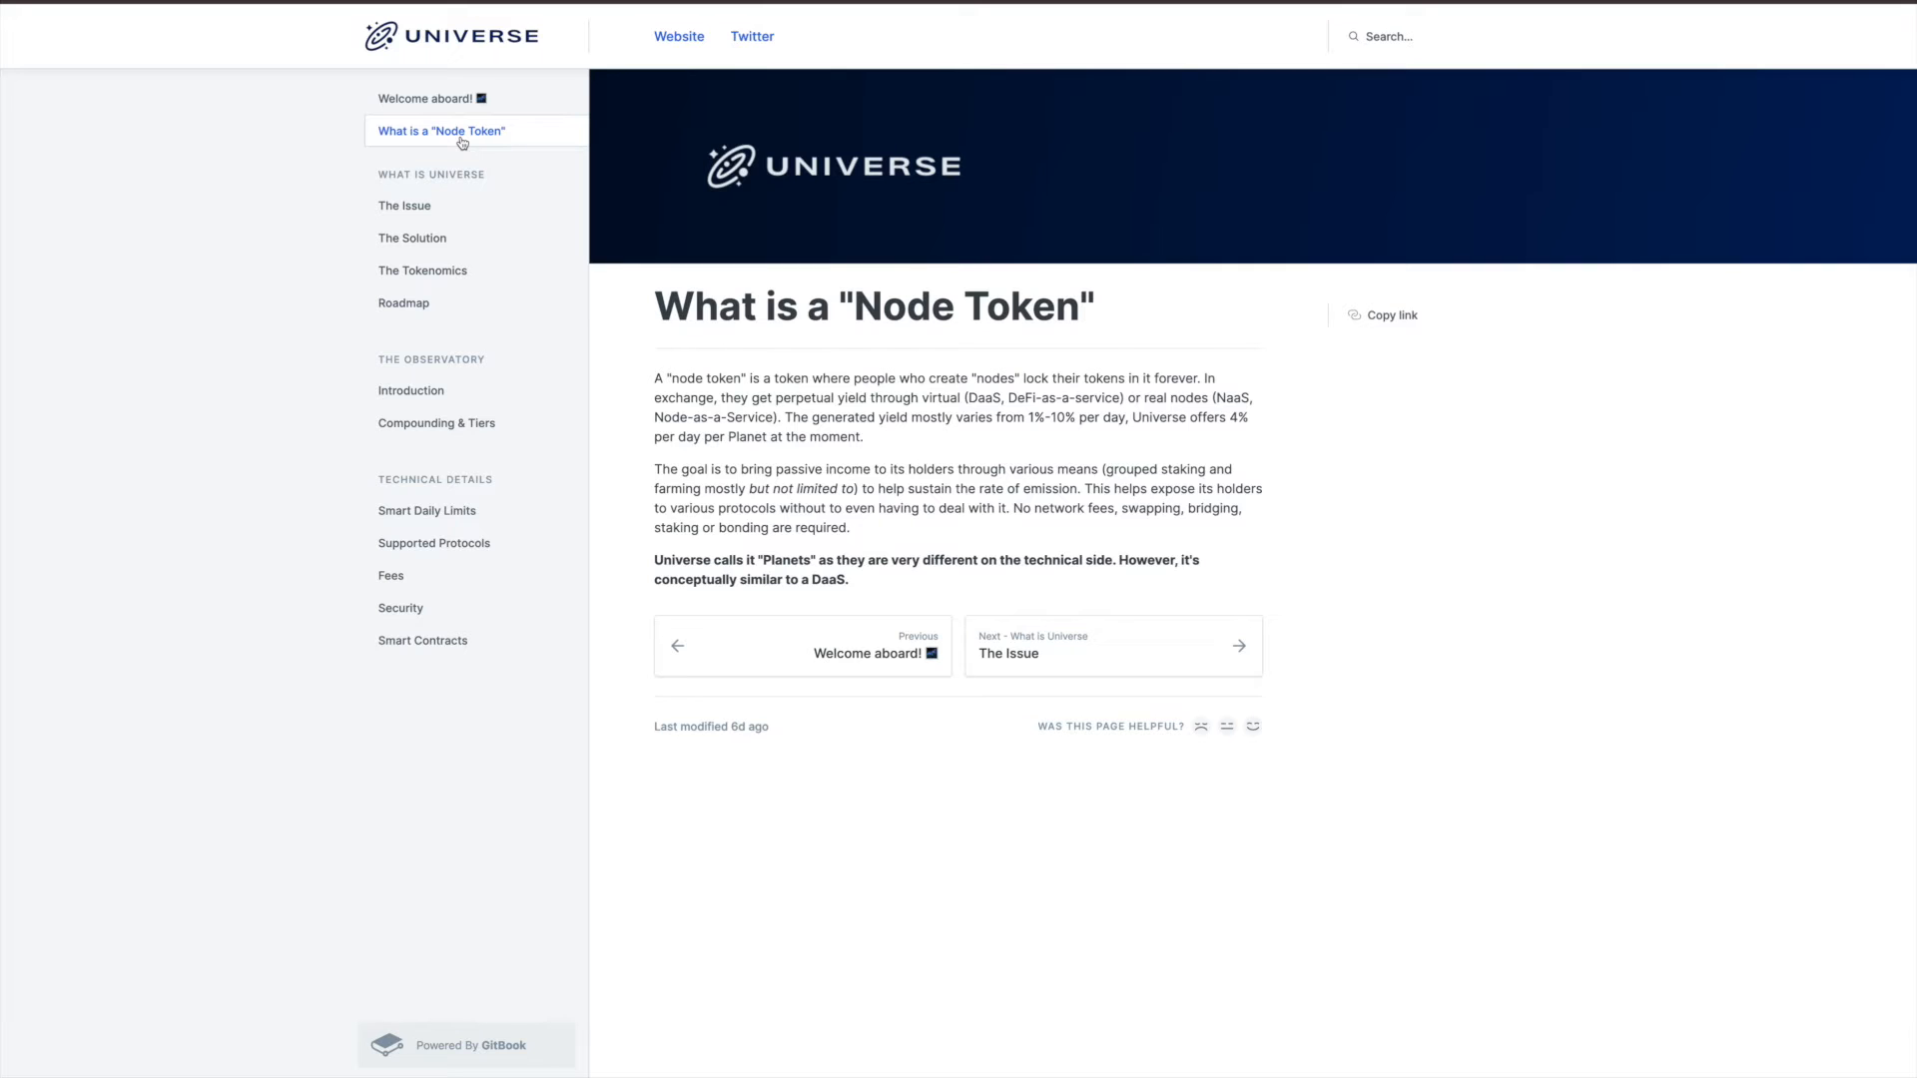
{"action": "mouse_move", "coordinate": [371, 99]}
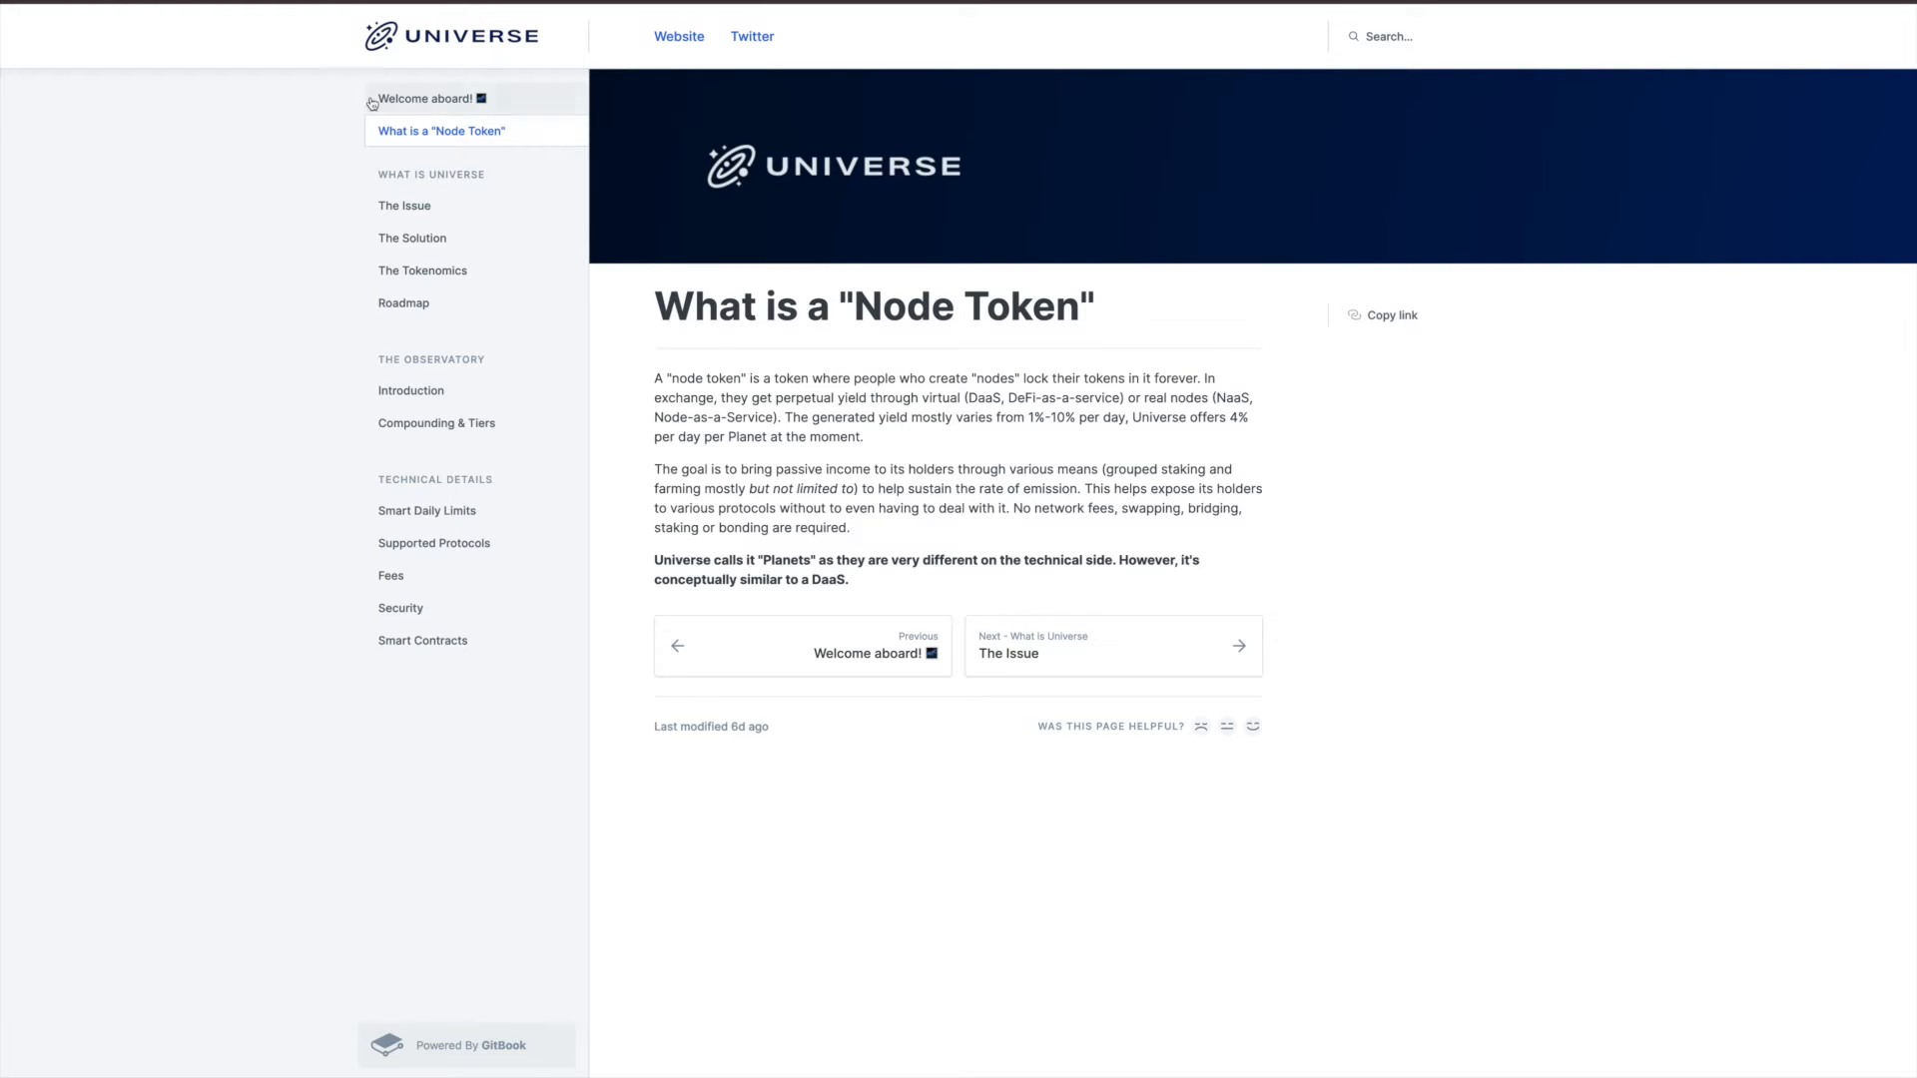
{"action": "left_click", "coordinate": [403, 205]}
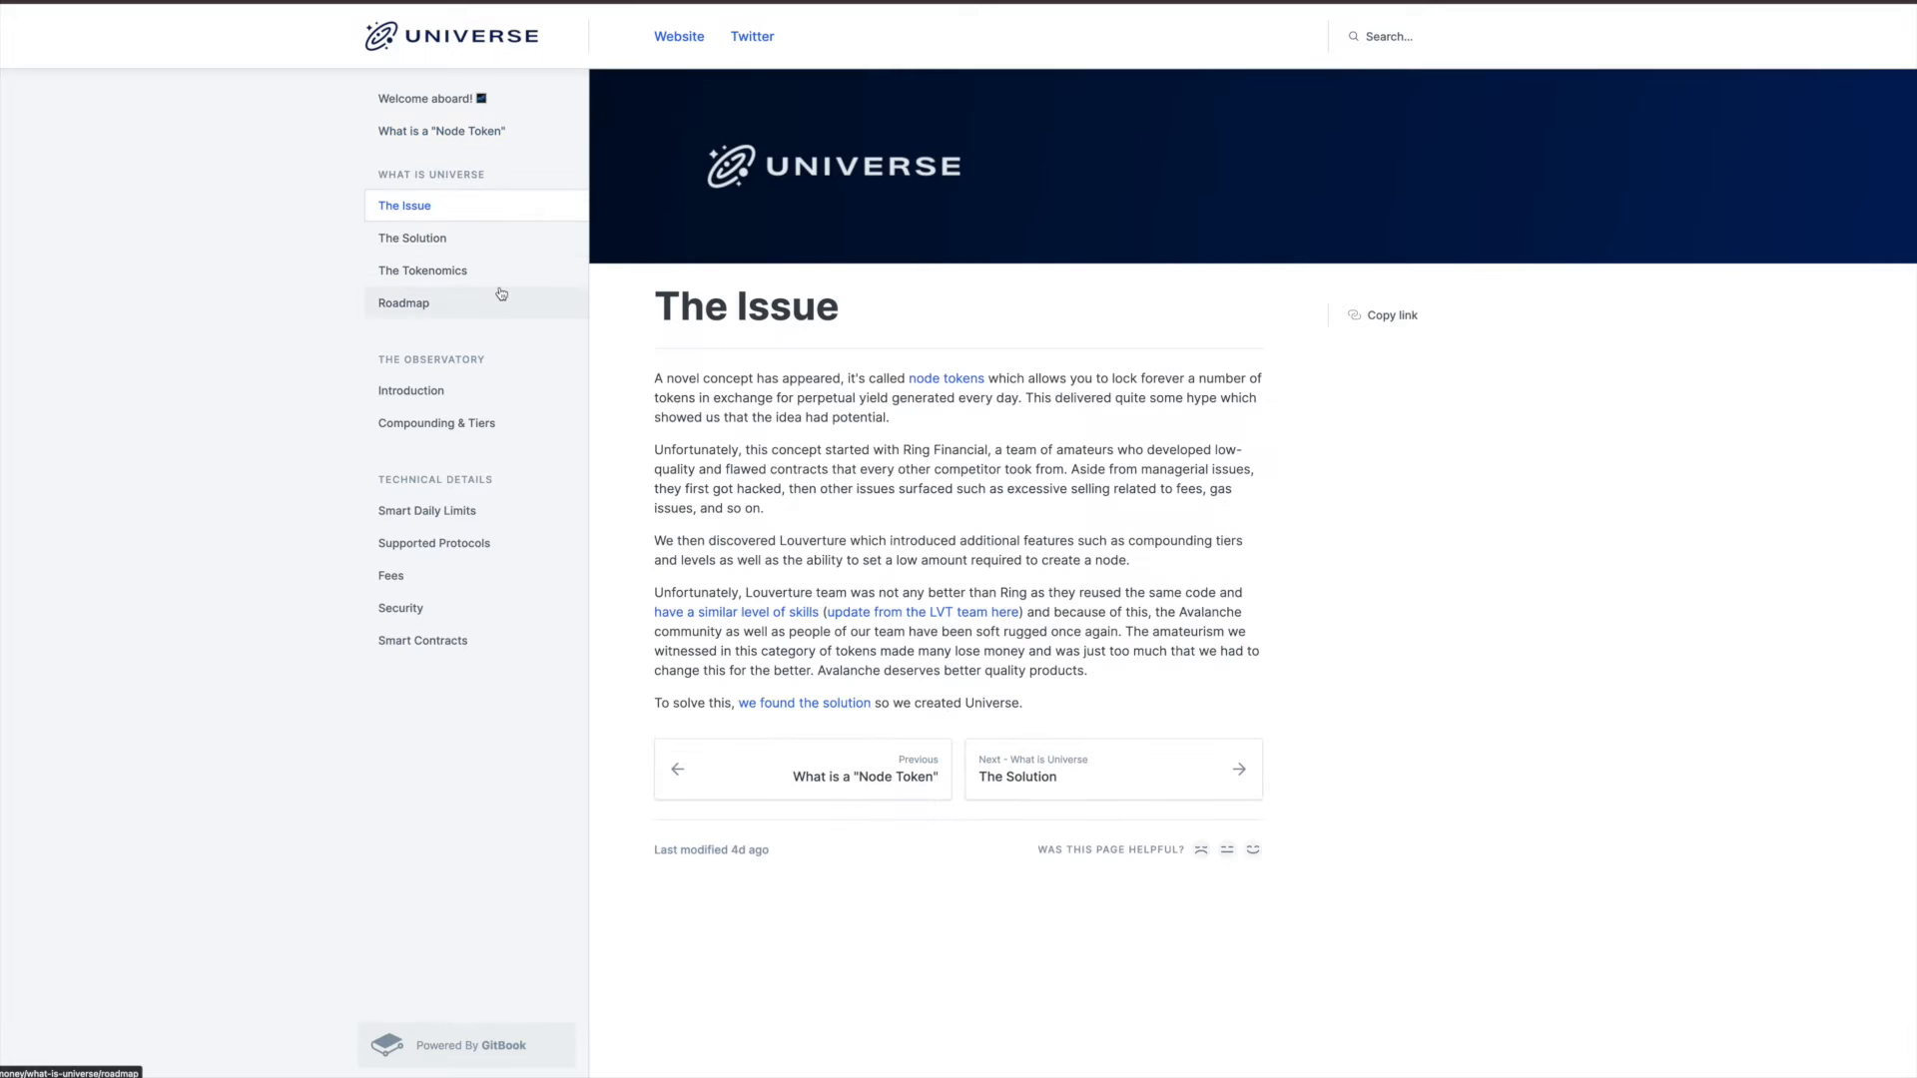
{"action": "left_click", "coordinate": [423, 271]}
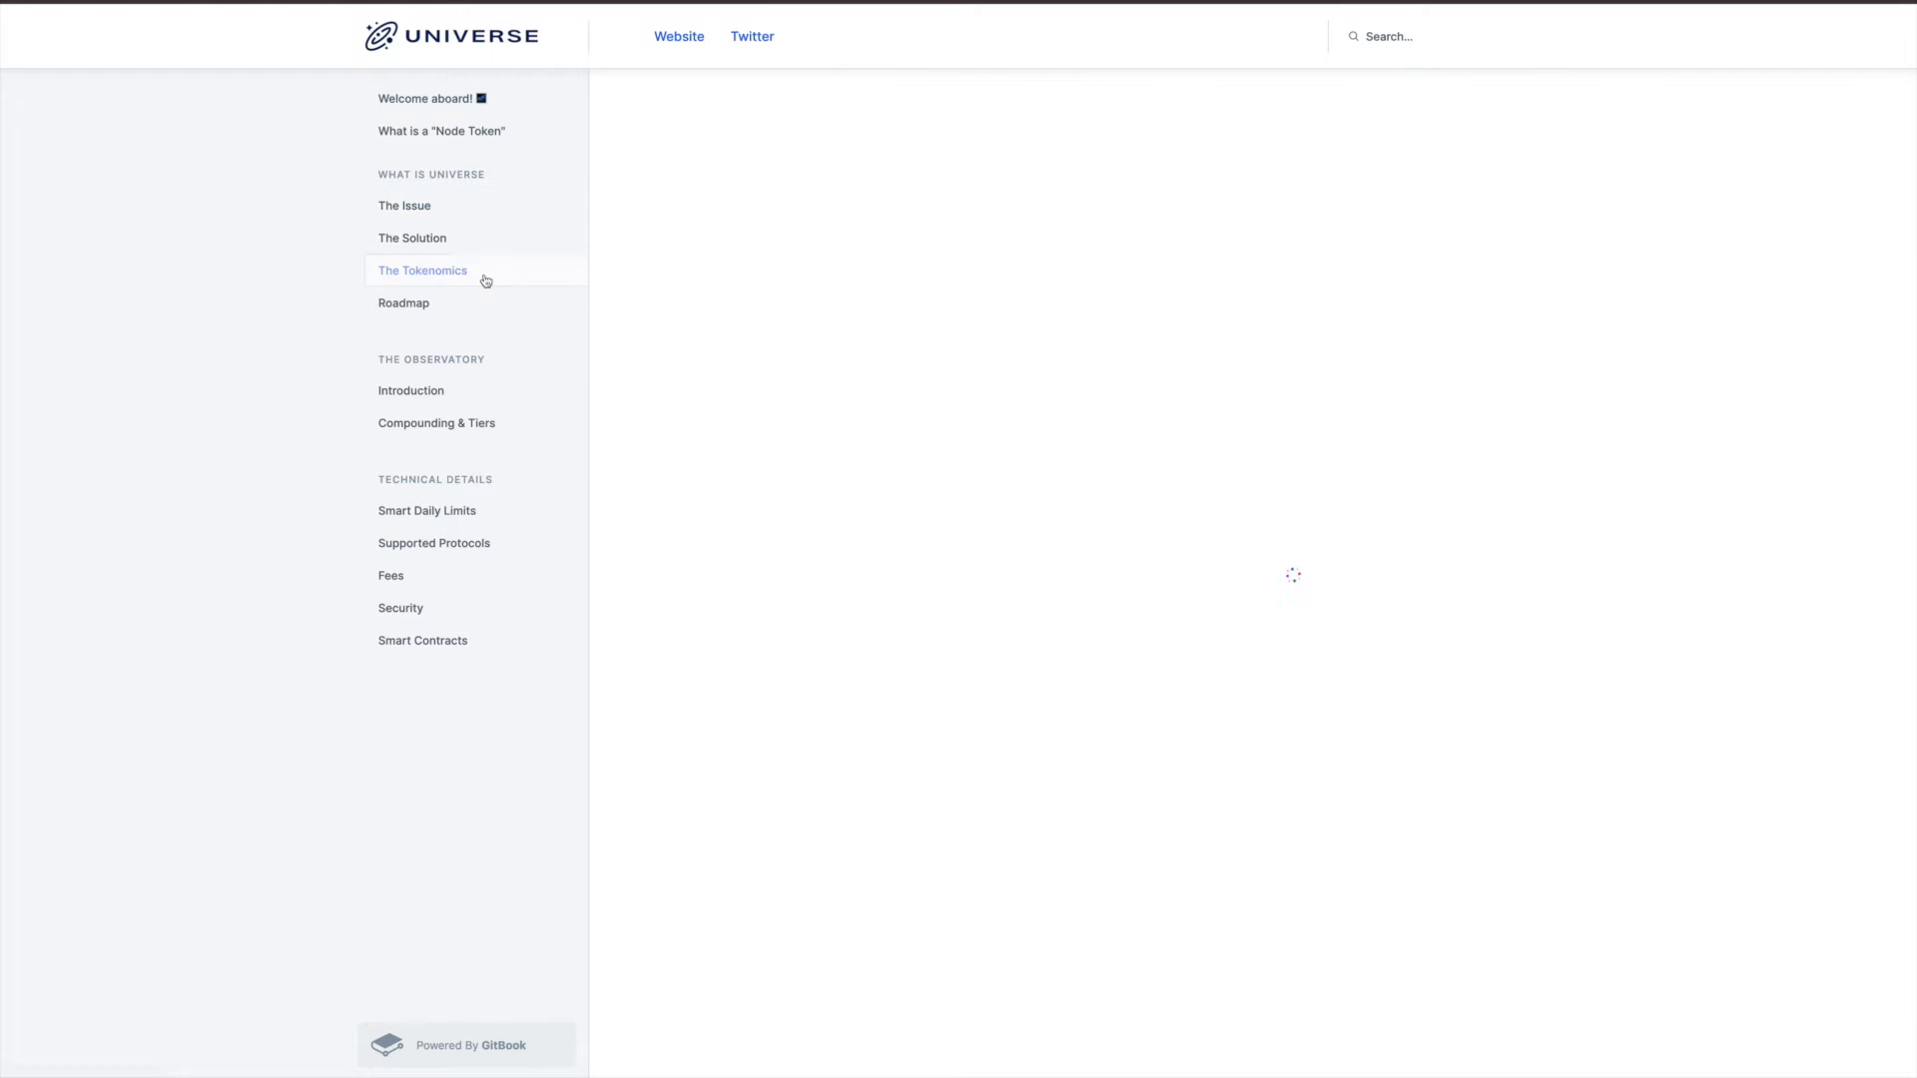
{"action": "left_click", "coordinate": [421, 271]}
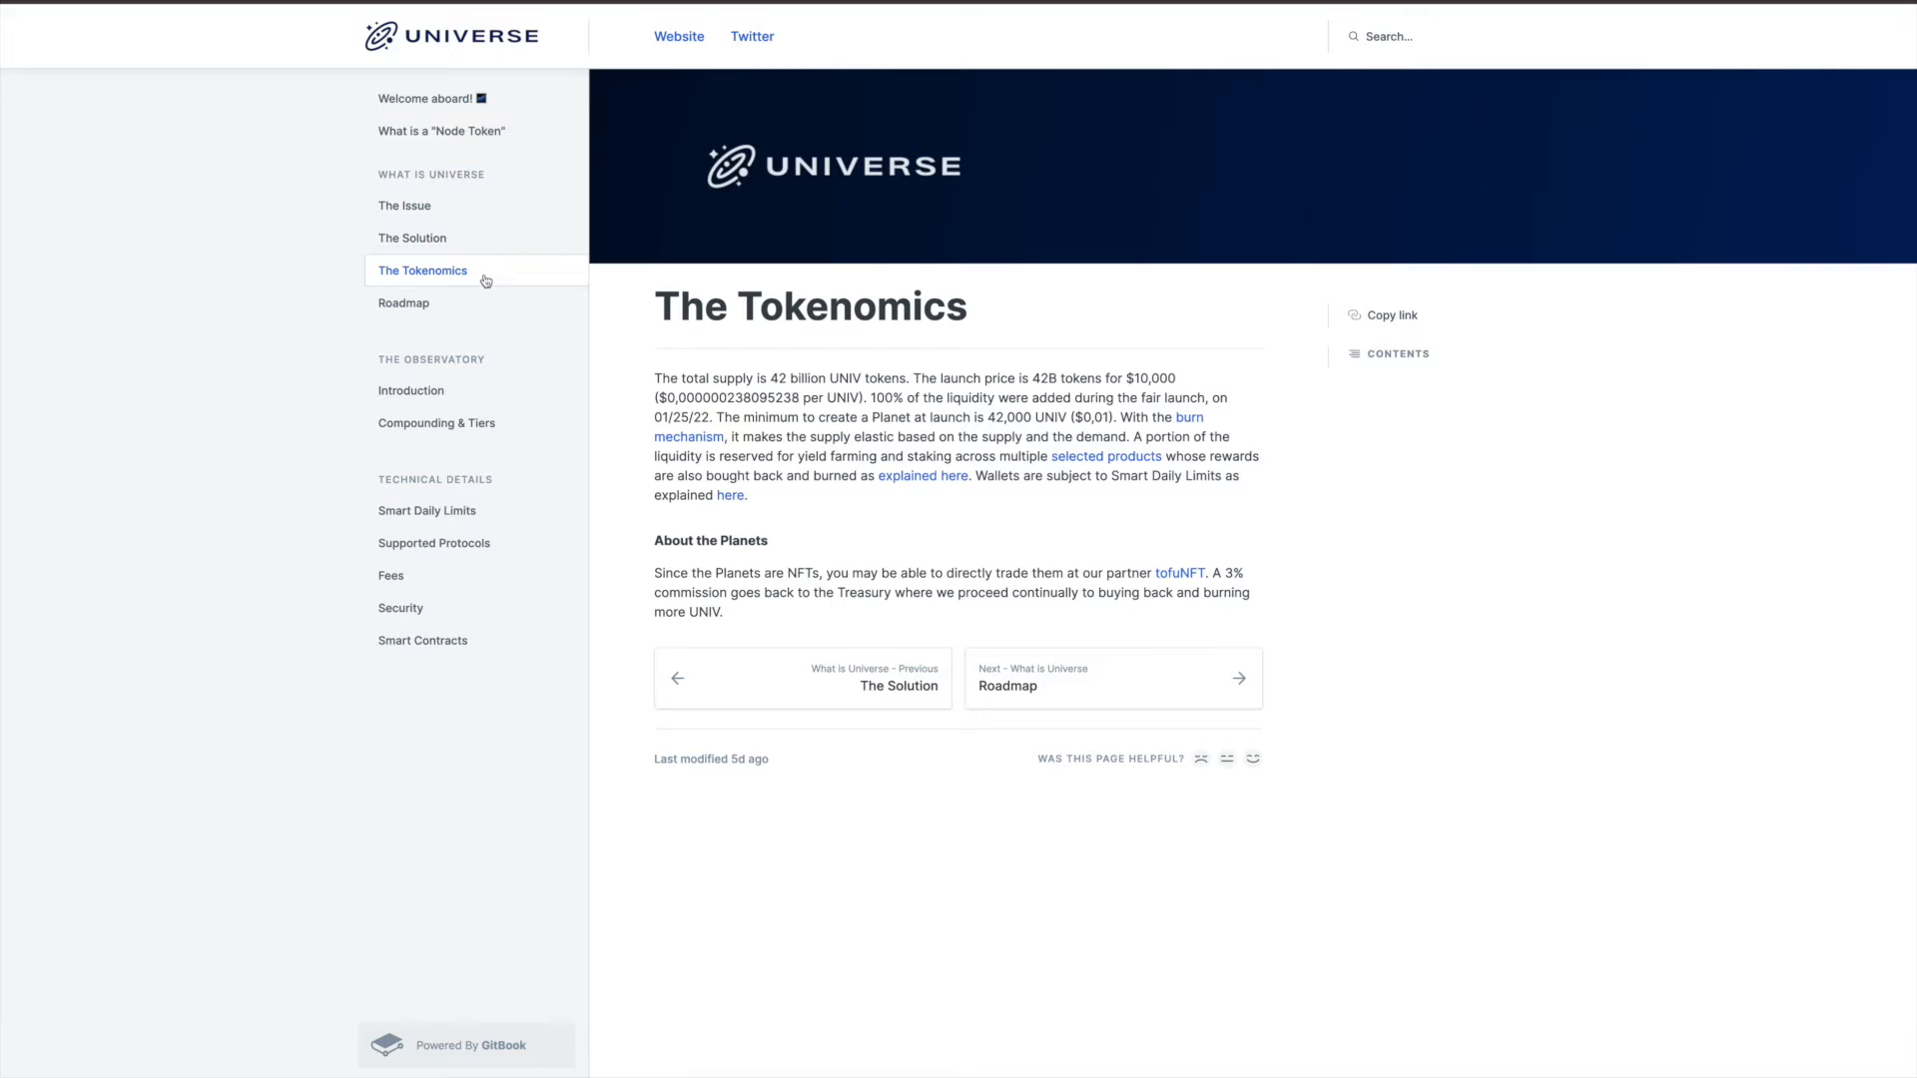
{"action": "mouse_move", "coordinate": [631, 205]}
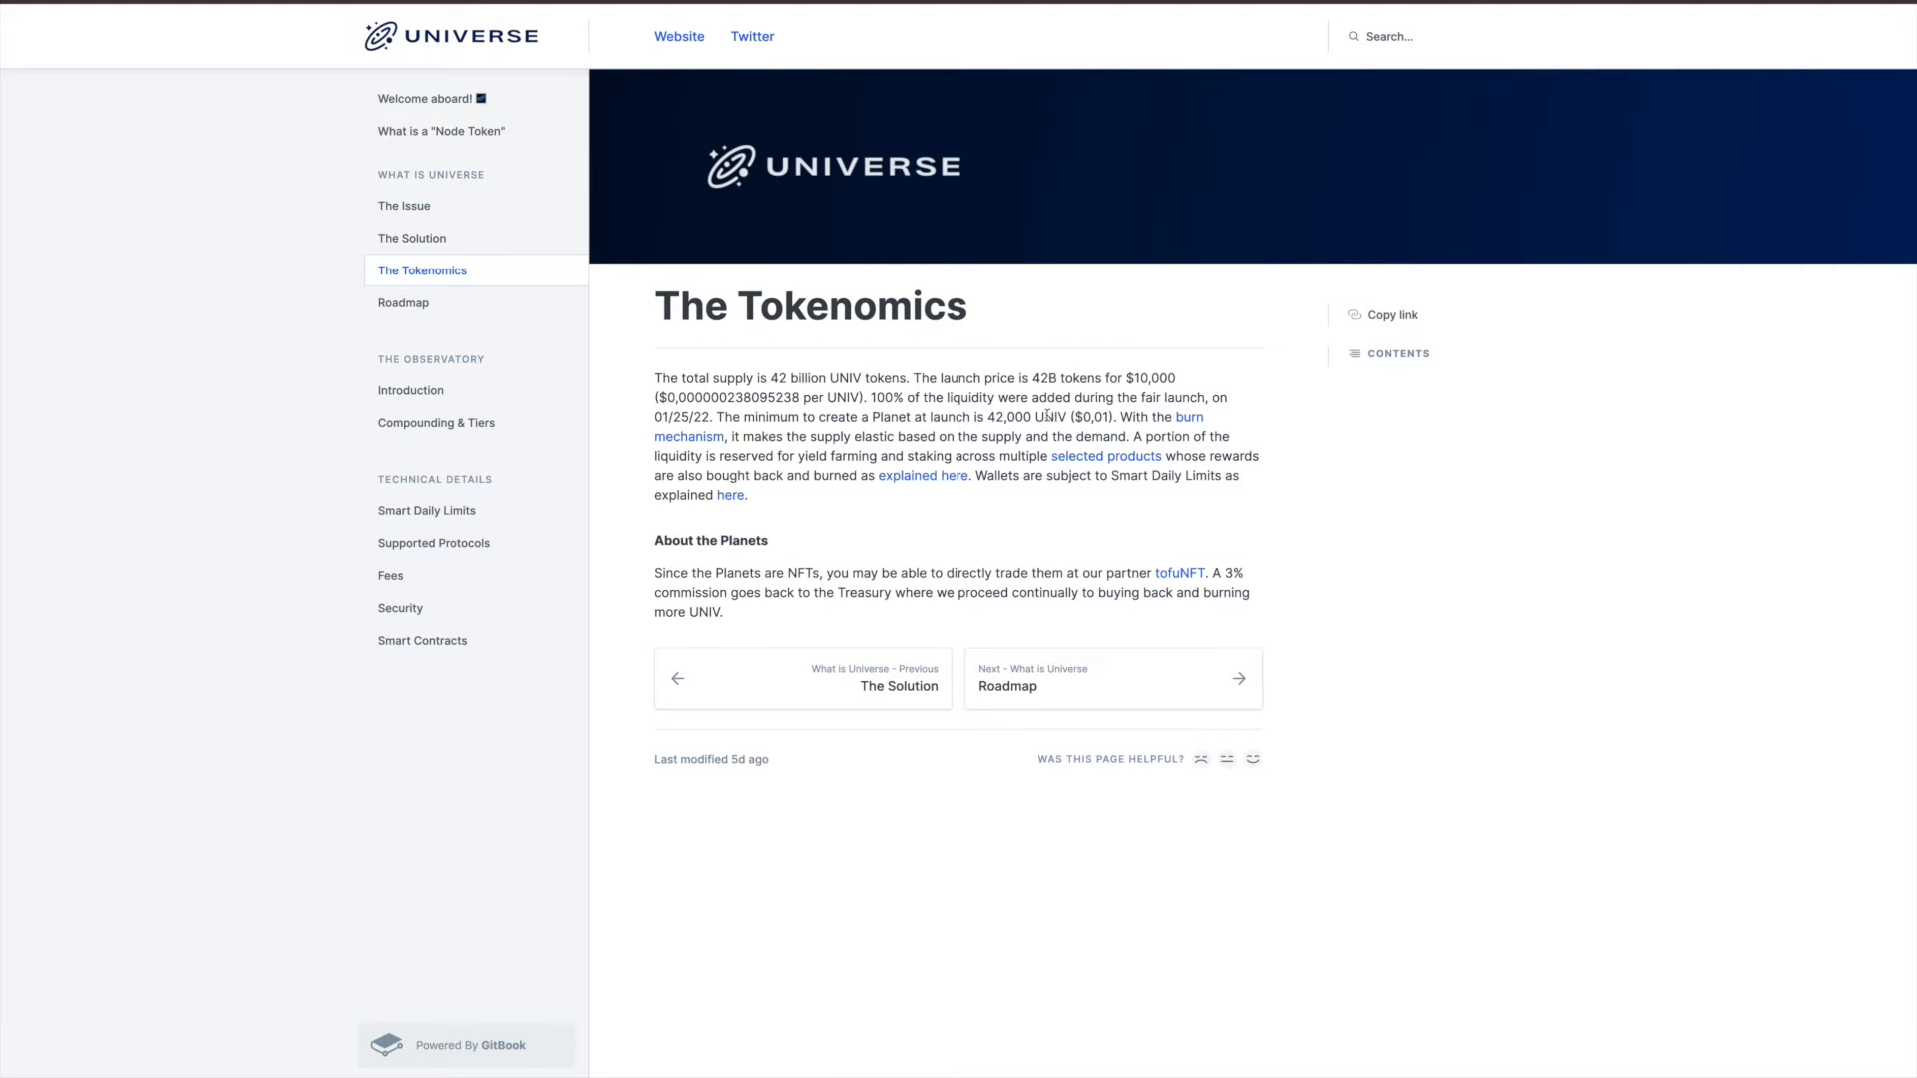
{"action": "mouse_move", "coordinate": [1080, 418]}
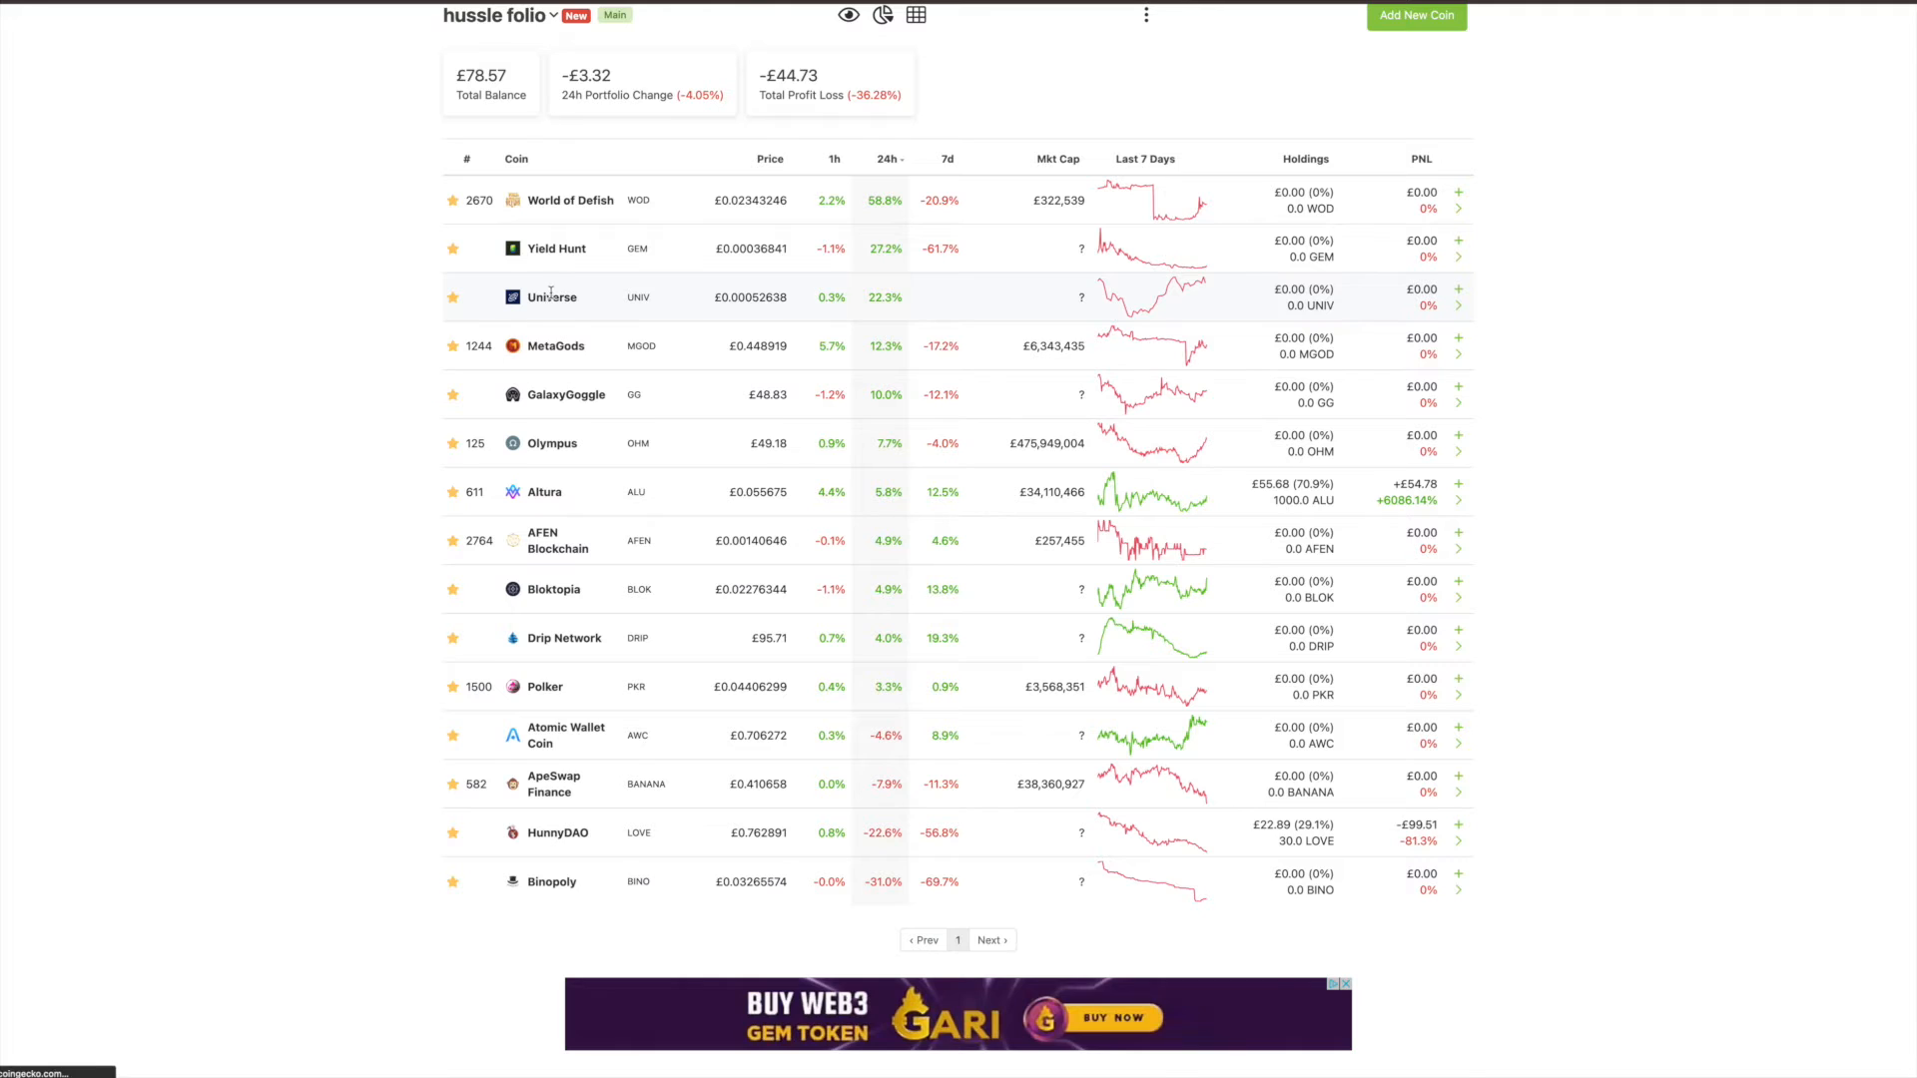
View the Universe (UNIV) coin page on CoinGecko with its price chart
{"action": "left_click", "coordinate": [551, 297]}
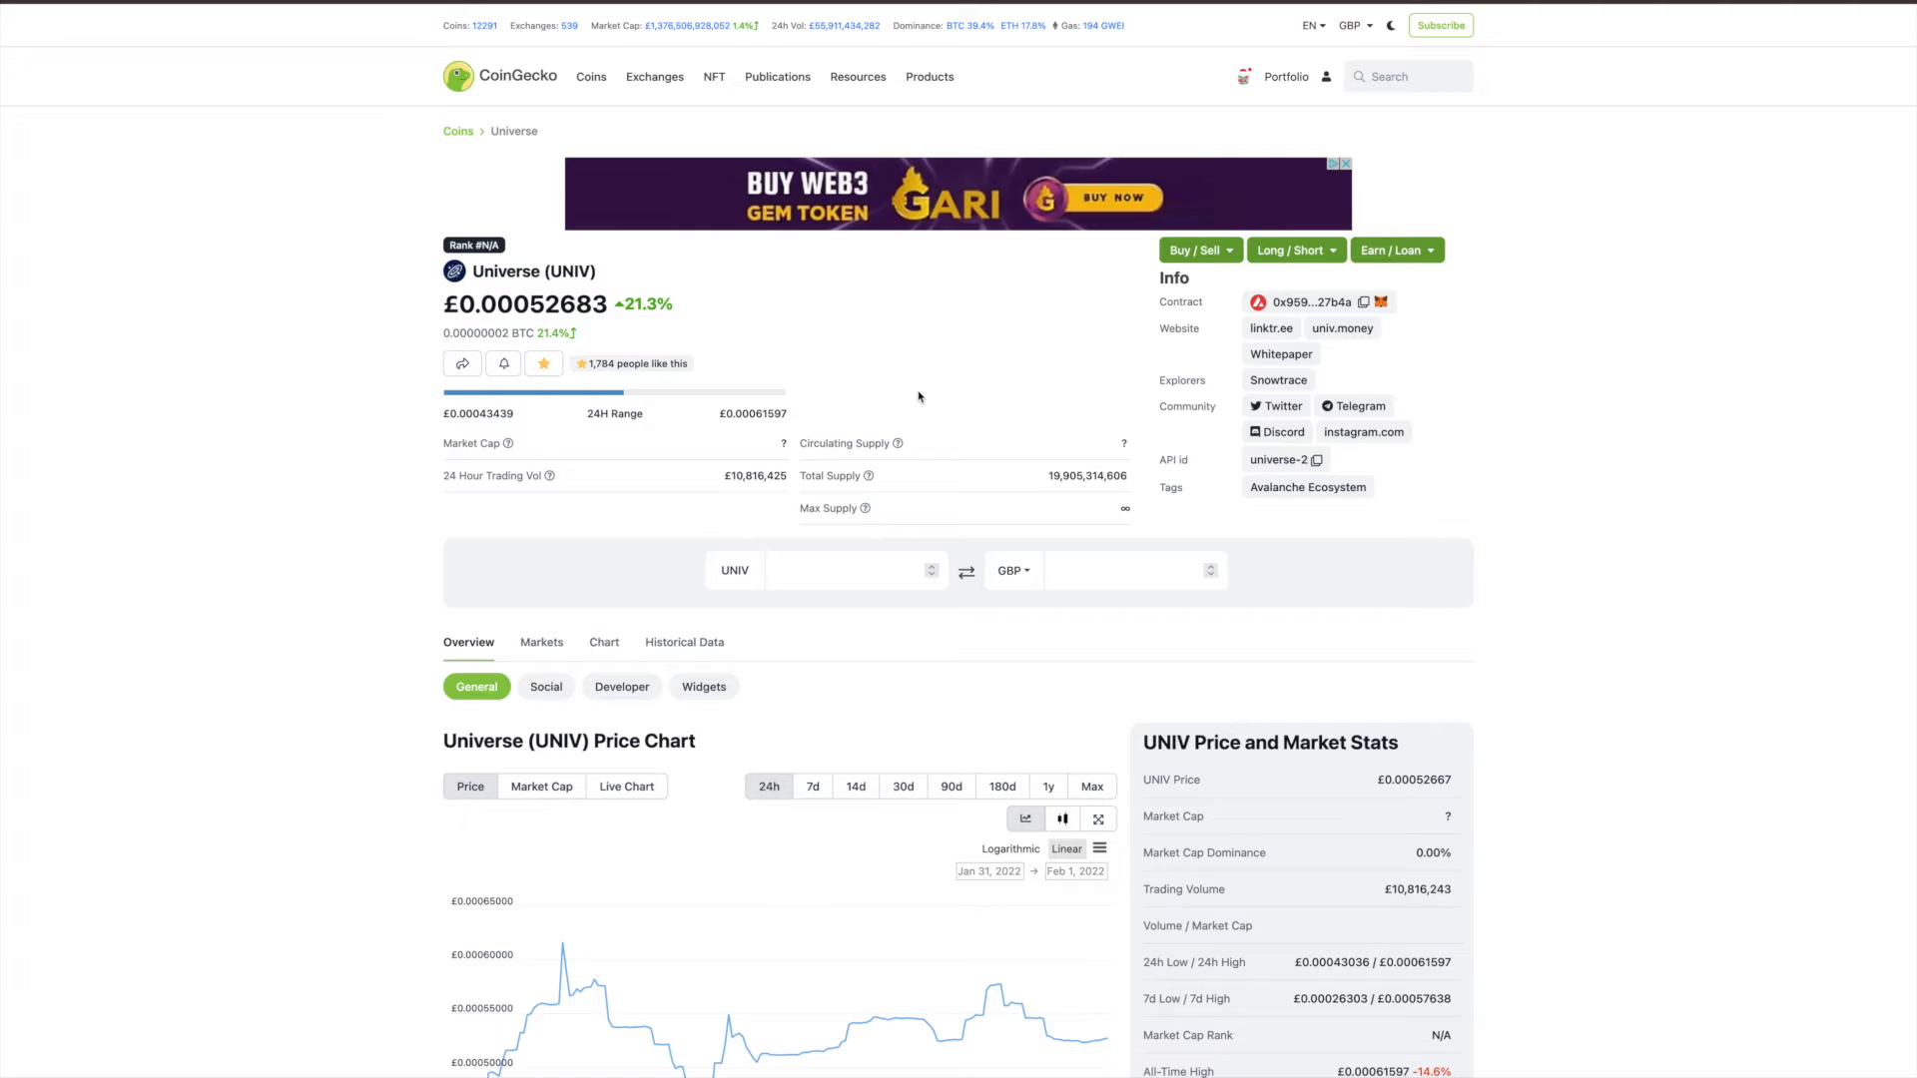
{"action": "mouse_move", "coordinate": [855, 799]}
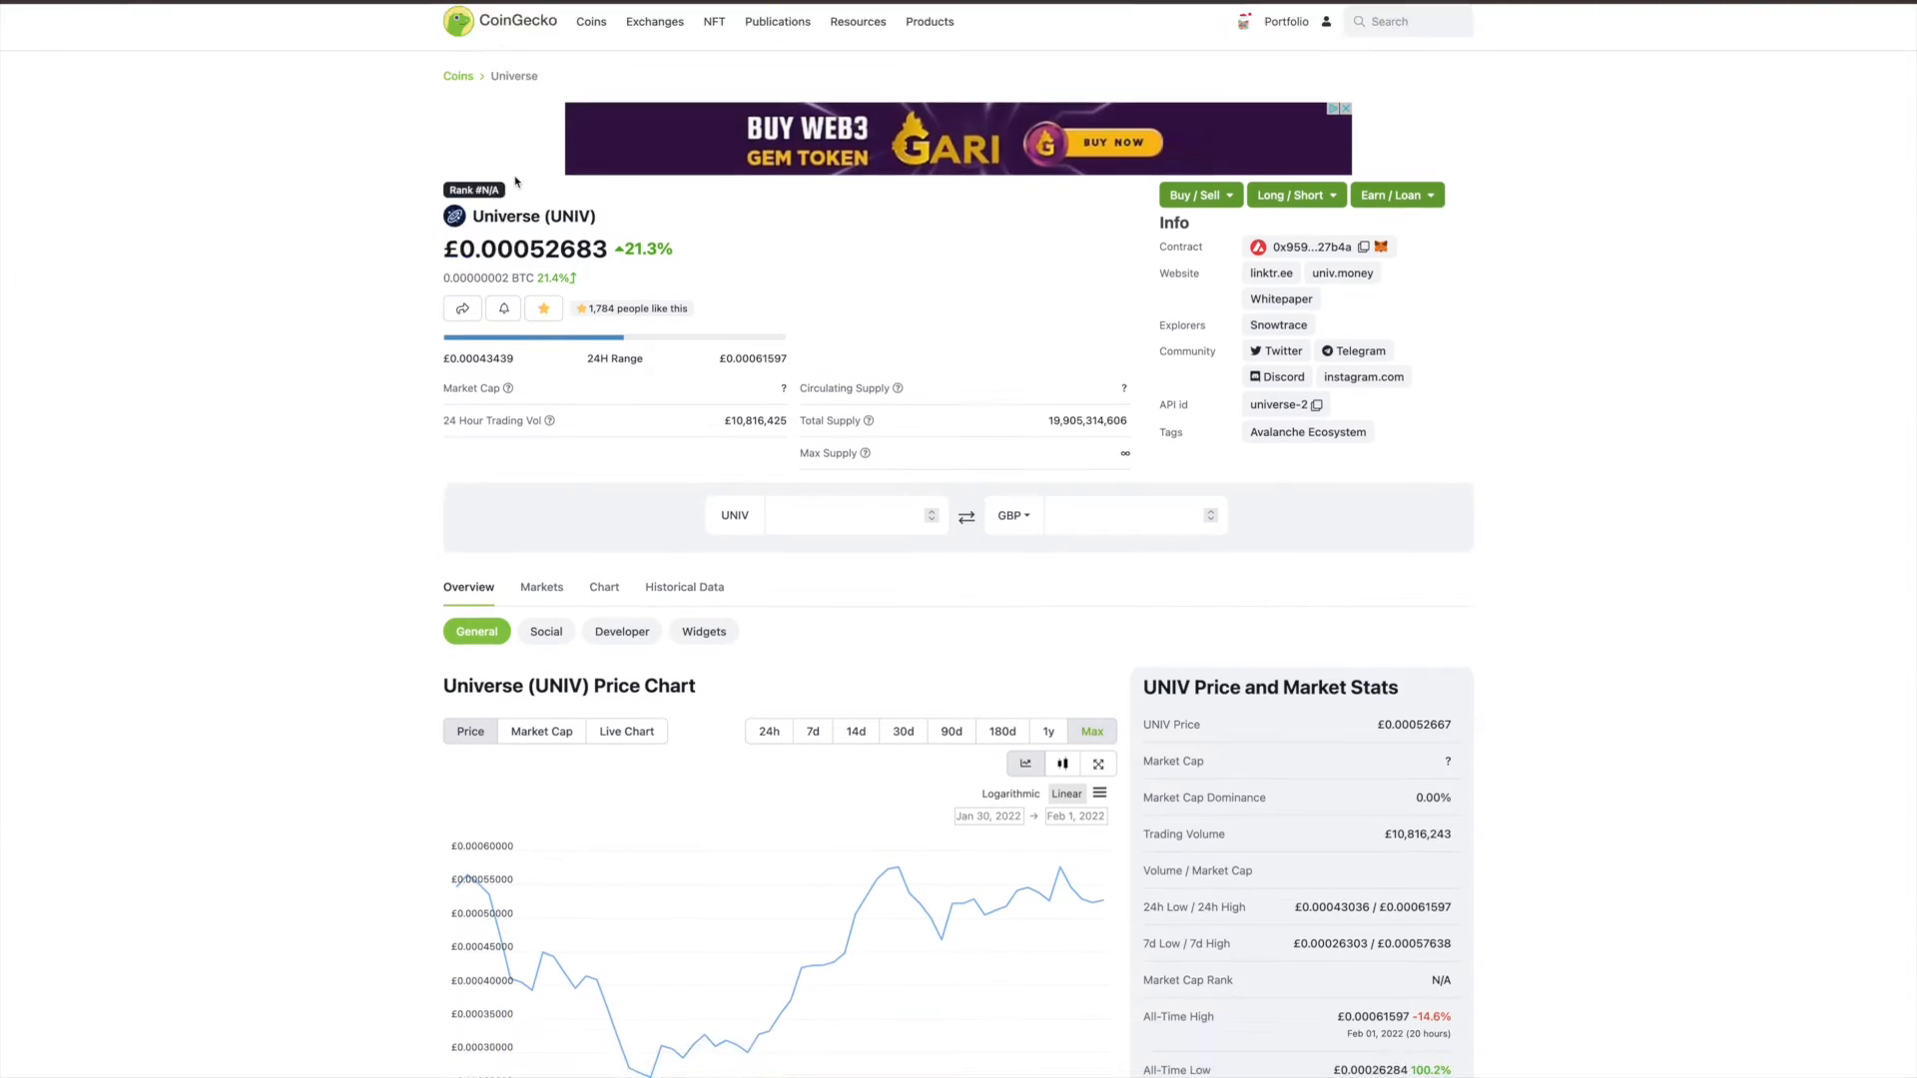
{"action": "scroll", "scroll_direction": "down", "scroll_amount": 3}
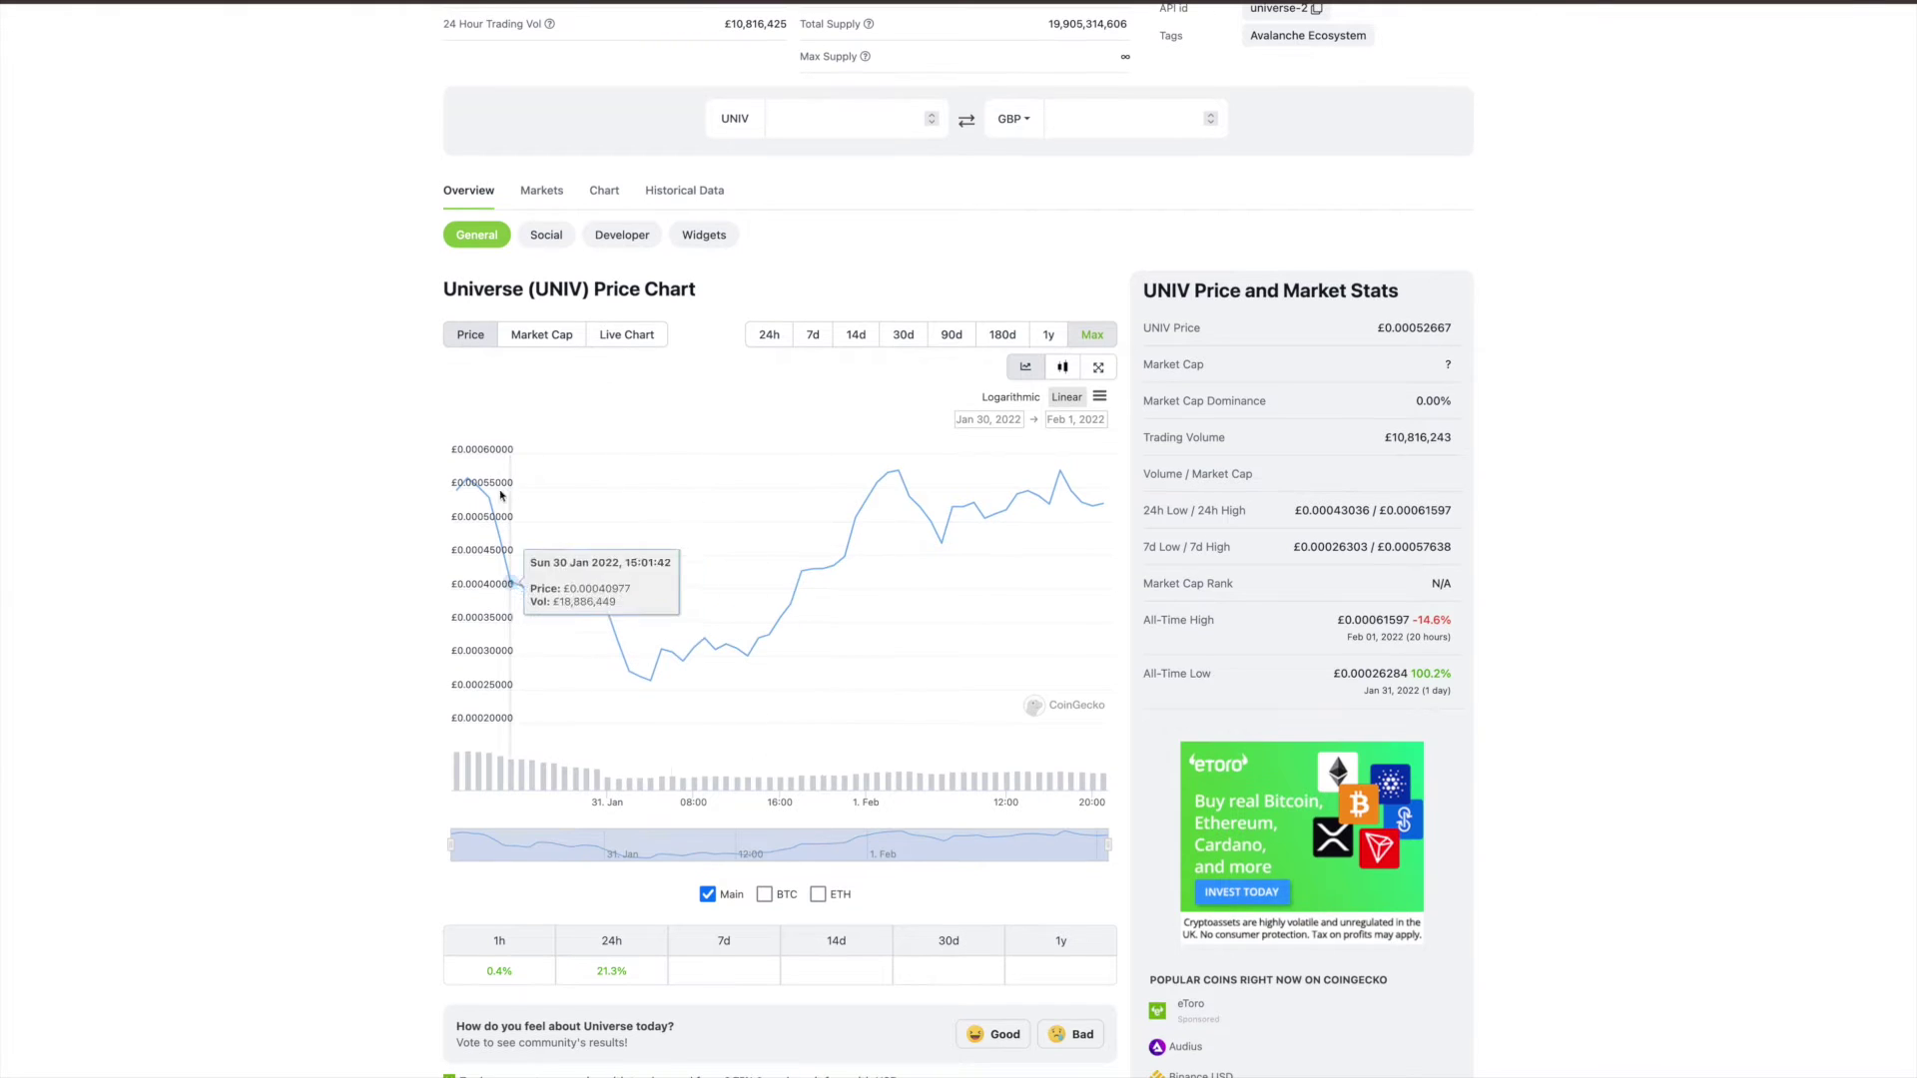
{"action": "mouse_move", "coordinate": [643, 631]}
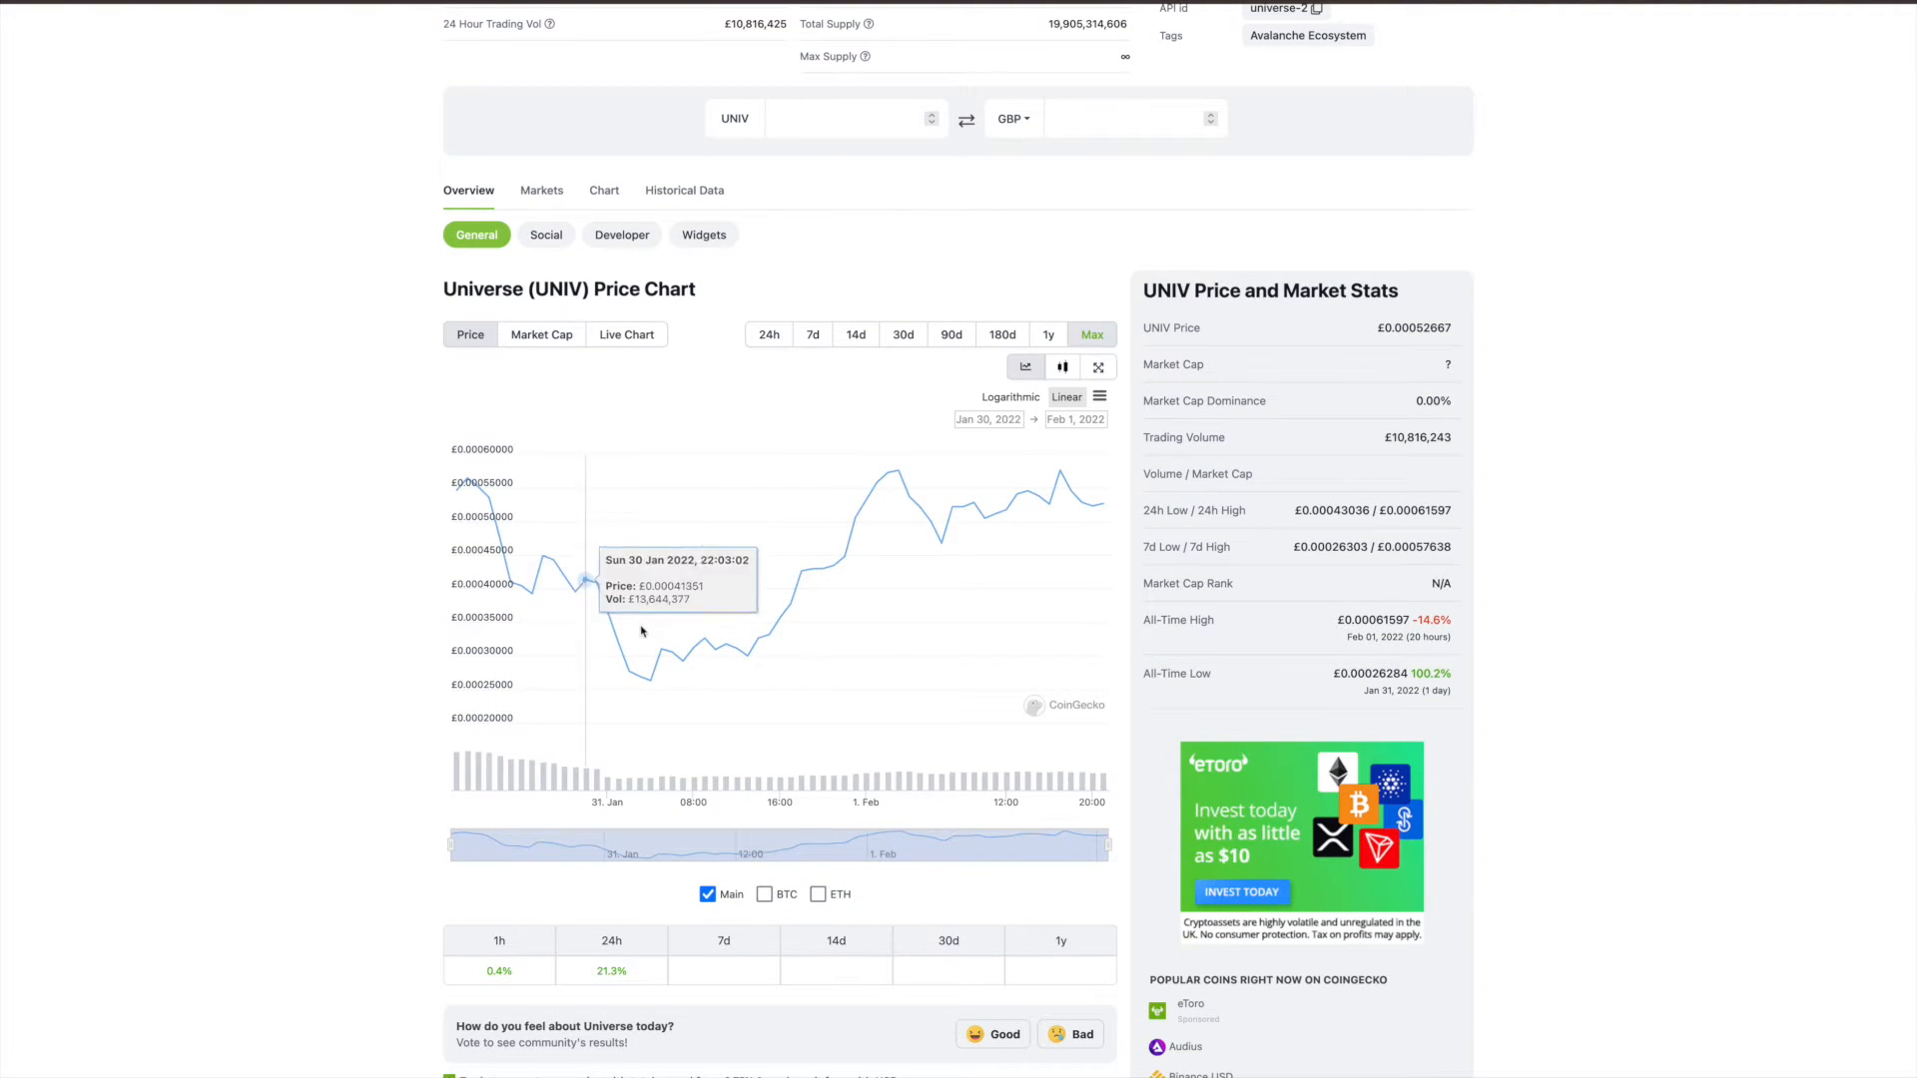
{"action": "mouse_move", "coordinate": [1016, 505]}
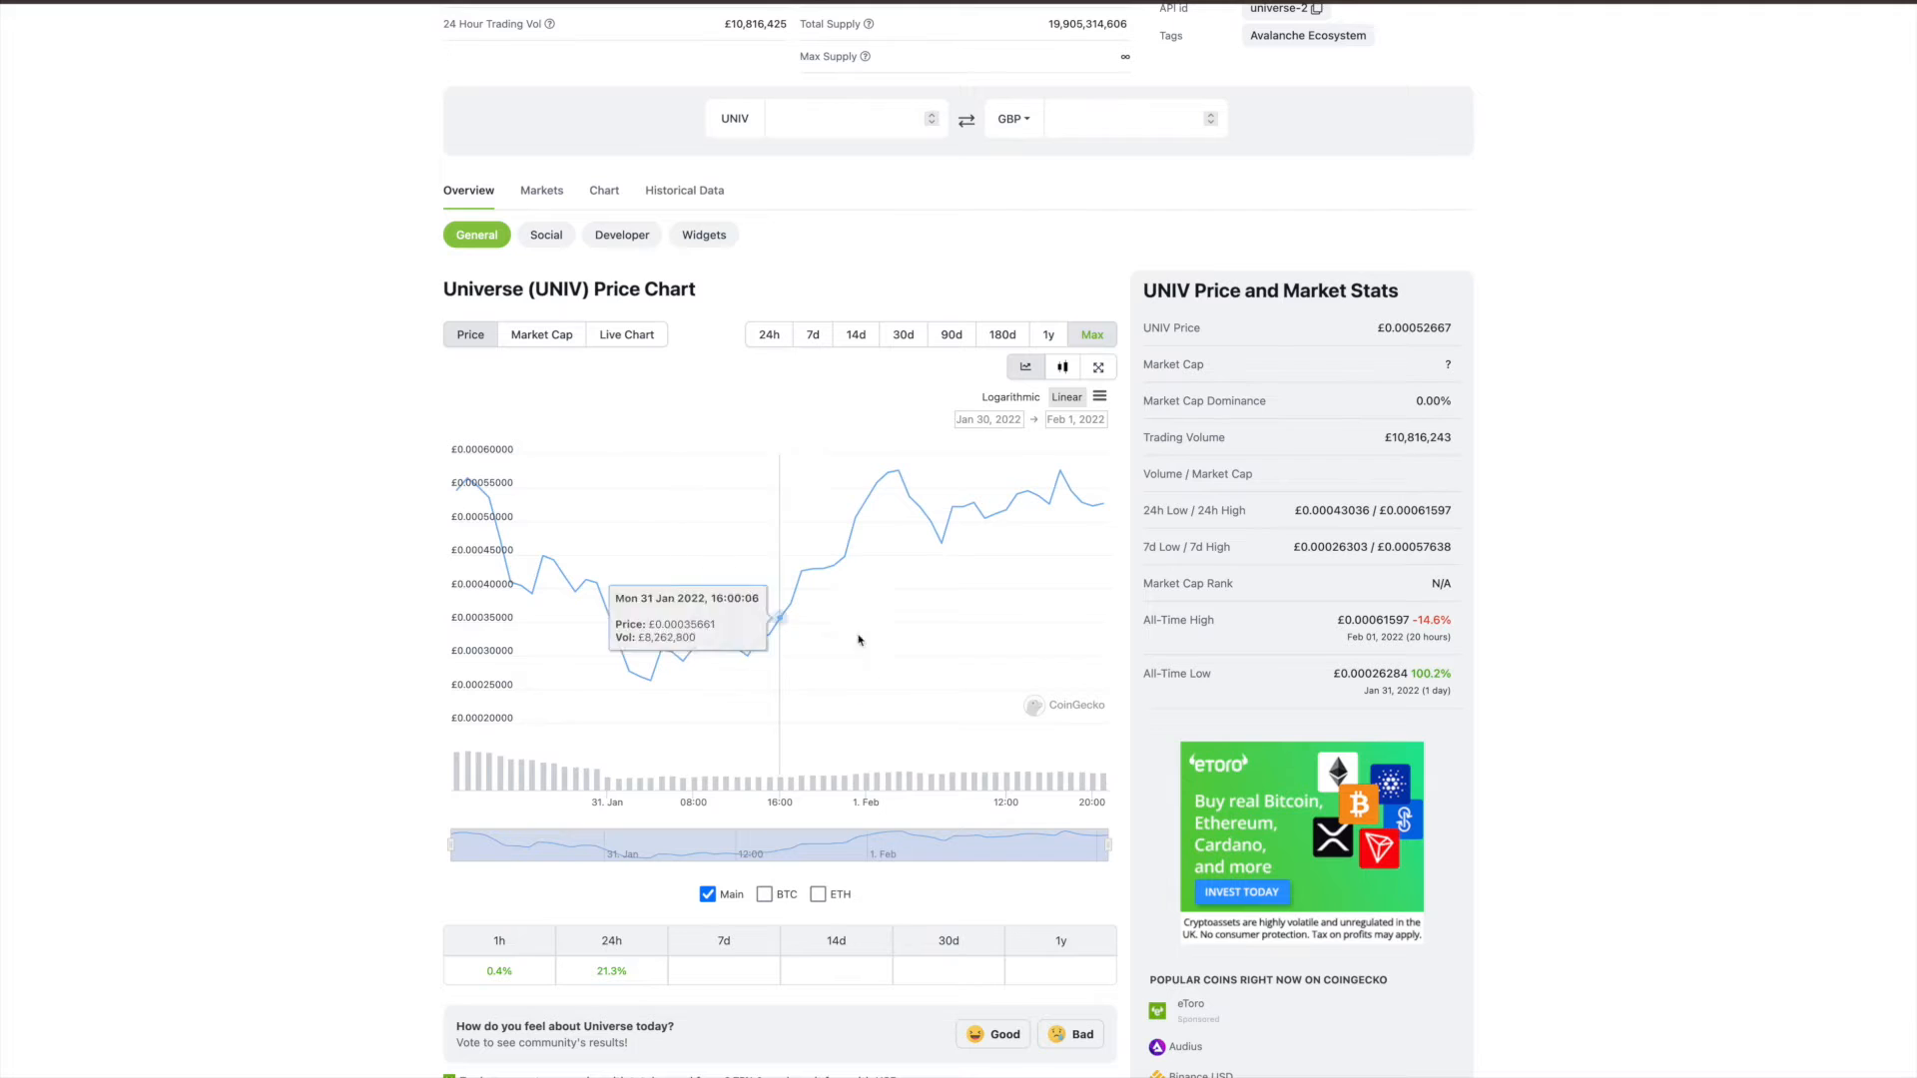
{"action": "mouse_move", "coordinate": [858, 638]}
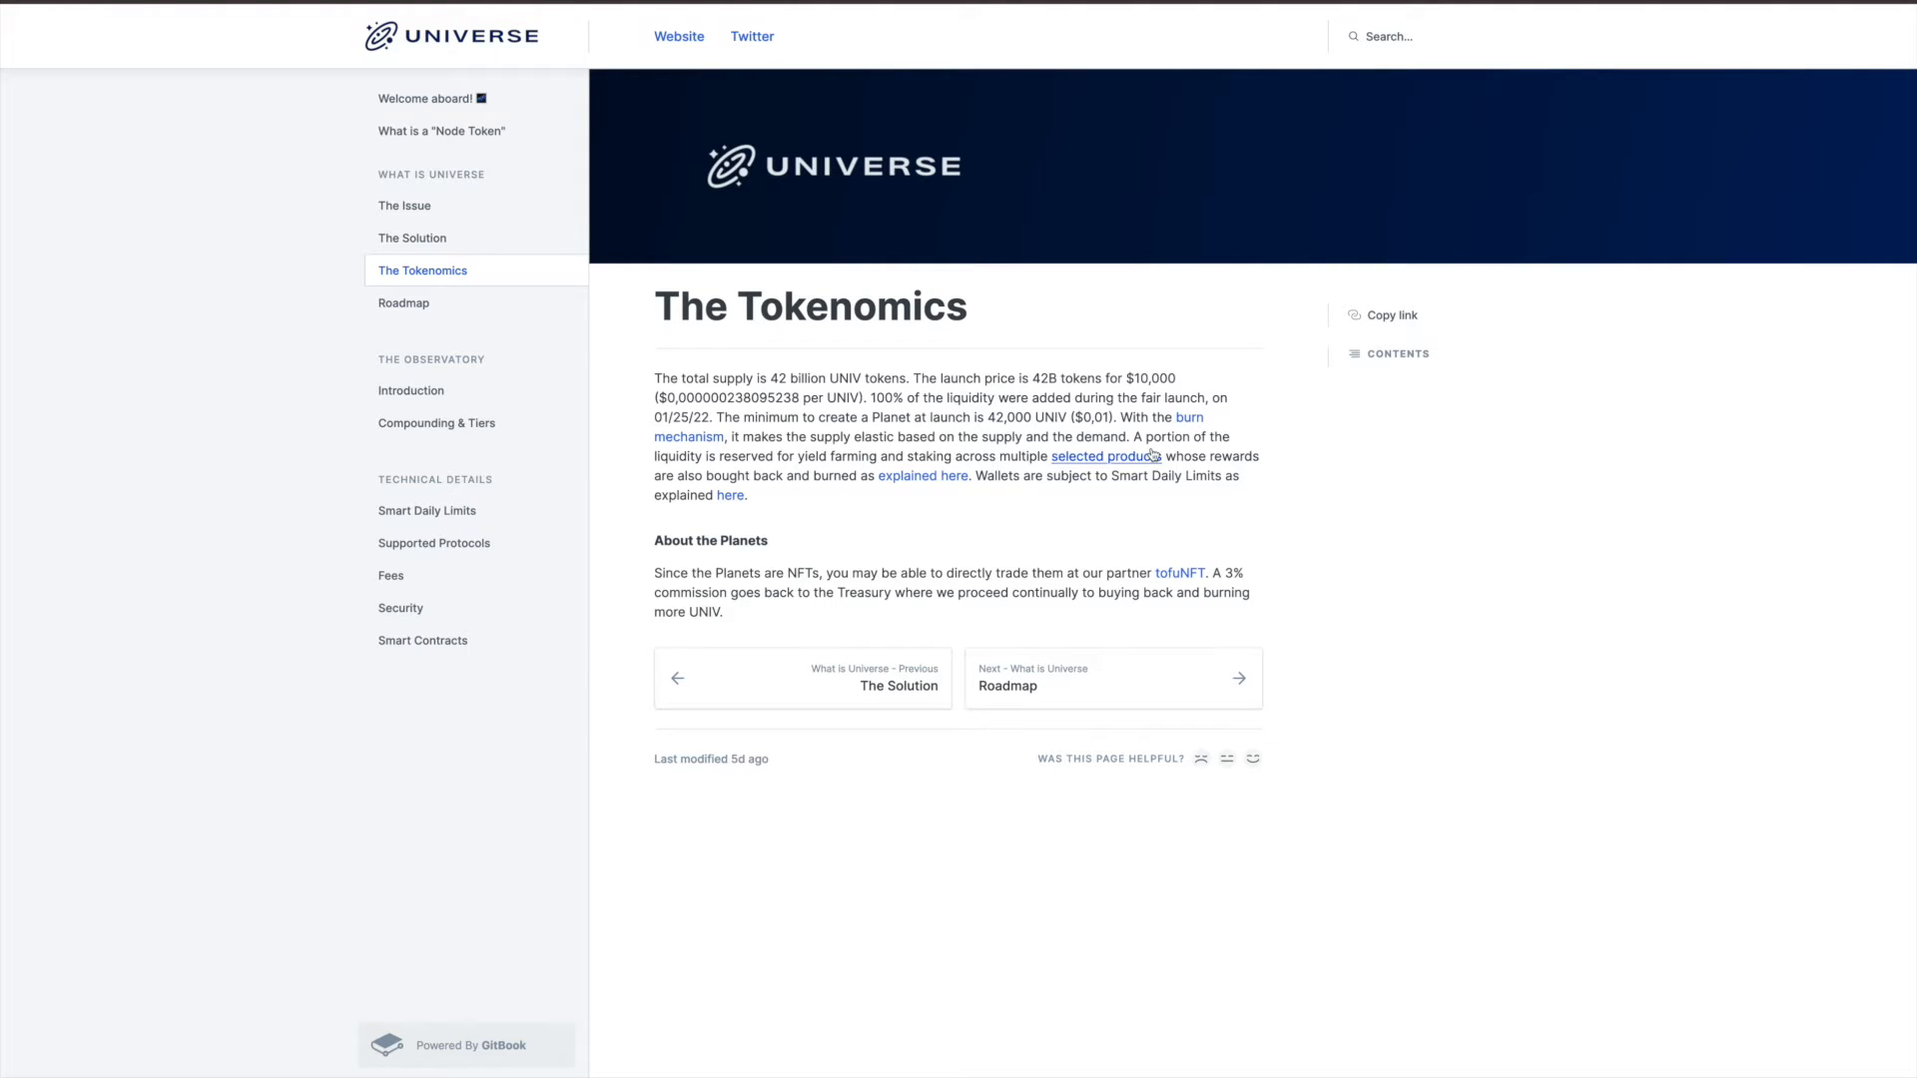
{"action": "mouse_move", "coordinate": [896, 439]}
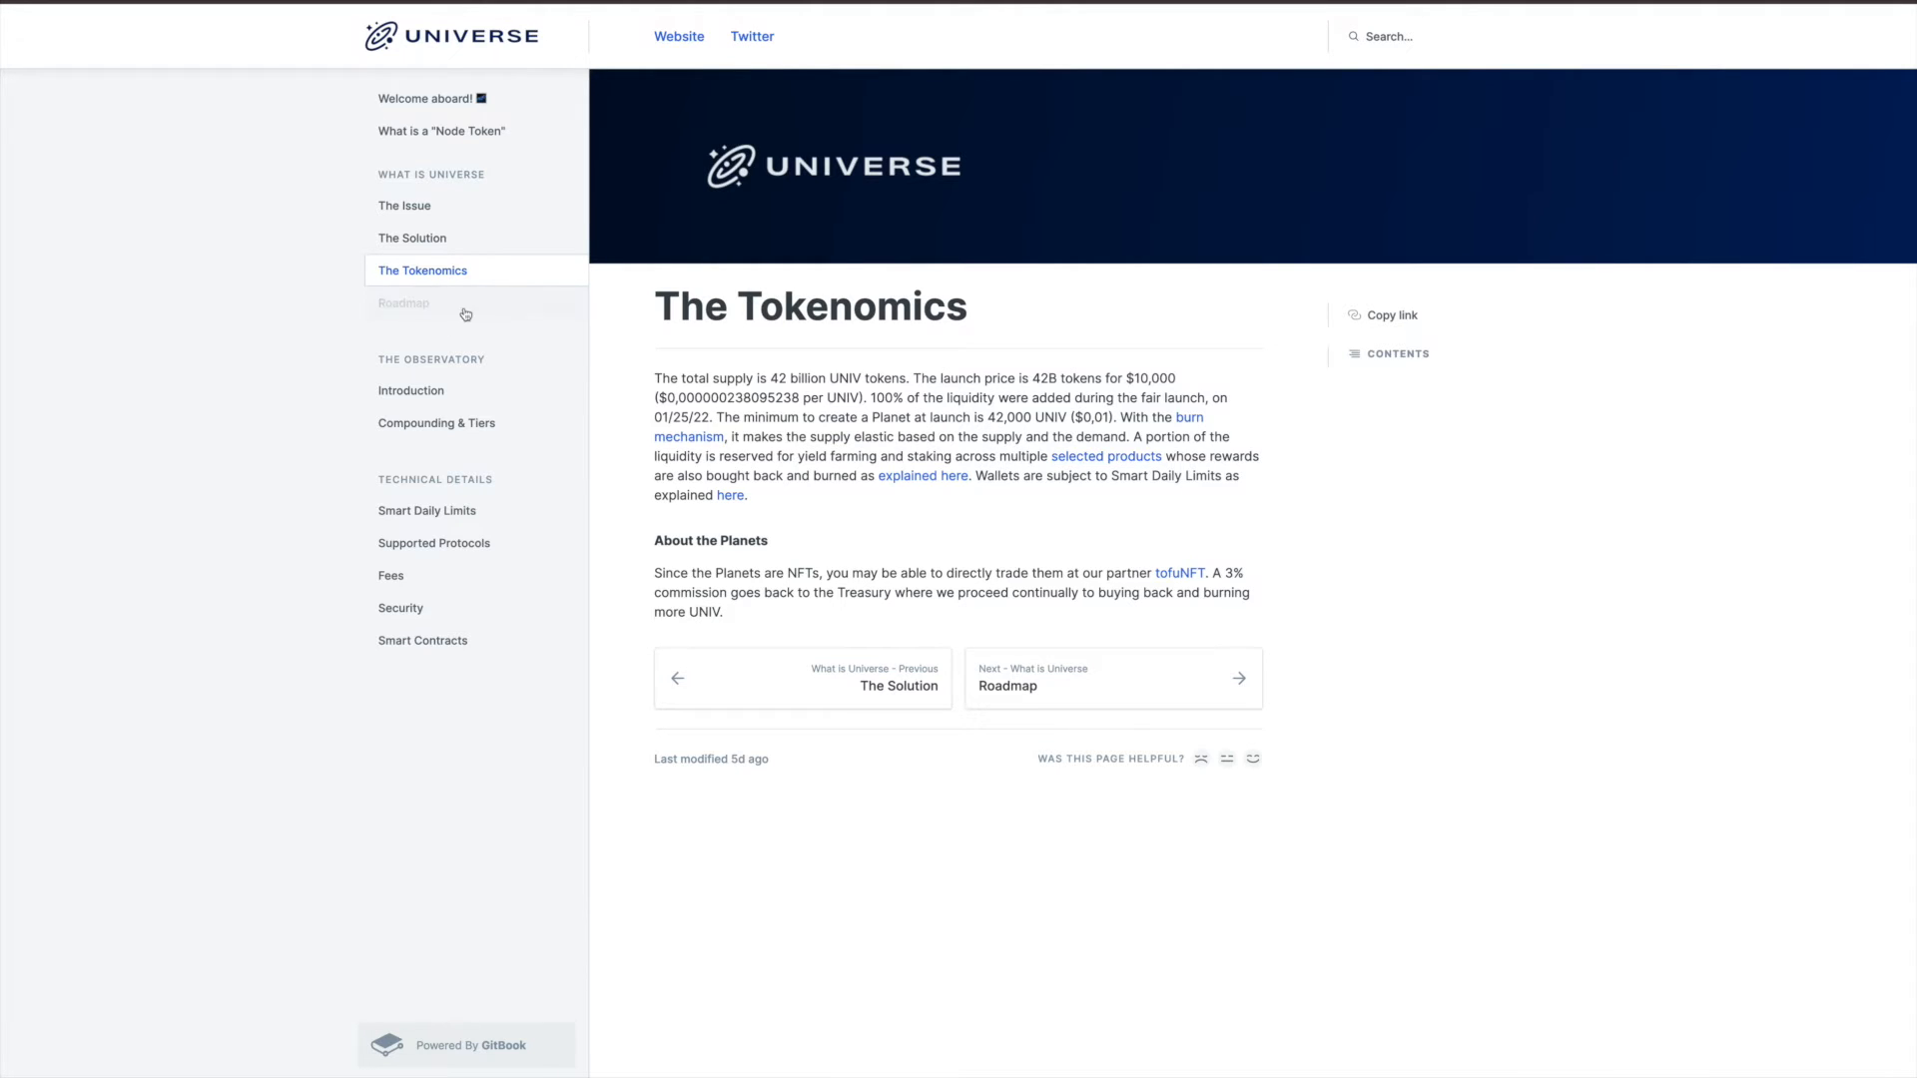
Read the Roadmap and Observatory Introduction pages, ending on Compounding & Tiers
{"action": "left_click", "coordinate": [404, 304]}
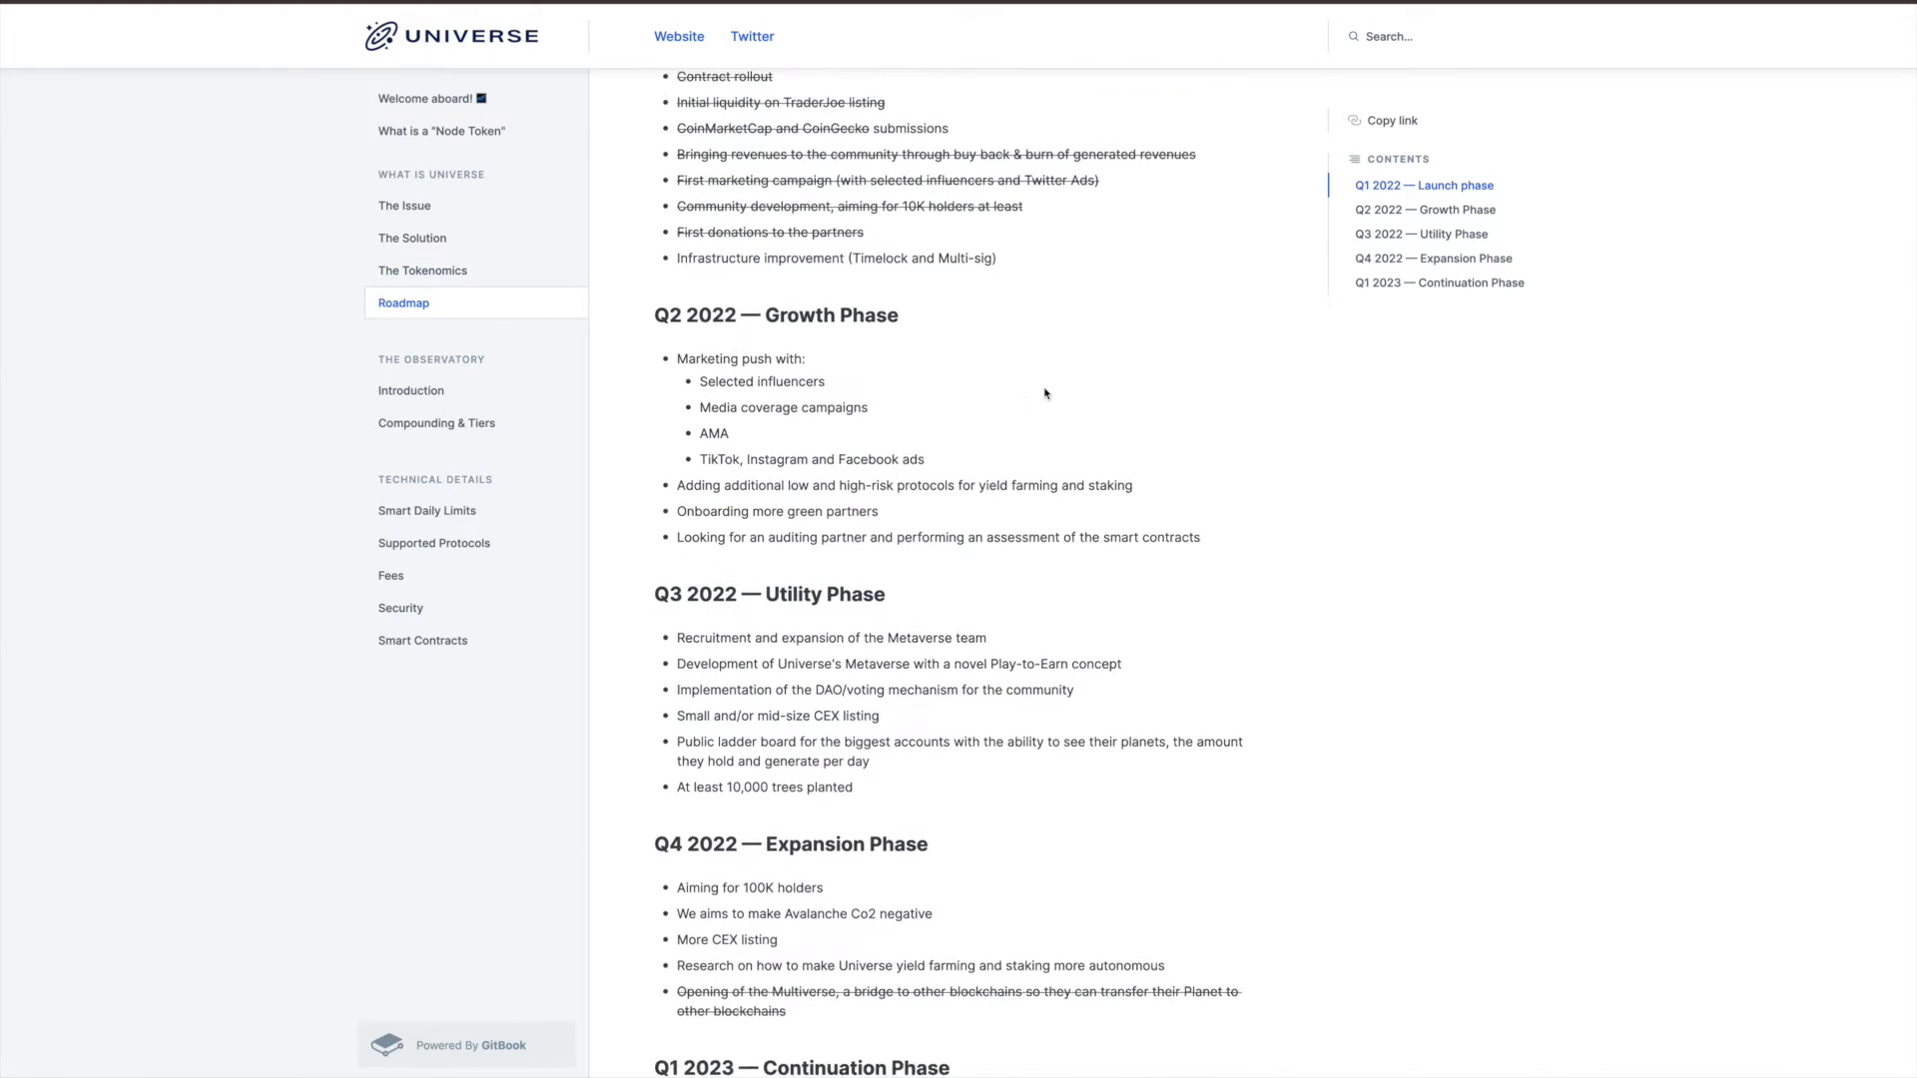
{"action": "scroll", "scroll_direction": "down", "scroll_amount": 3}
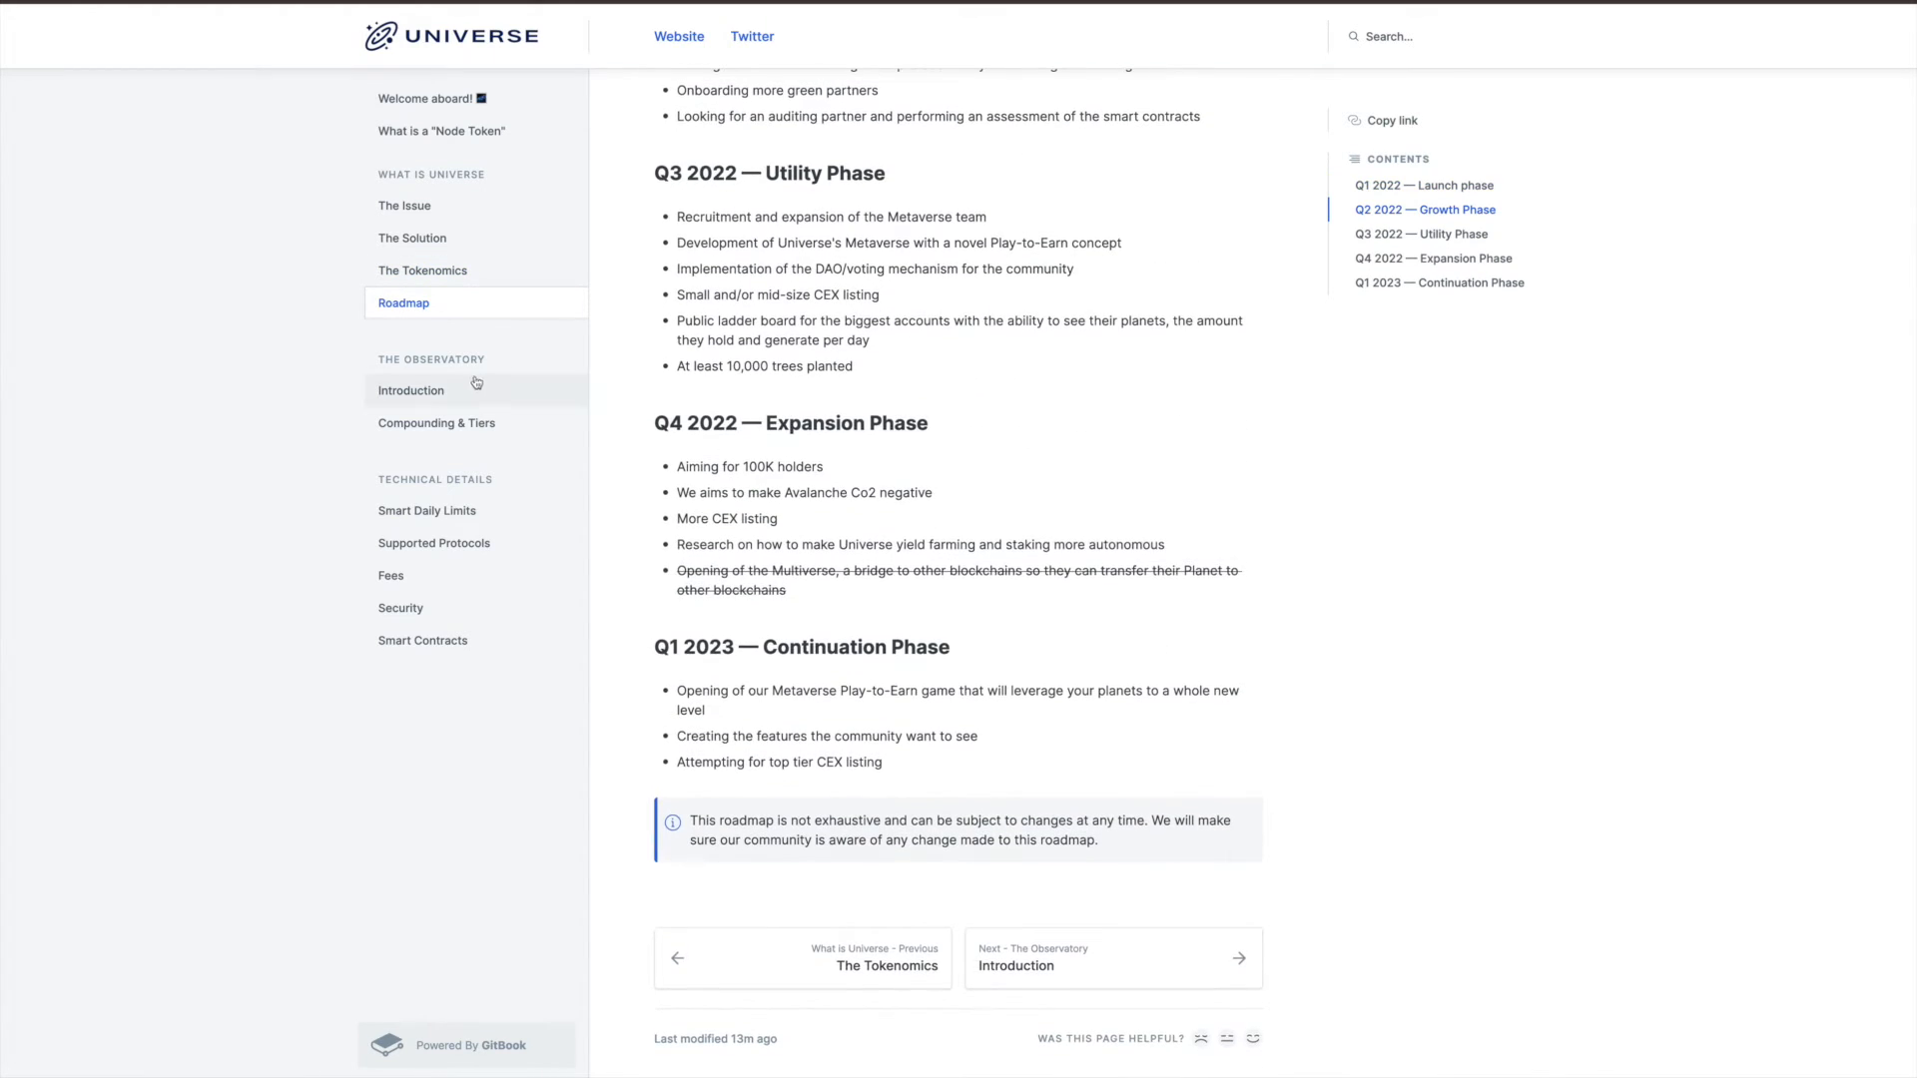
{"action": "left_click", "coordinate": [411, 391]}
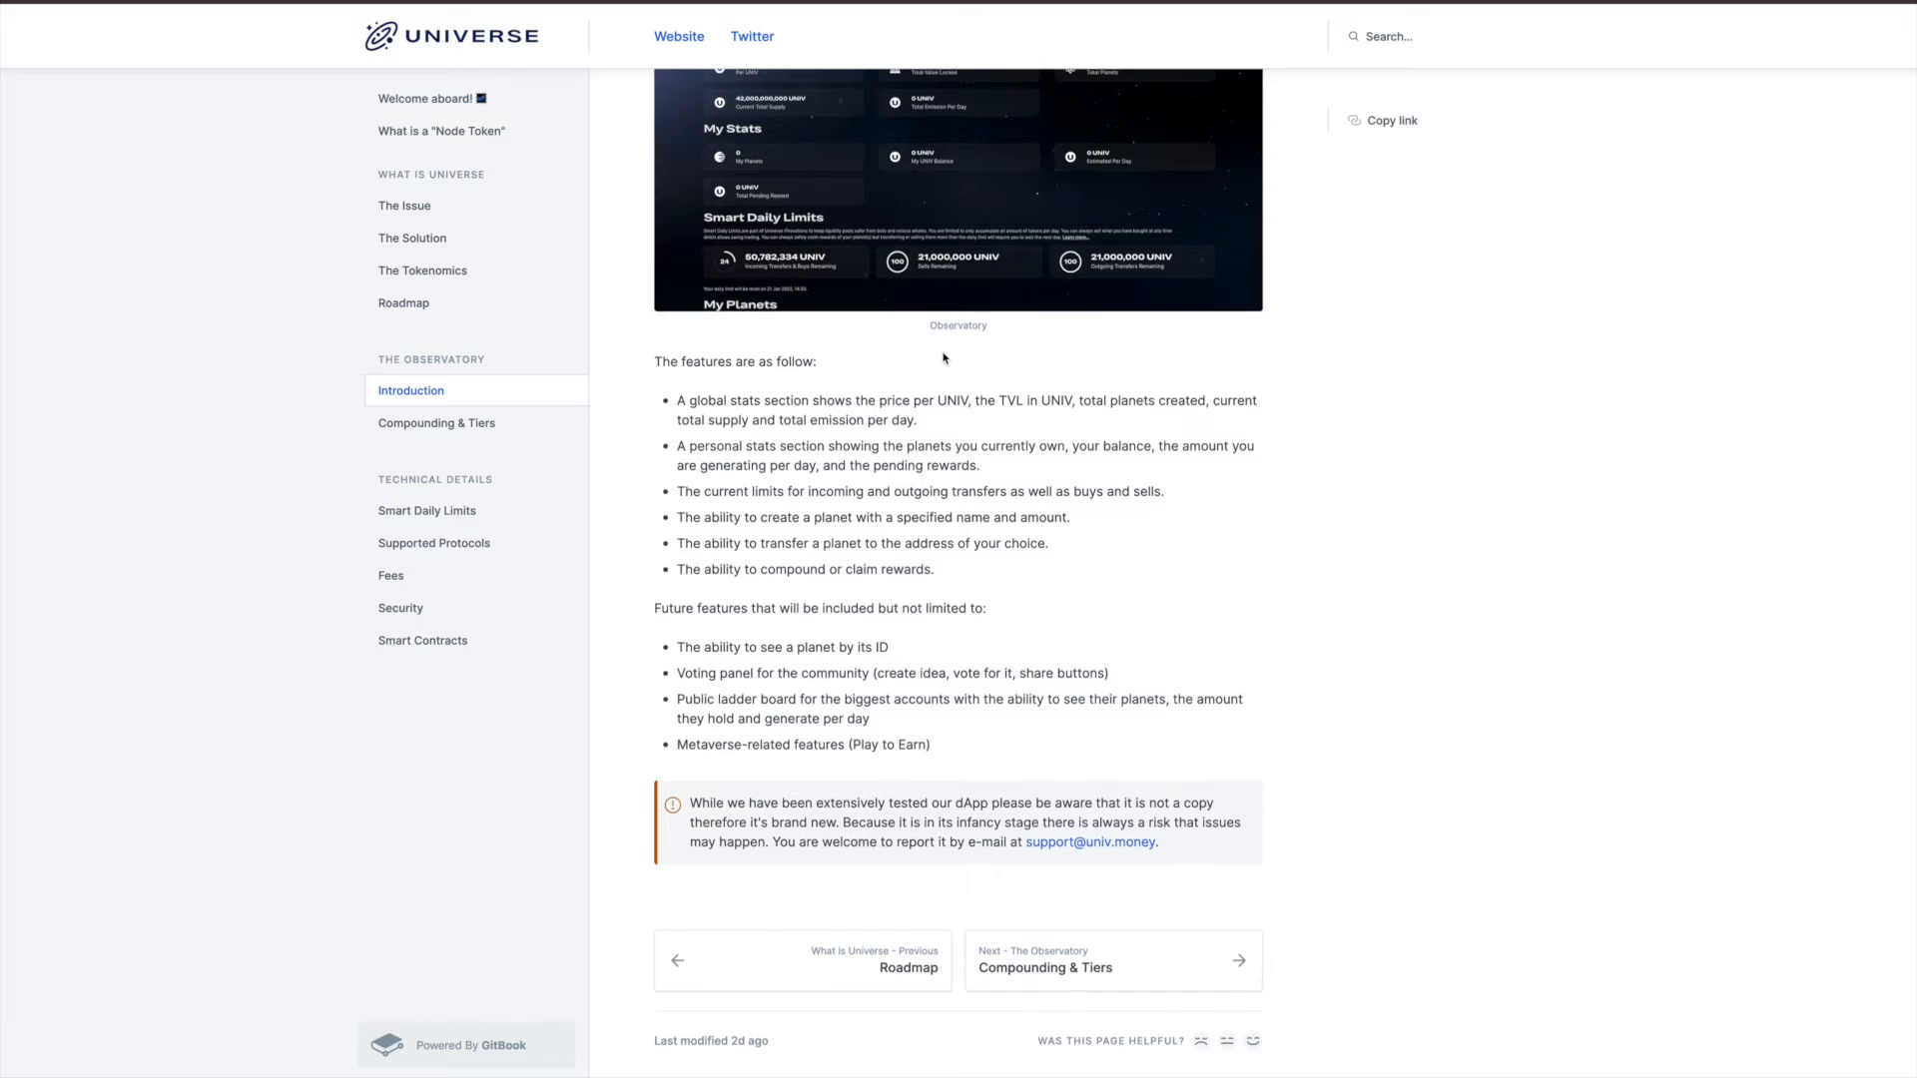
{"action": "scroll", "scroll_direction": "up", "scroll_amount": 3}
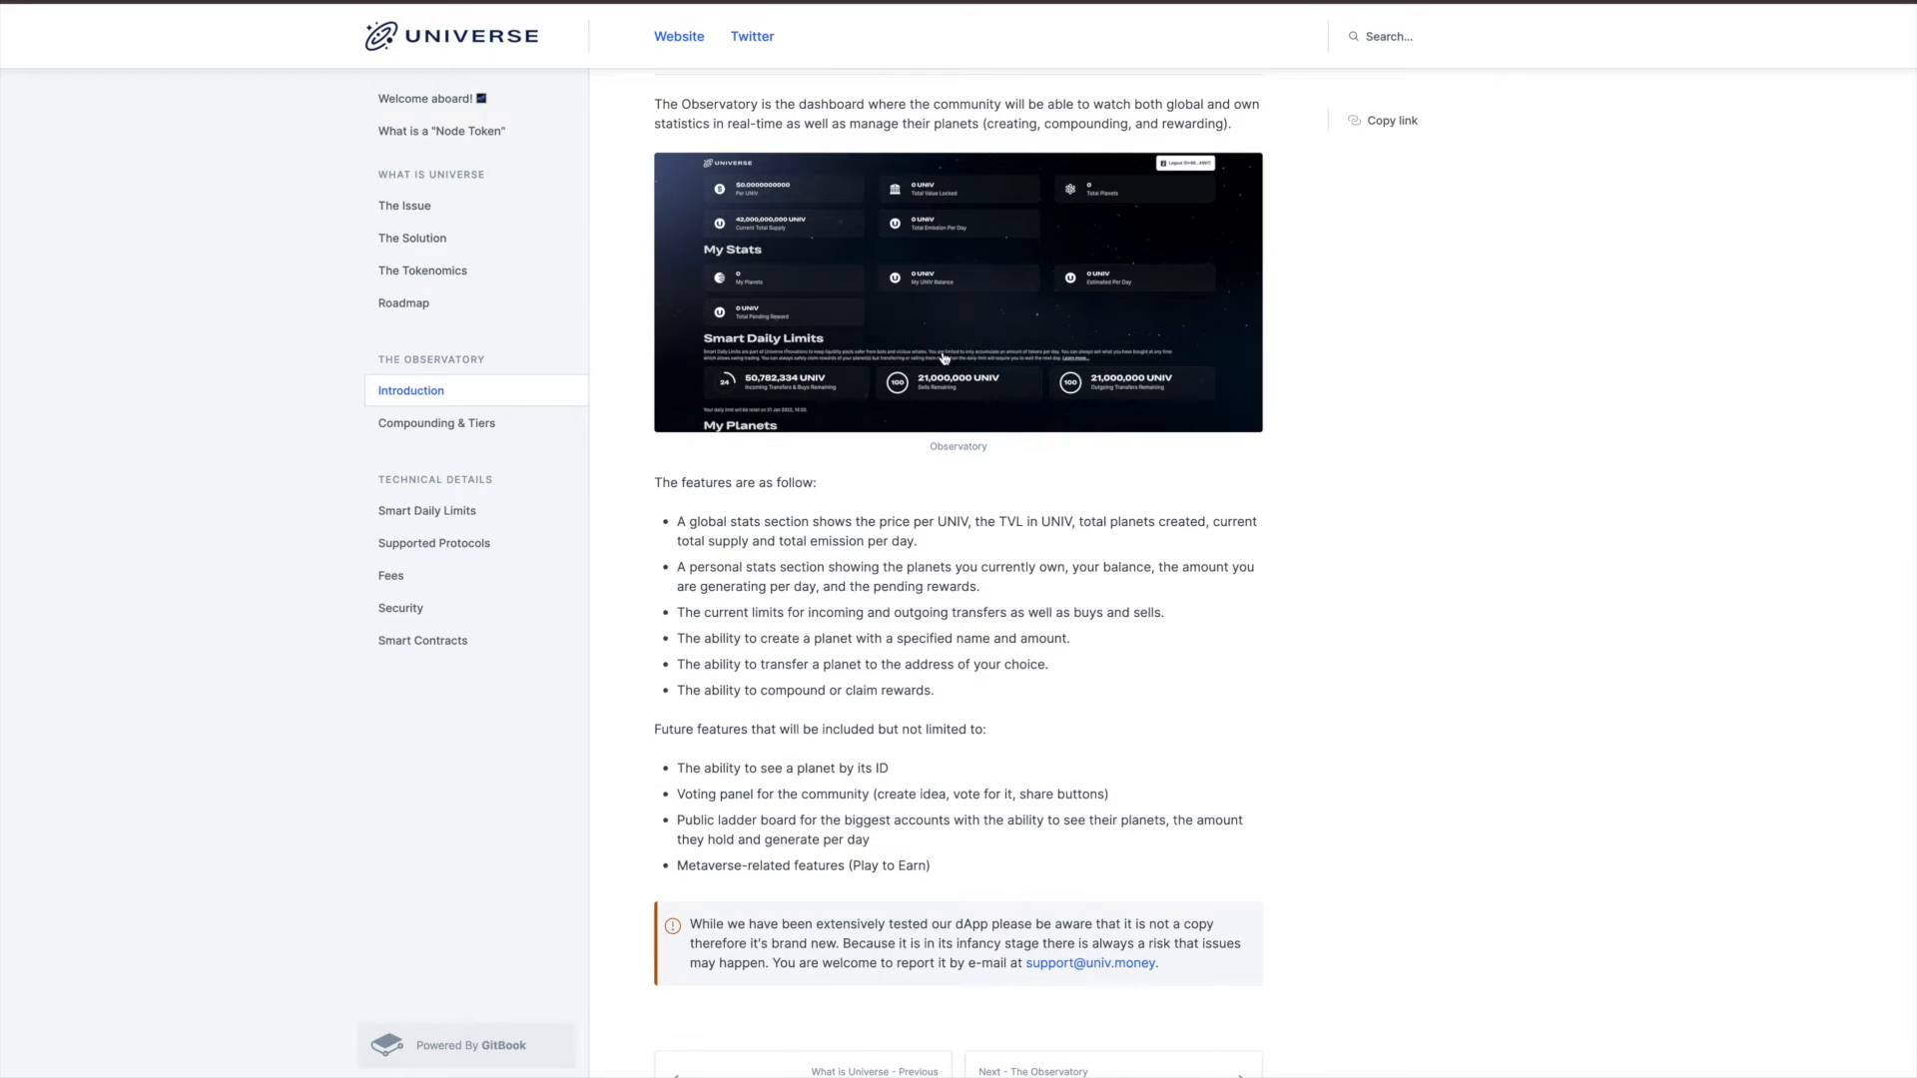
{"action": "mouse_move", "coordinate": [567, 36]}
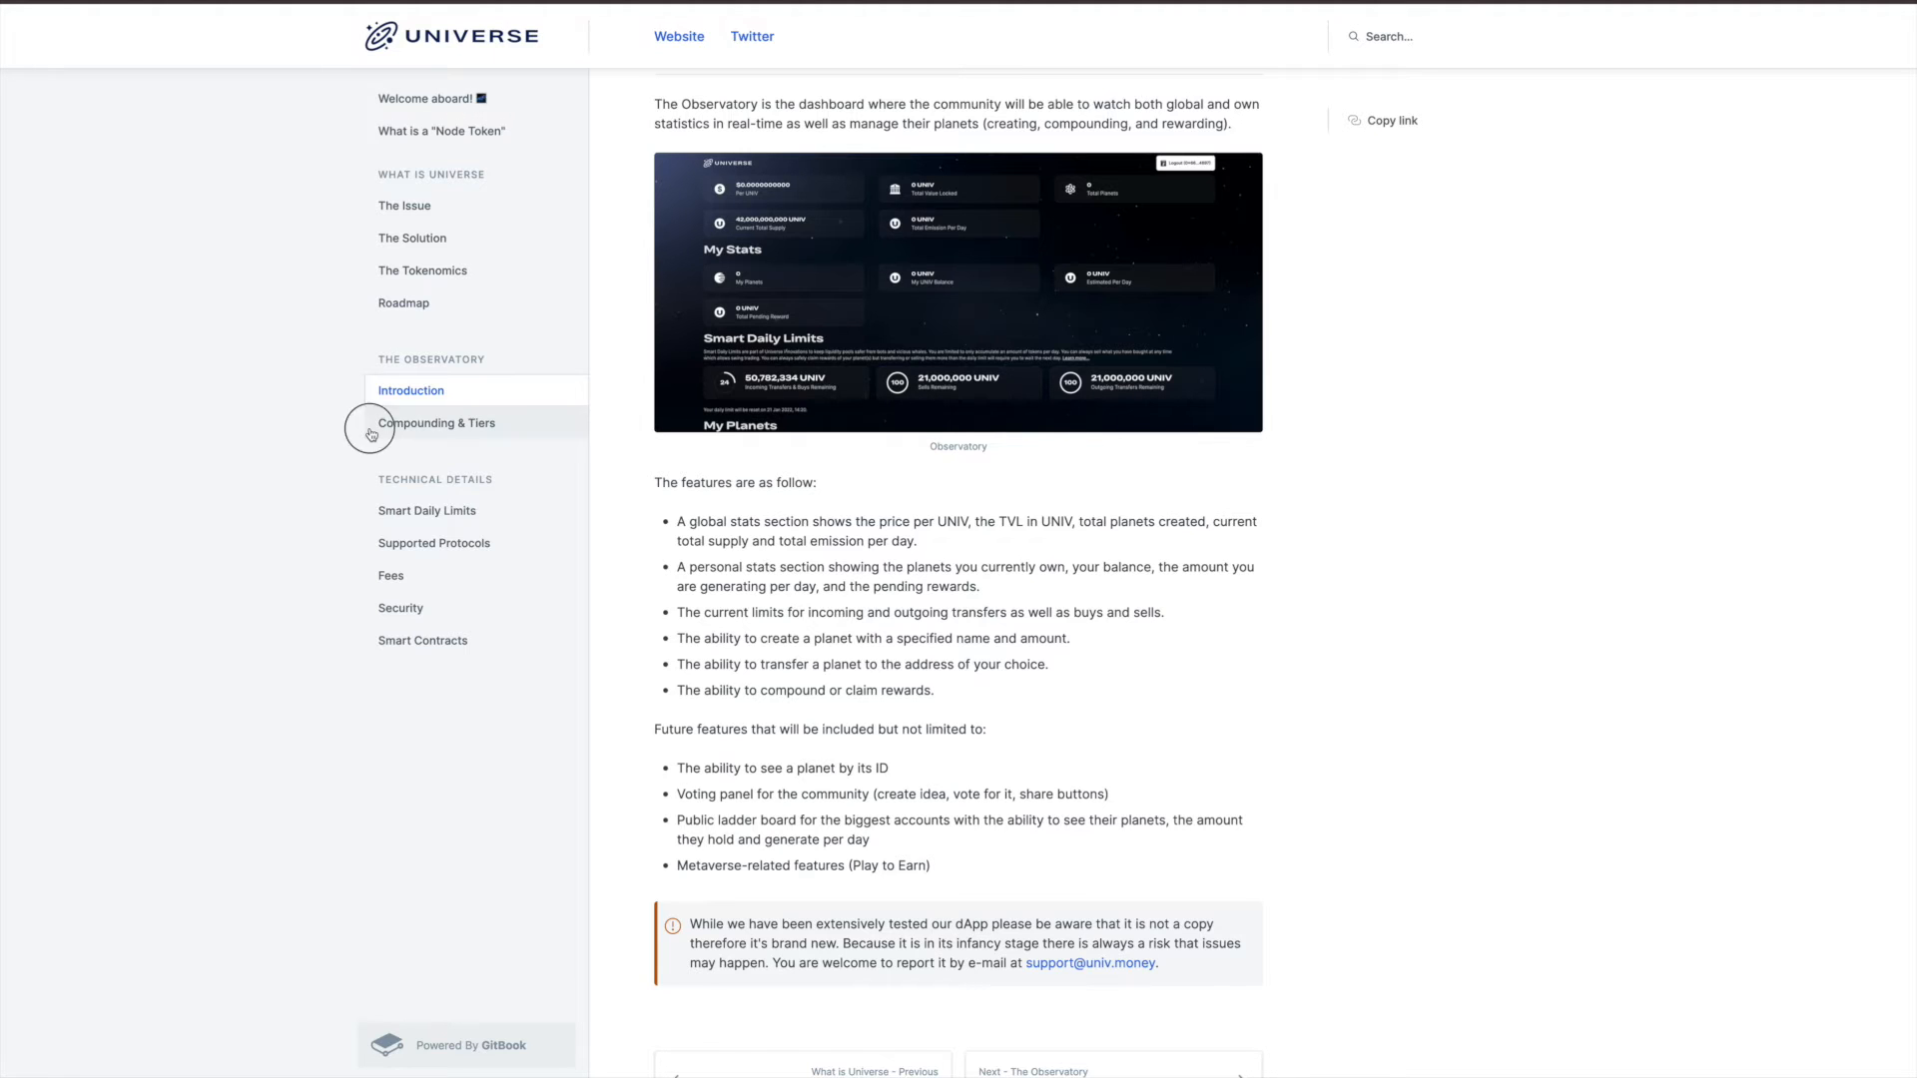
{"action": "left_click", "coordinate": [435, 424]}
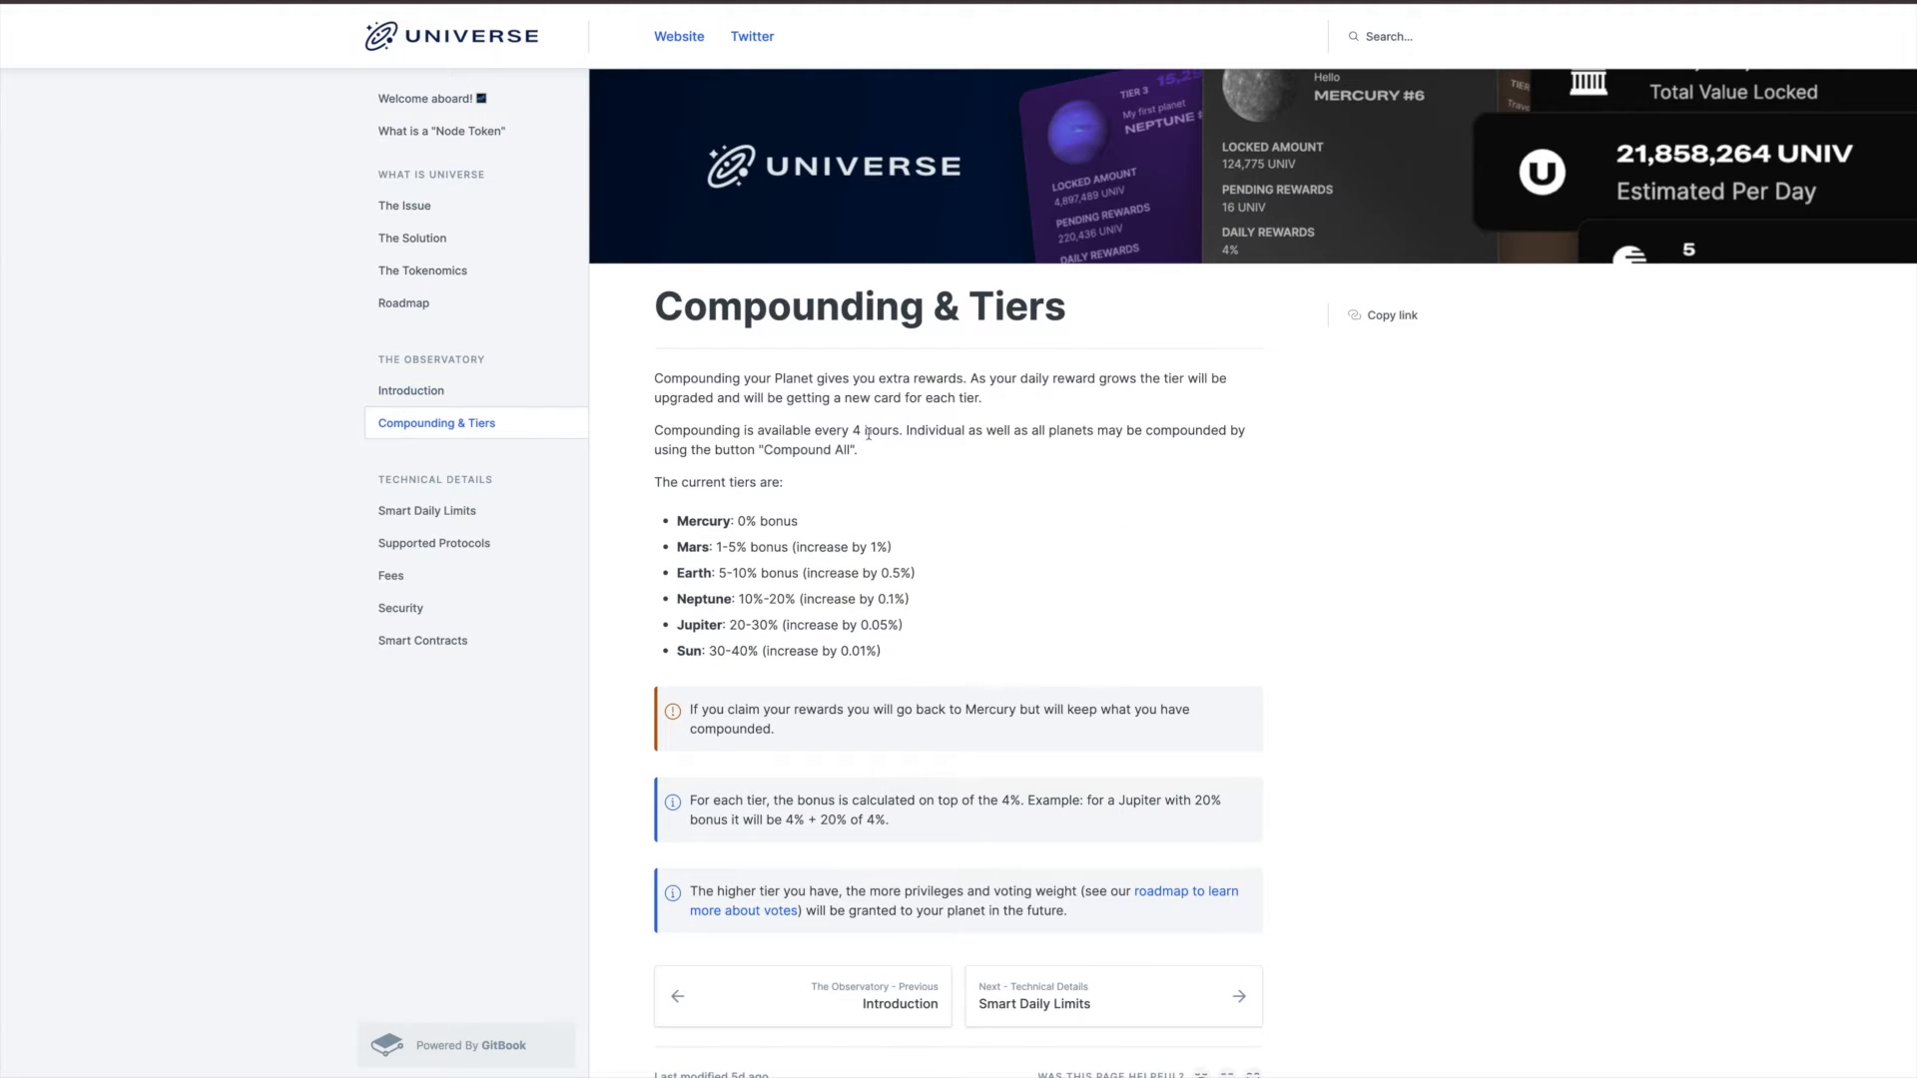
{"action": "mouse_move", "coordinate": [820, 423]}
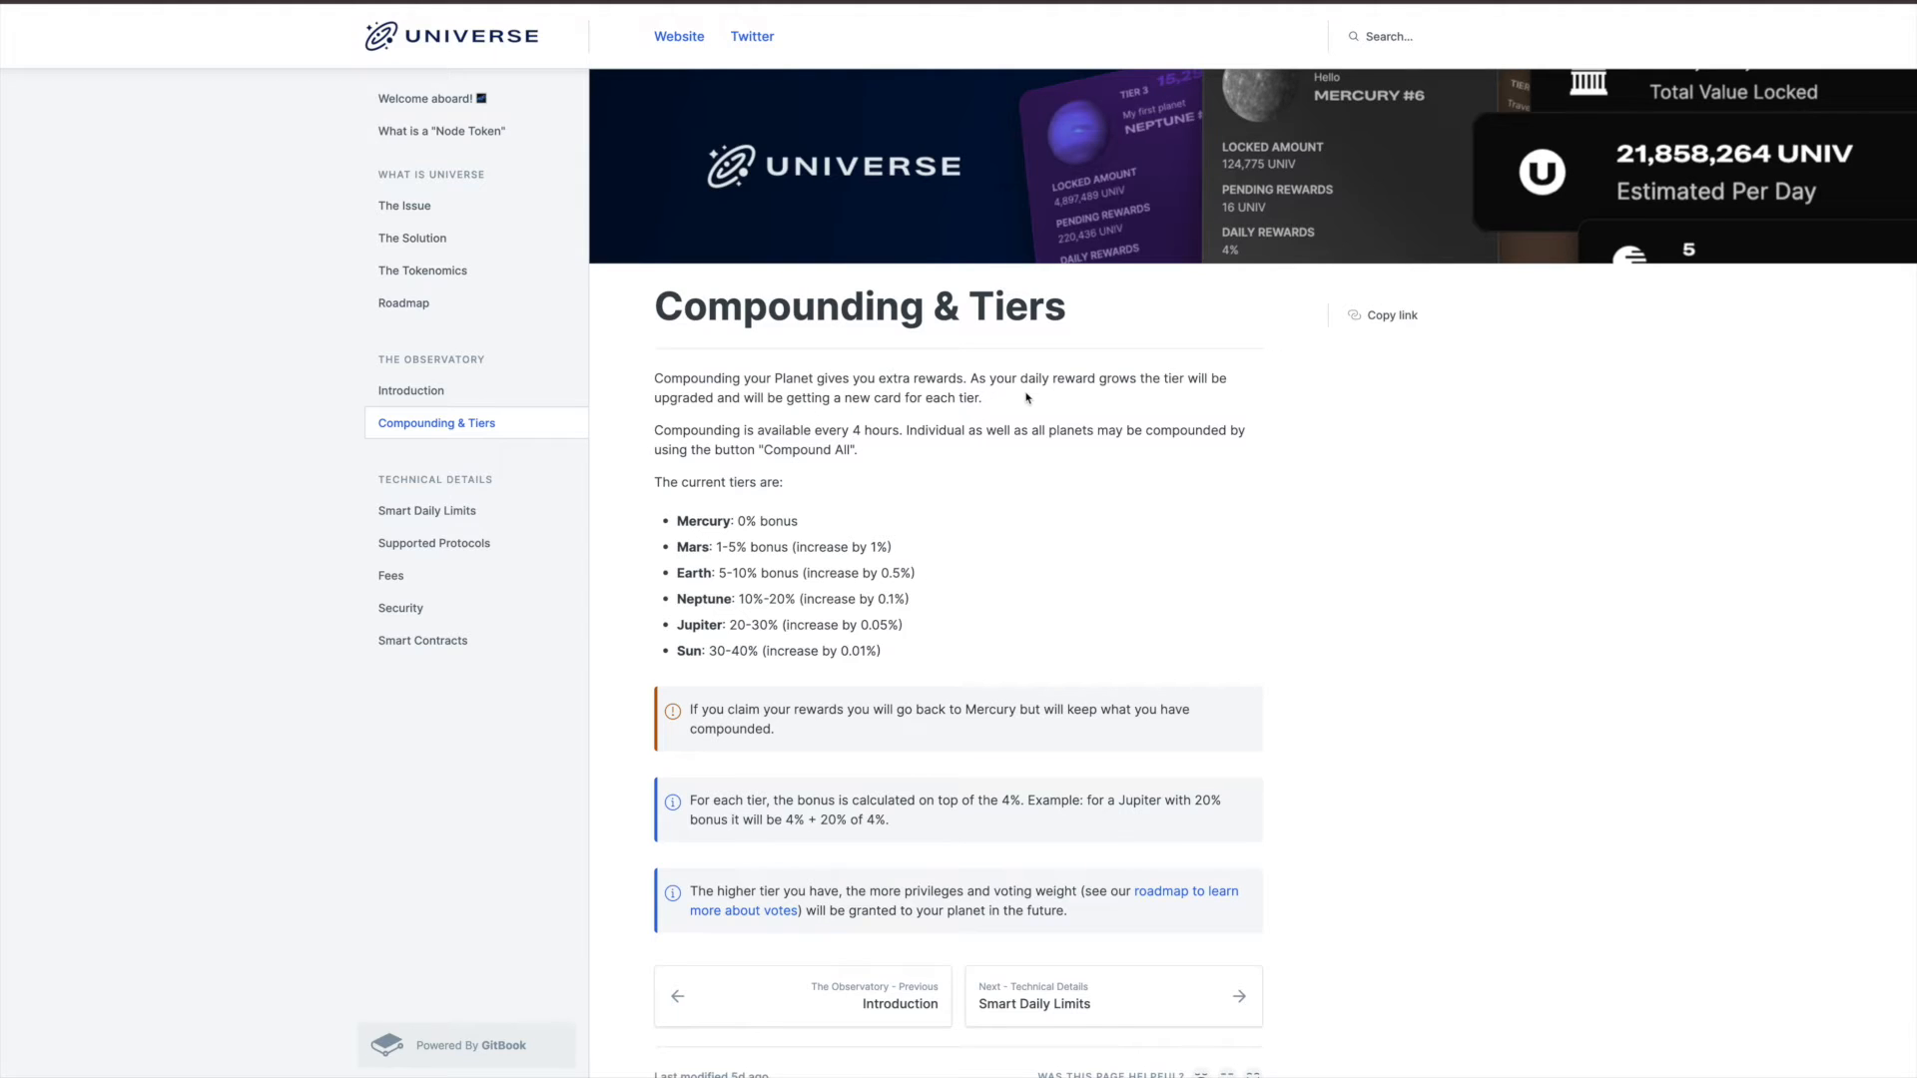
{"action": "mouse_move", "coordinate": [1186, 394]}
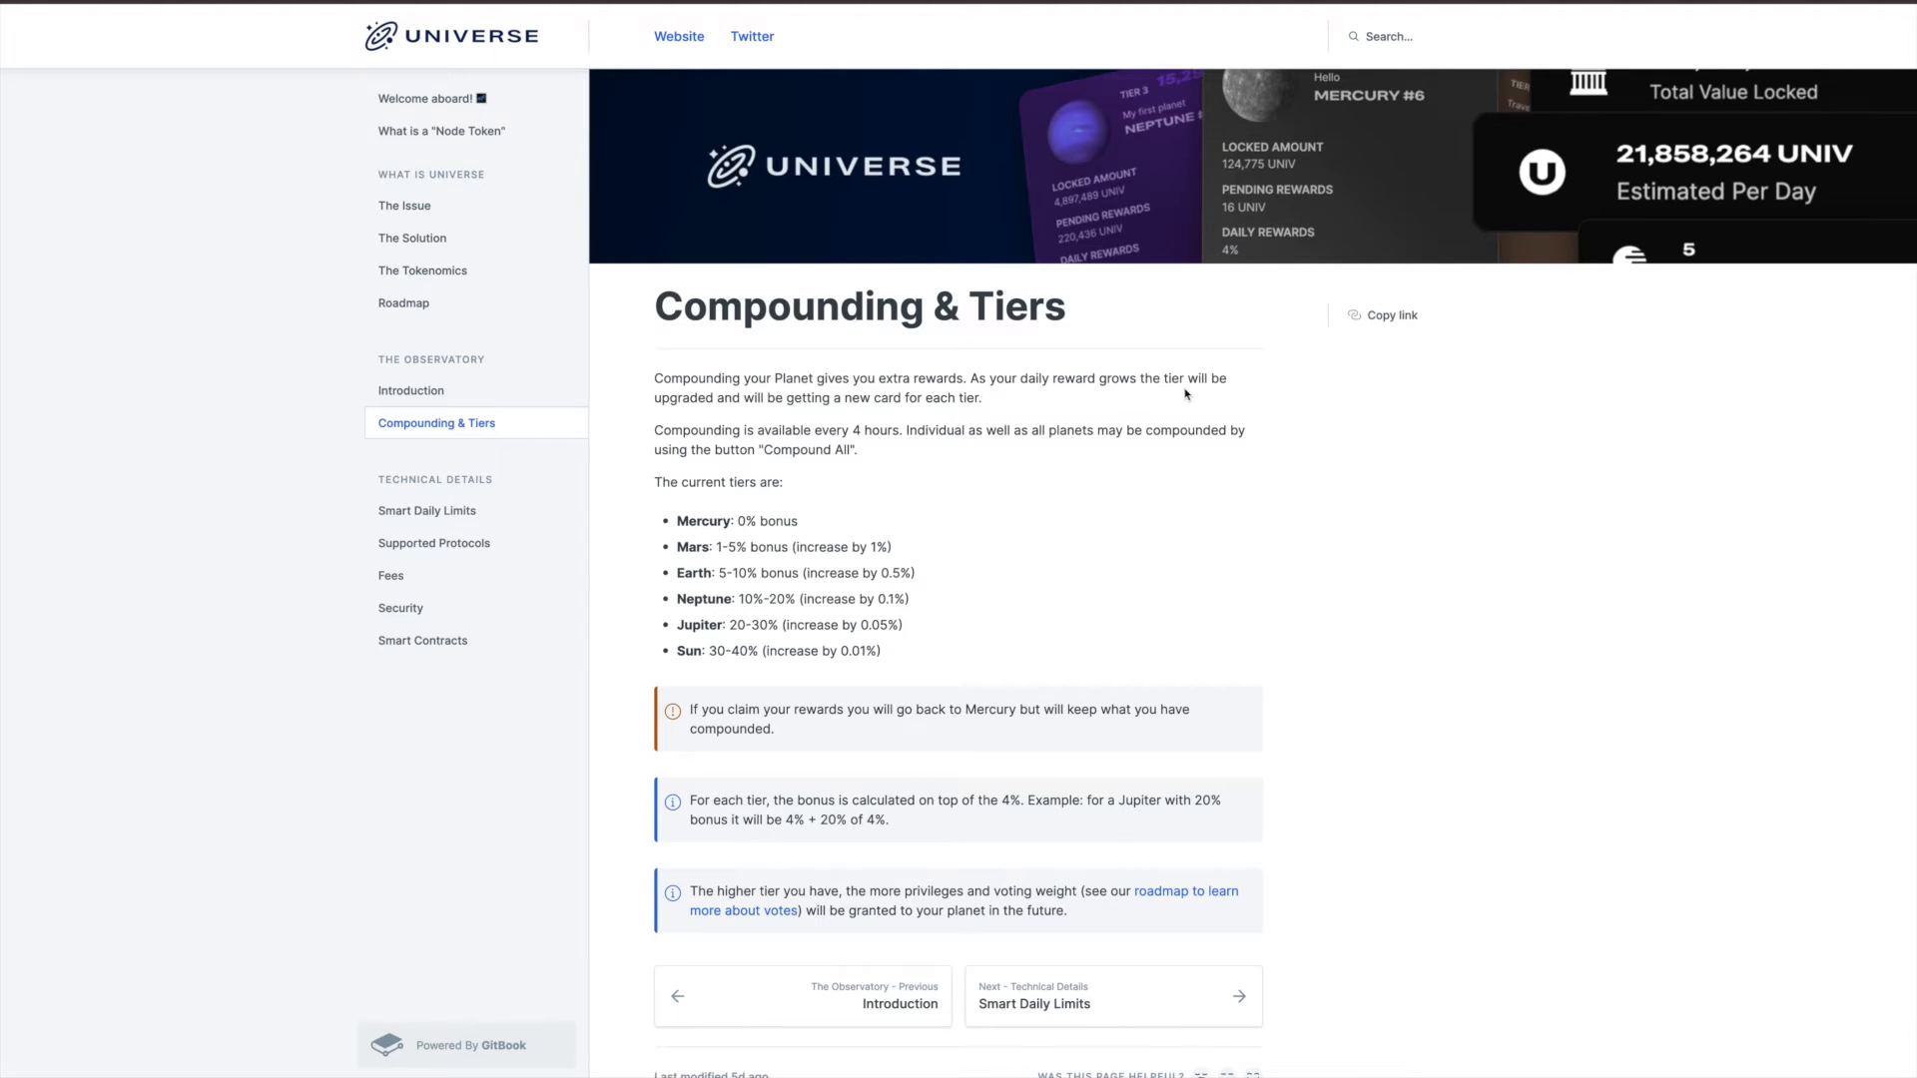
{"action": "mouse_move", "coordinate": [775, 415]}
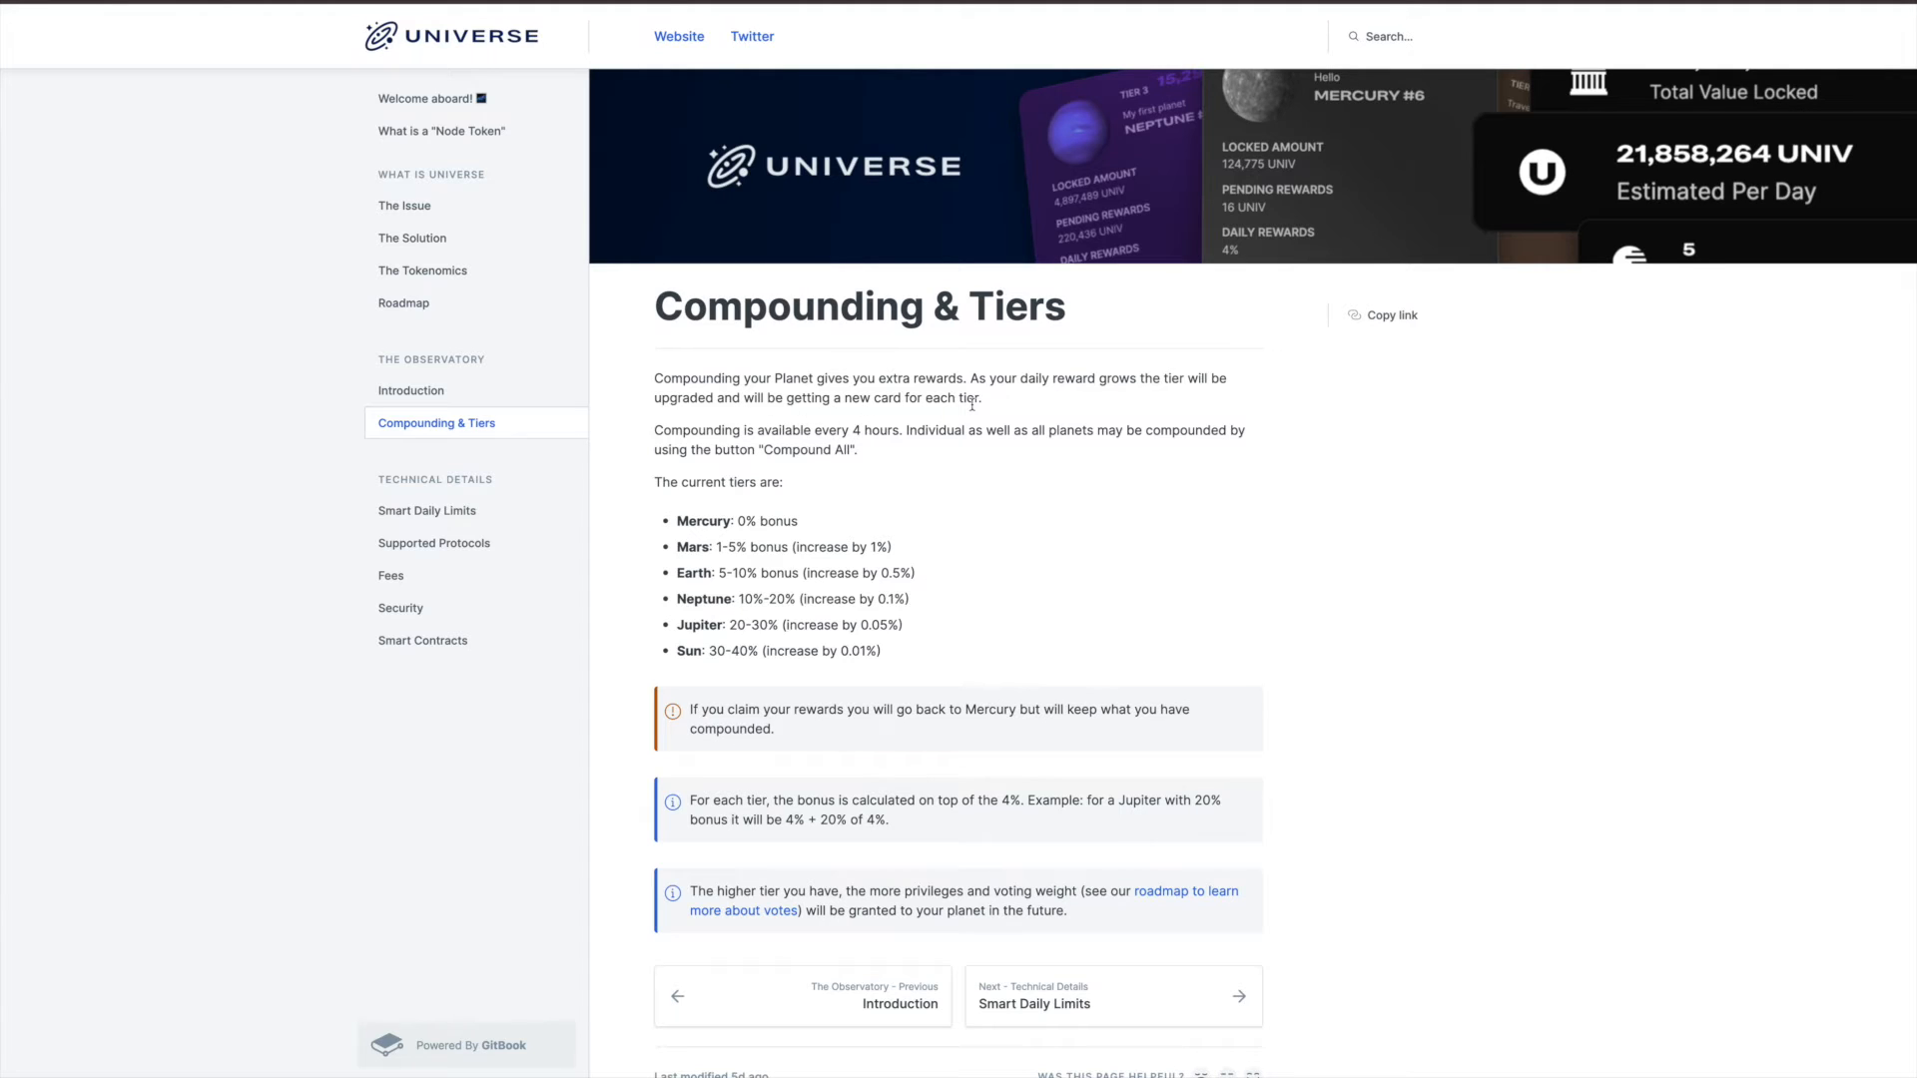
{"action": "mouse_move", "coordinate": [928, 446]}
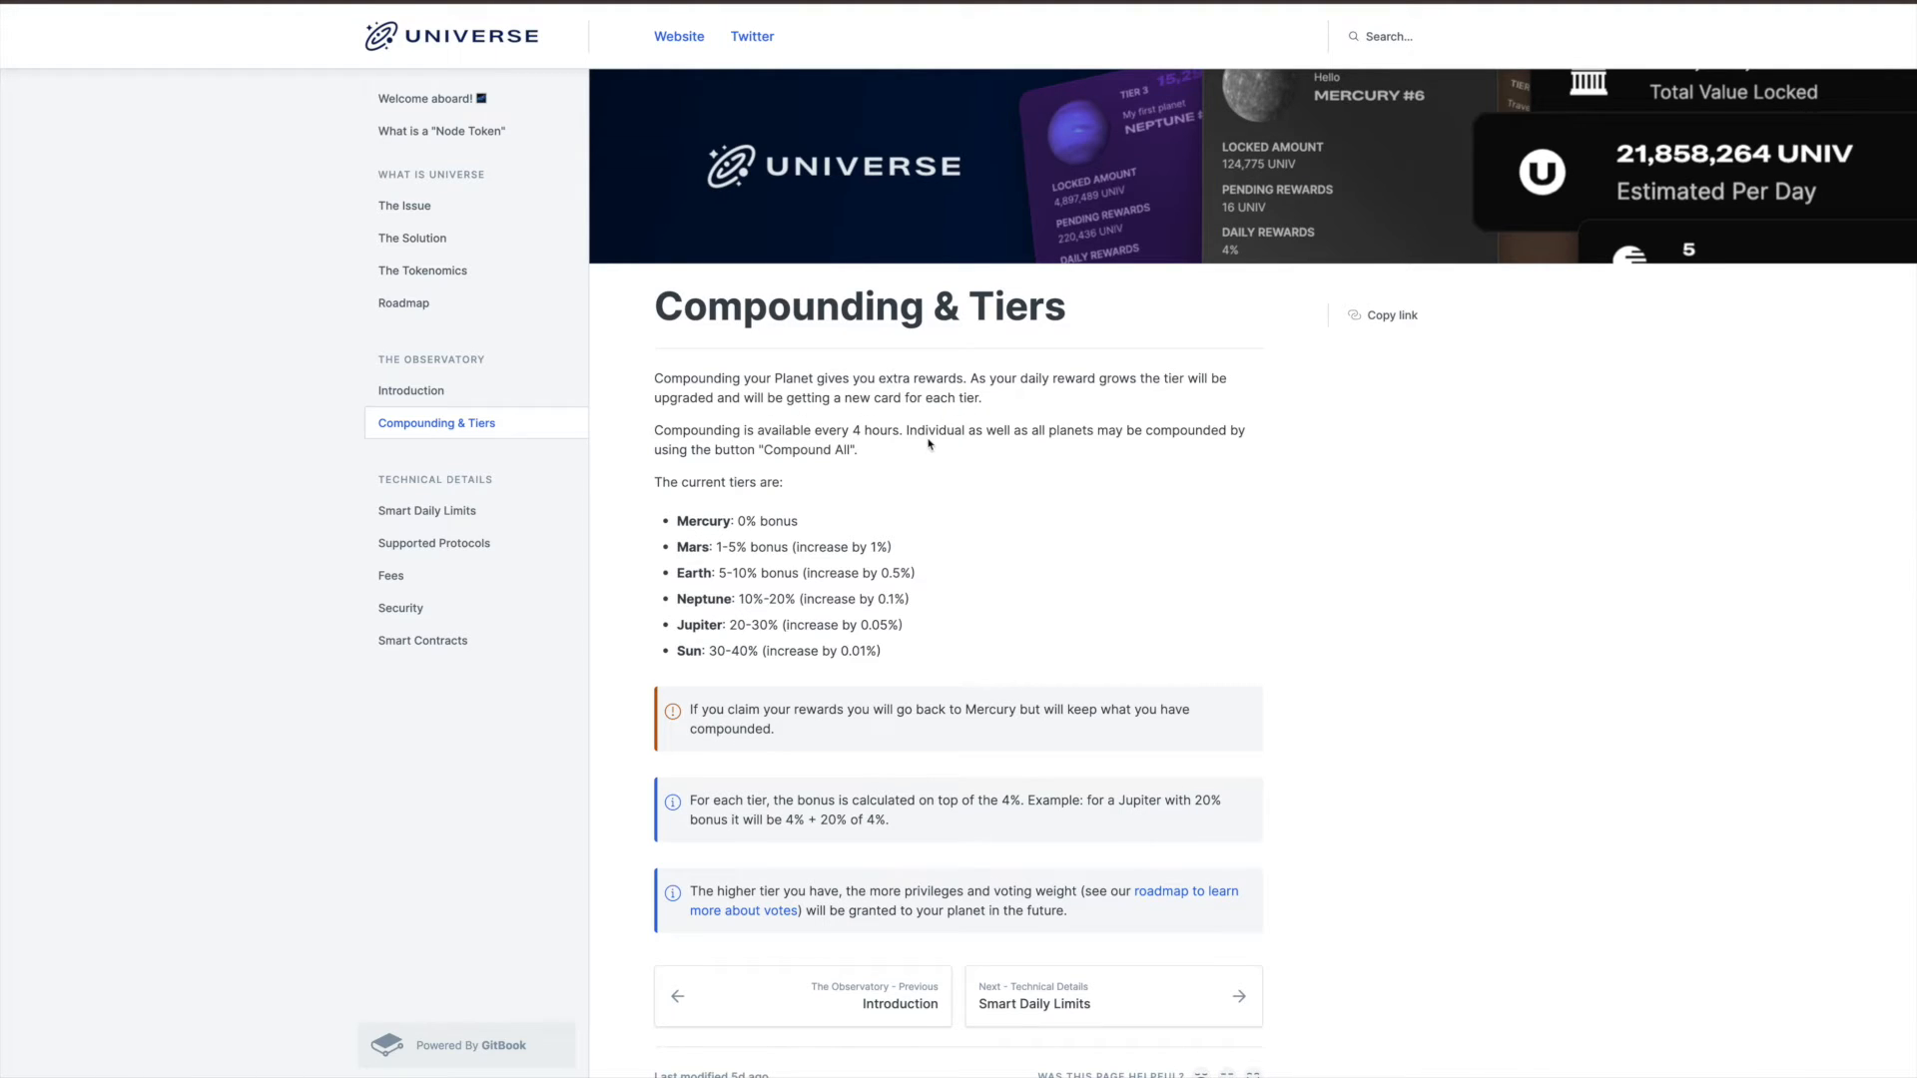
{"action": "mouse_move", "coordinate": [1042, 451]}
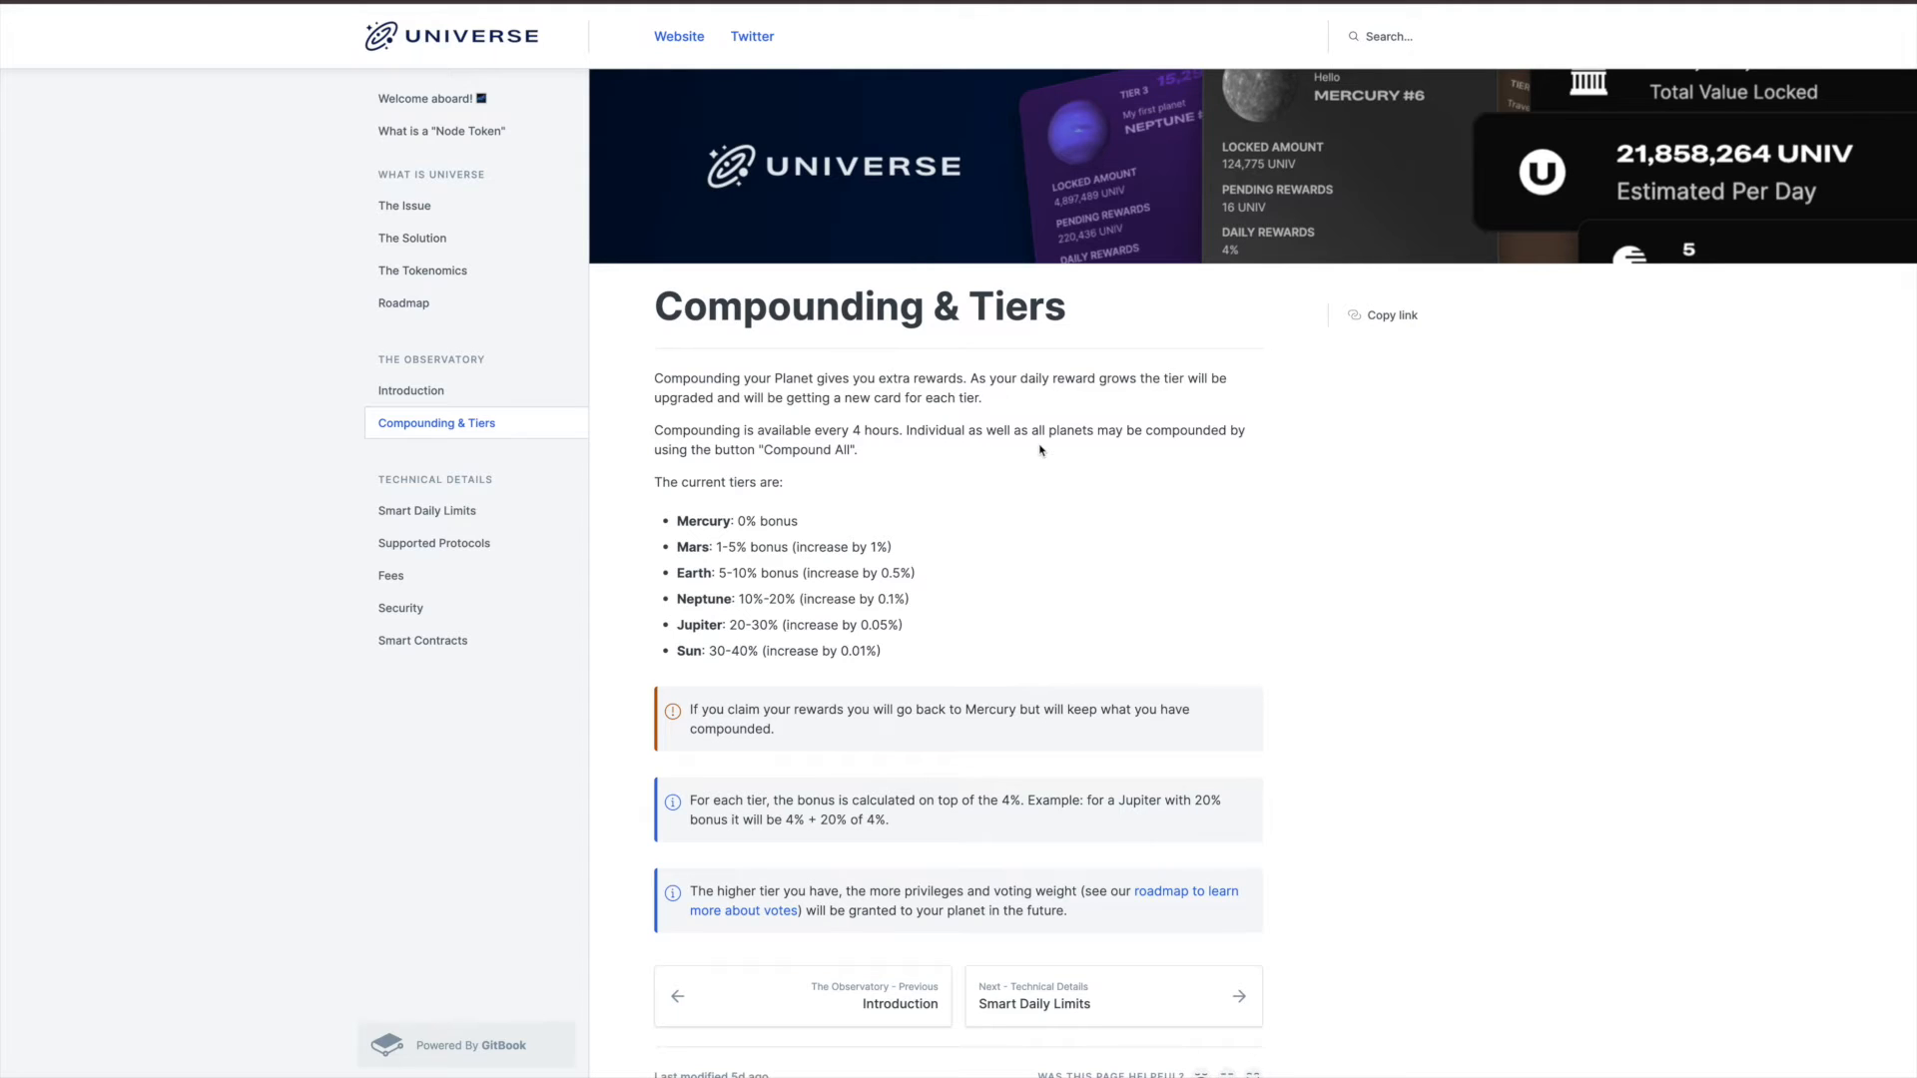
{"action": "mouse_move", "coordinate": [823, 477]}
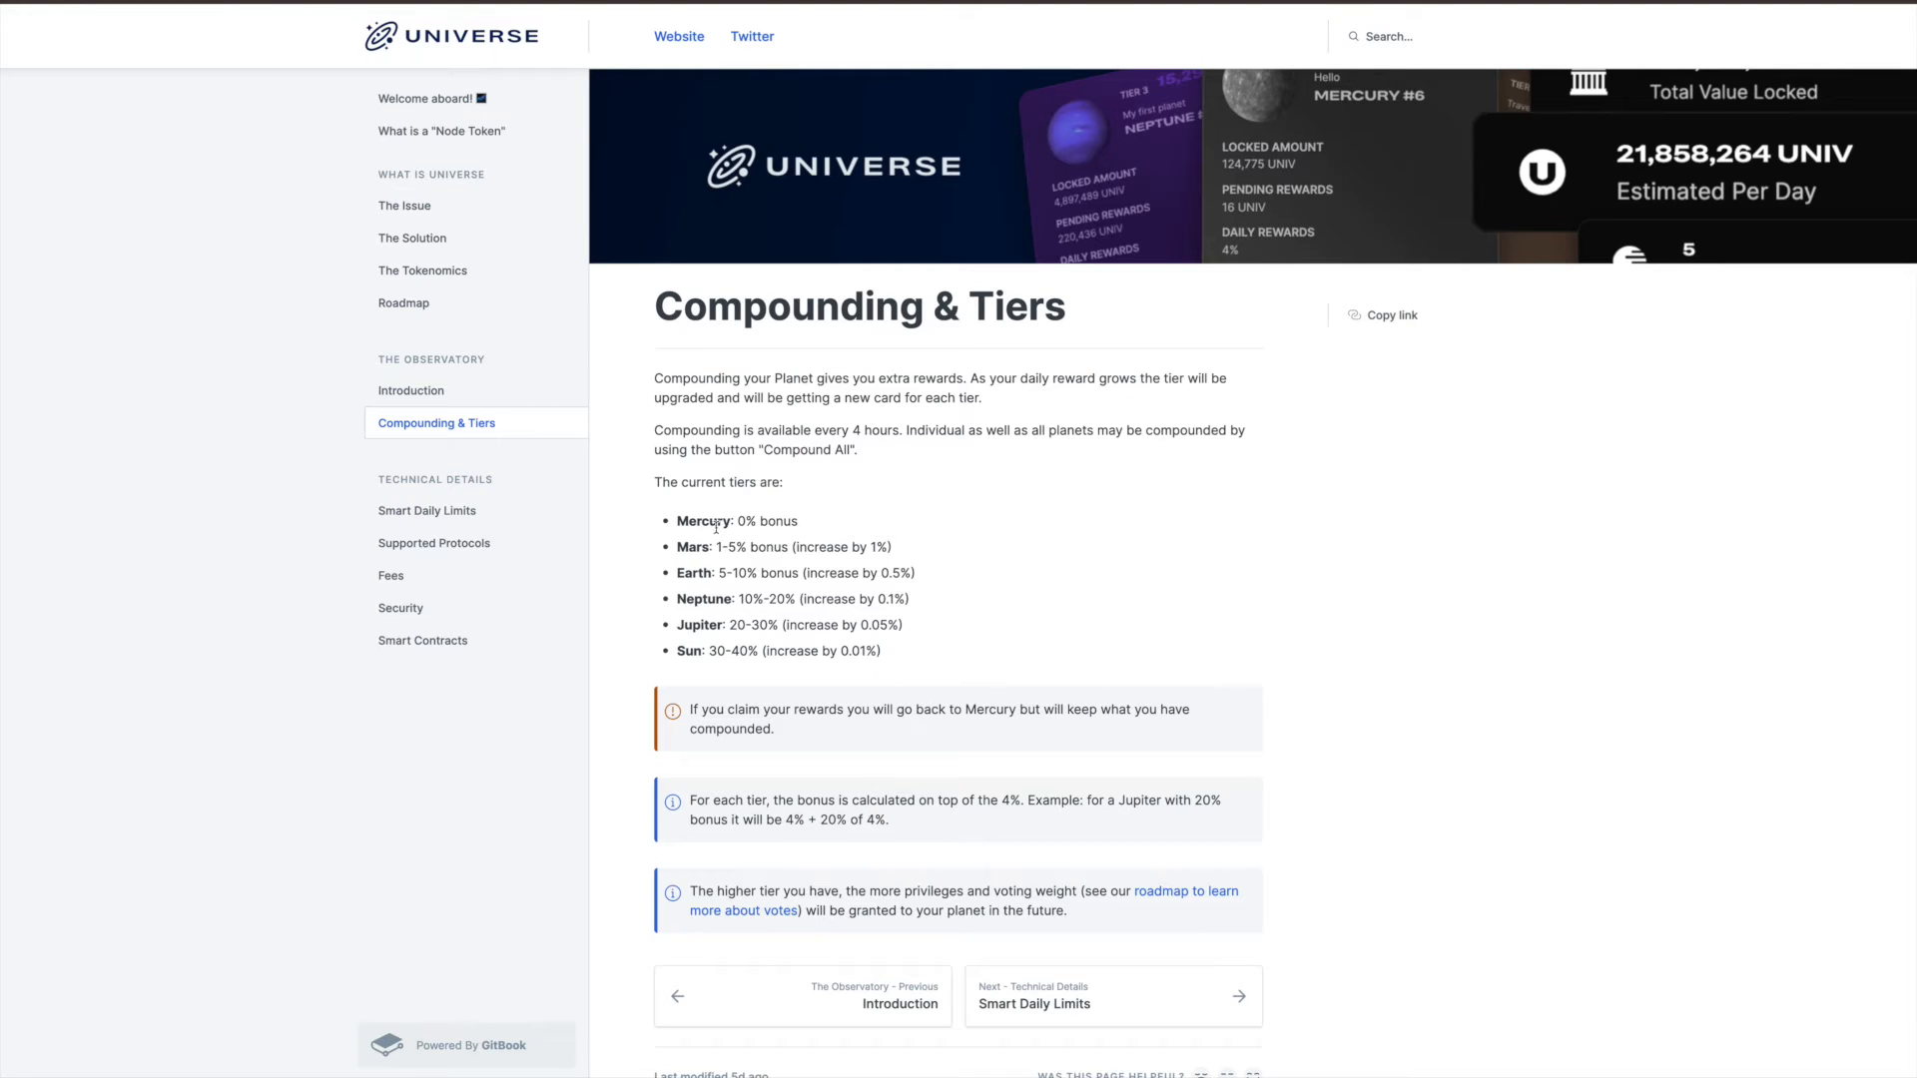
{"action": "scroll", "scroll_direction": "down", "scroll_amount": 3}
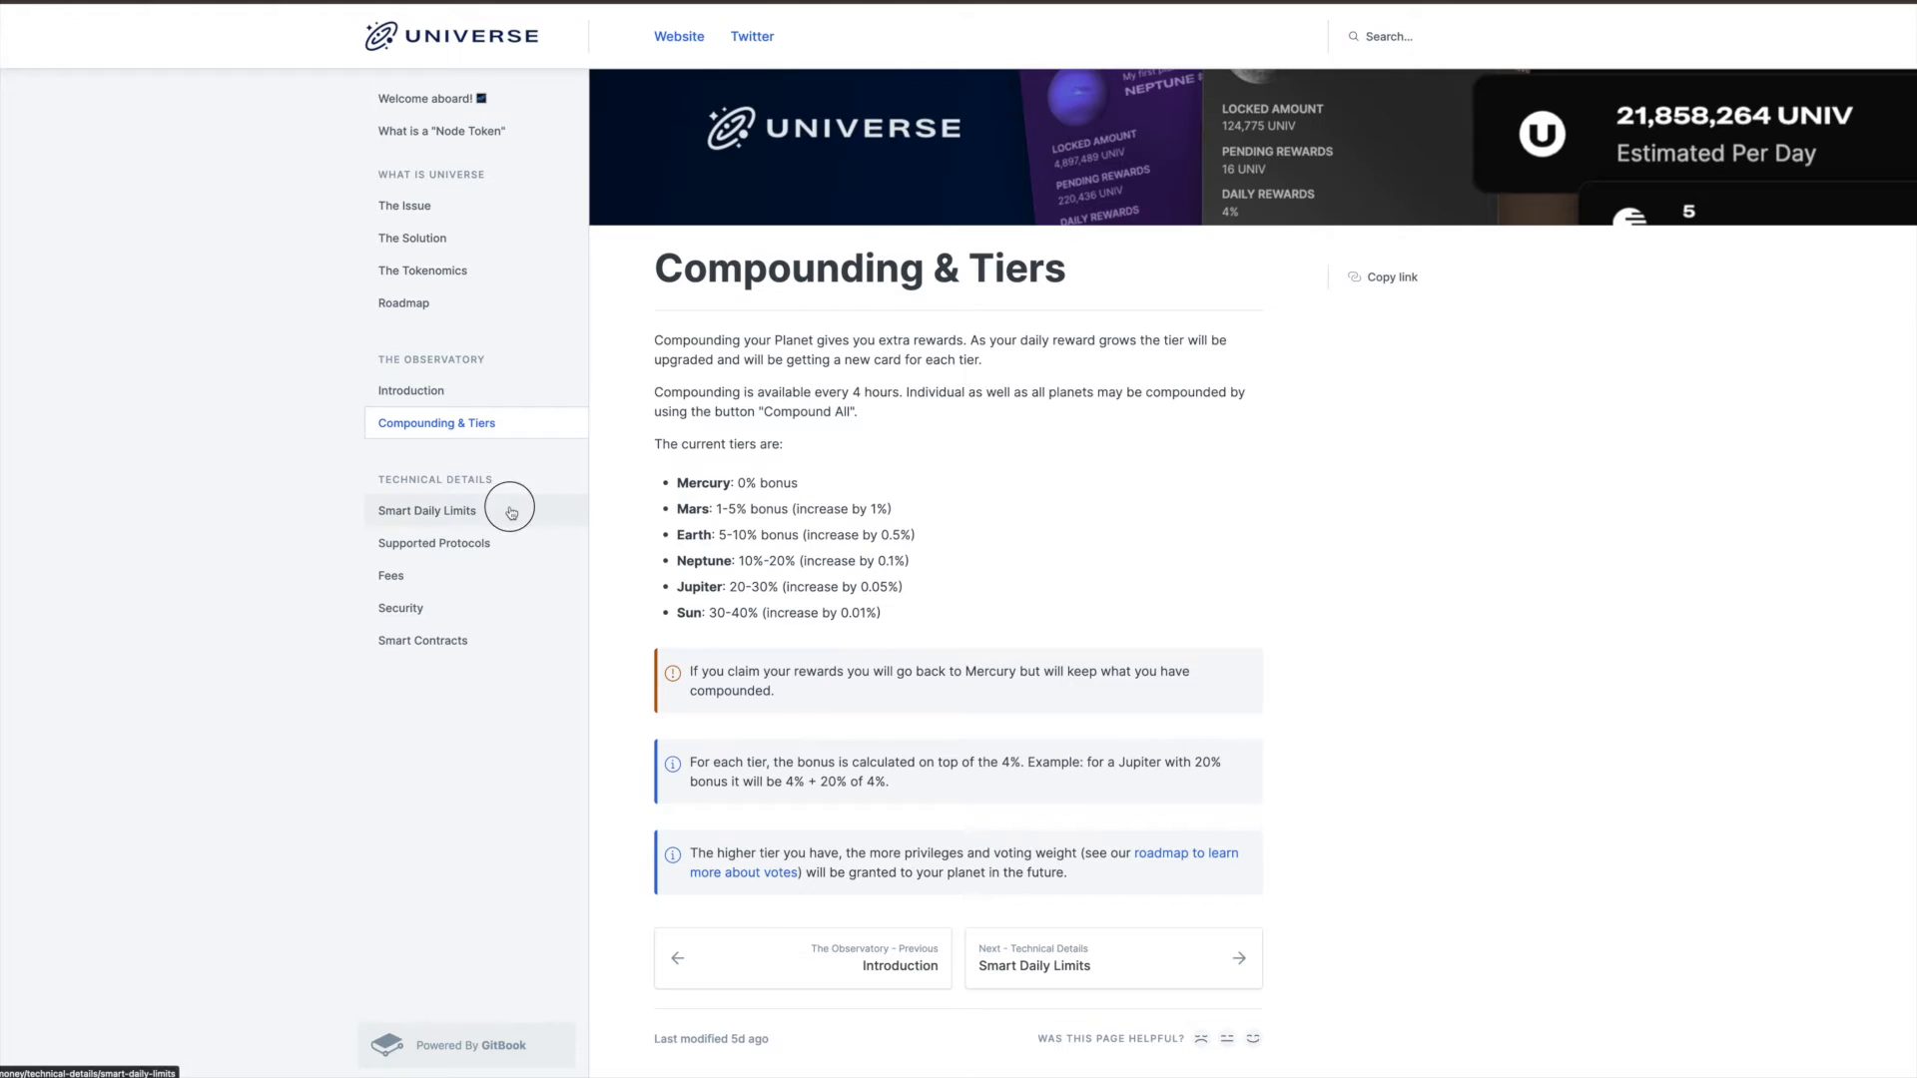
Read the Smart Daily Limits and Security pages, ending on the Smart Contracts list
{"action": "left_click", "coordinate": [428, 511]}
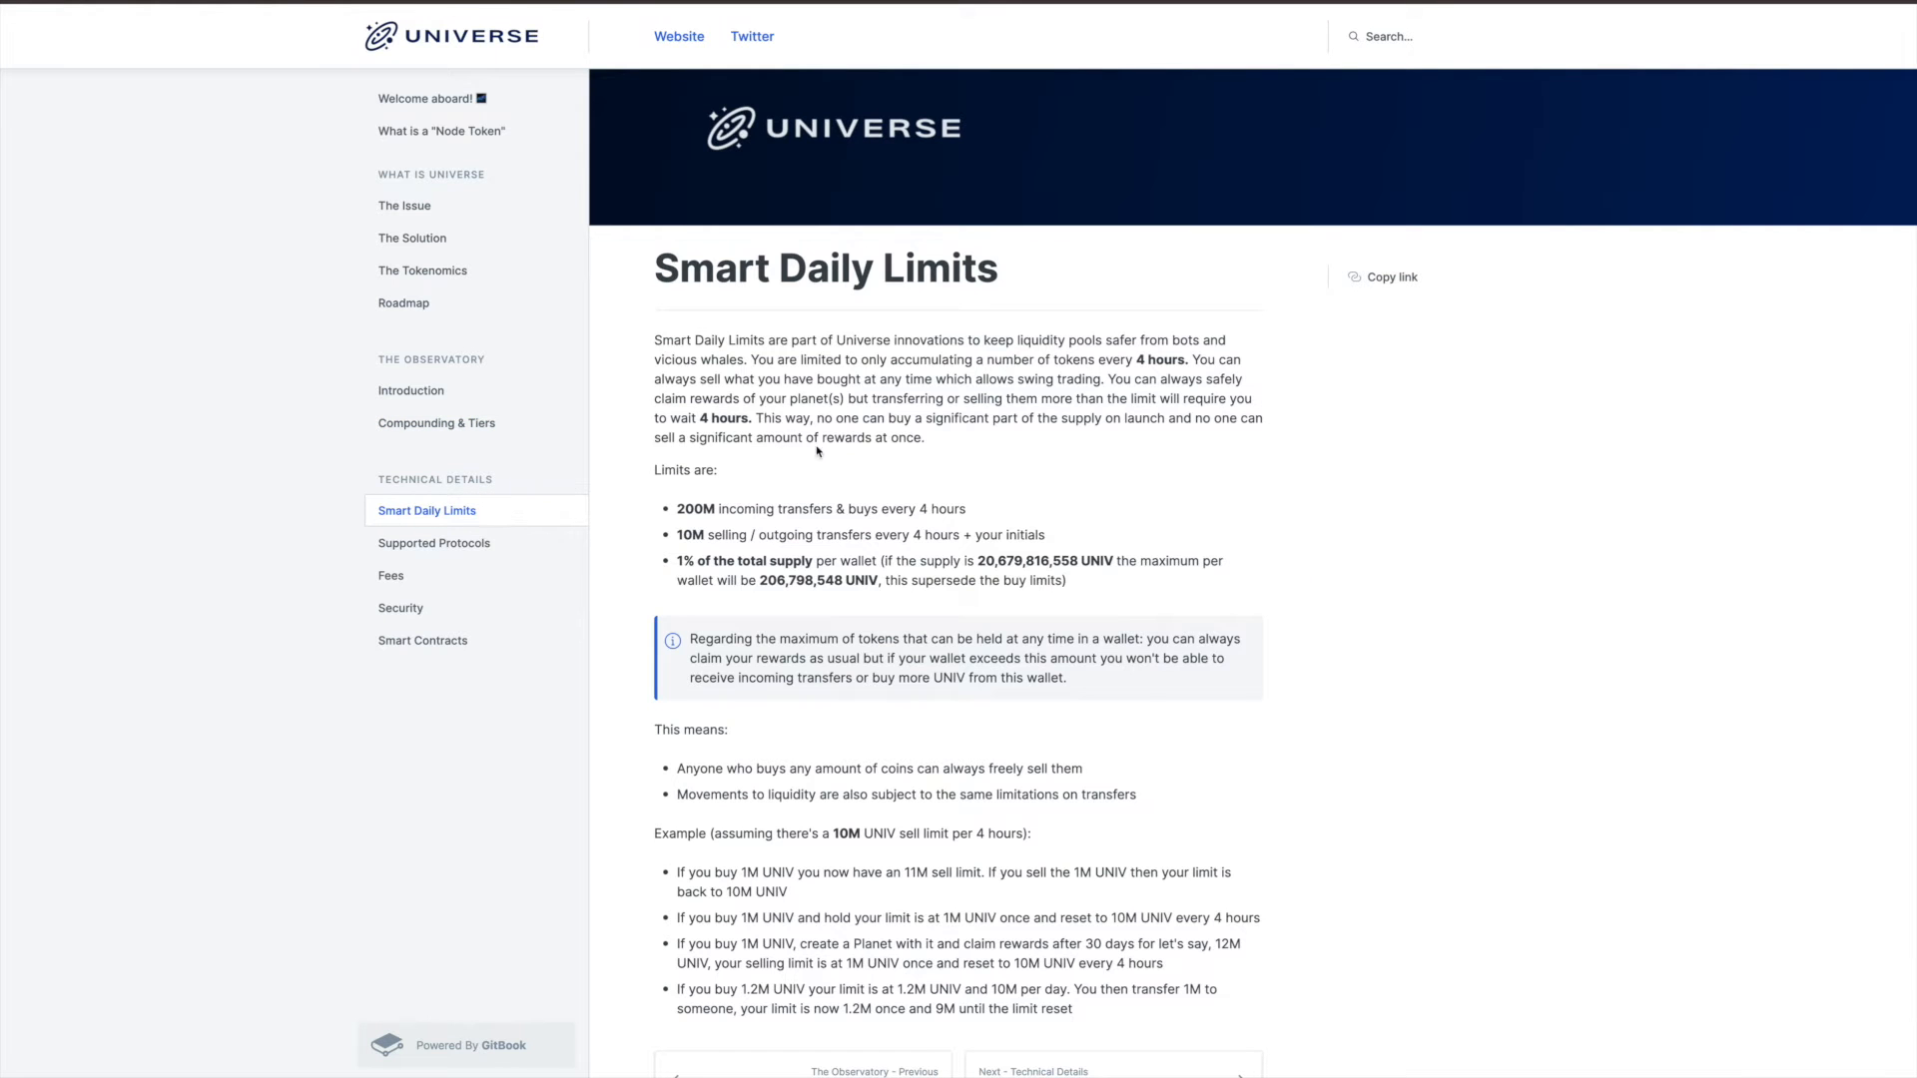
{"action": "mouse_move", "coordinate": [949, 400]}
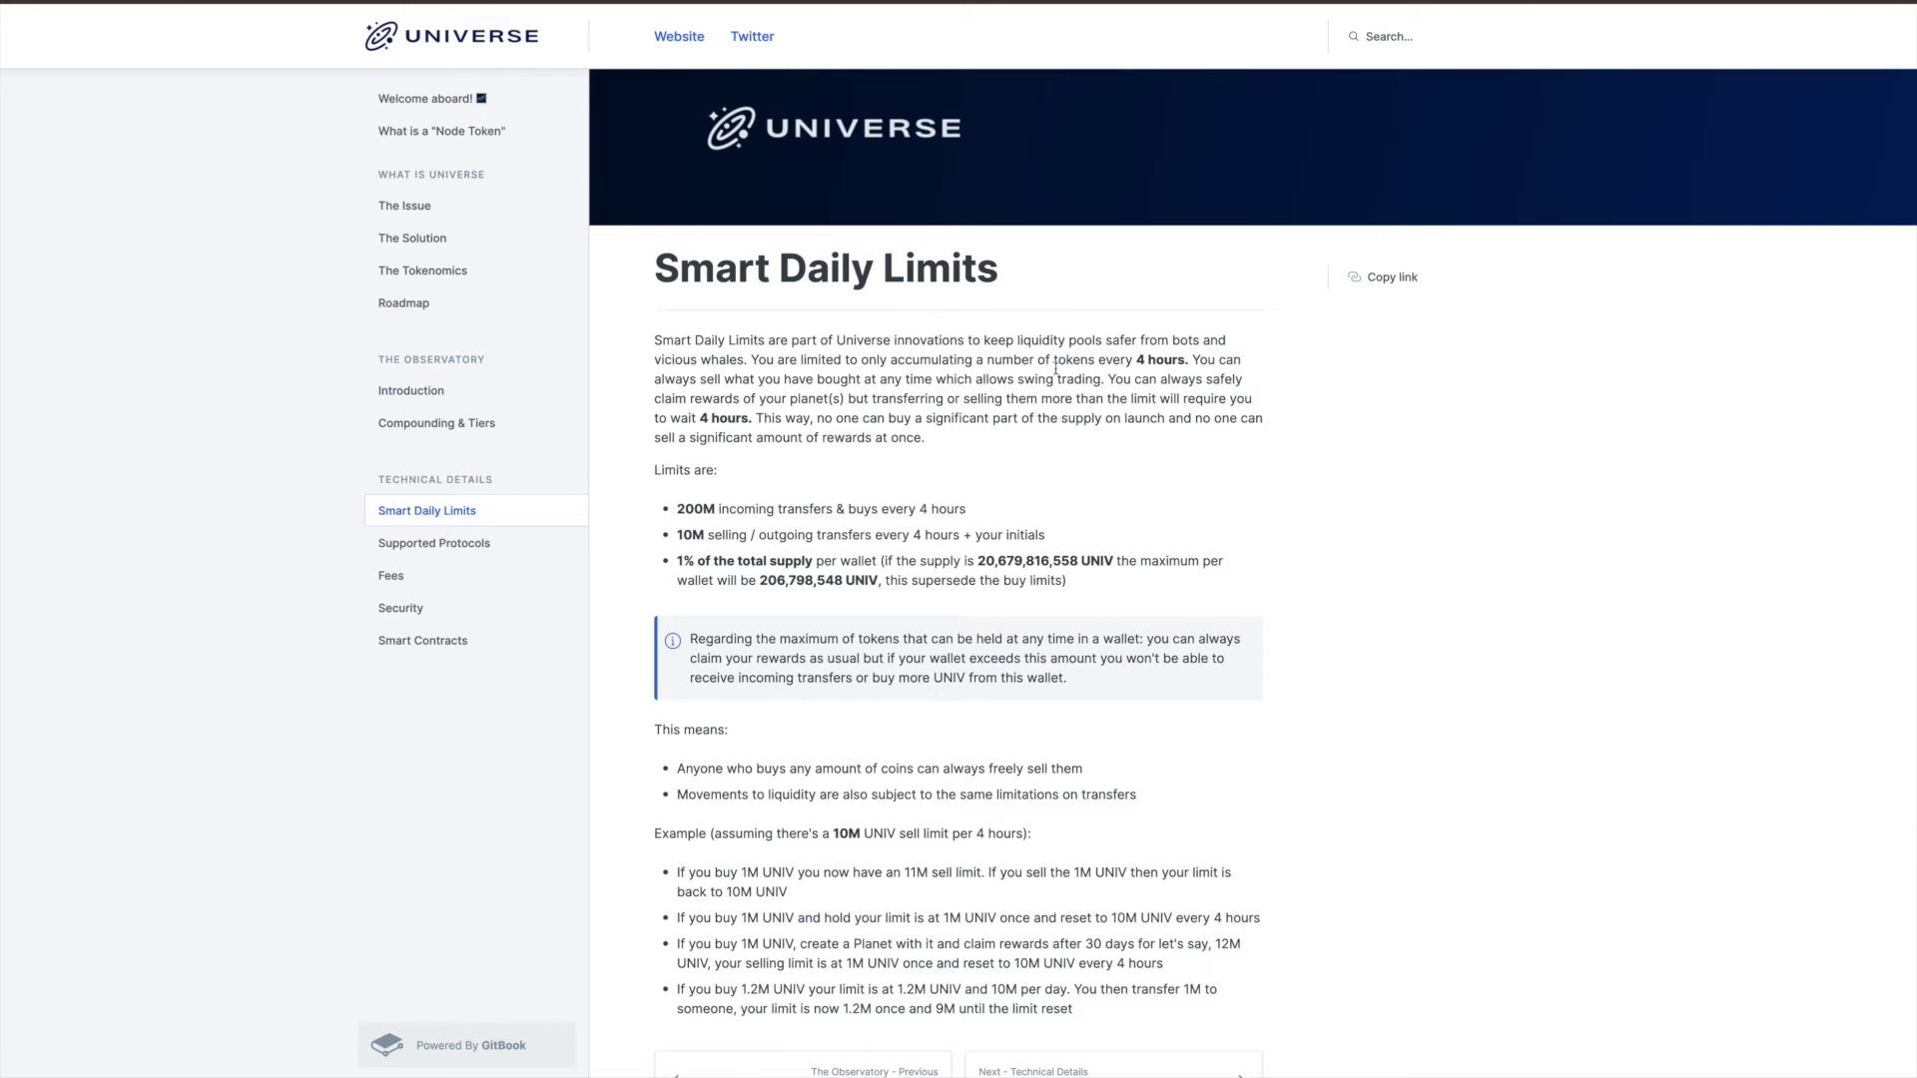
{"action": "mouse_move", "coordinate": [1032, 509]}
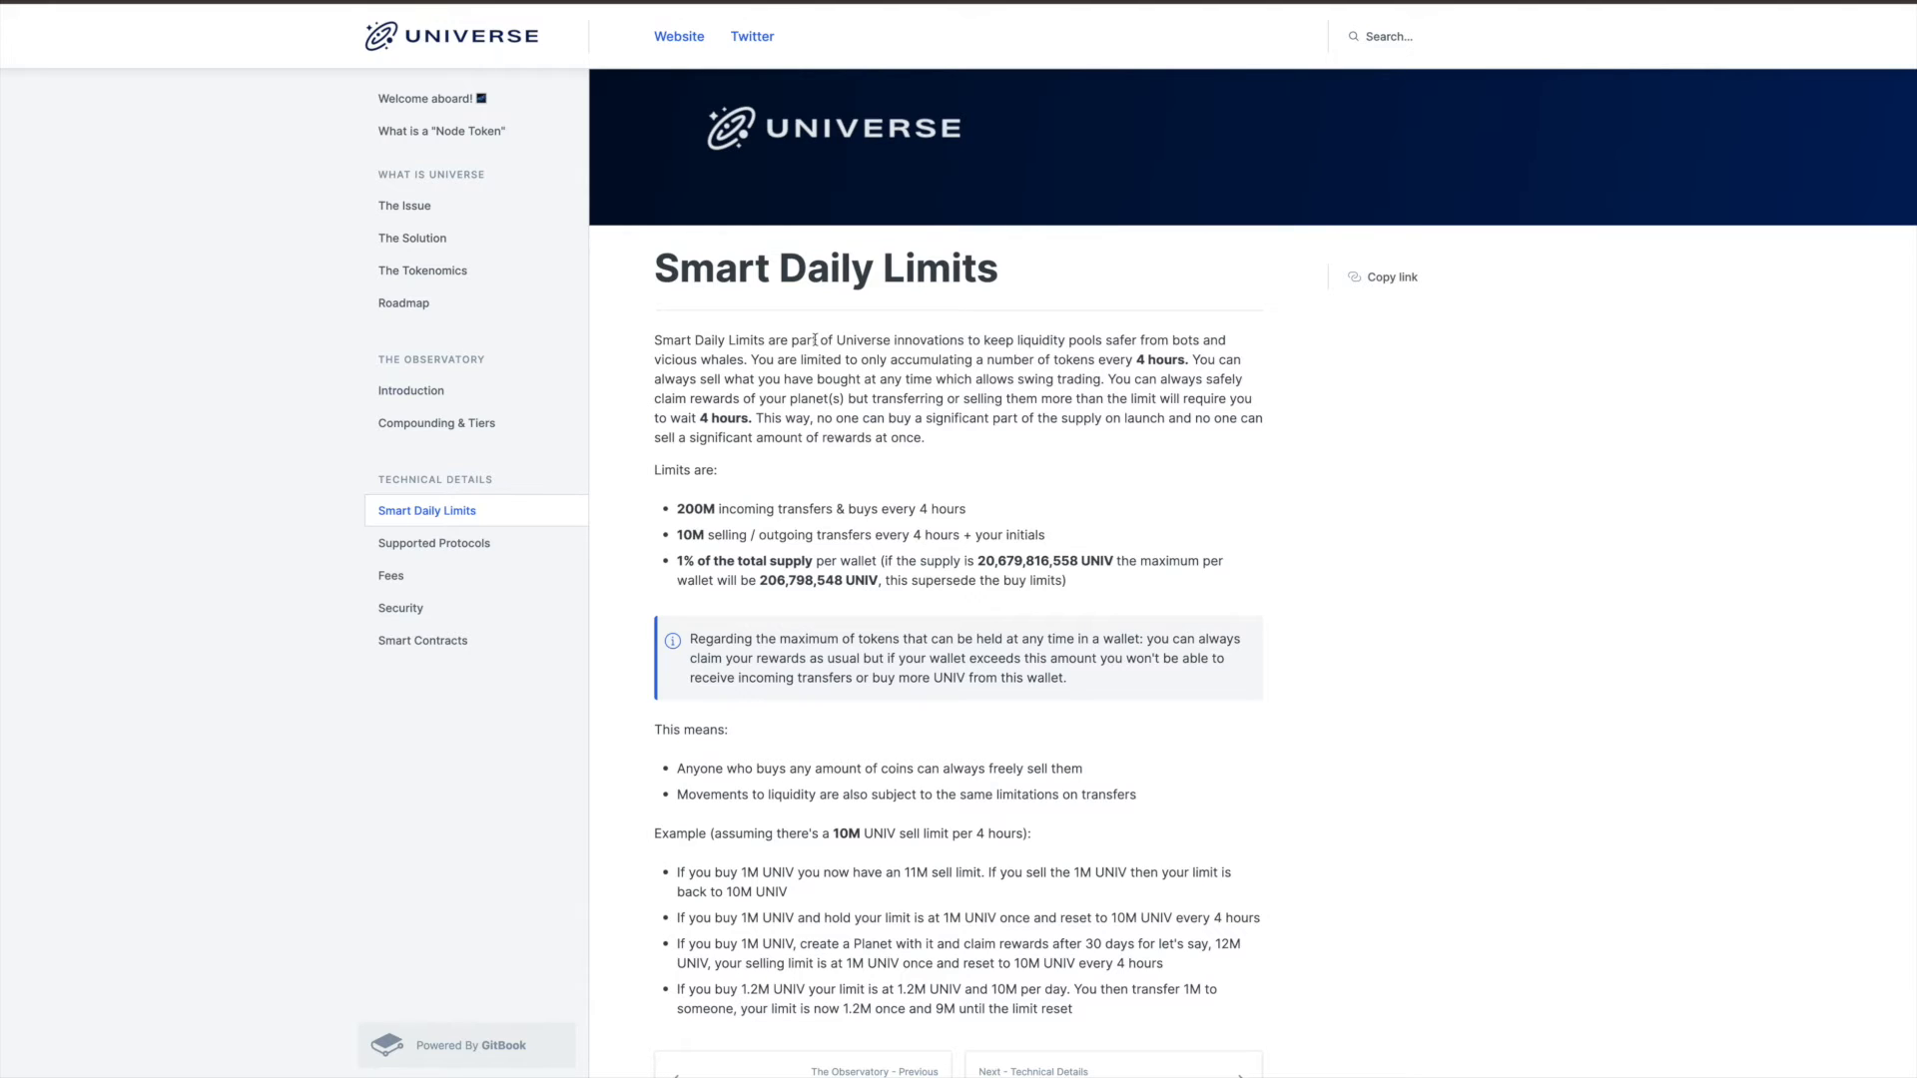
{"action": "scroll", "scroll_direction": "down", "scroll_amount": 3}
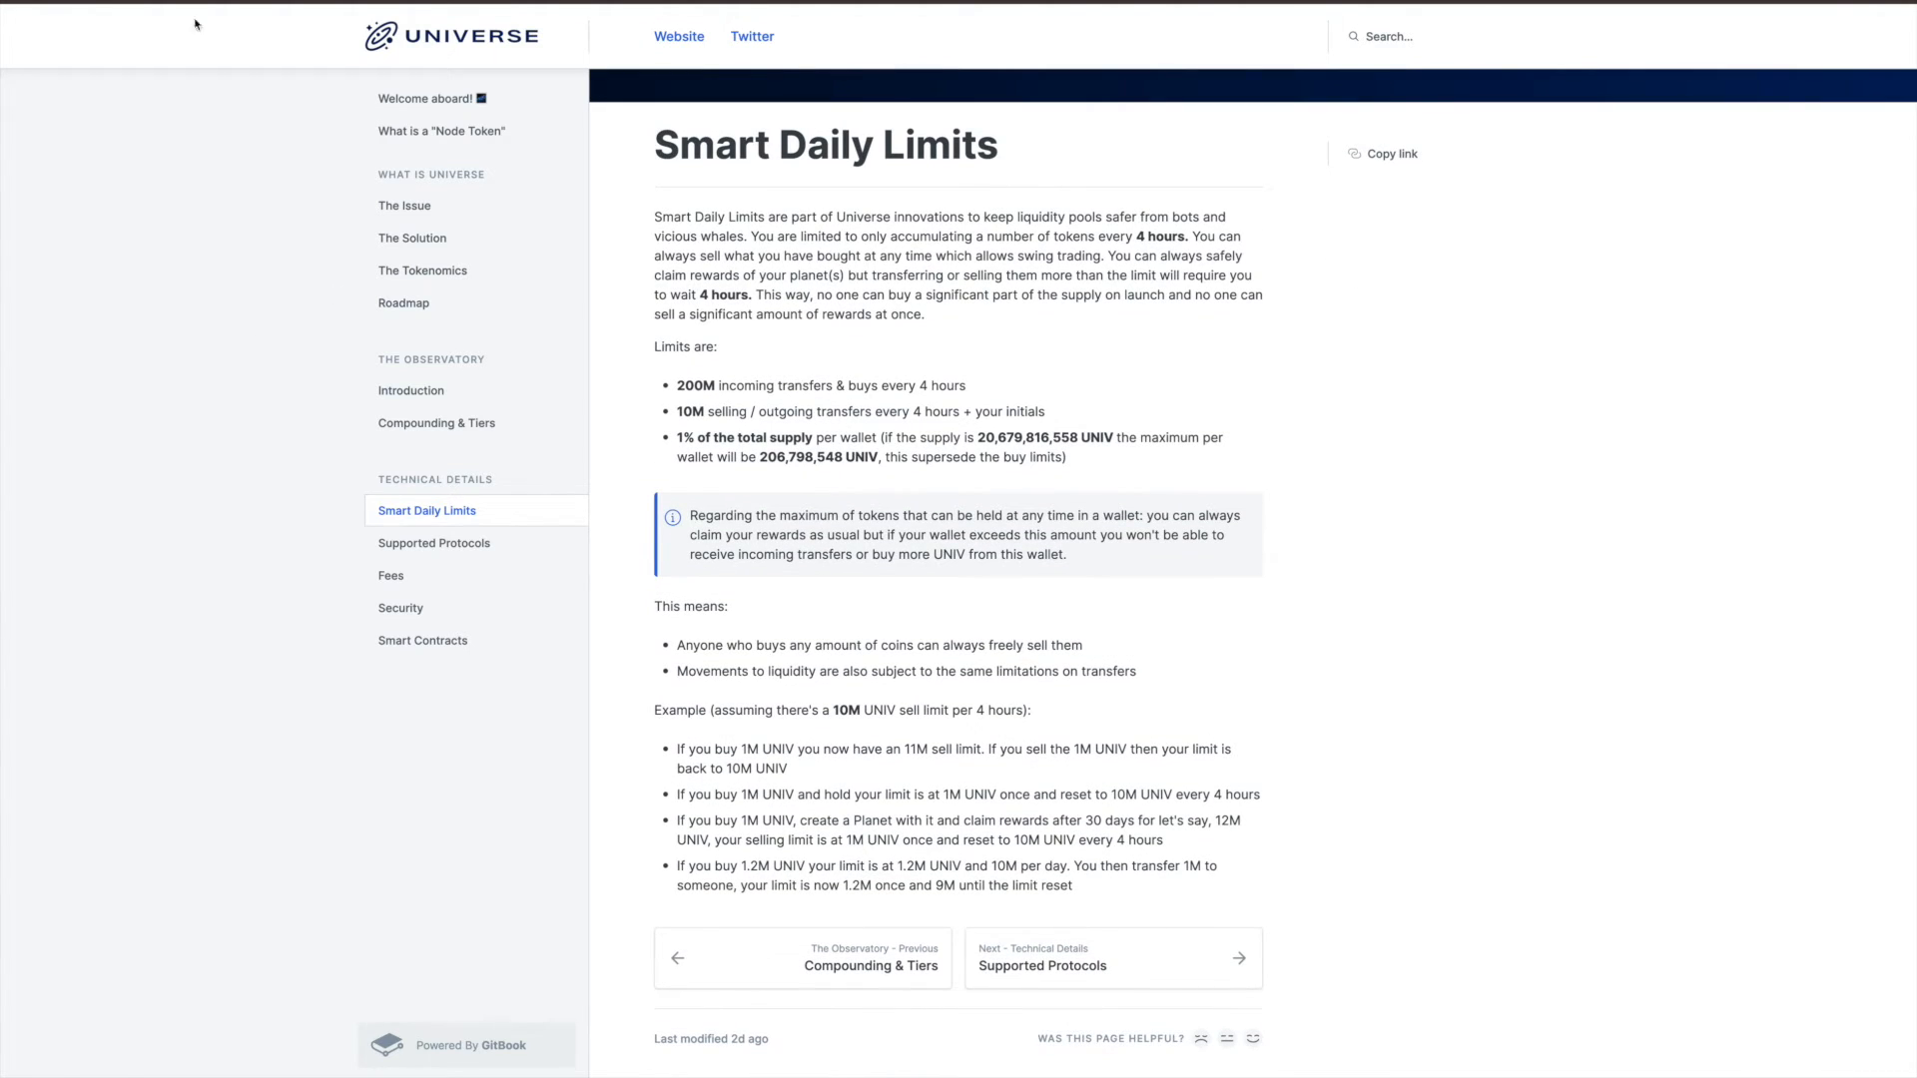
{"action": "left_click", "coordinate": [400, 606]}
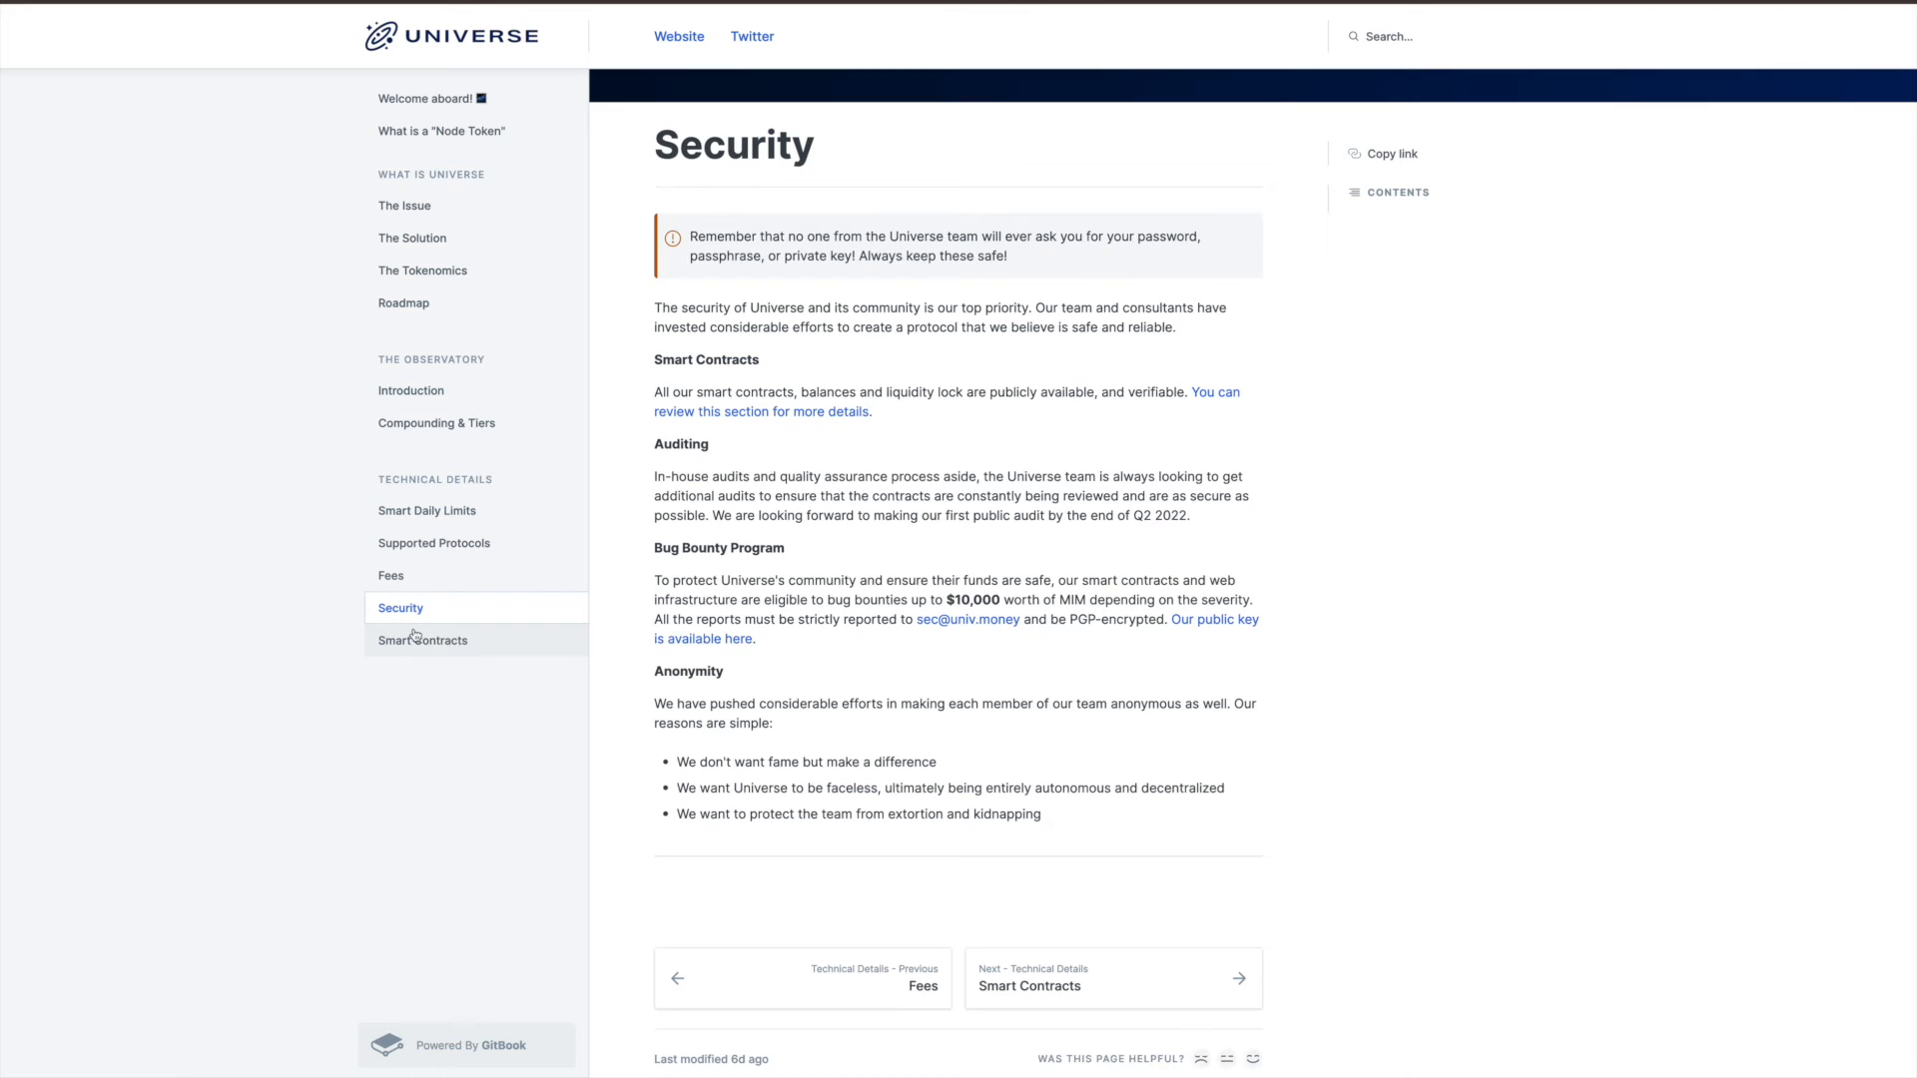
{"action": "left_click", "coordinate": [423, 638]}
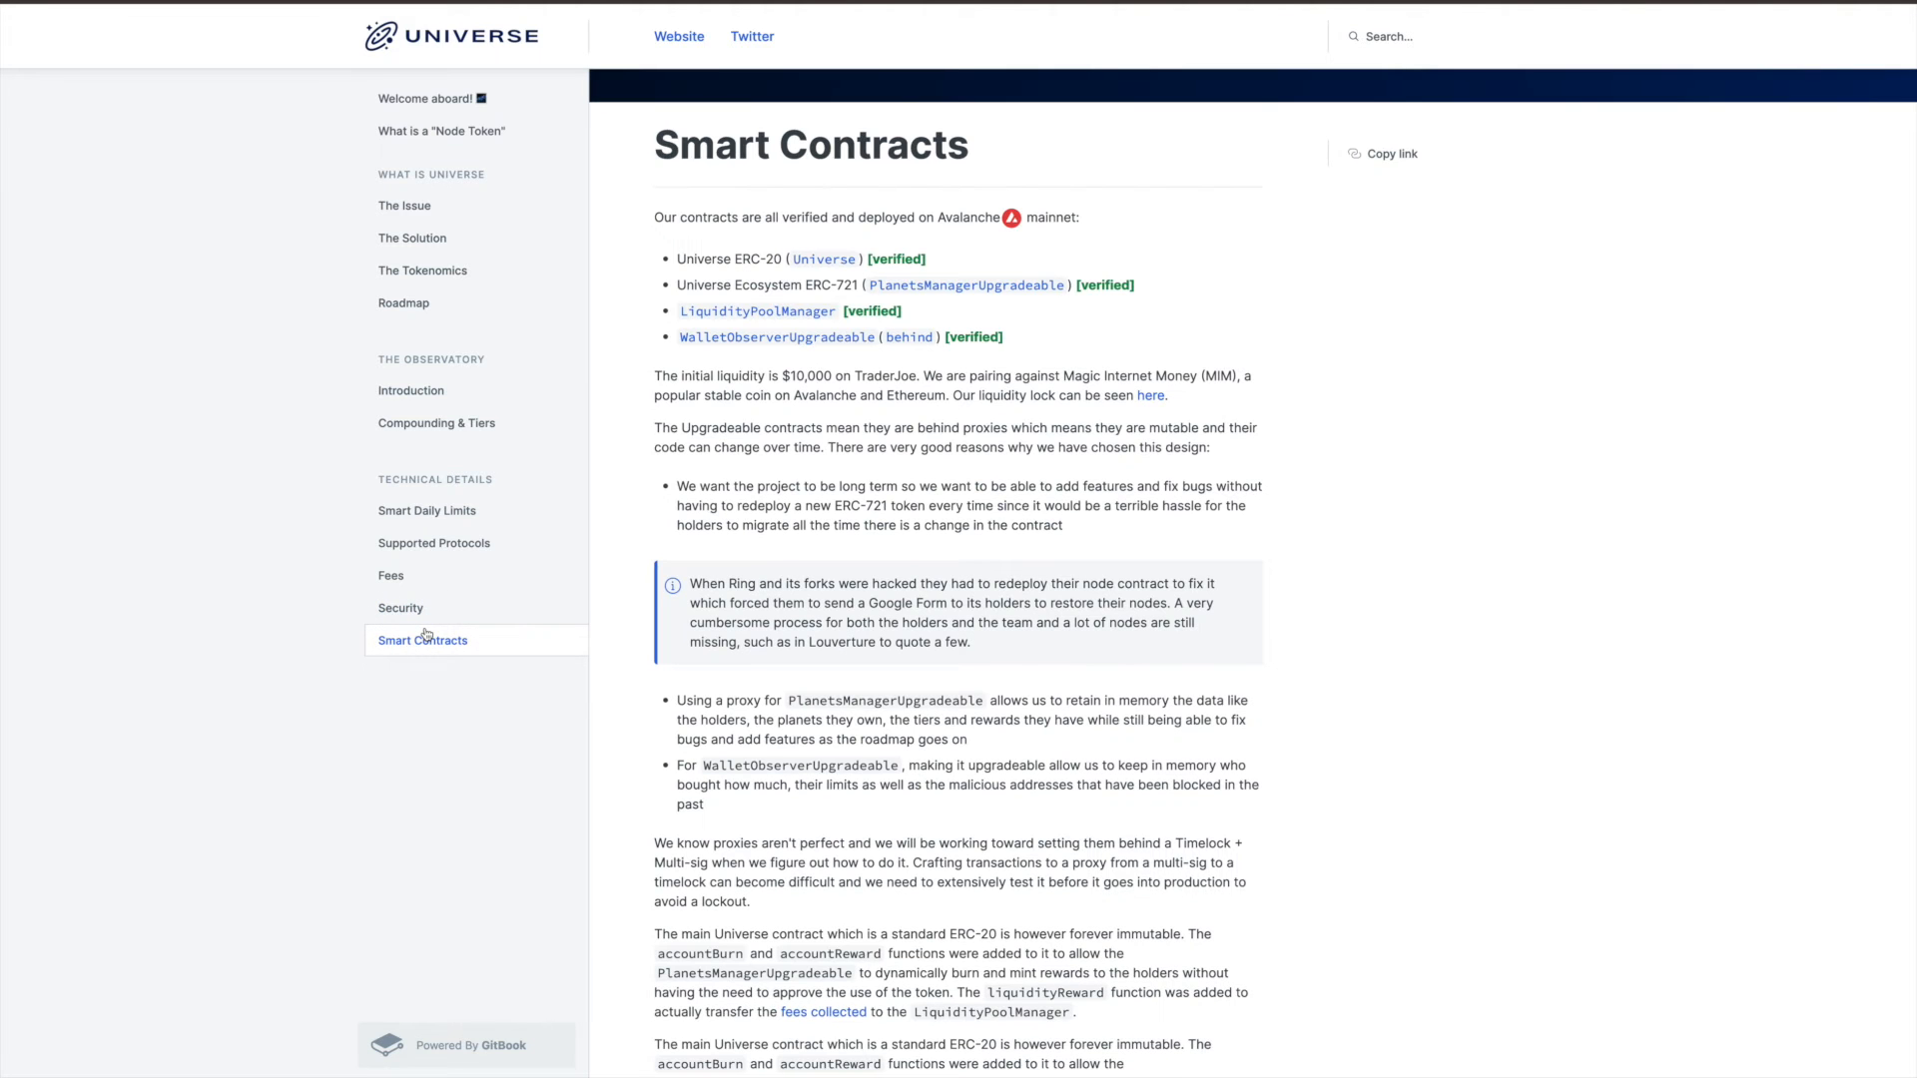
{"action": "mouse_move", "coordinate": [445, 655]}
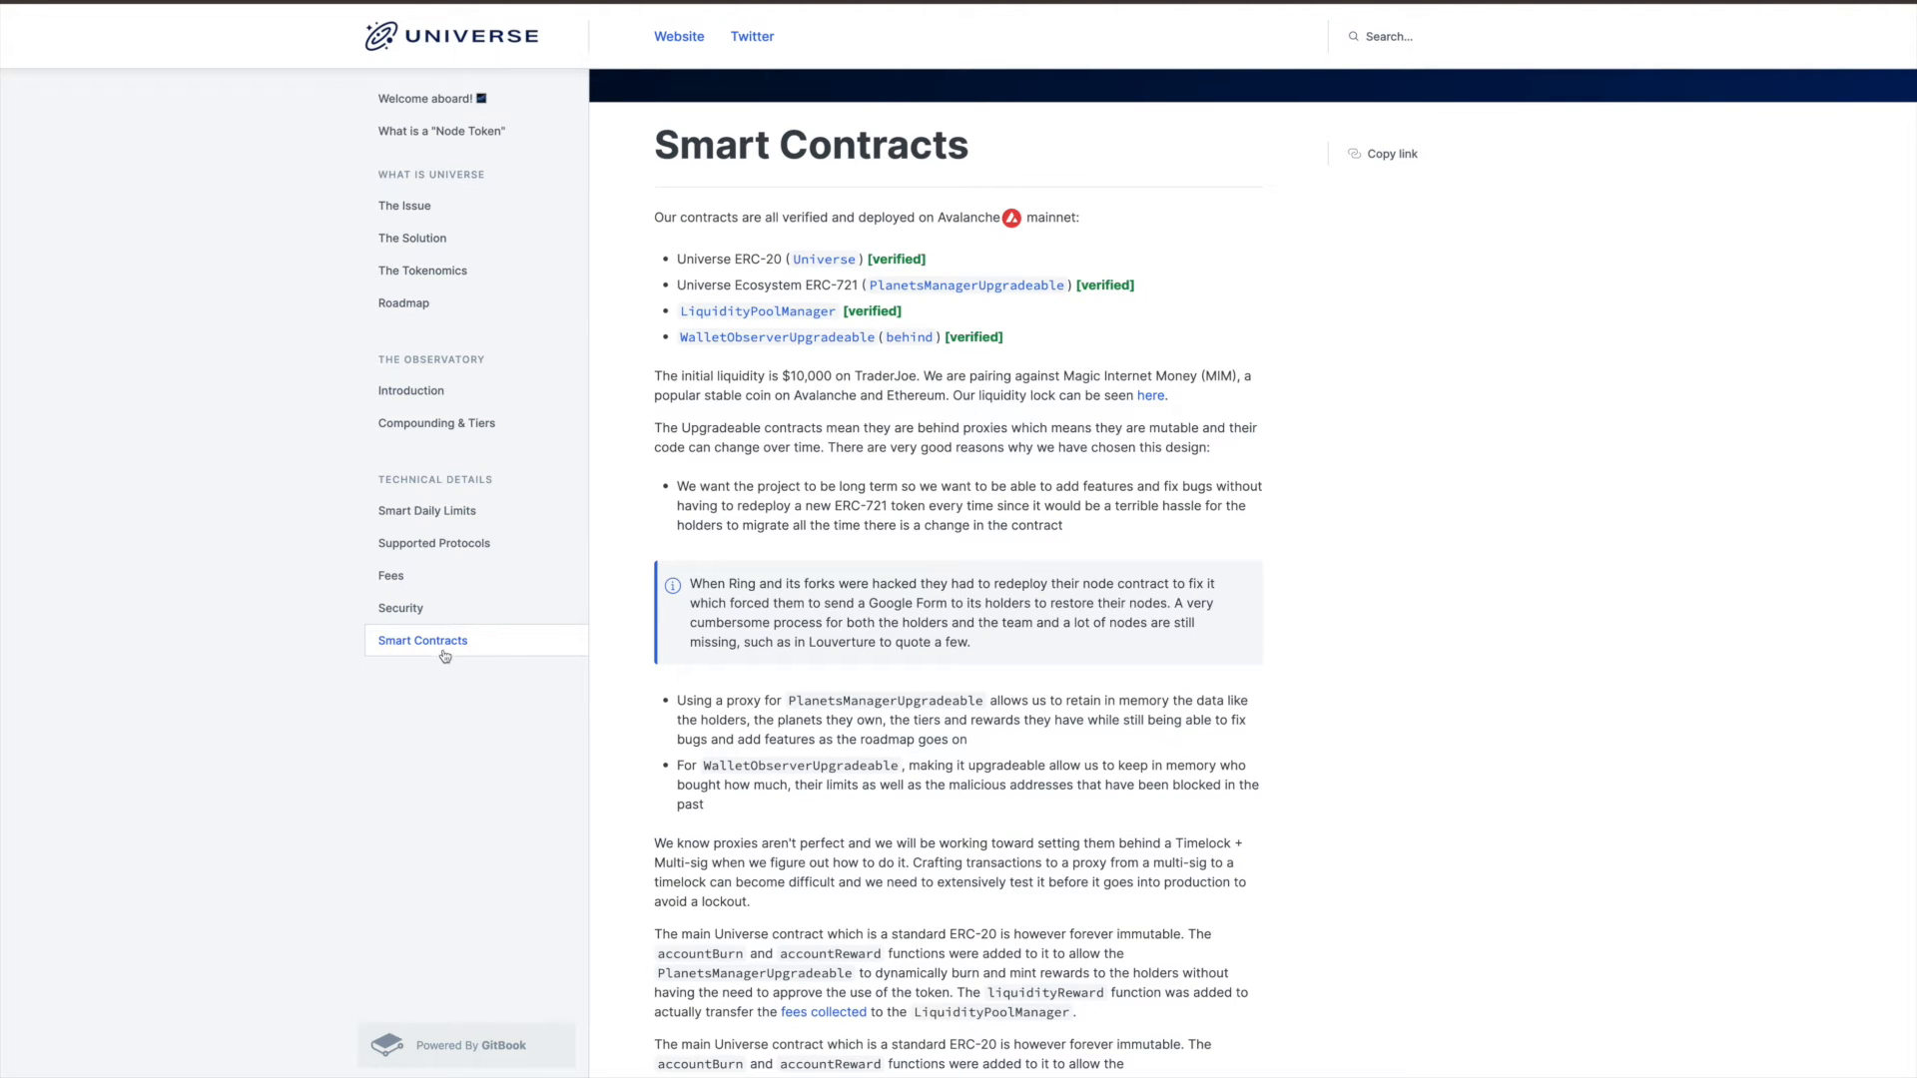
{"action": "scroll", "scroll_direction": "down", "scroll_amount": 3}
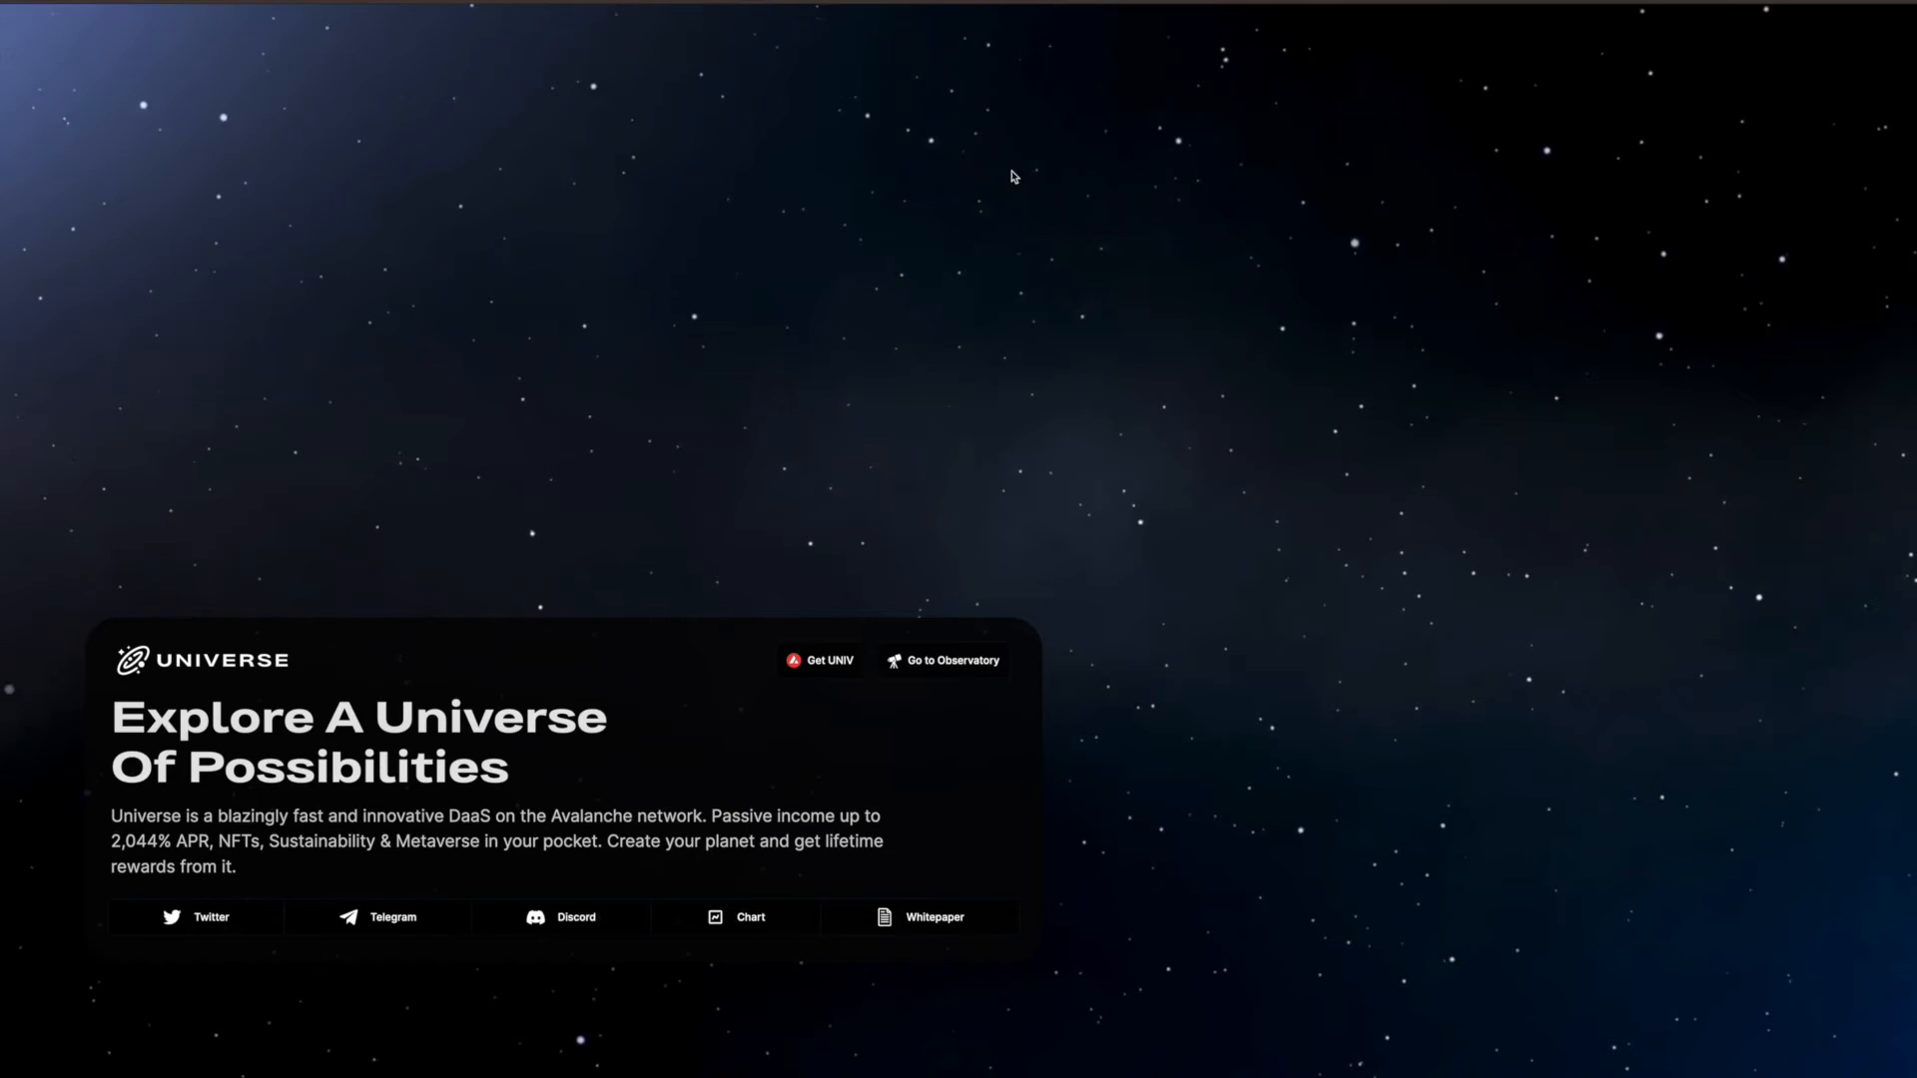
{"action": "mouse_move", "coordinate": [926, 666]}
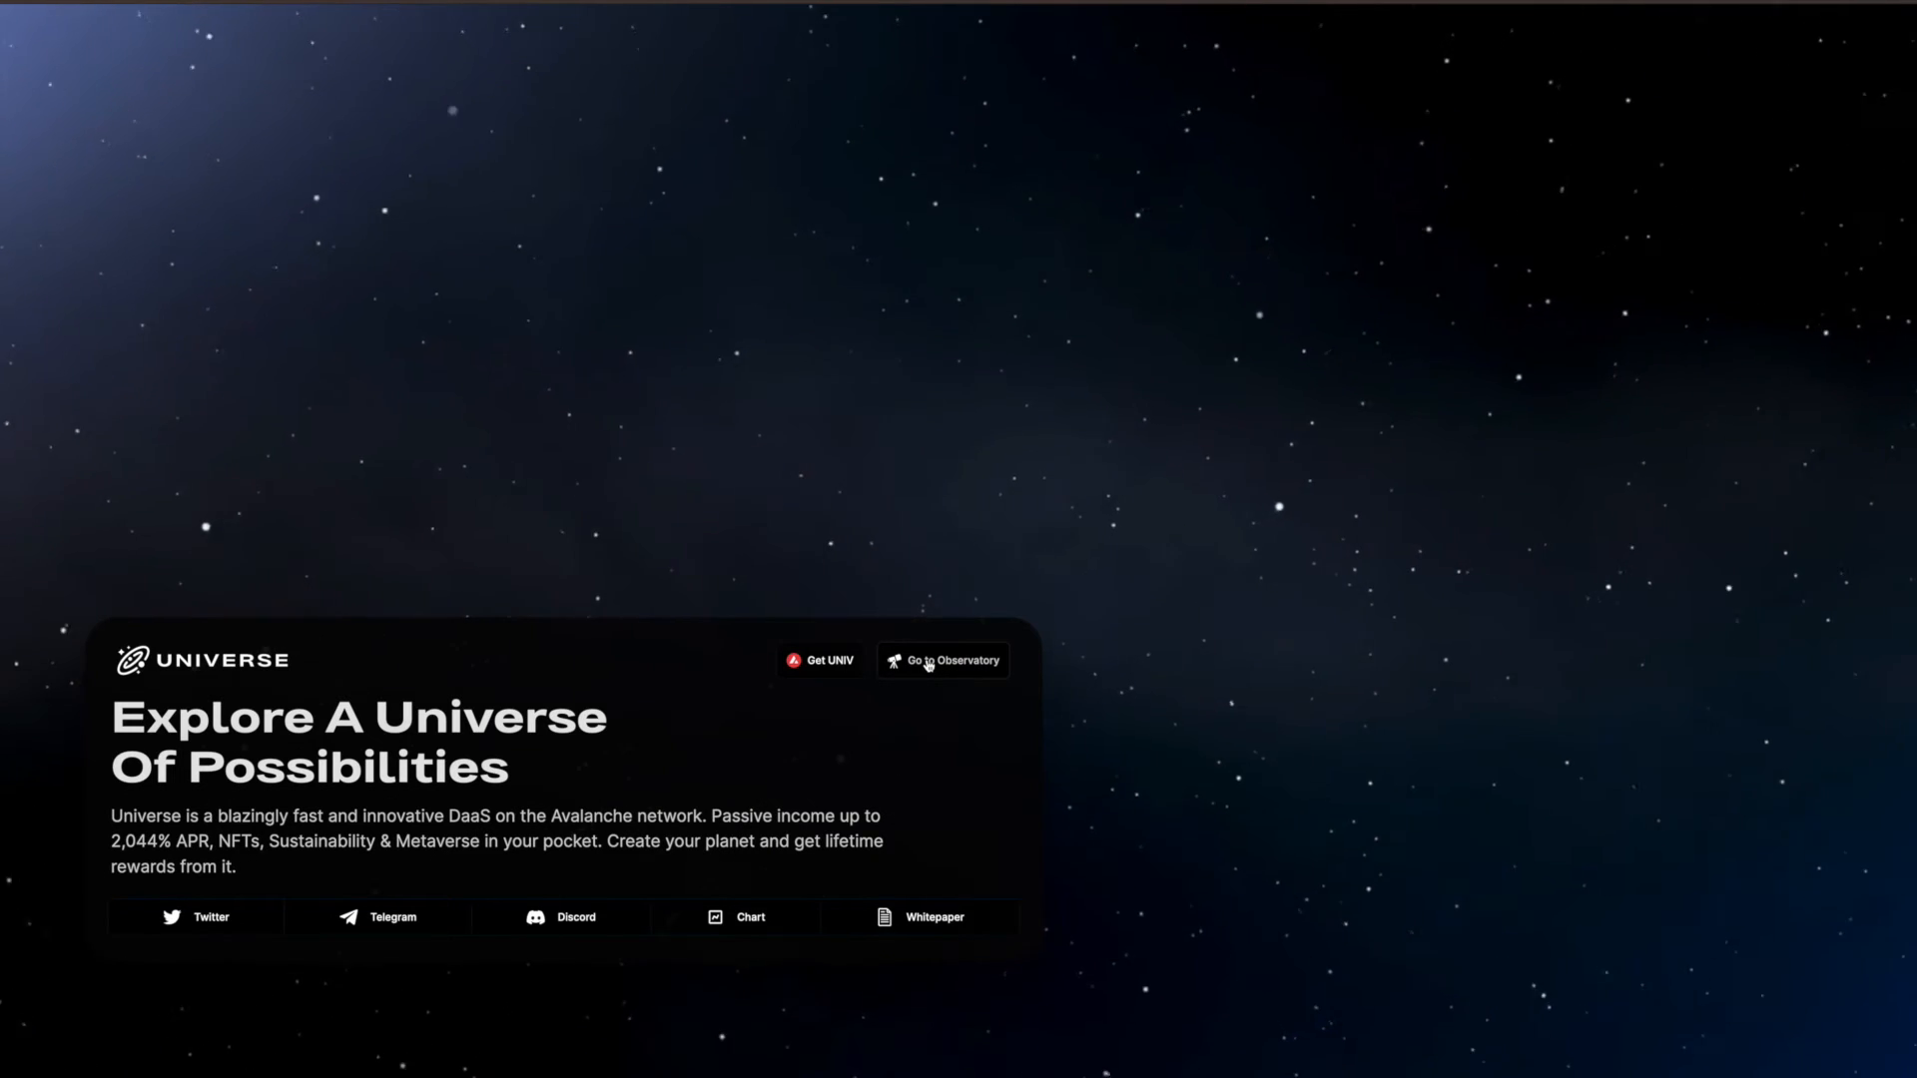
Launch the Observatory dashboard from the univ.money homepage
{"action": "left_click", "coordinate": [942, 661]}
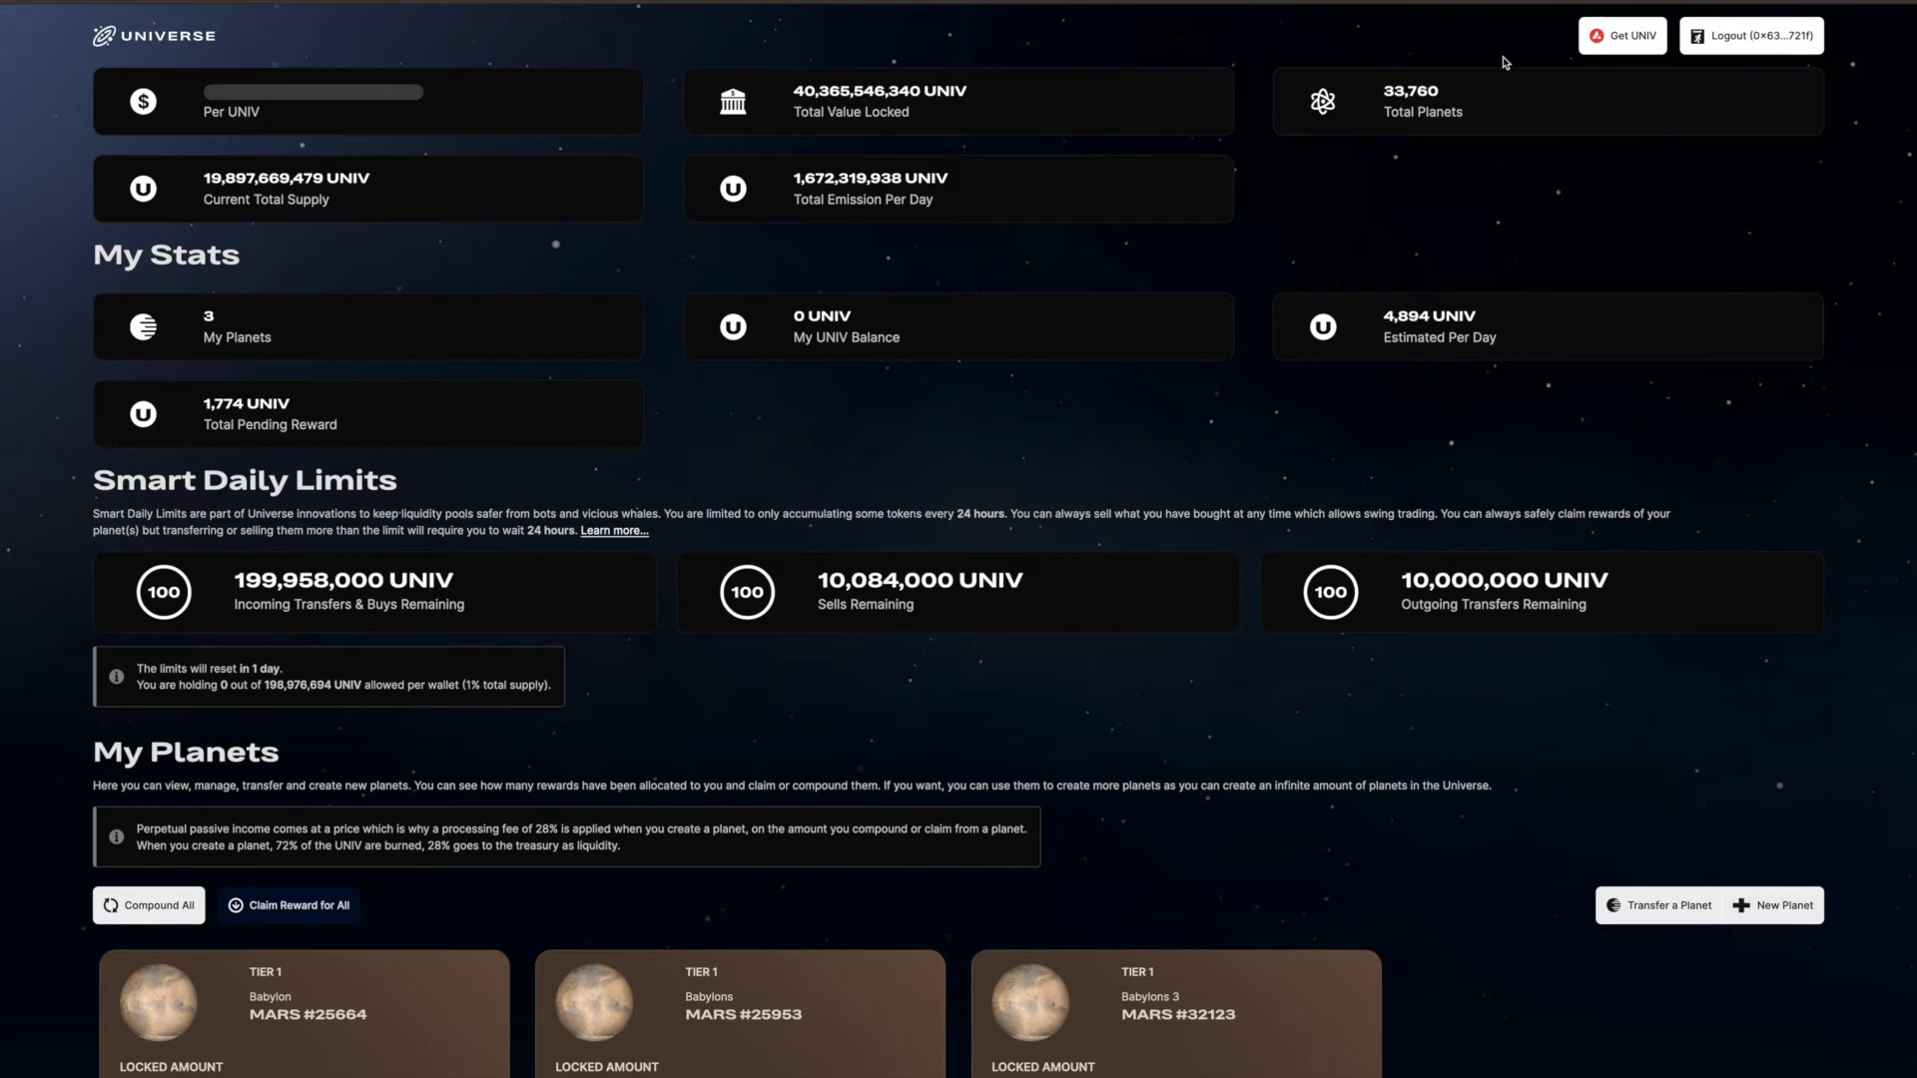
{"action": "mouse_move", "coordinate": [1361, 106]}
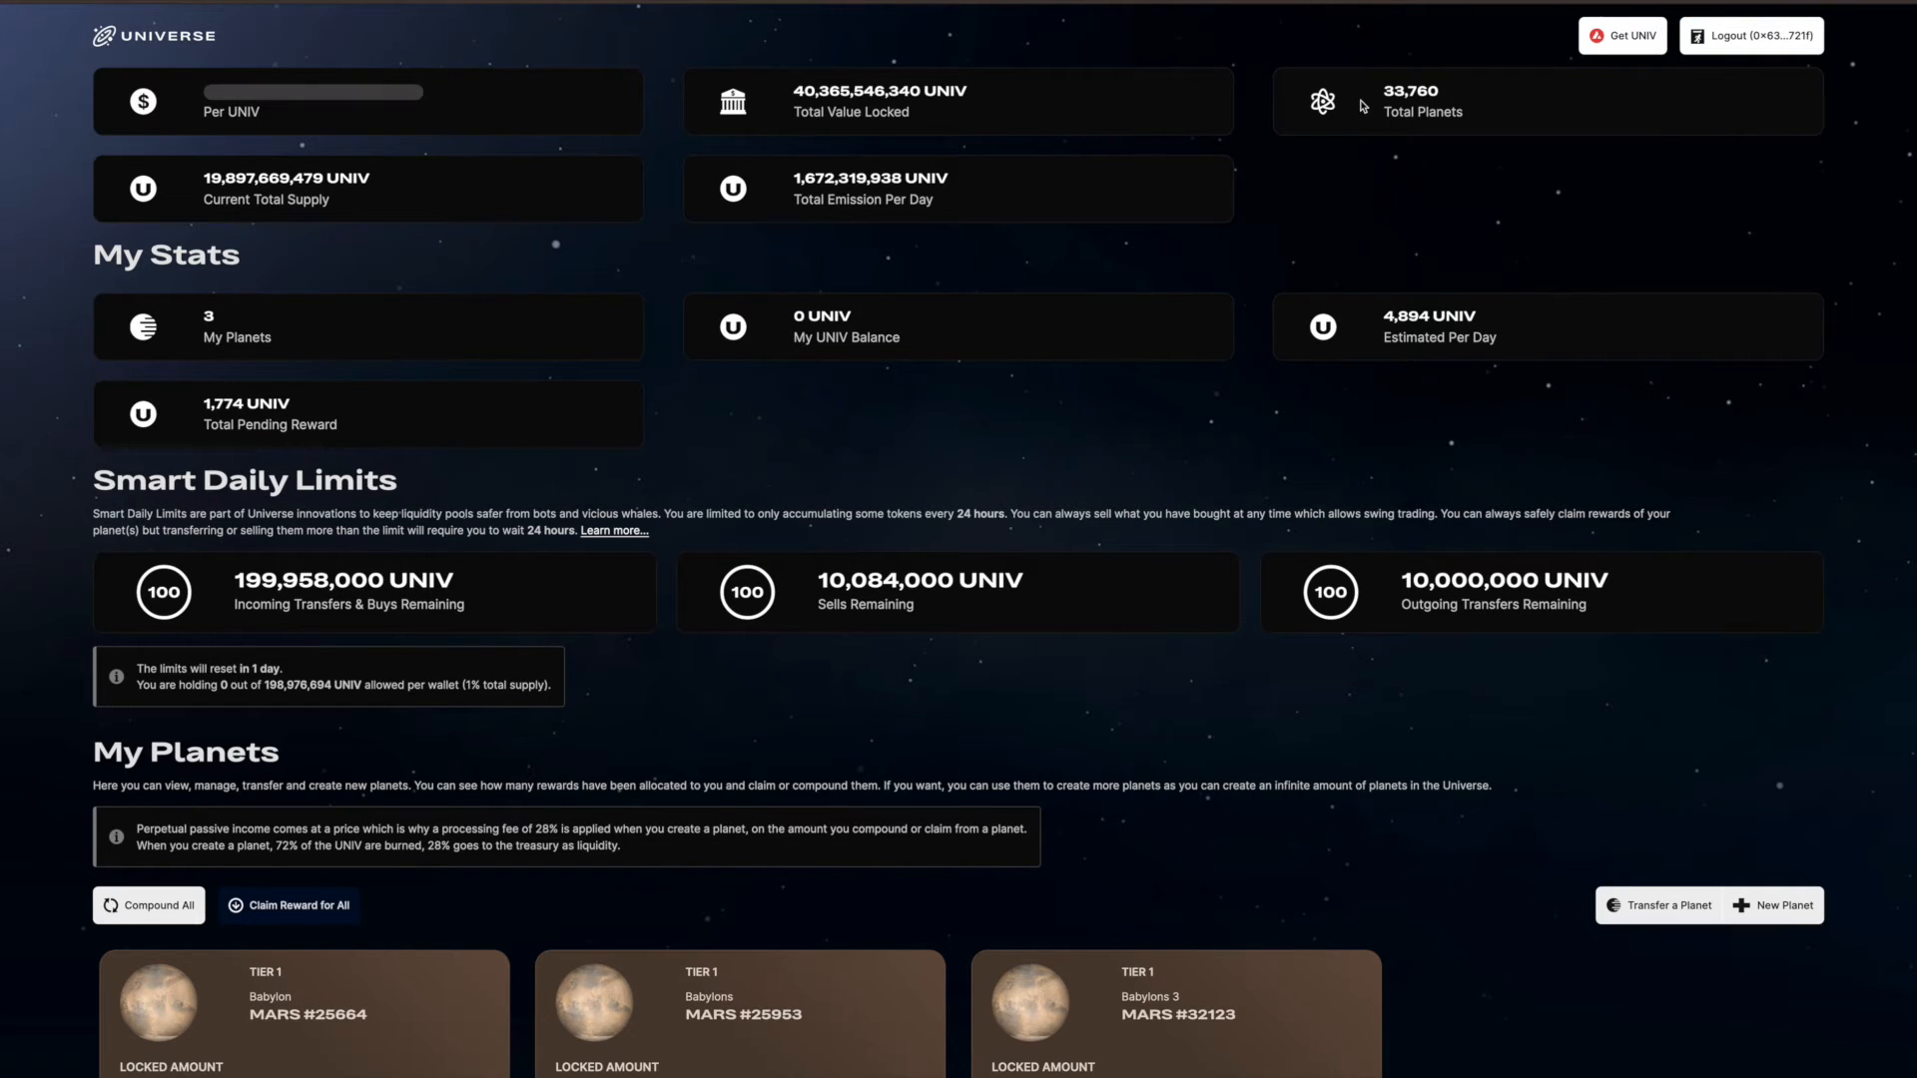
{"action": "mouse_move", "coordinate": [1533, 92]}
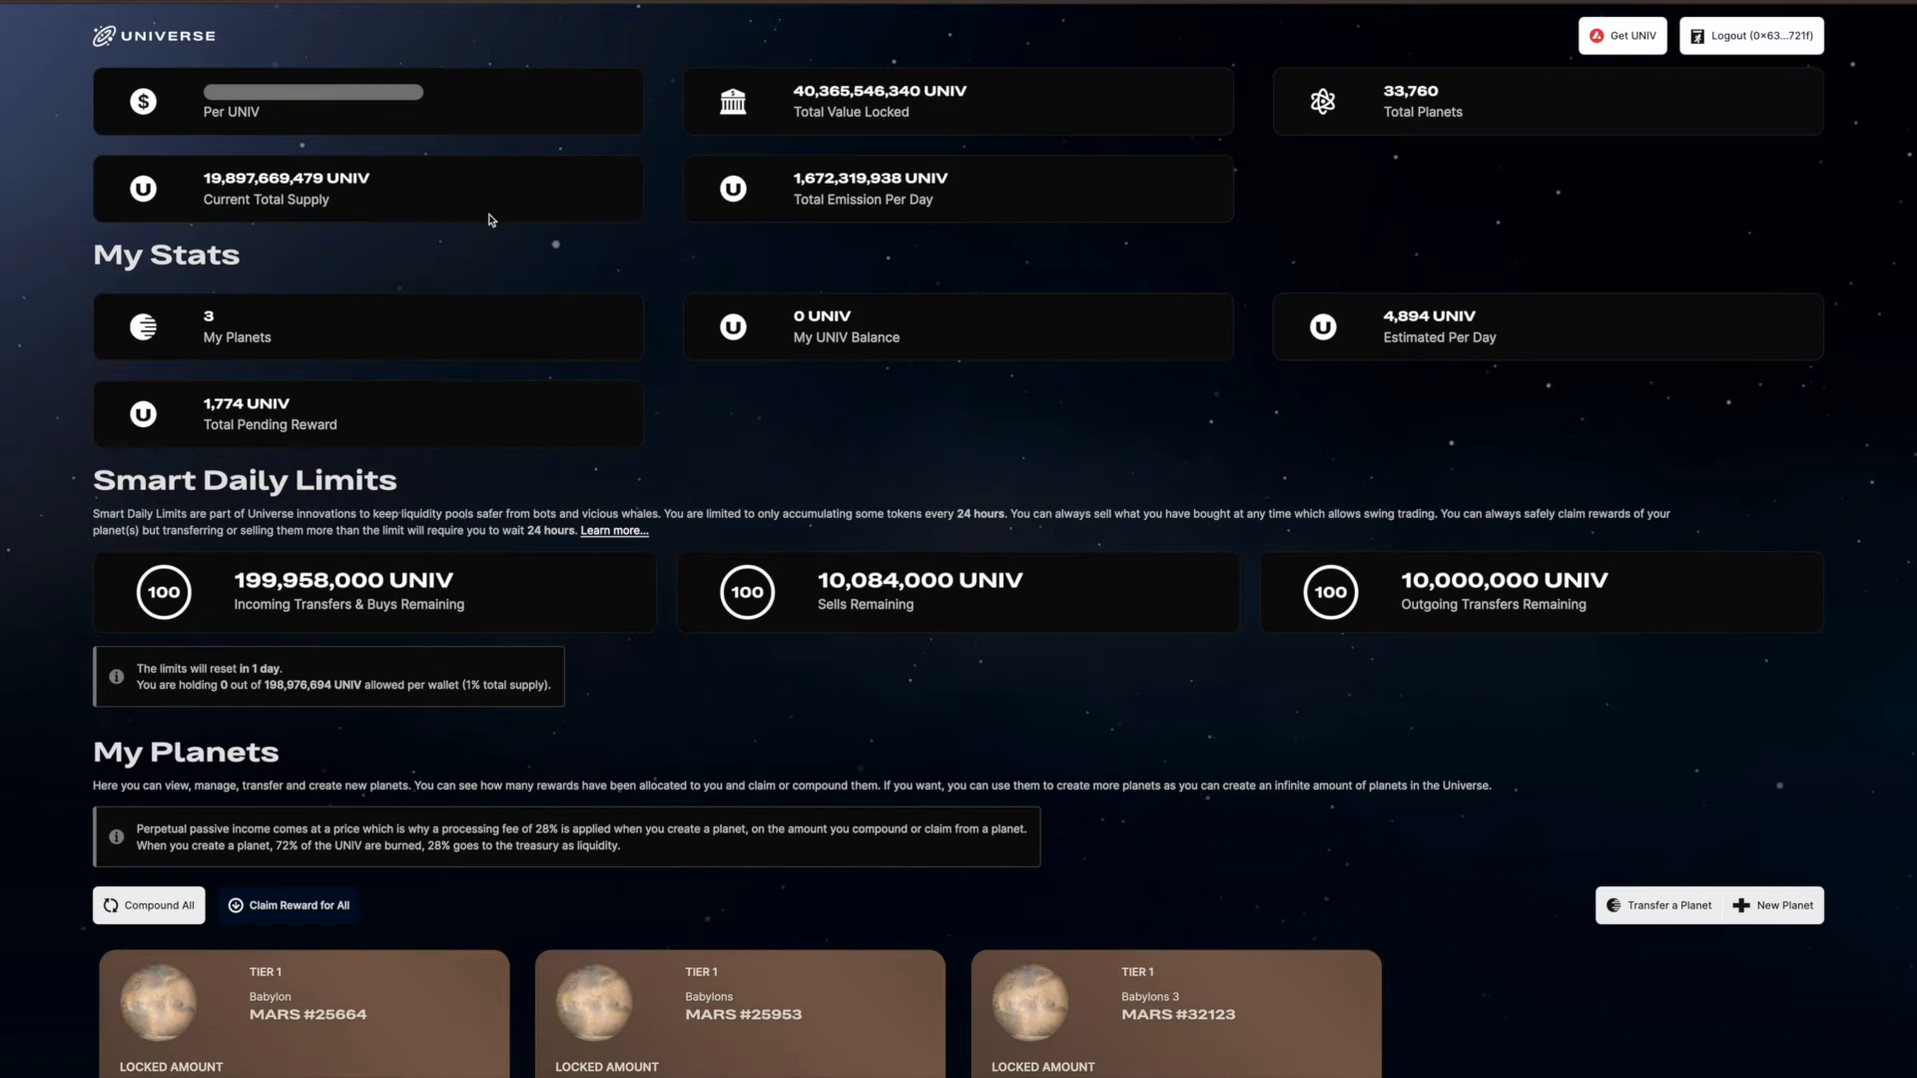
{"action": "mouse_move", "coordinate": [269, 367]}
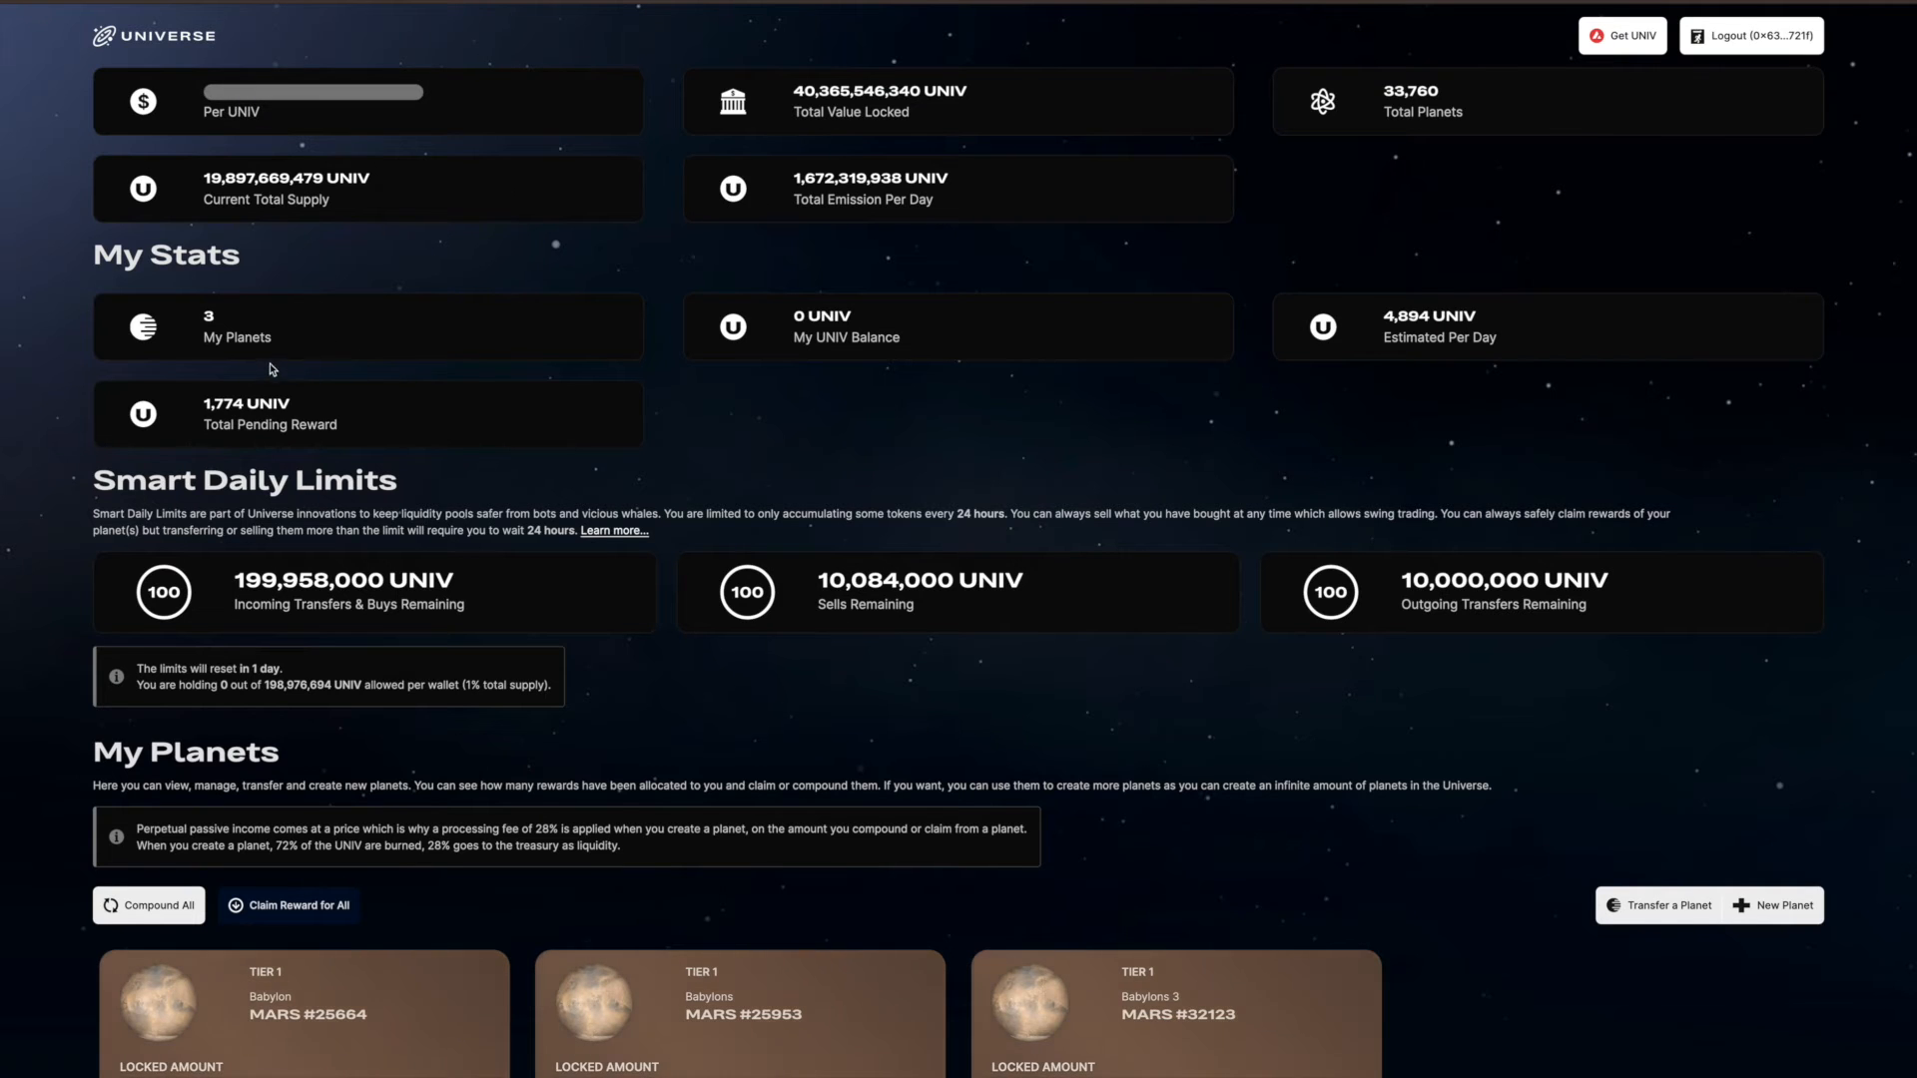
{"action": "mouse_move", "coordinate": [839, 447]}
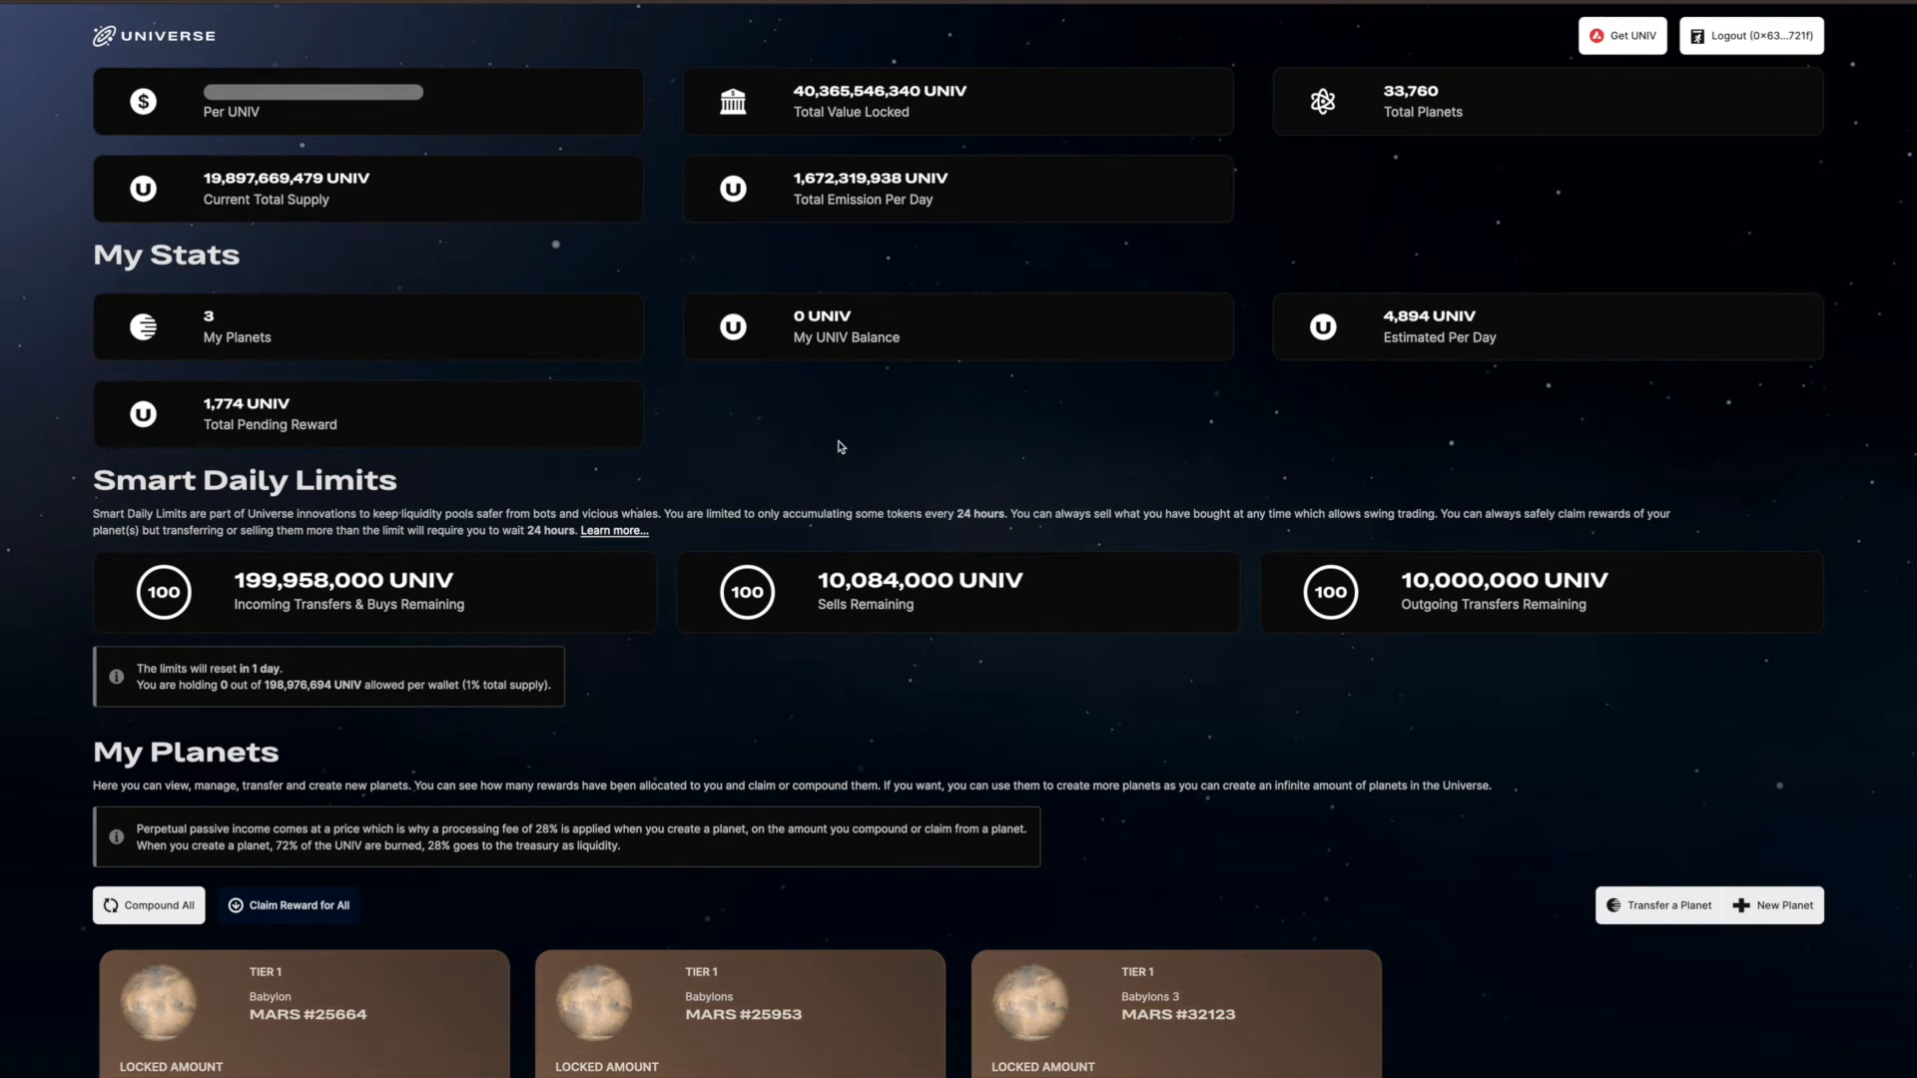
{"action": "mouse_move", "coordinate": [1409, 379]}
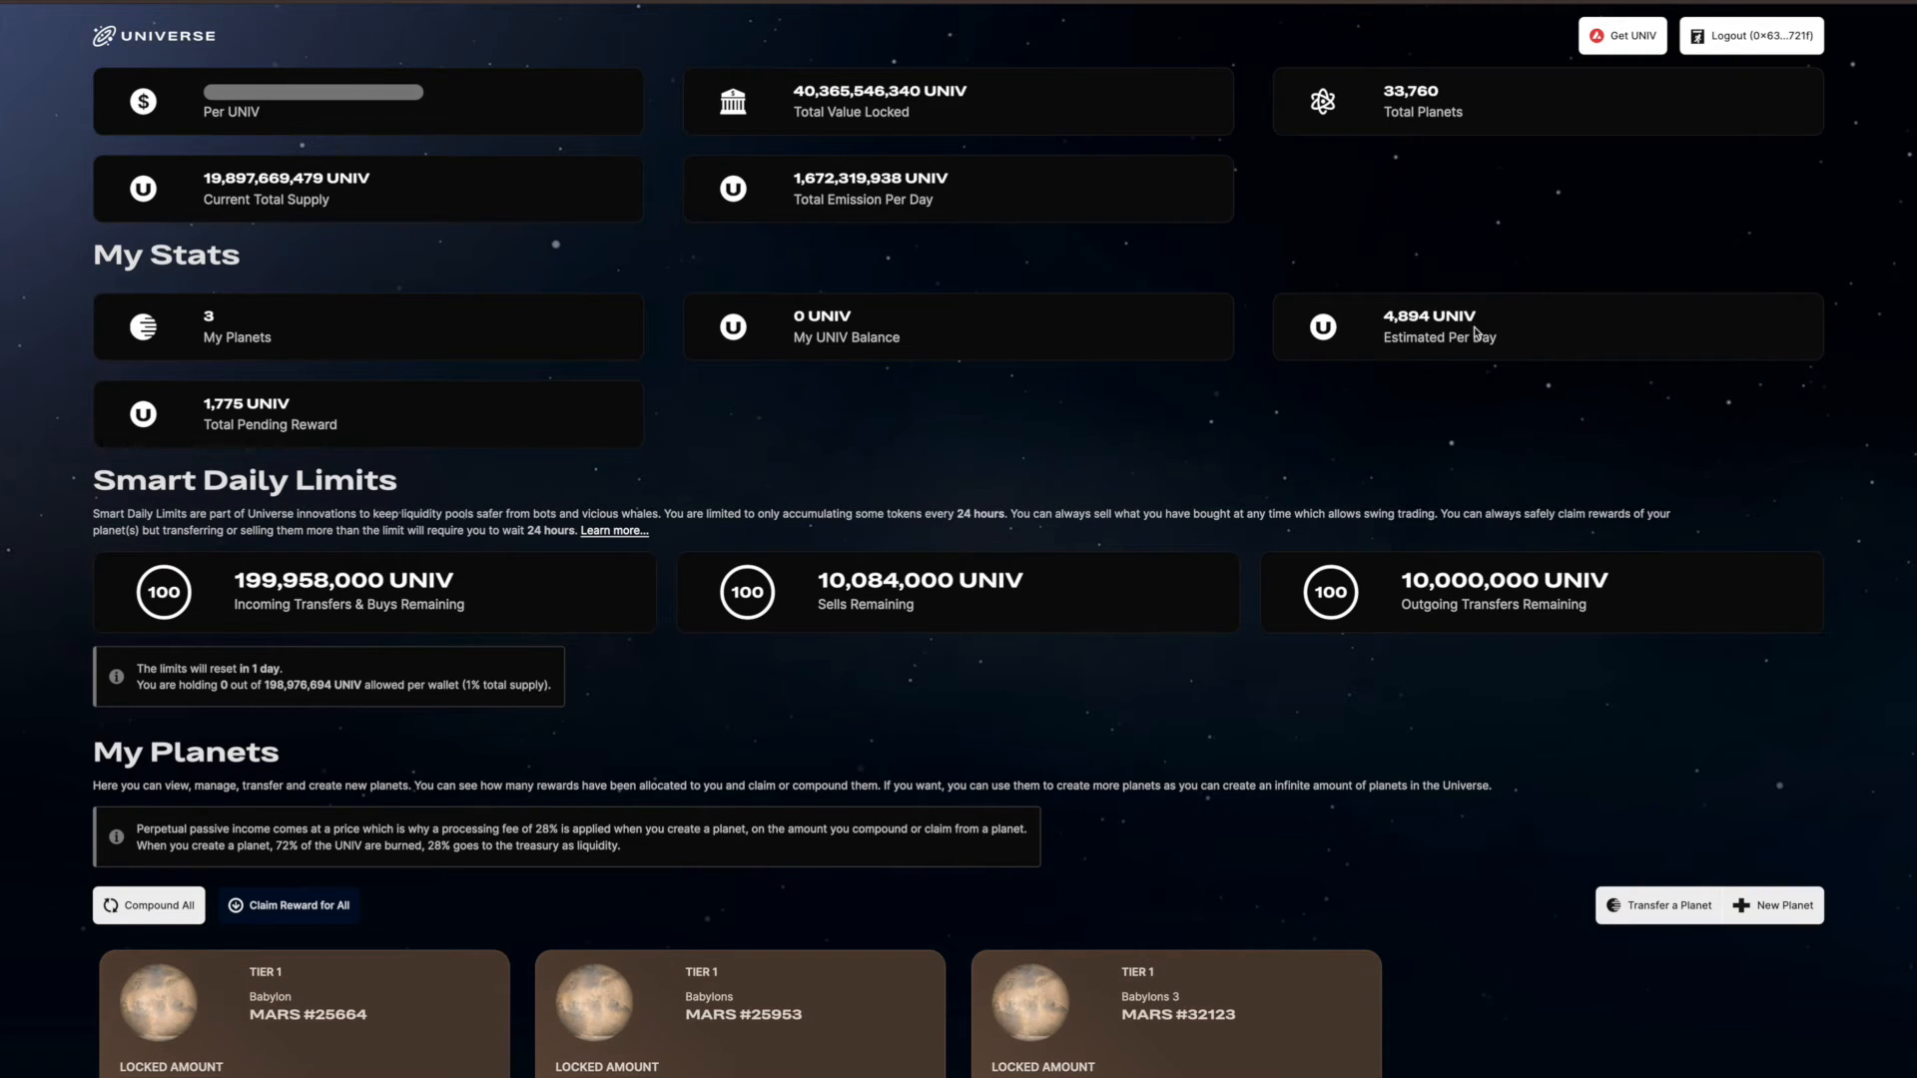
{"action": "mouse_move", "coordinate": [1533, 356]}
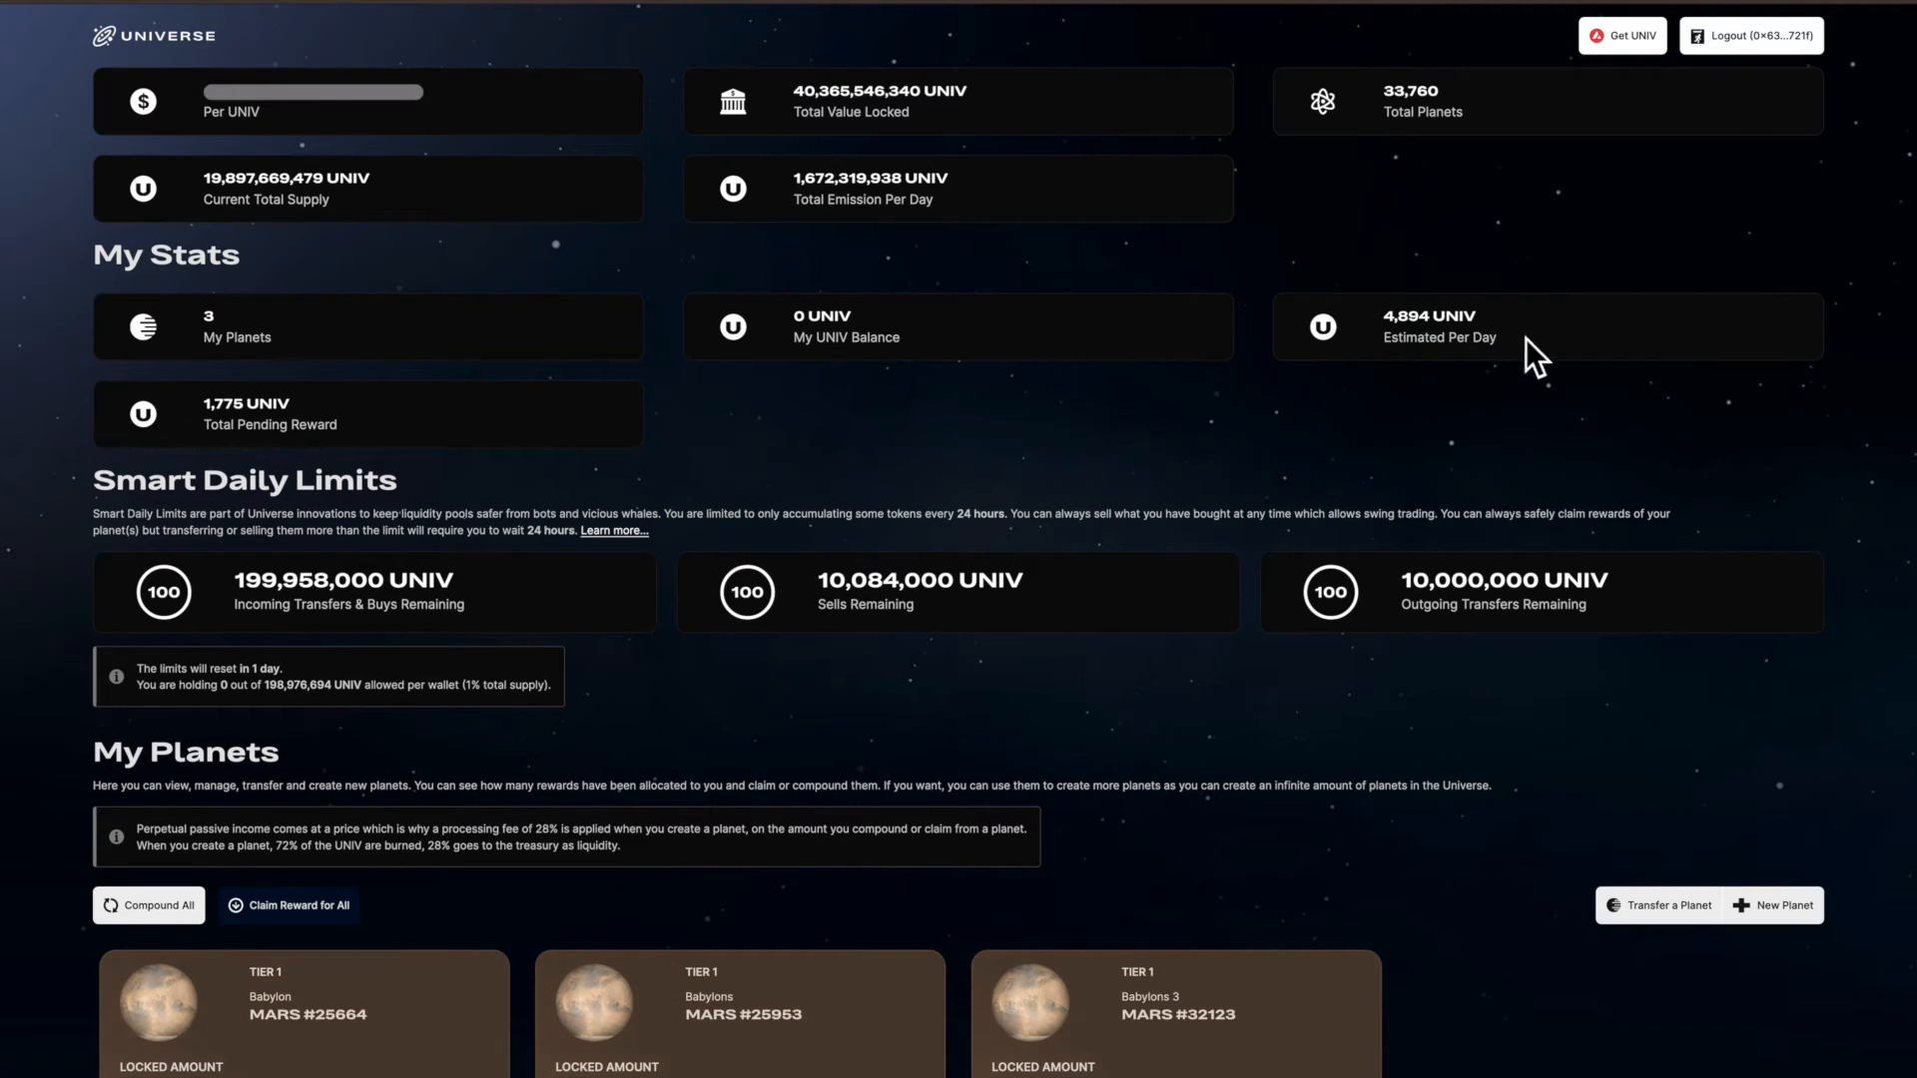
{"action": "mouse_move", "coordinate": [1433, 327]}
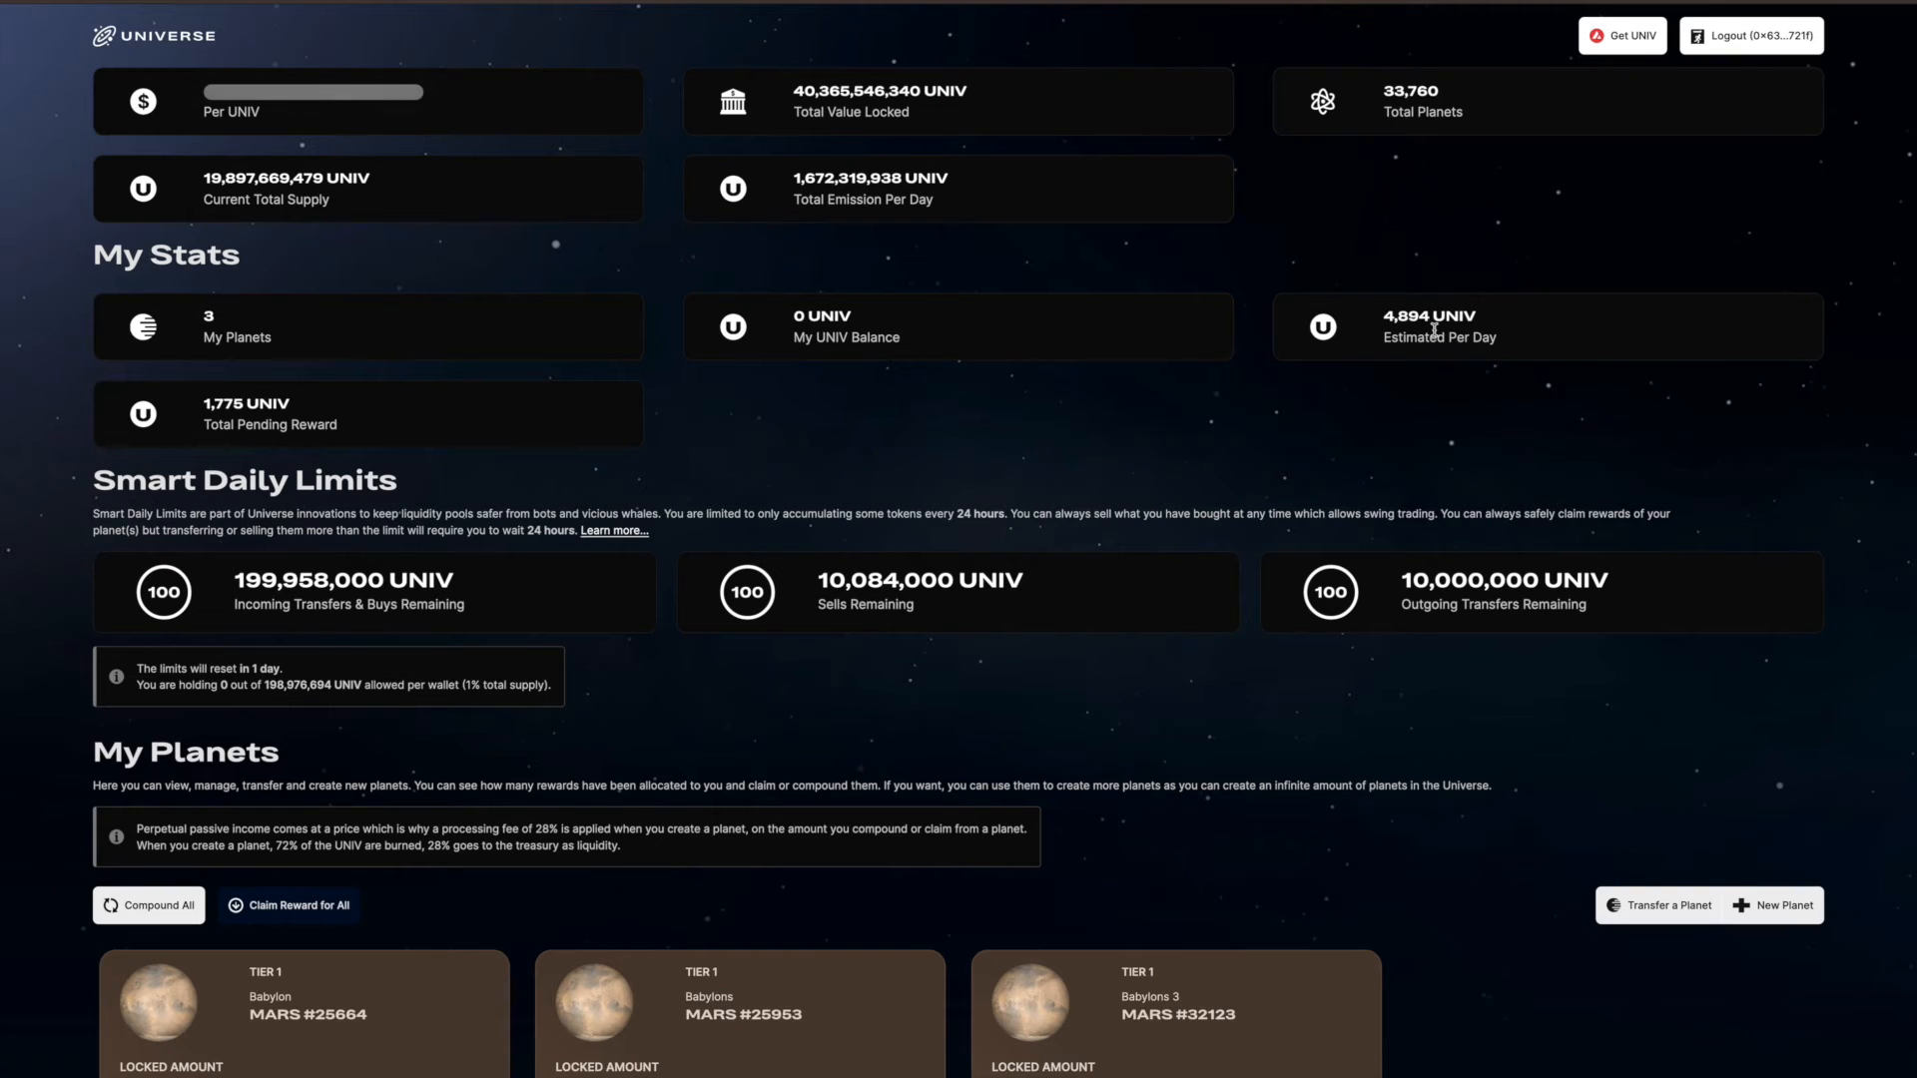
{"action": "mouse_move", "coordinate": [1374, 326]}
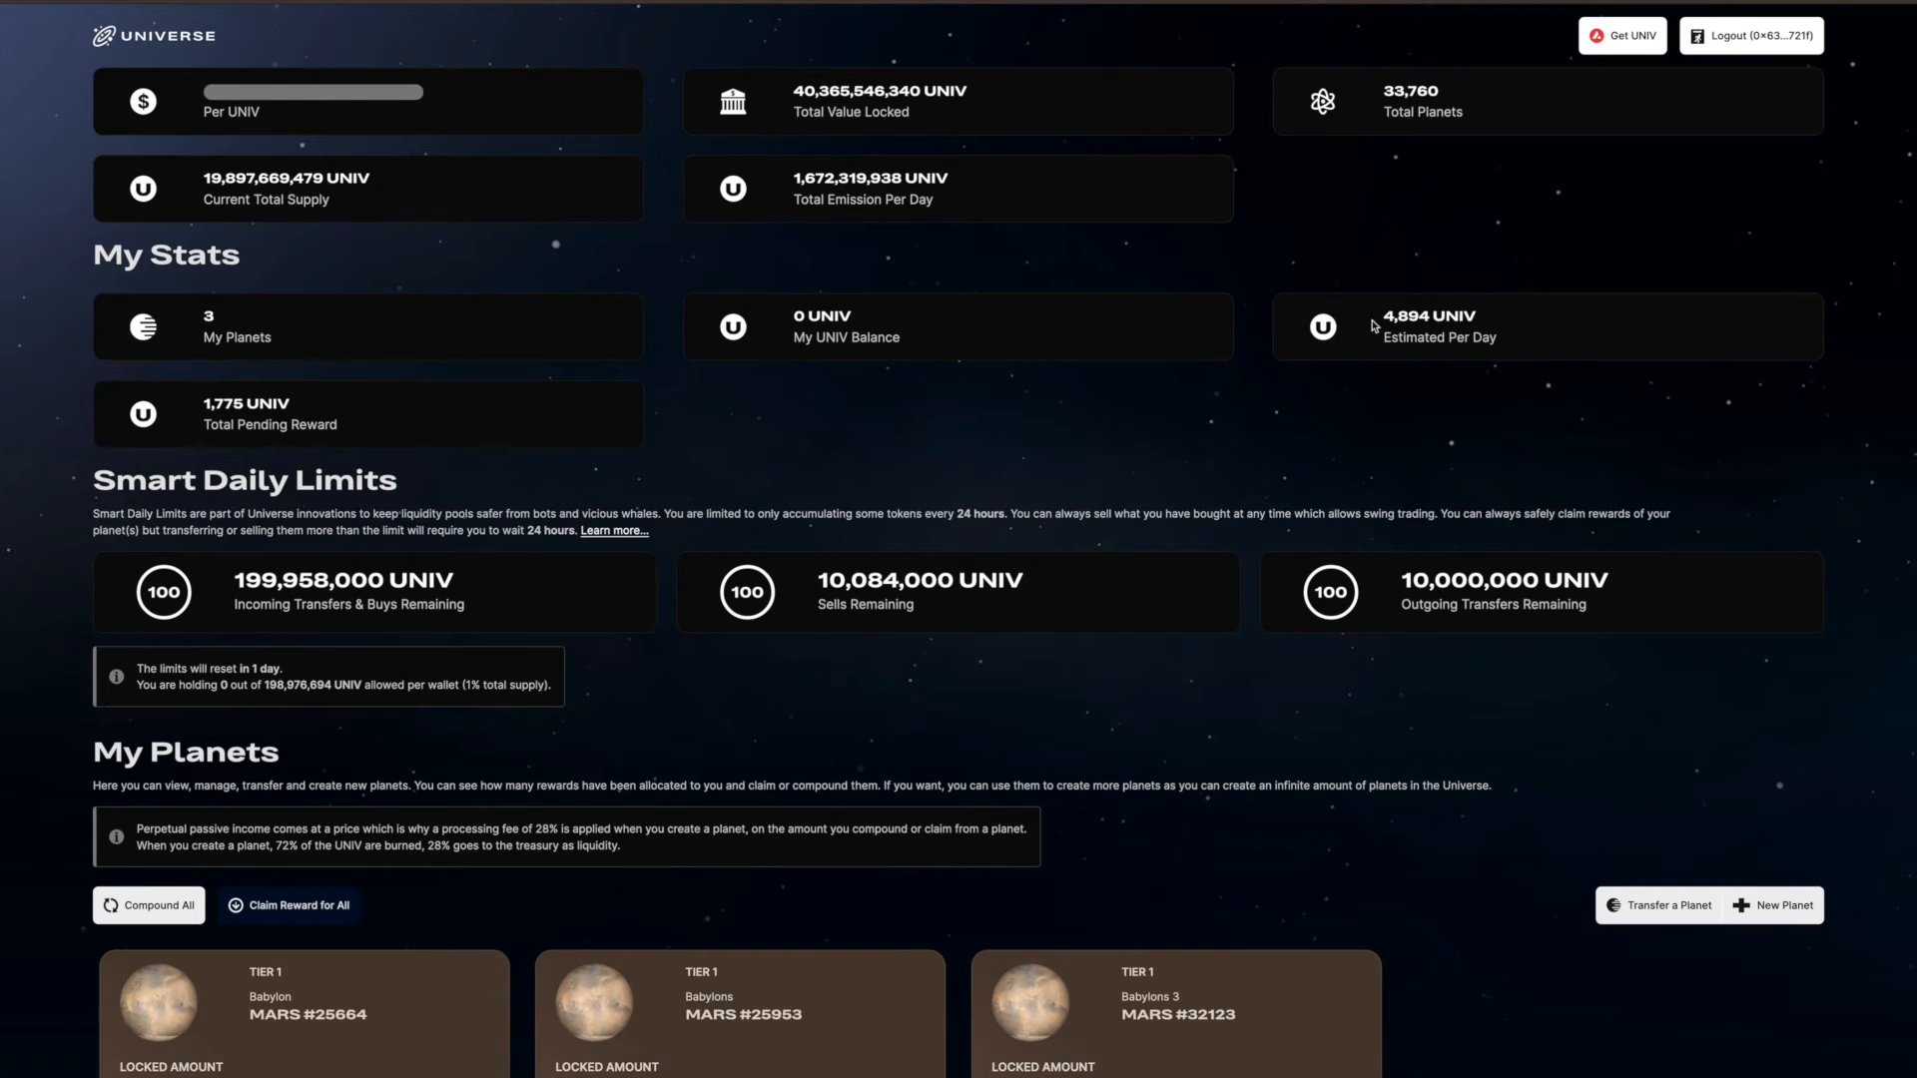
{"action": "mouse_move", "coordinate": [1416, 256]}
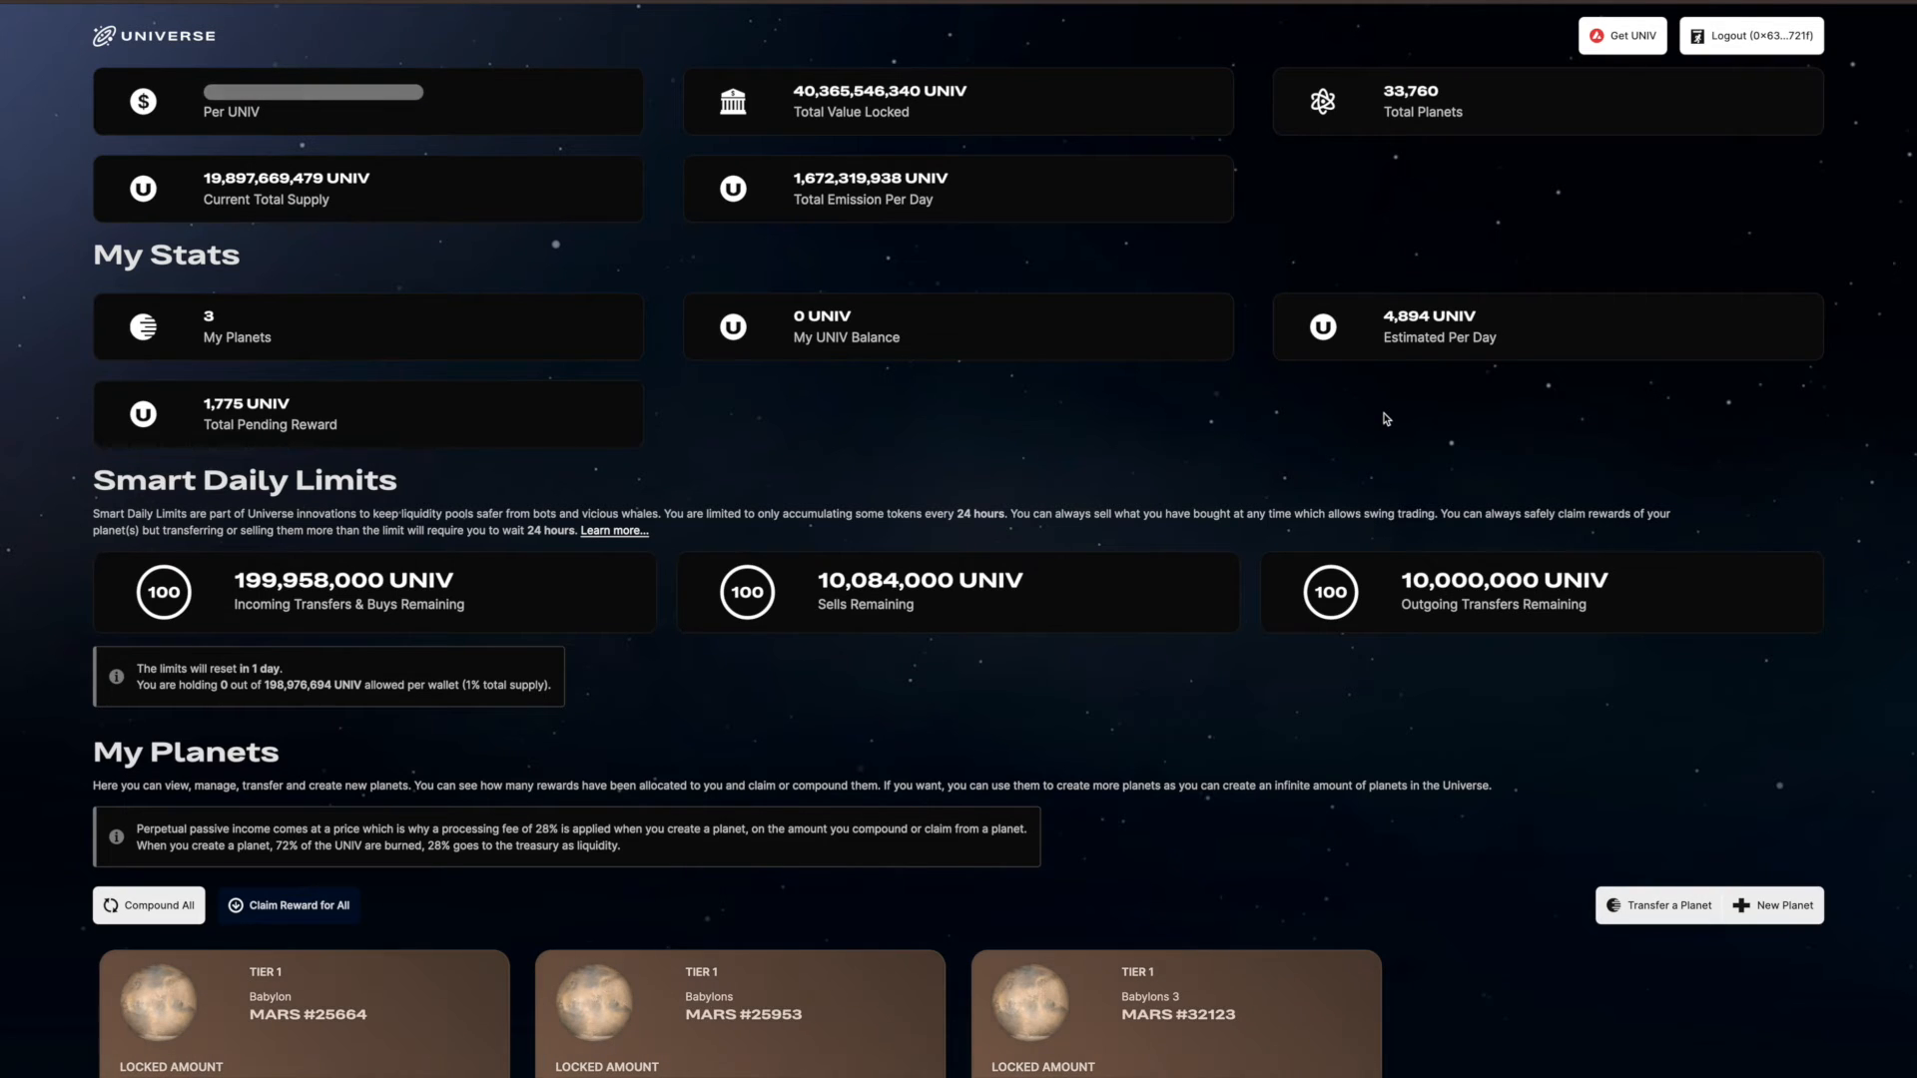
{"action": "mouse_move", "coordinate": [694, 295]}
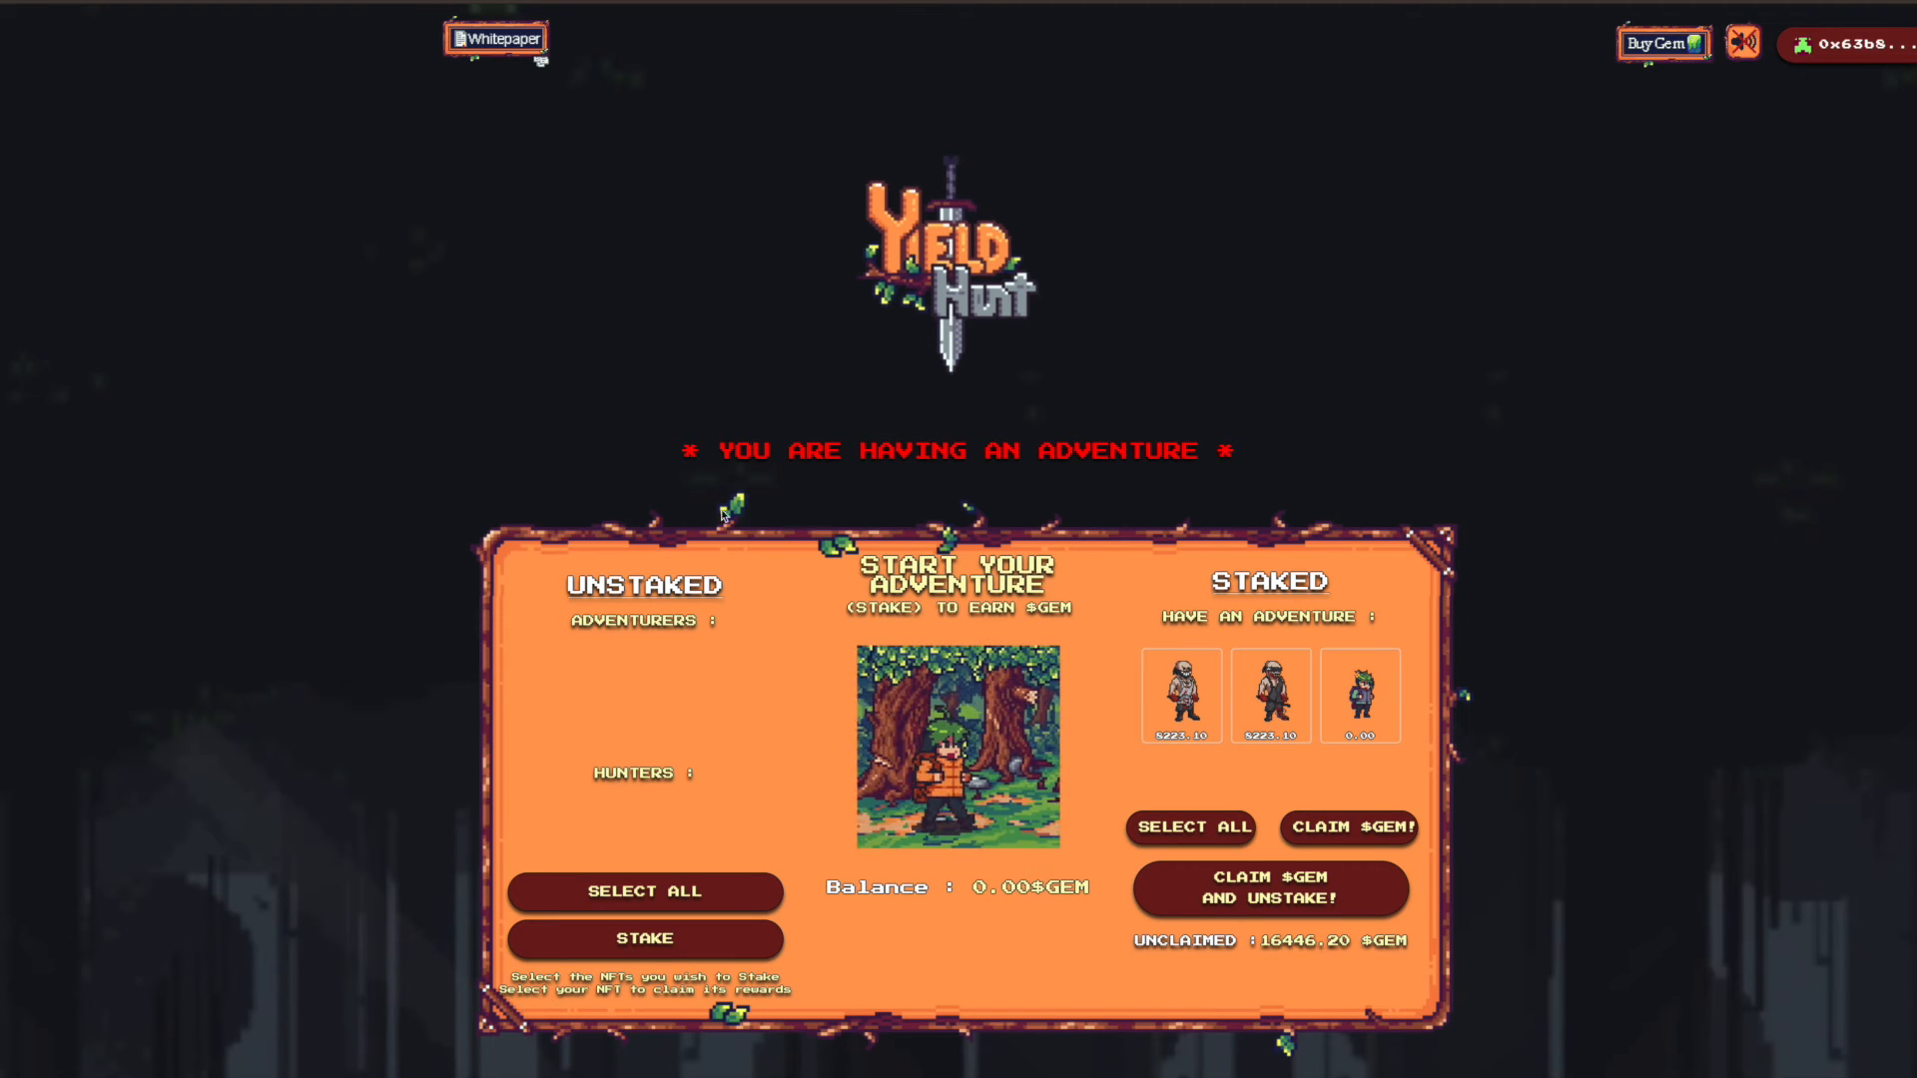
Review the three staked adventurers and 16446.20 $GEM unclaimed on Yield Hunt
{"action": "scroll", "scroll_direction": "down", "scroll_amount": 3}
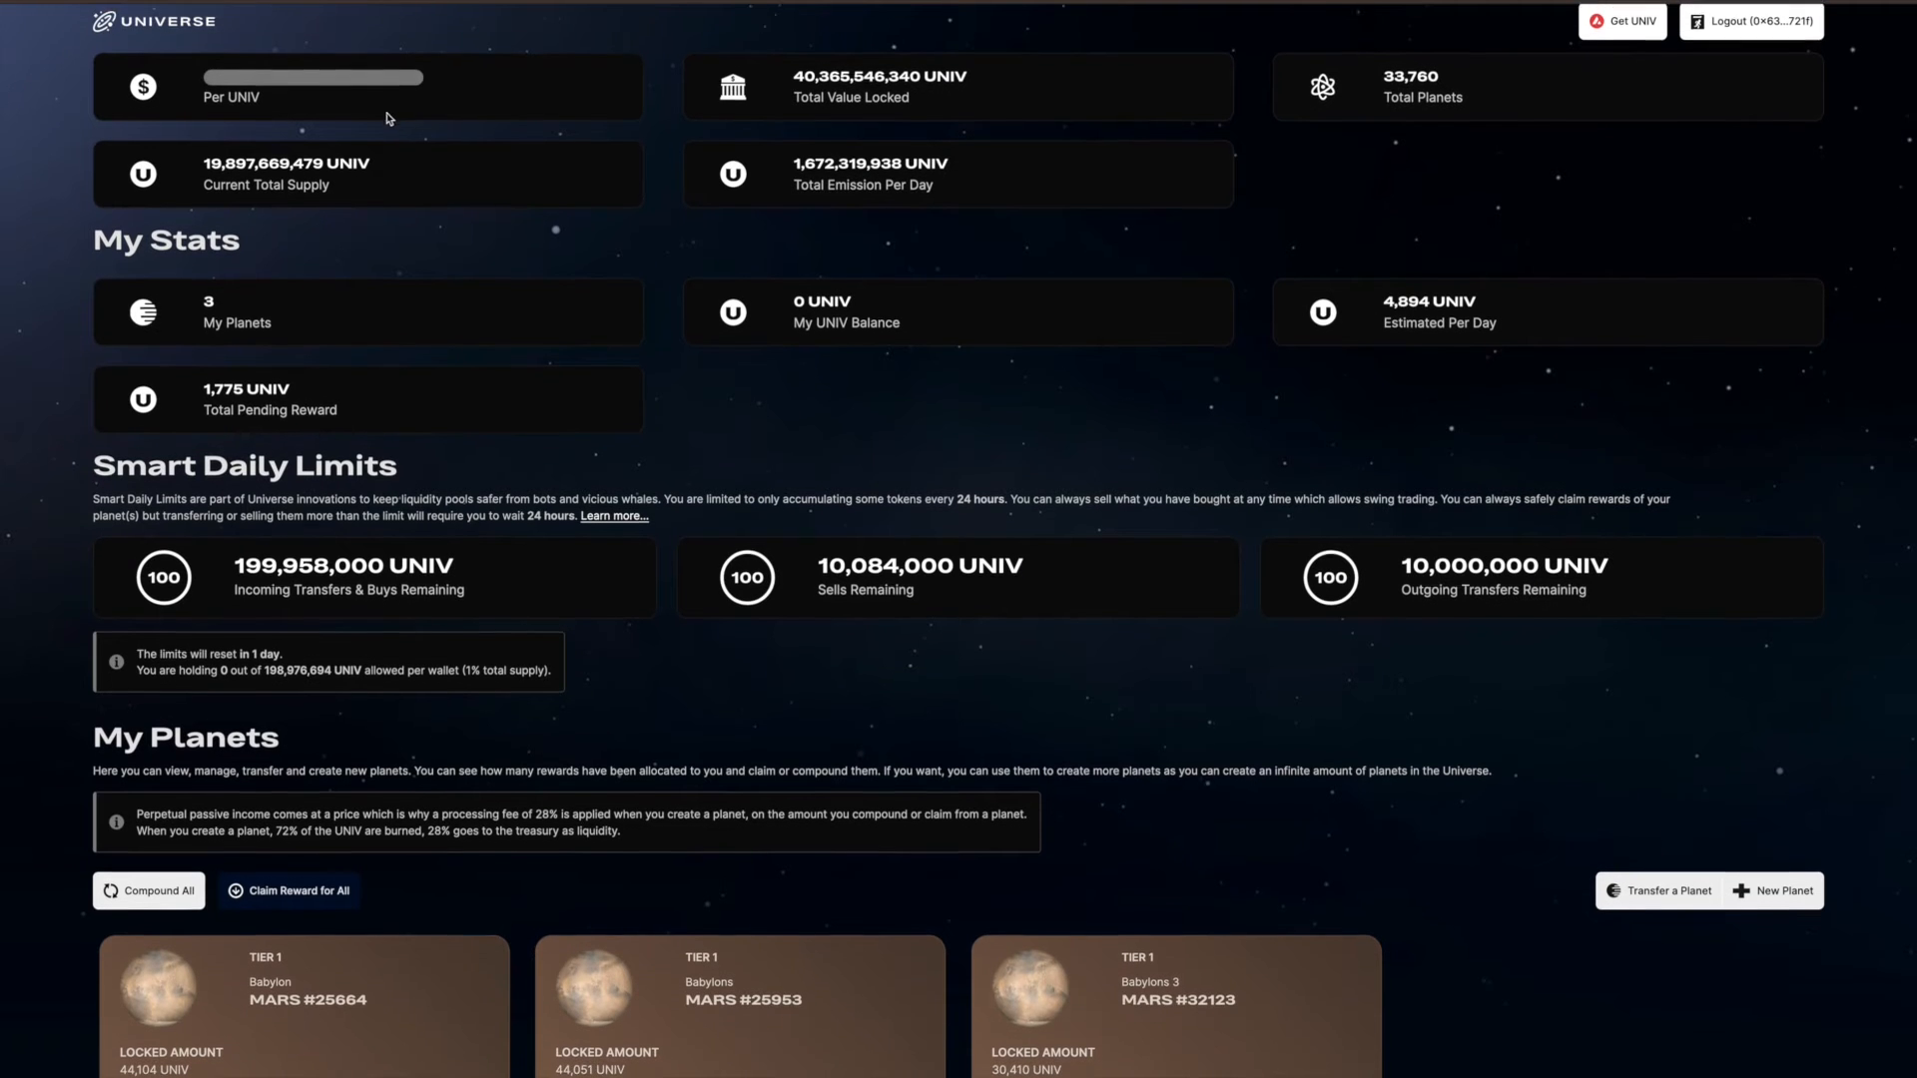
Scroll to the My Planets cards showing the three Mars planets' locked amounts and rewards
{"action": "scroll", "scroll_direction": "down", "scroll_amount": 3}
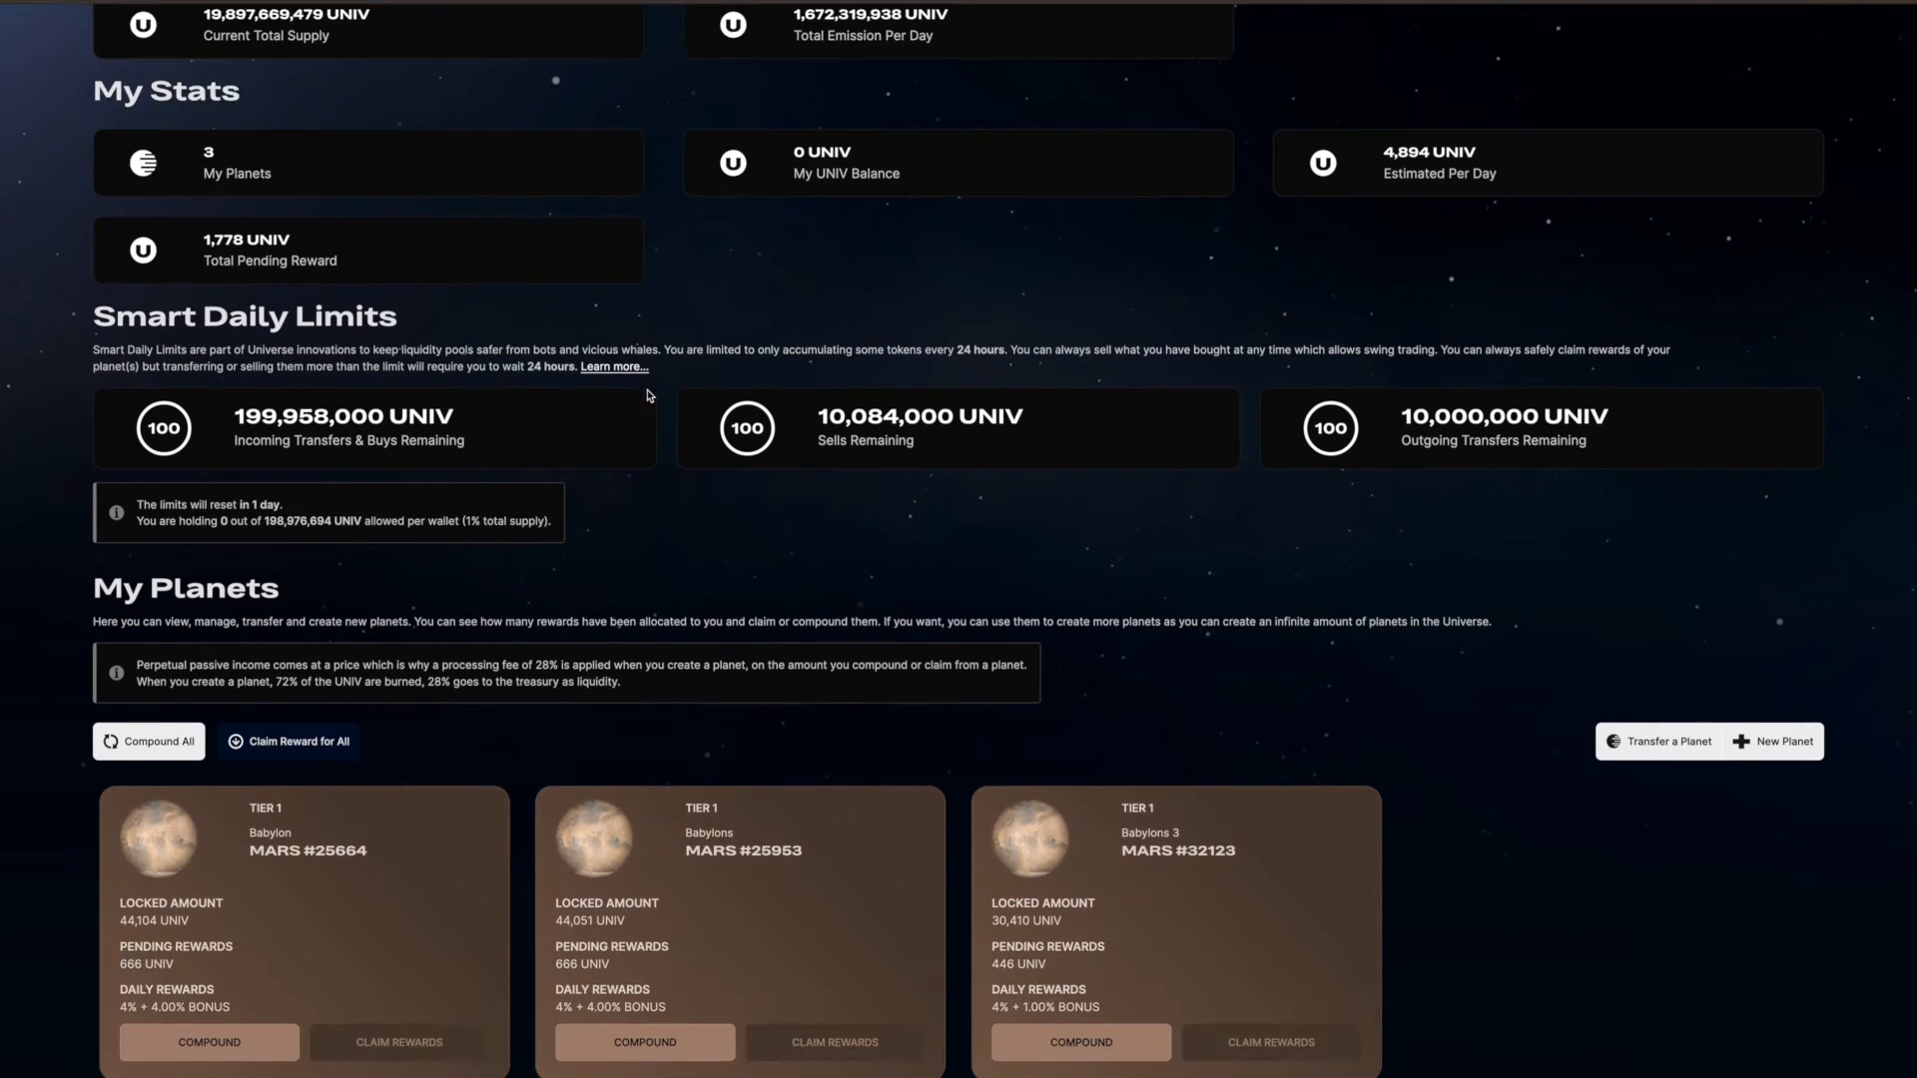
{"action": "scroll", "scroll_direction": "down", "scroll_amount": 3}
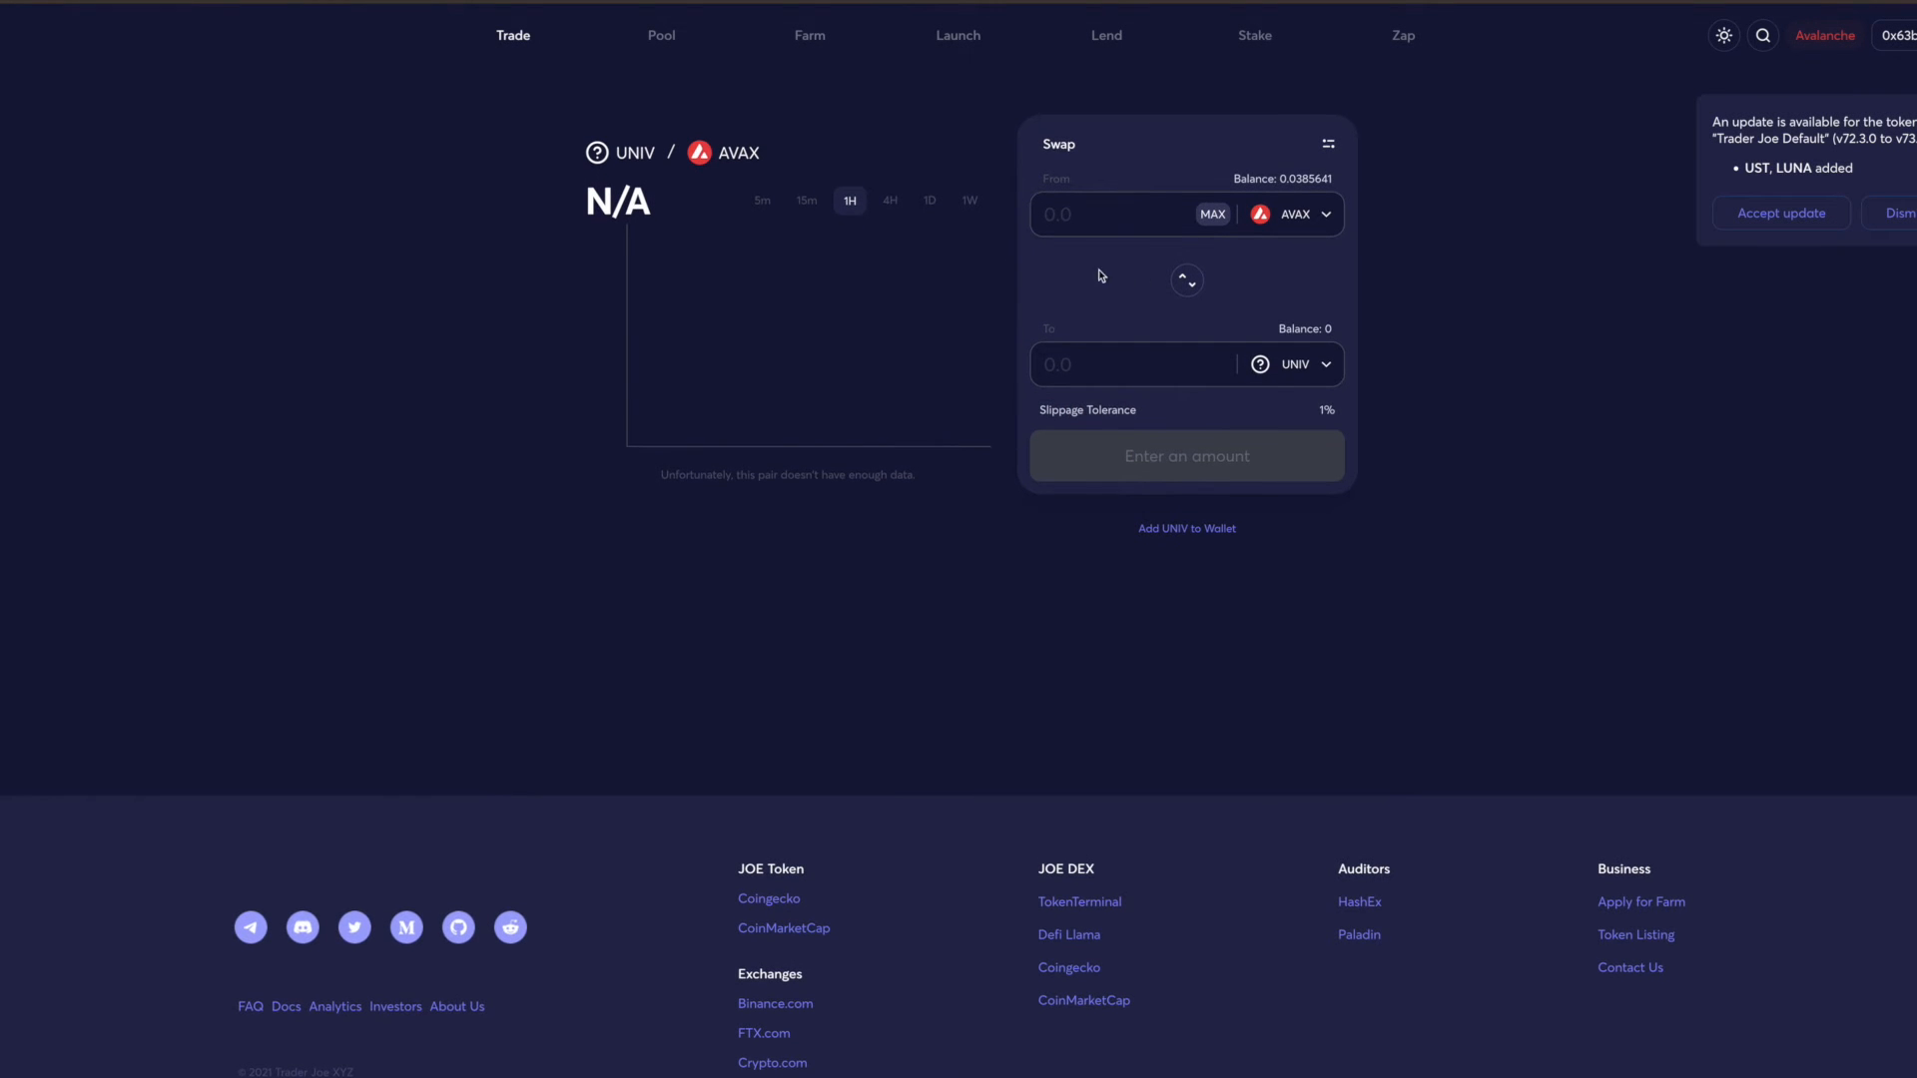
{"action": "mouse_move", "coordinate": [1138, 289]}
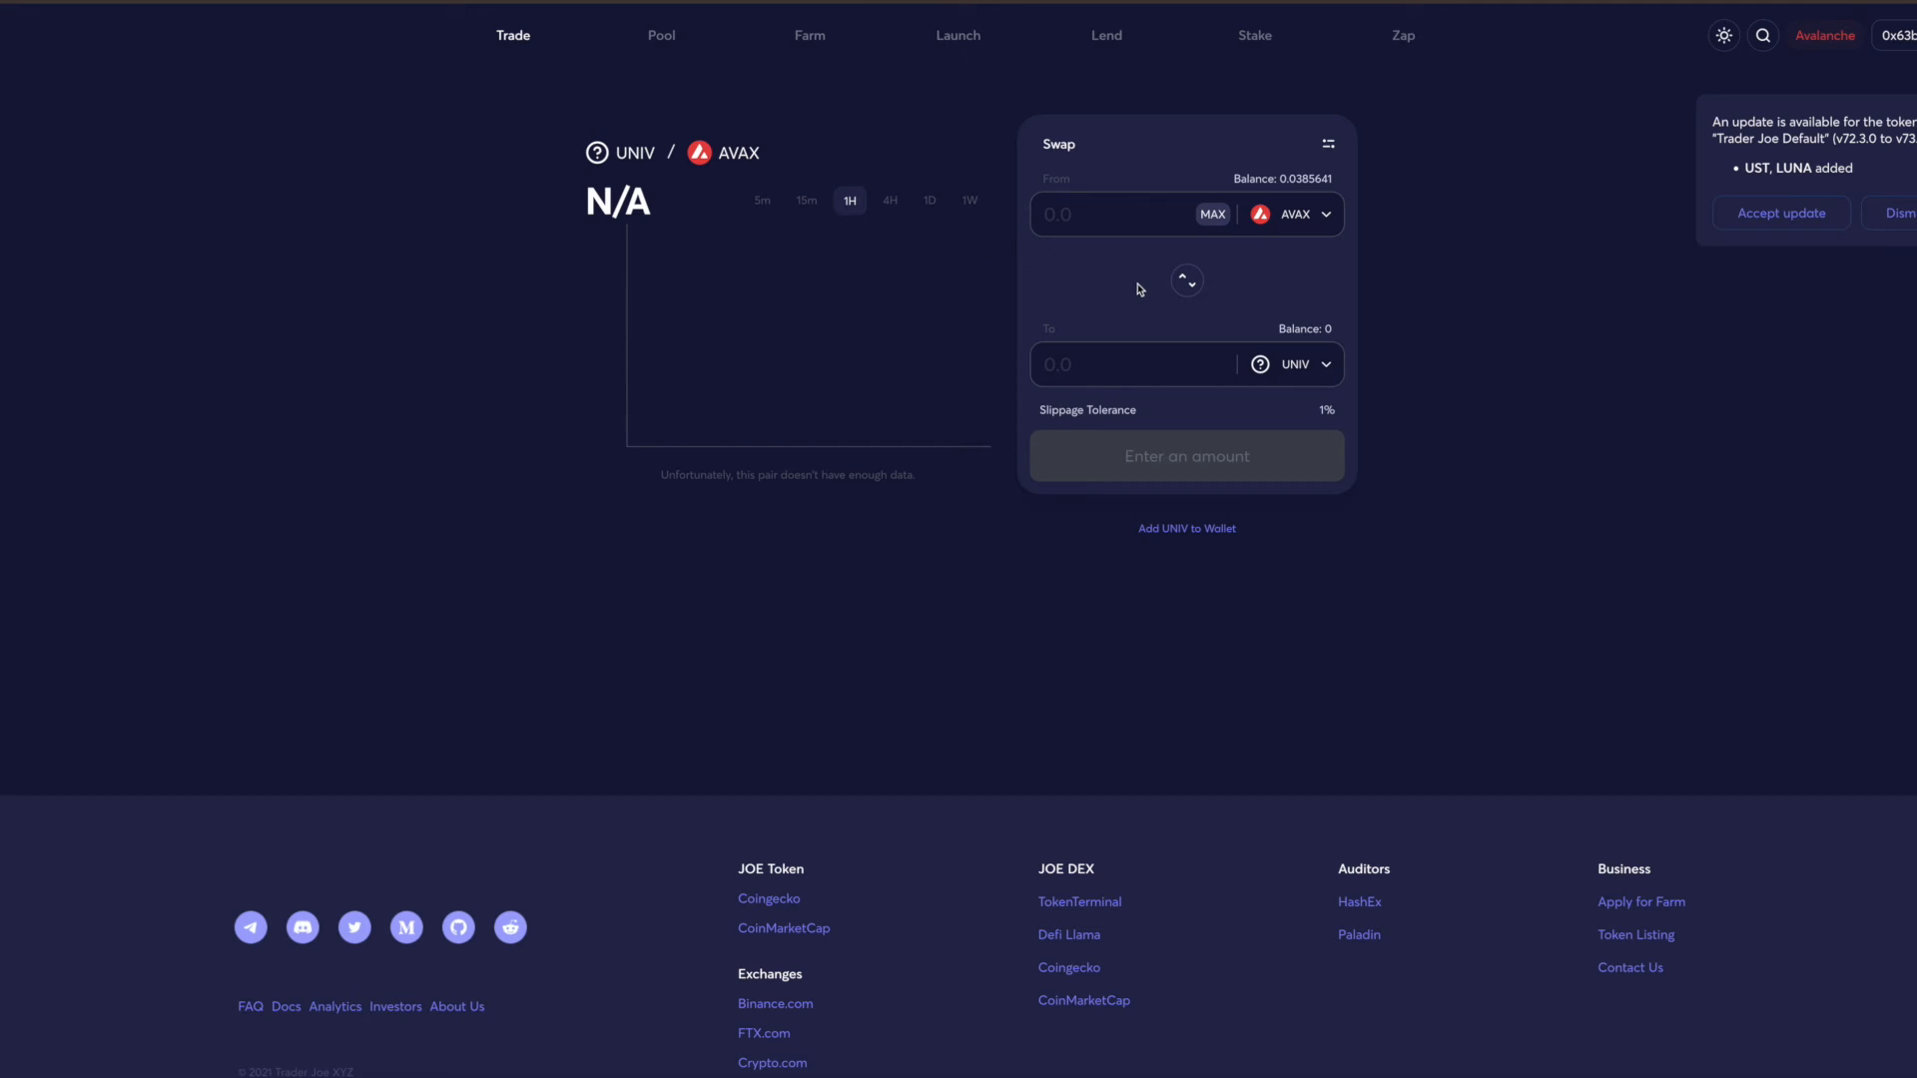
{"action": "mouse_move", "coordinate": [1084, 287]}
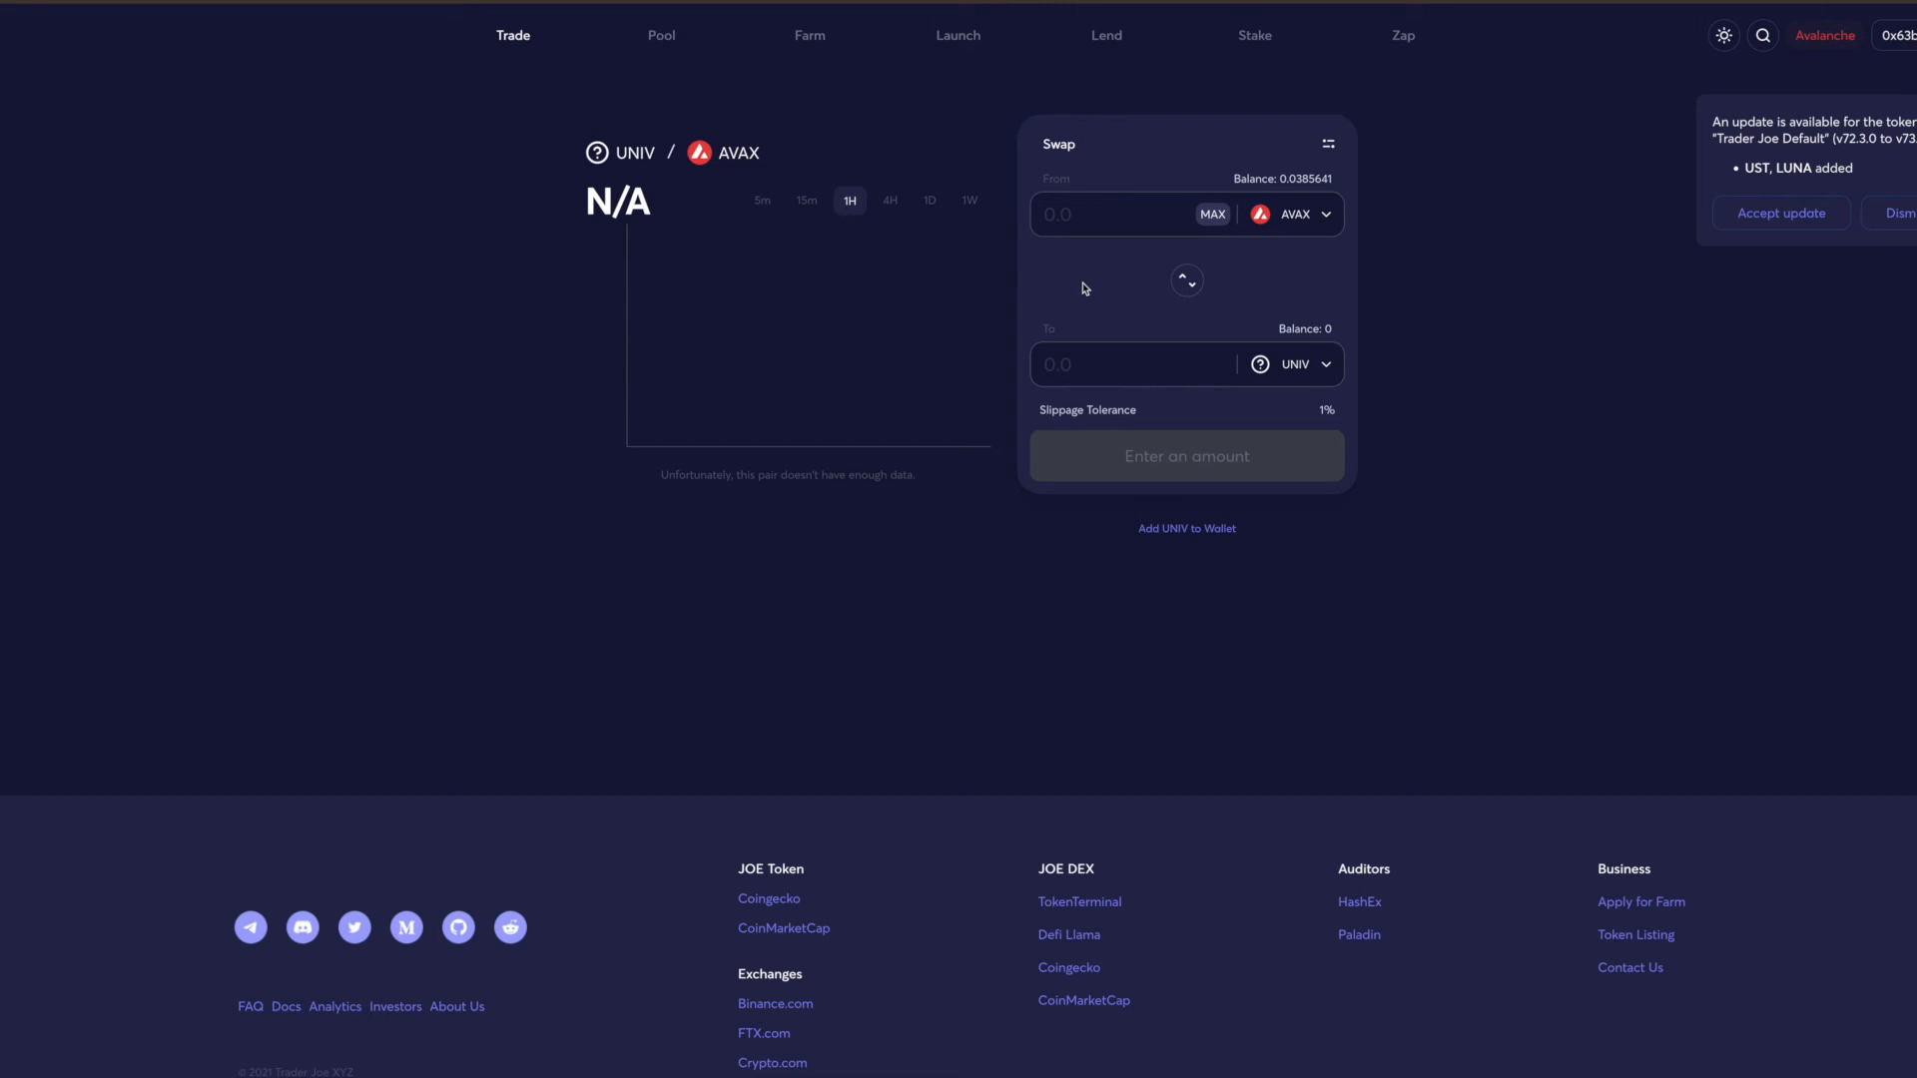
{"action": "mouse_move", "coordinate": [1153, 379]}
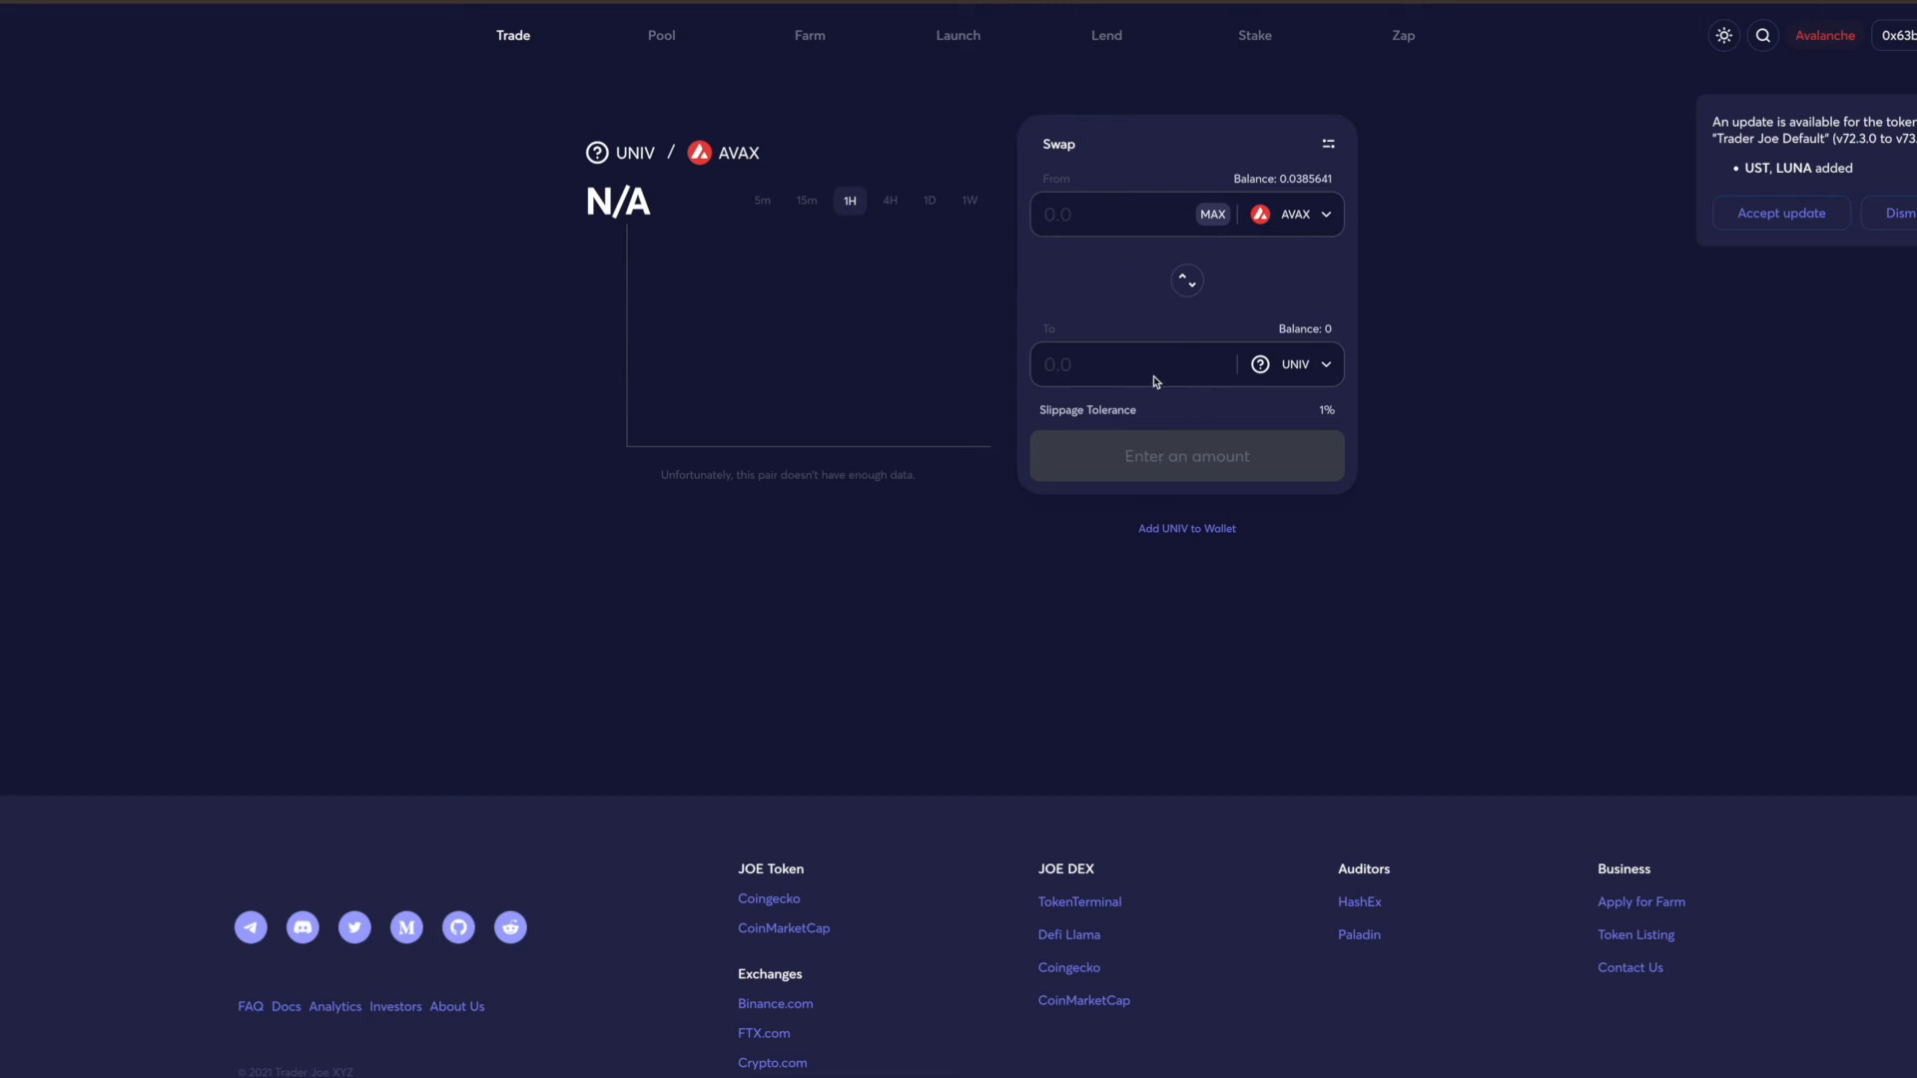
Set the swap to sell 42000 UNIV for AVAX, which reports insufficient liquidity
{"action": "type", "text": "42000"}
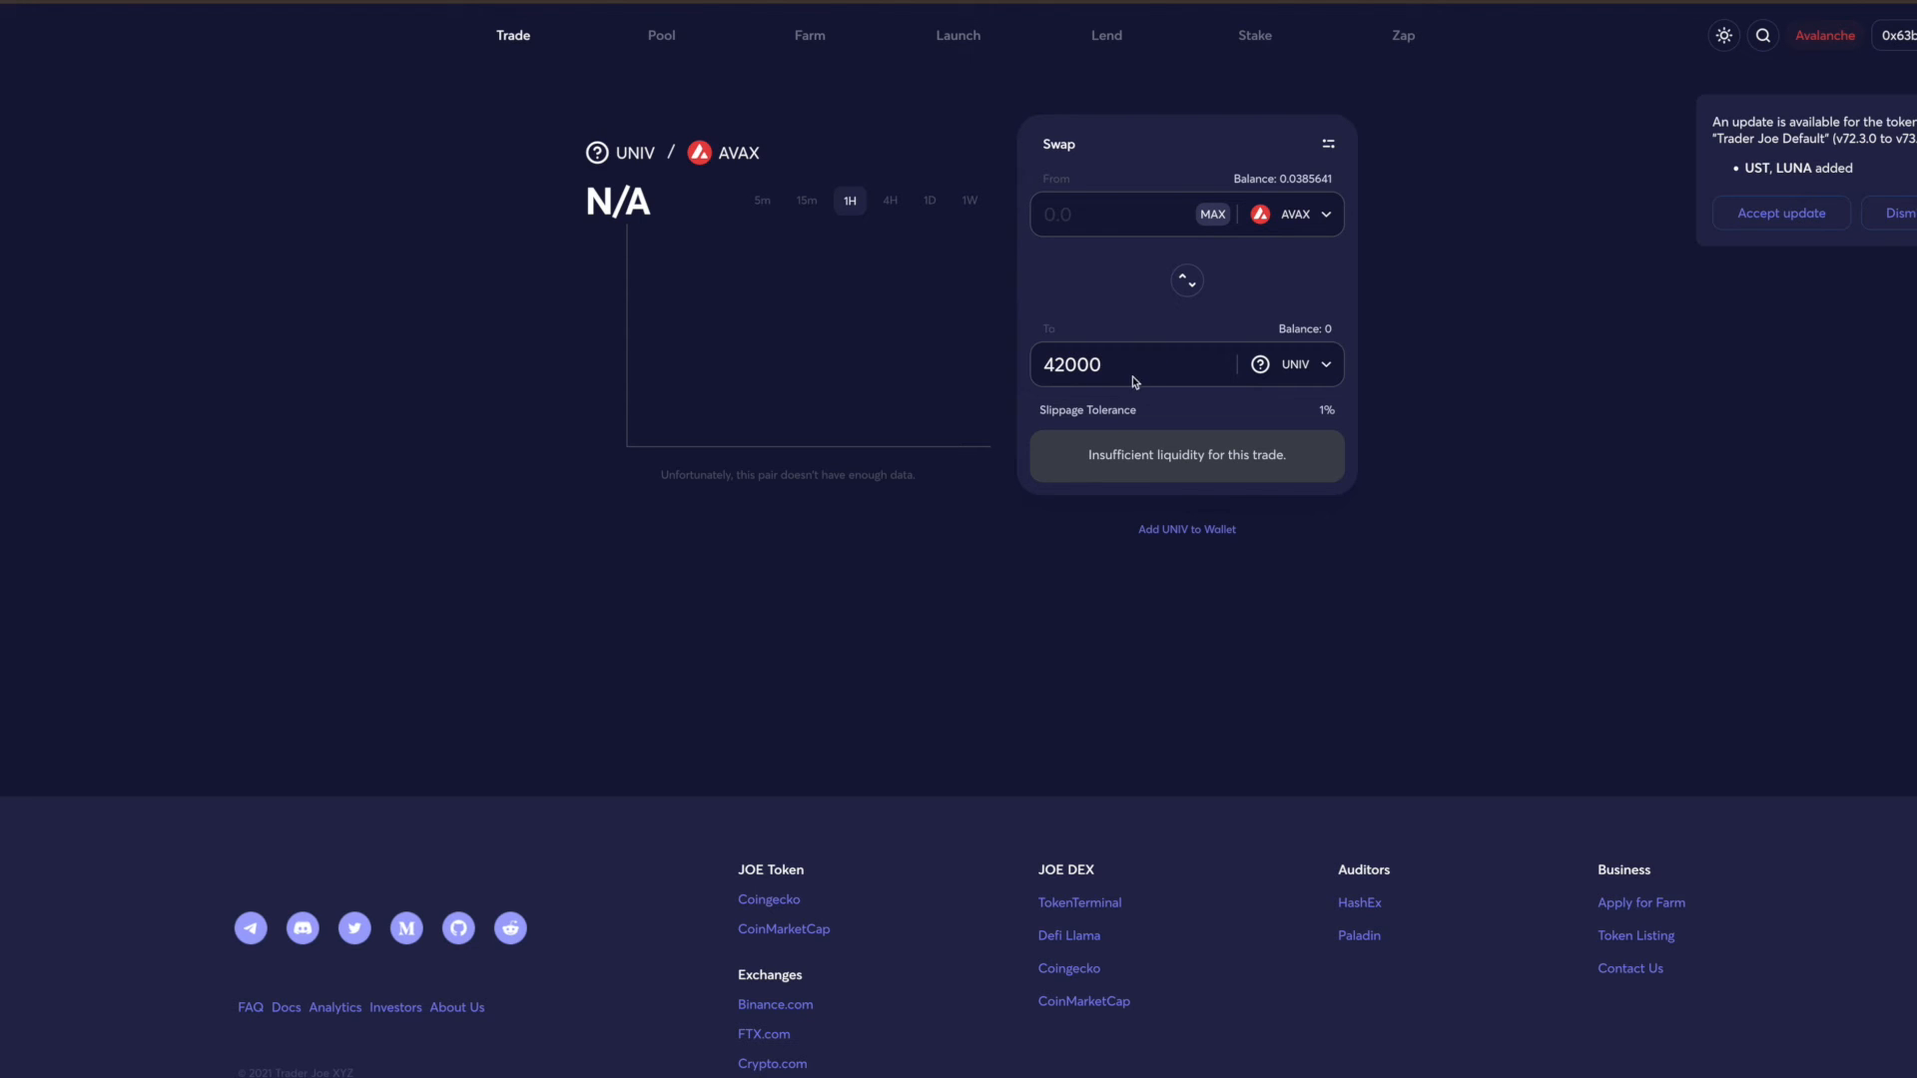
{"action": "mouse_move", "coordinate": [1234, 279]}
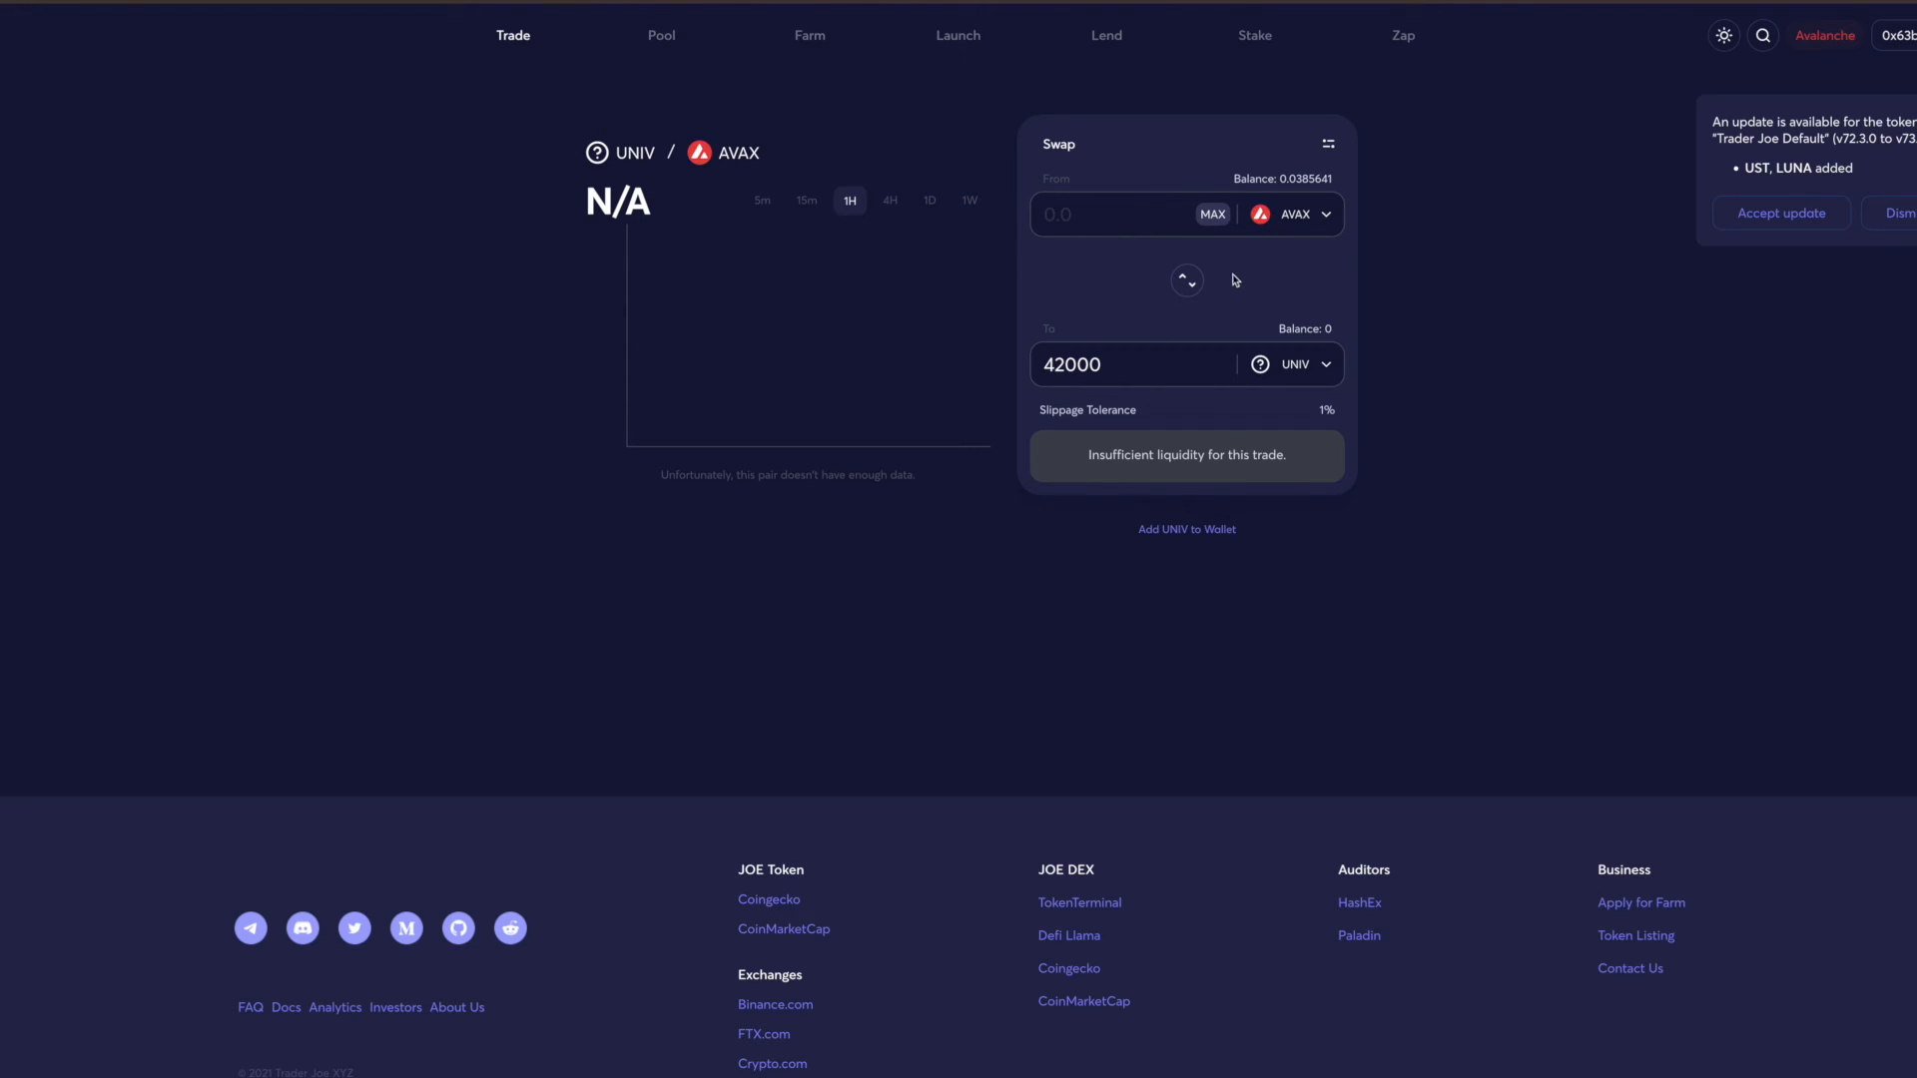
{"action": "left_click", "coordinate": [1186, 279]}
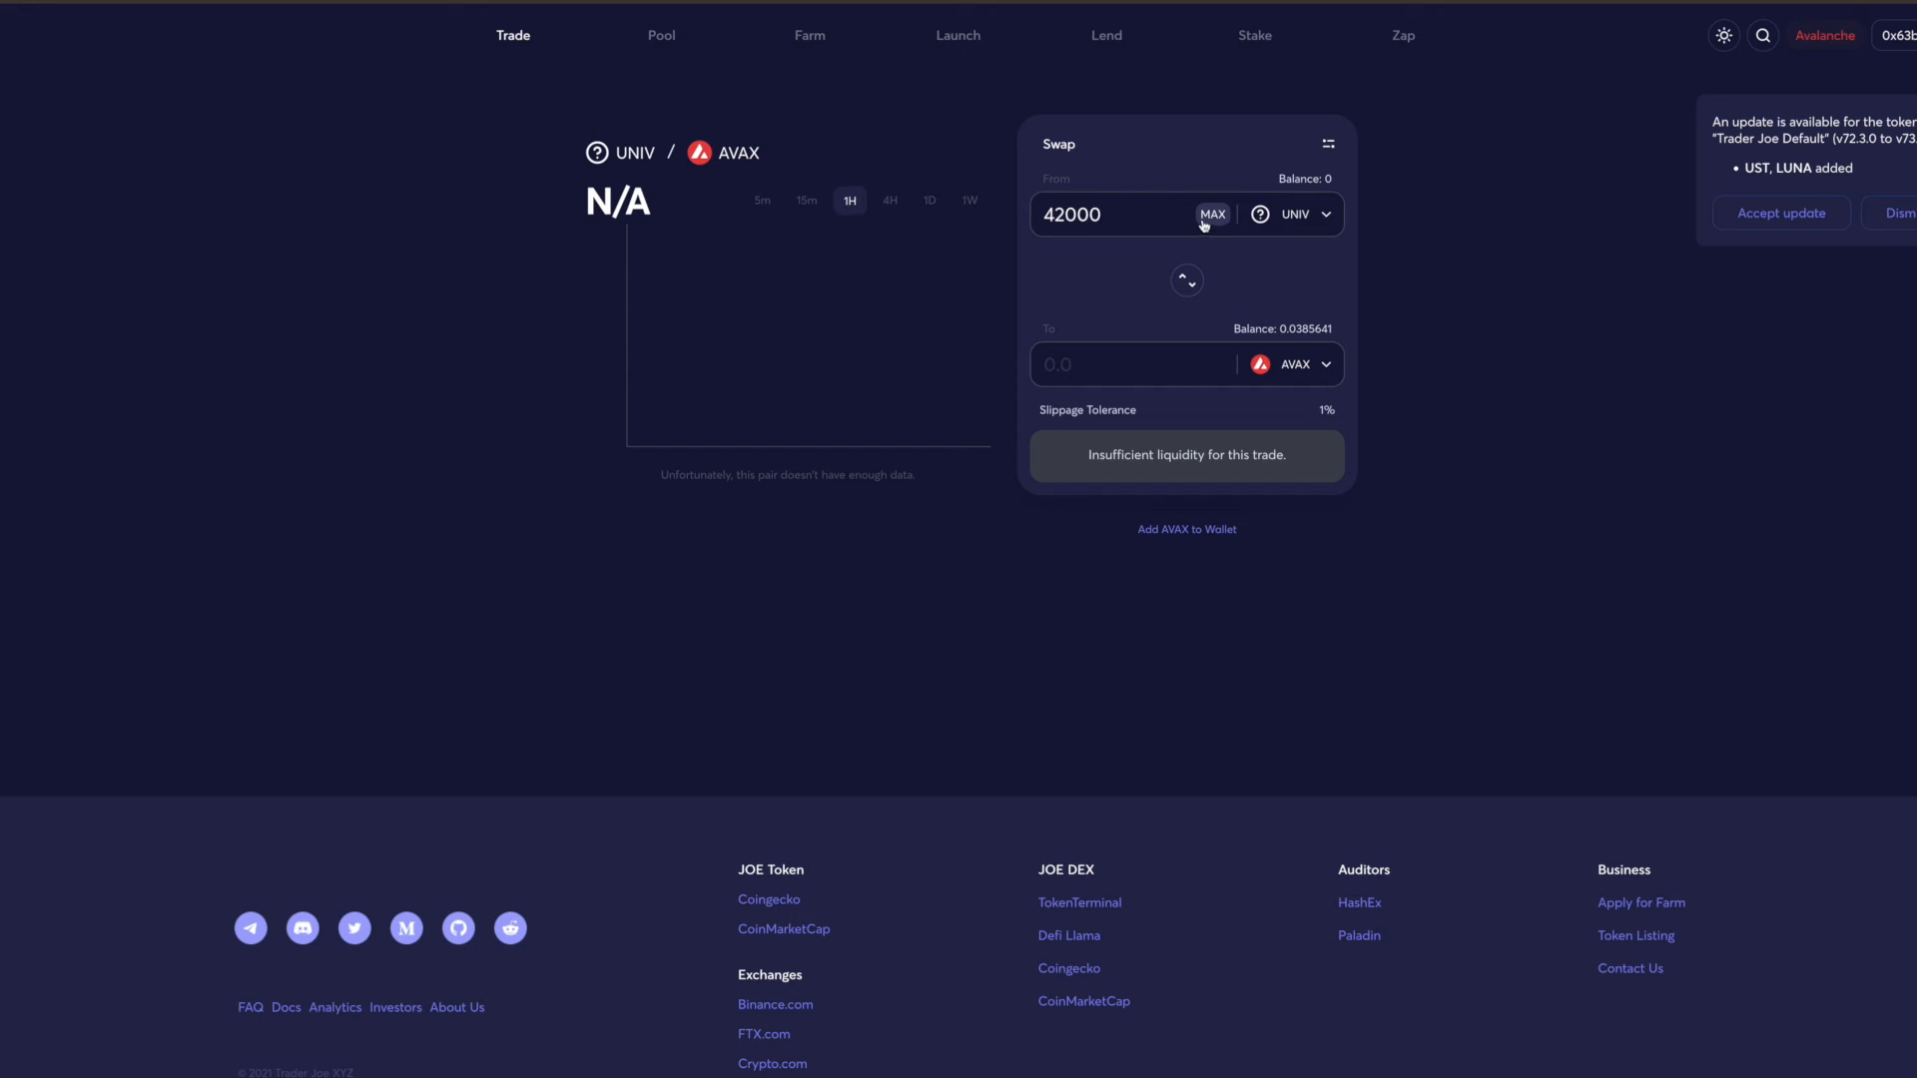
{"action": "mouse_move", "coordinate": [1114, 365]}
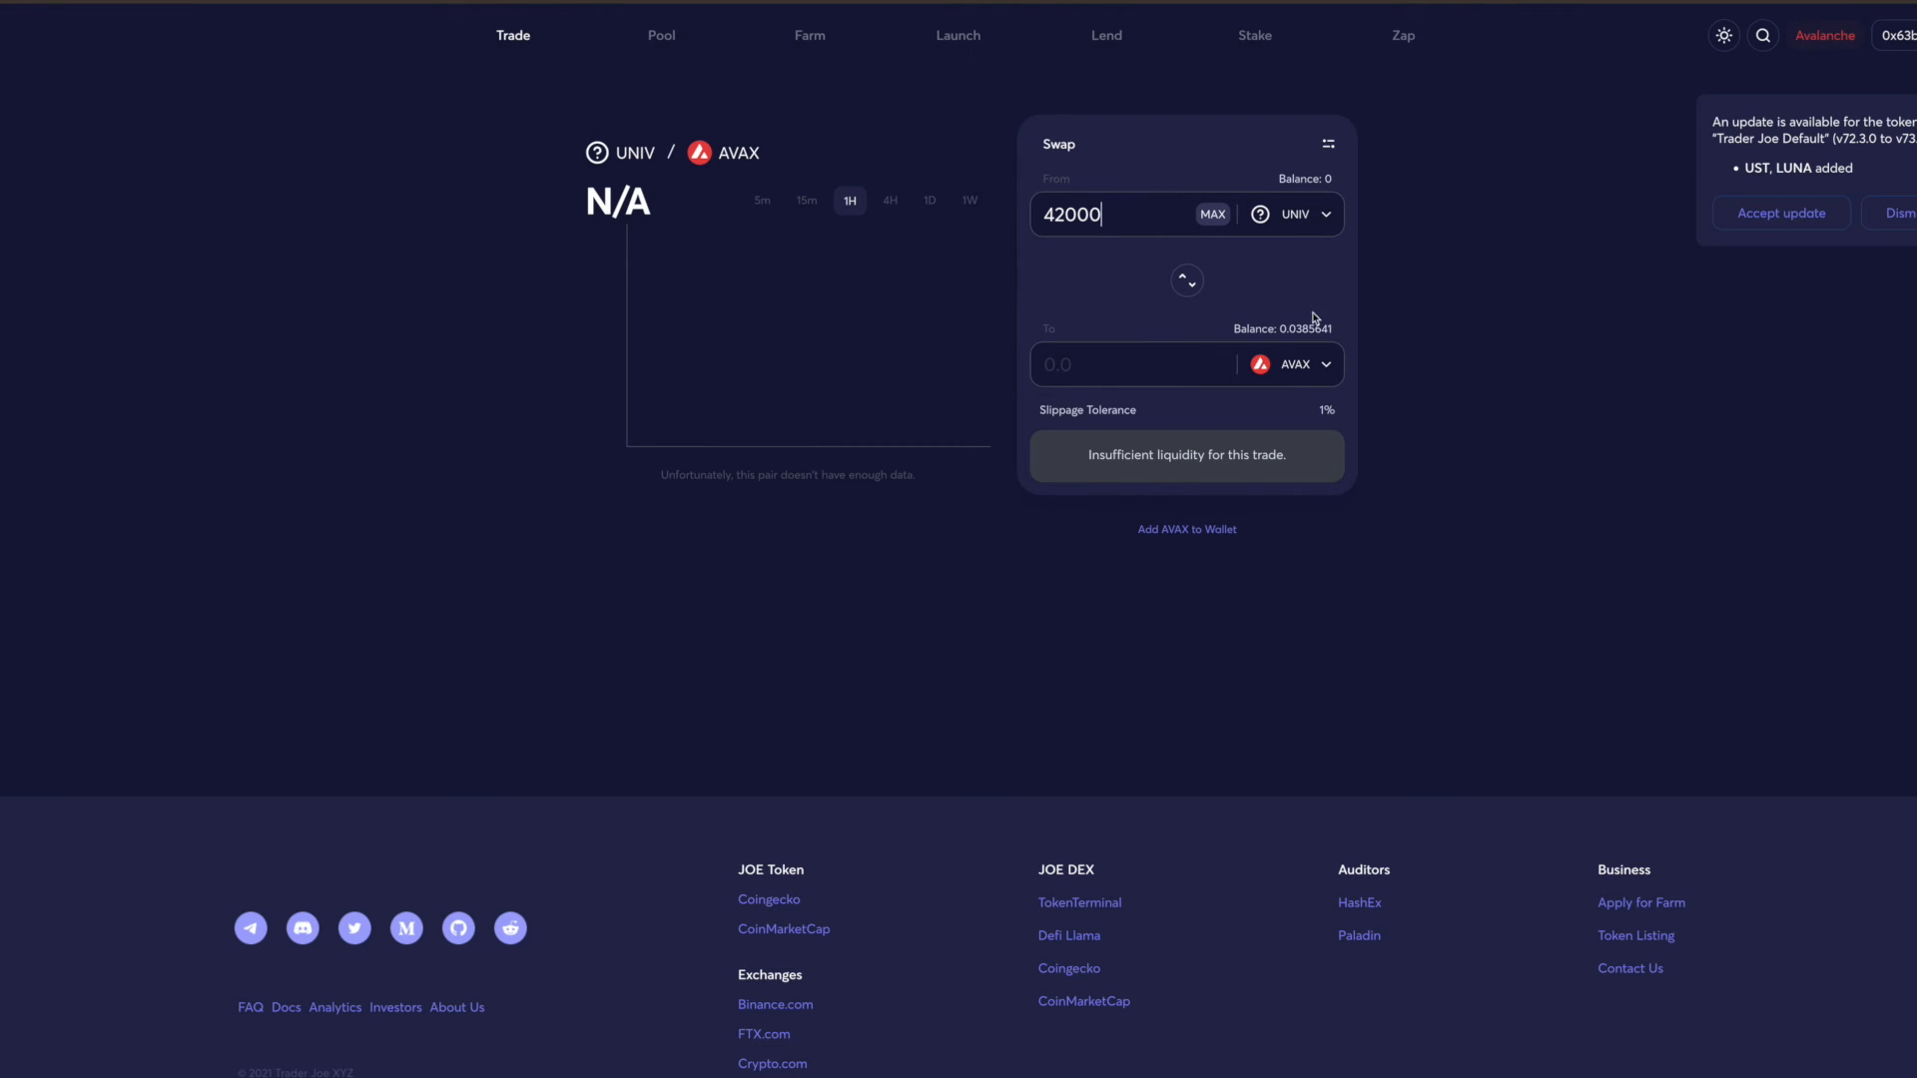
Choose MIM instead of AVAX as the token to receive in the swap
{"action": "left_click", "coordinate": [1295, 364]}
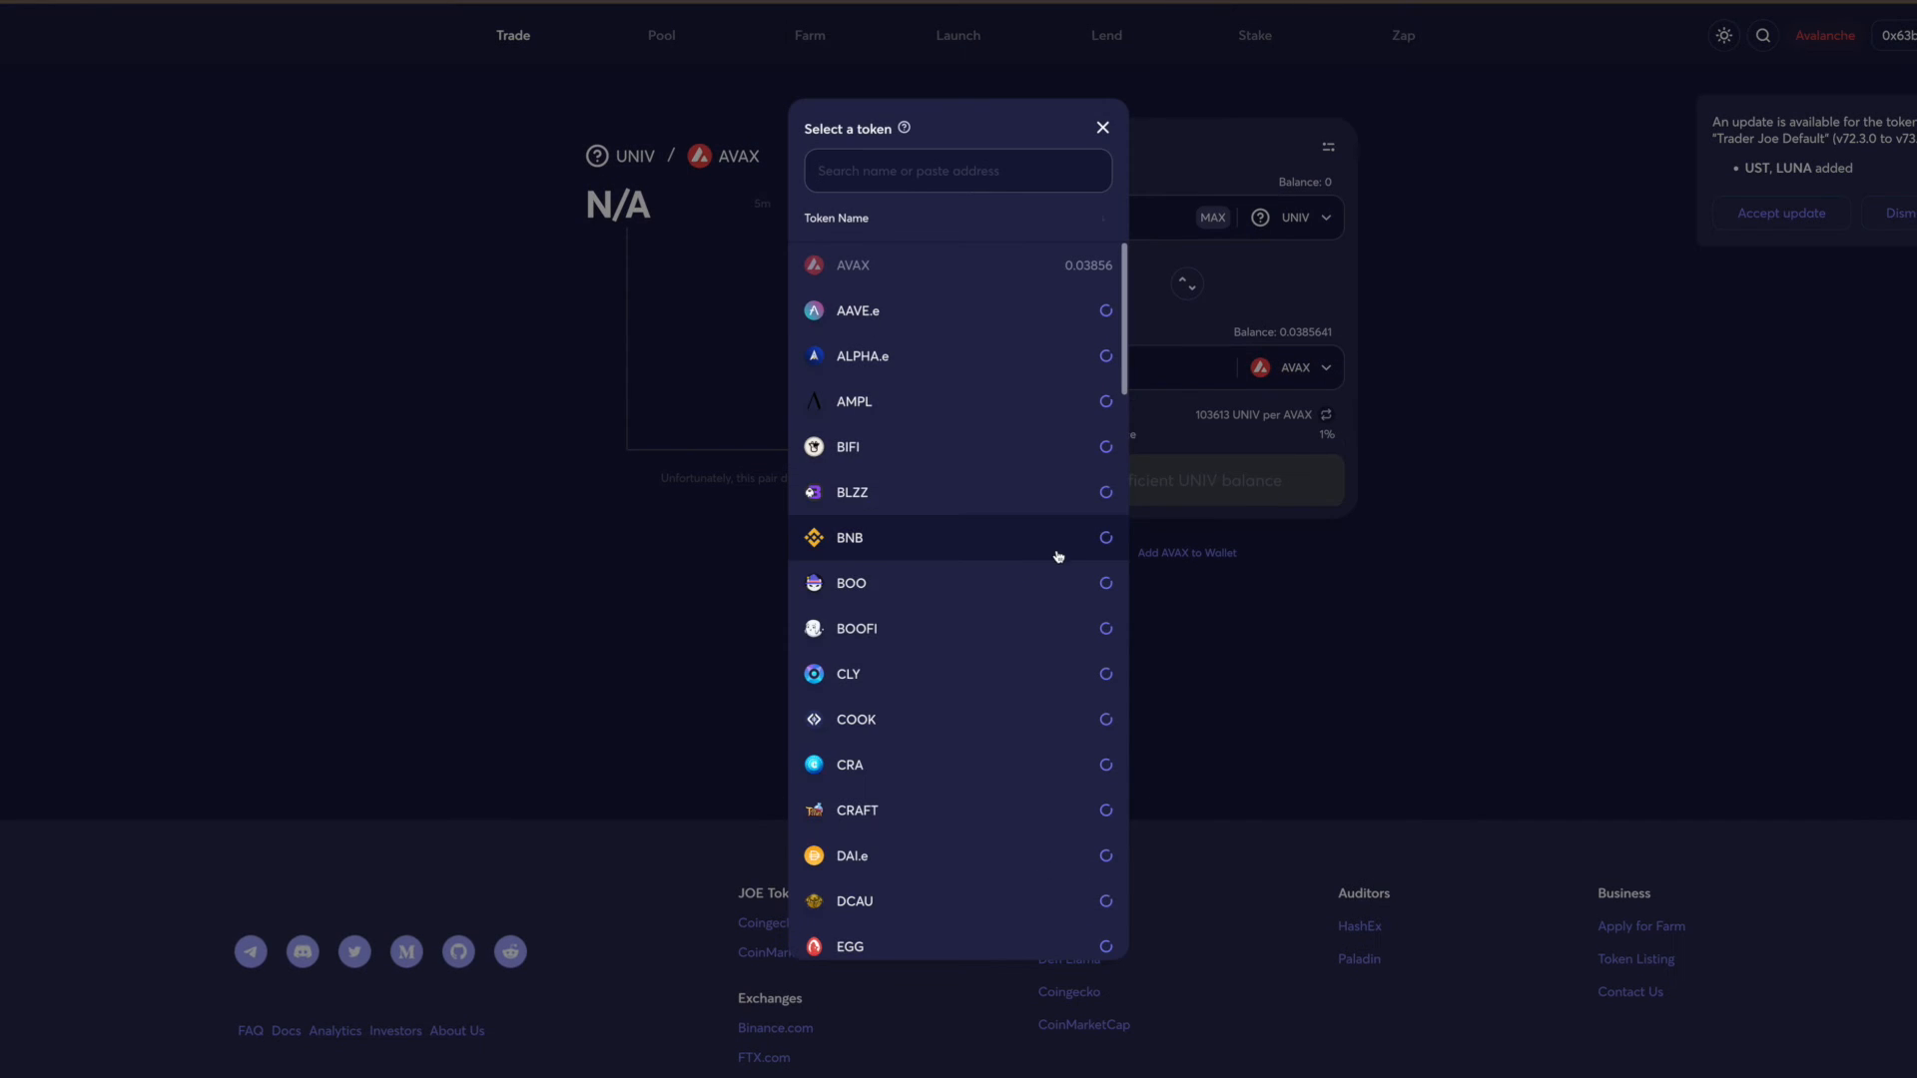
{"action": "scroll", "scroll_direction": "down", "scroll_amount": 3}
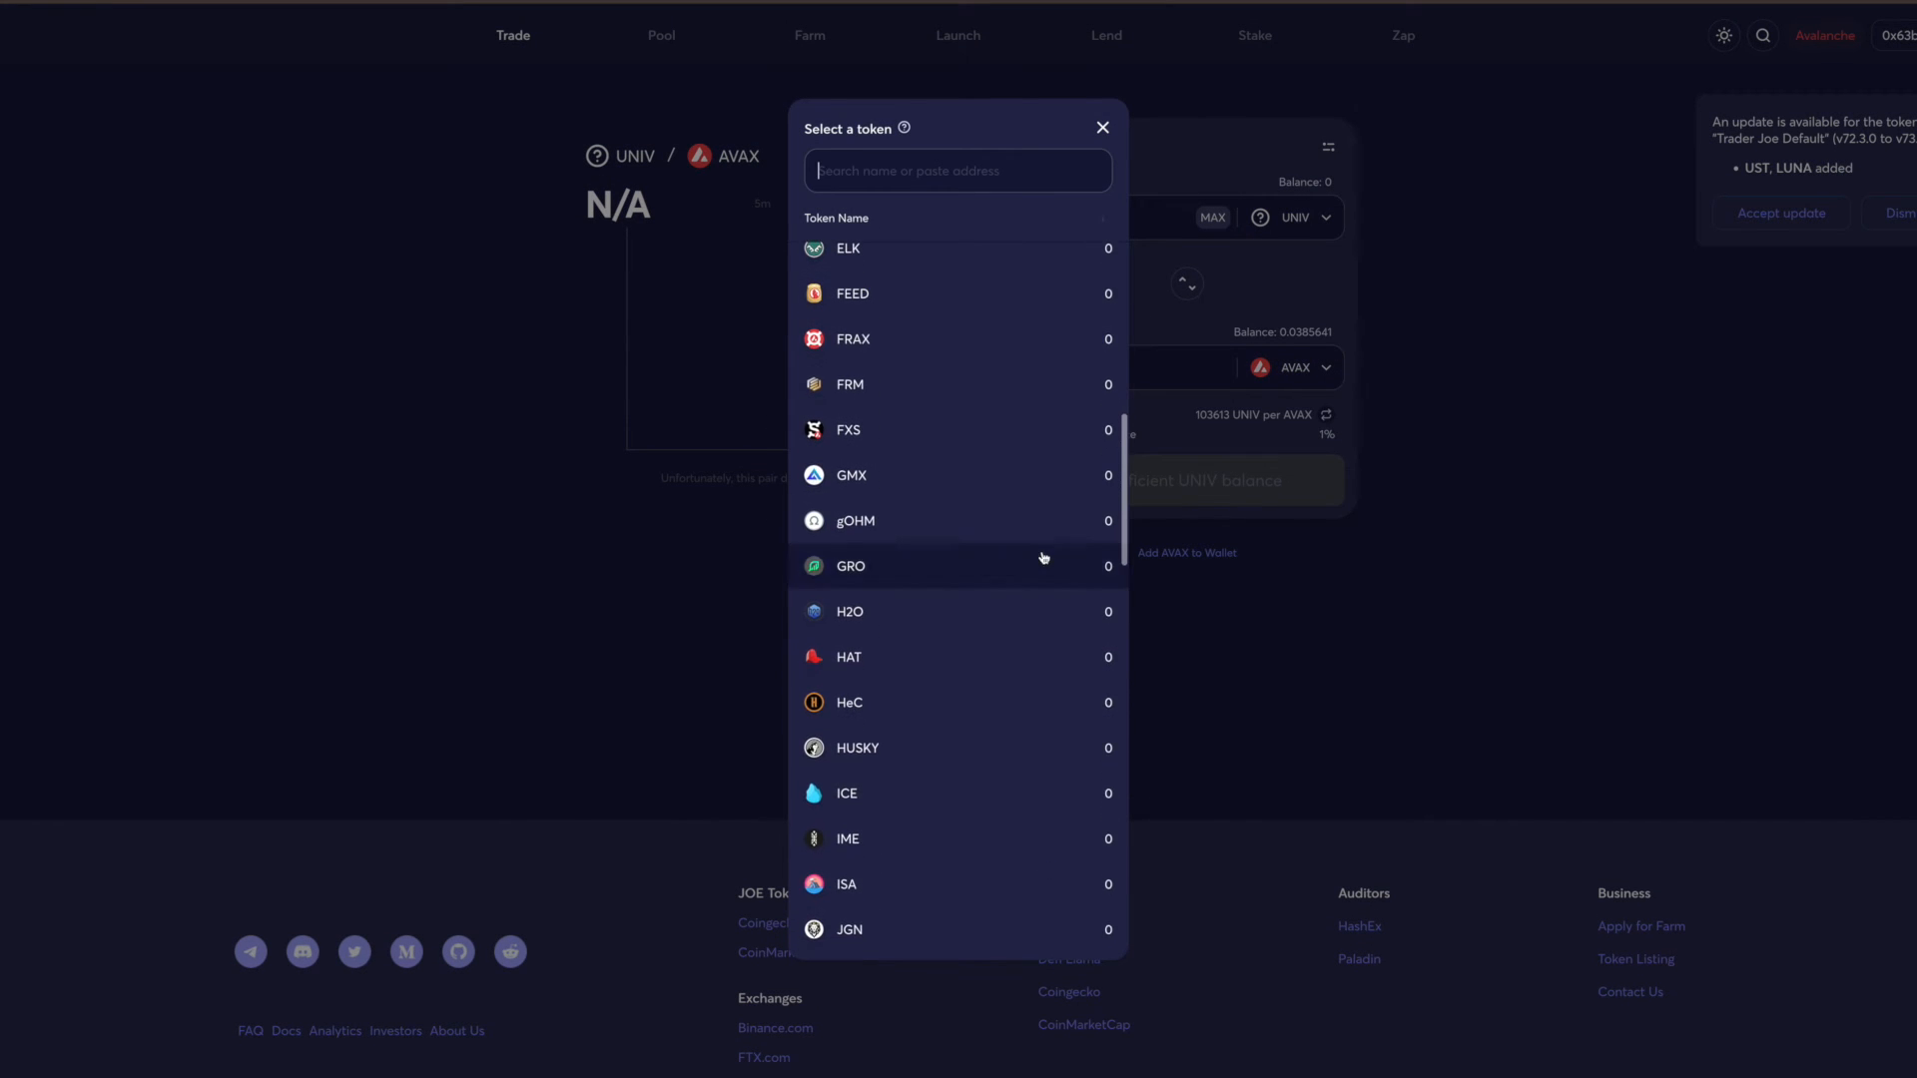
{"action": "scroll", "scroll_direction": "down", "scroll_amount": 3}
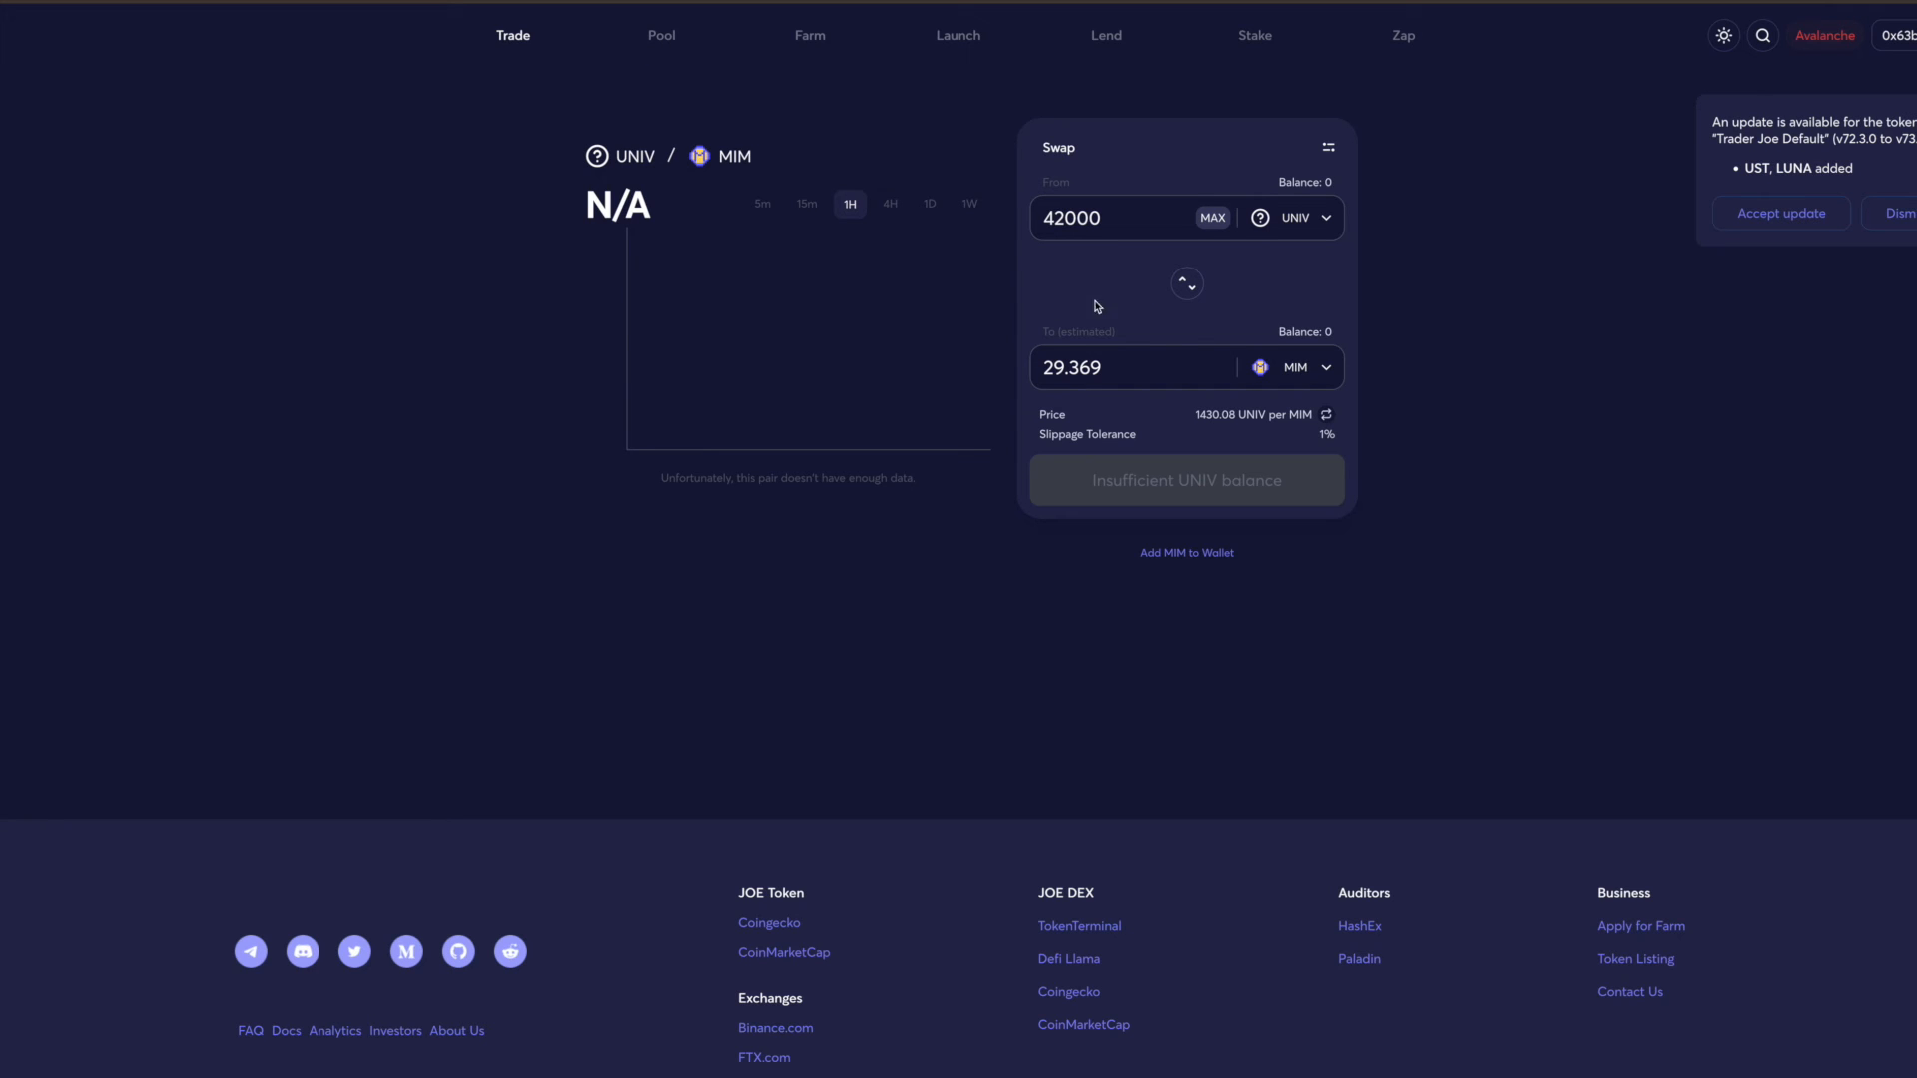
Replace the From amount 42000 with 5000 UNIV, quoting about 3.506 MIM
{"action": "double_click", "coordinate": [1072, 217]}
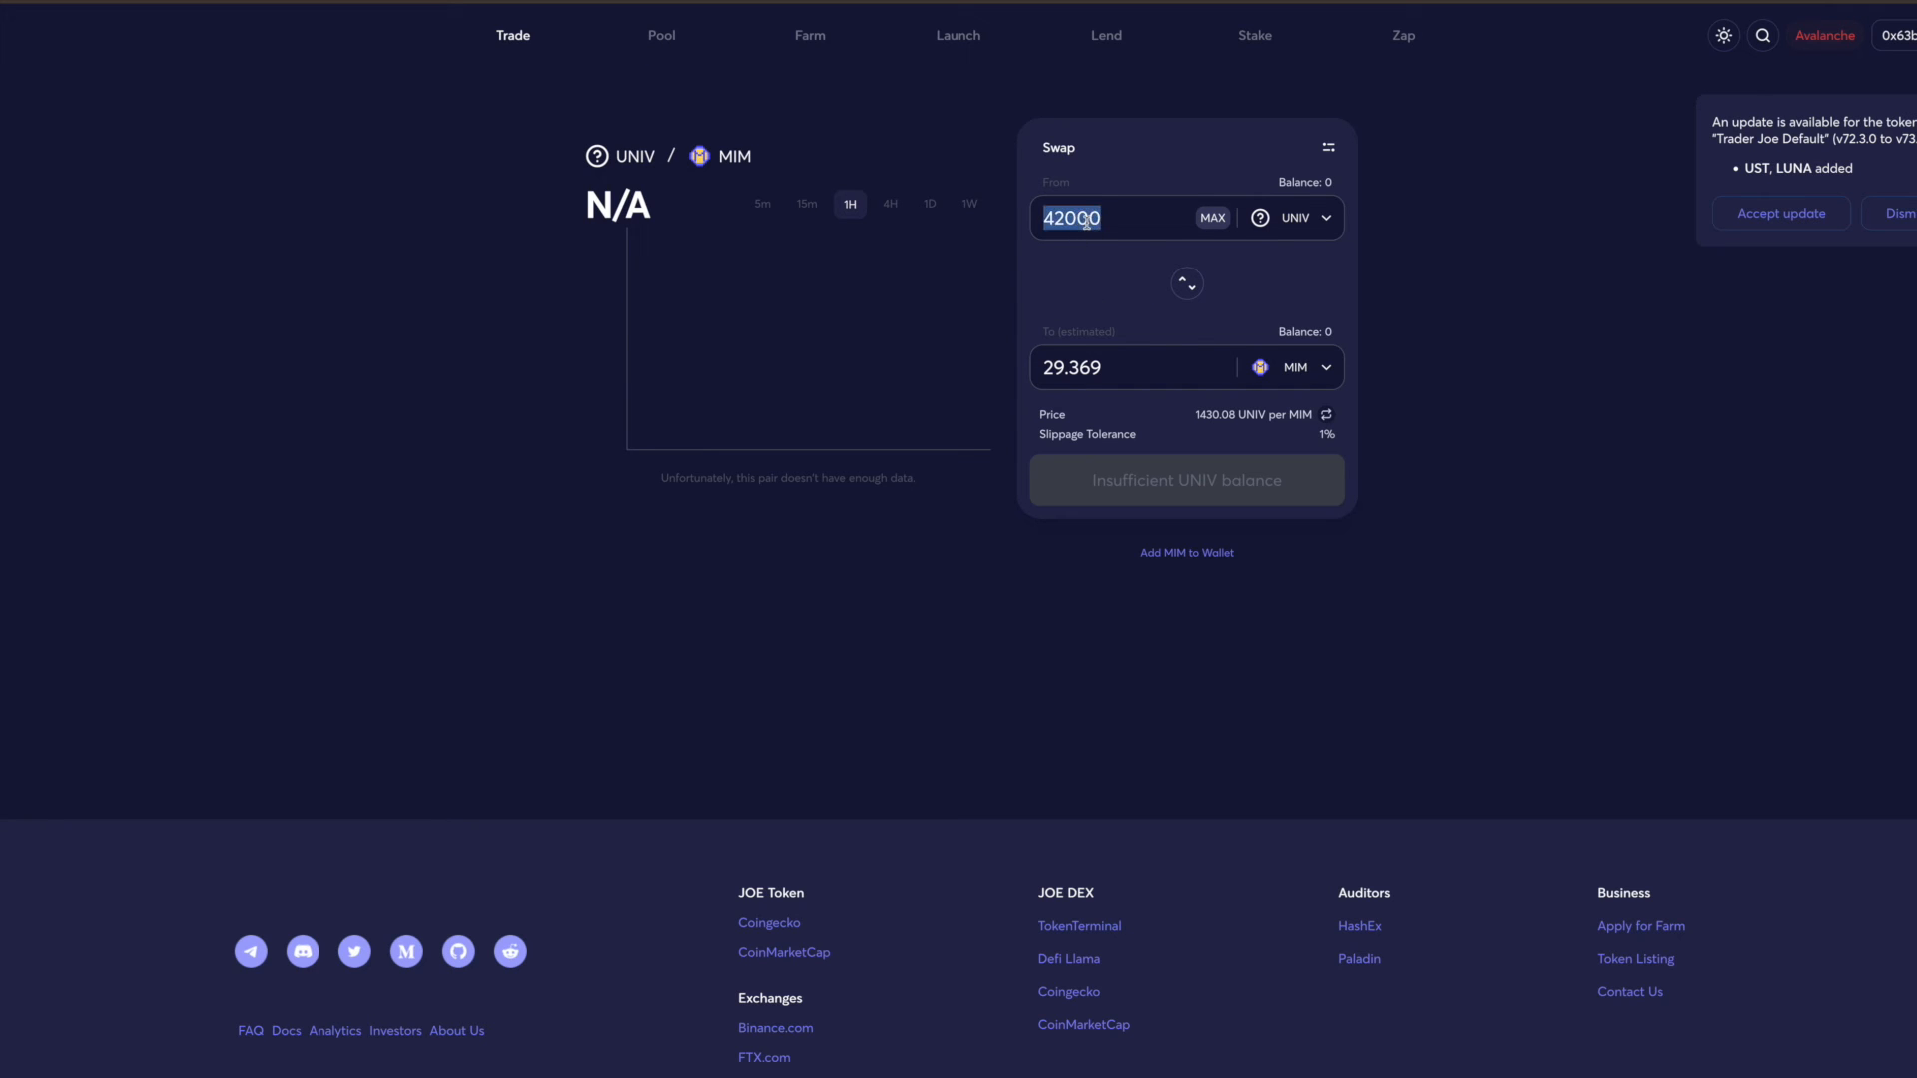
{"action": "type", "text": "5000"}
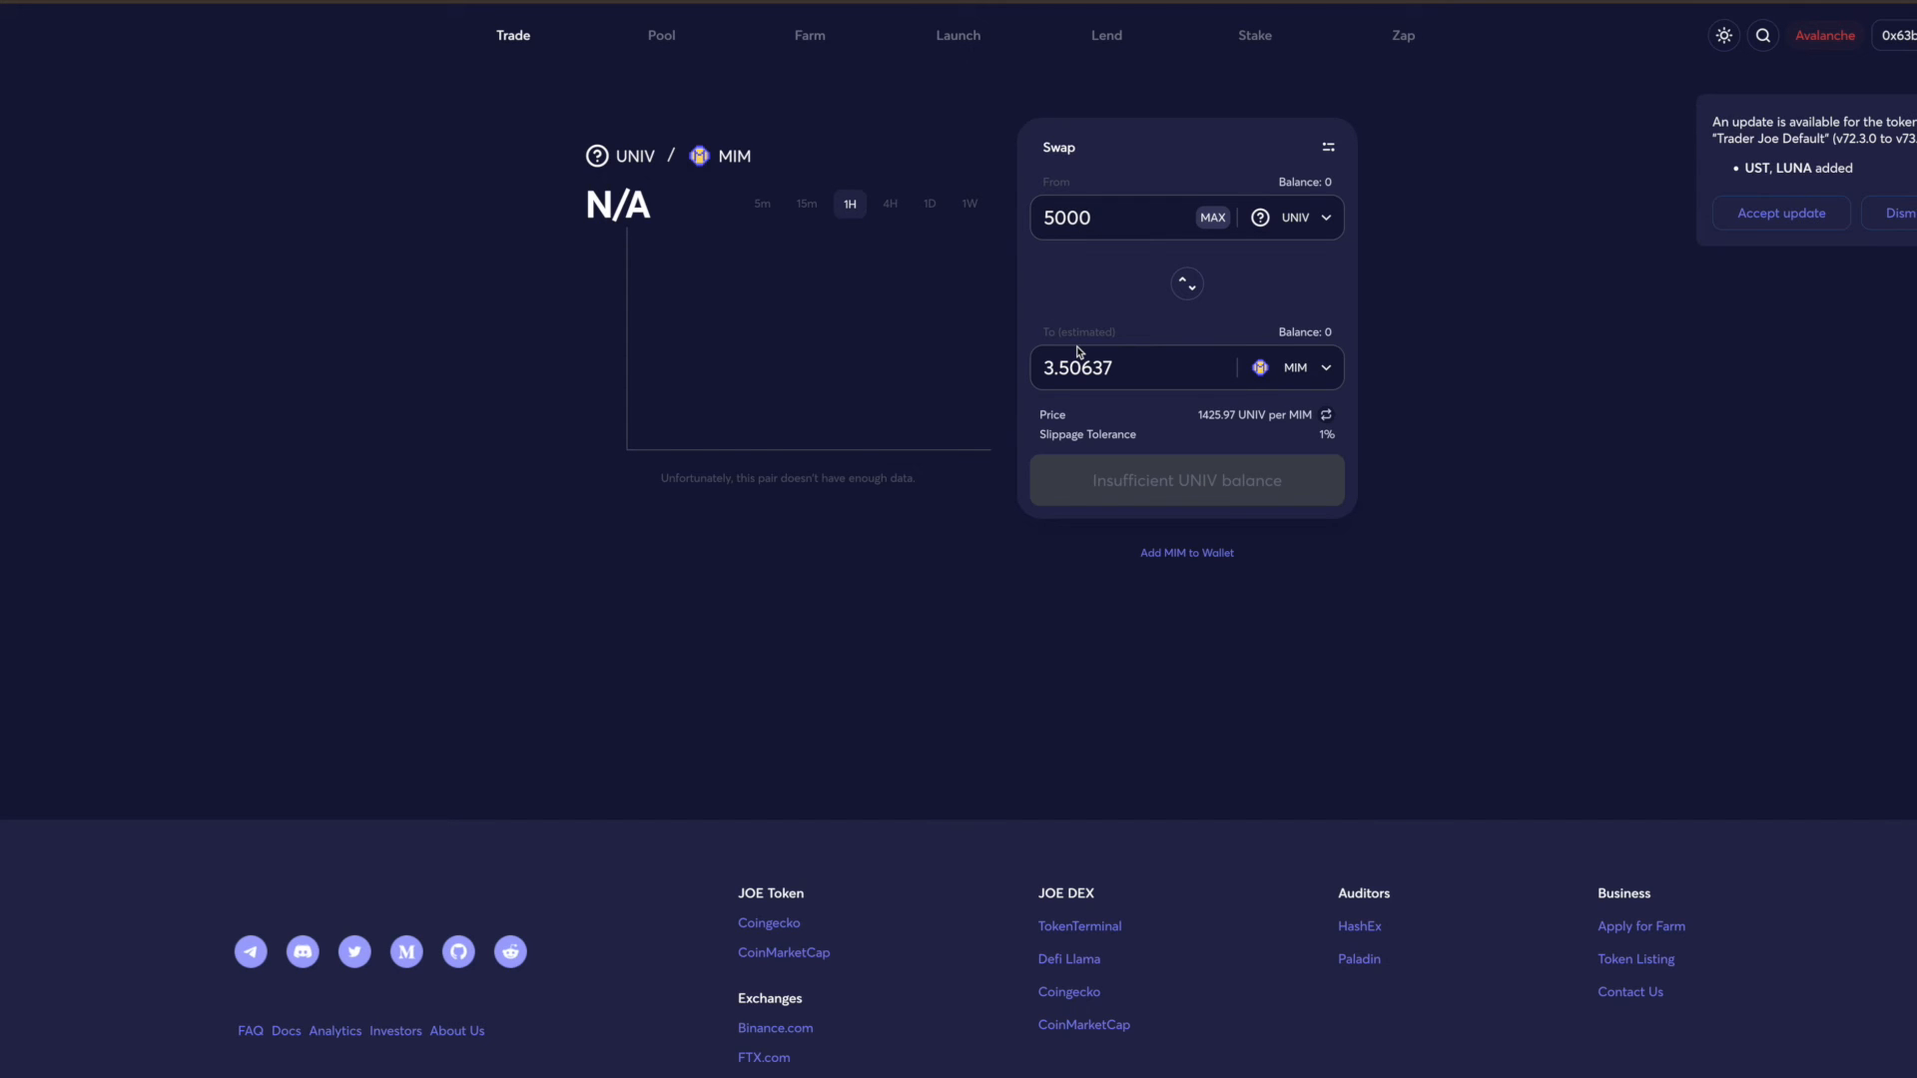
{"action": "mouse_move", "coordinate": [1114, 295]}
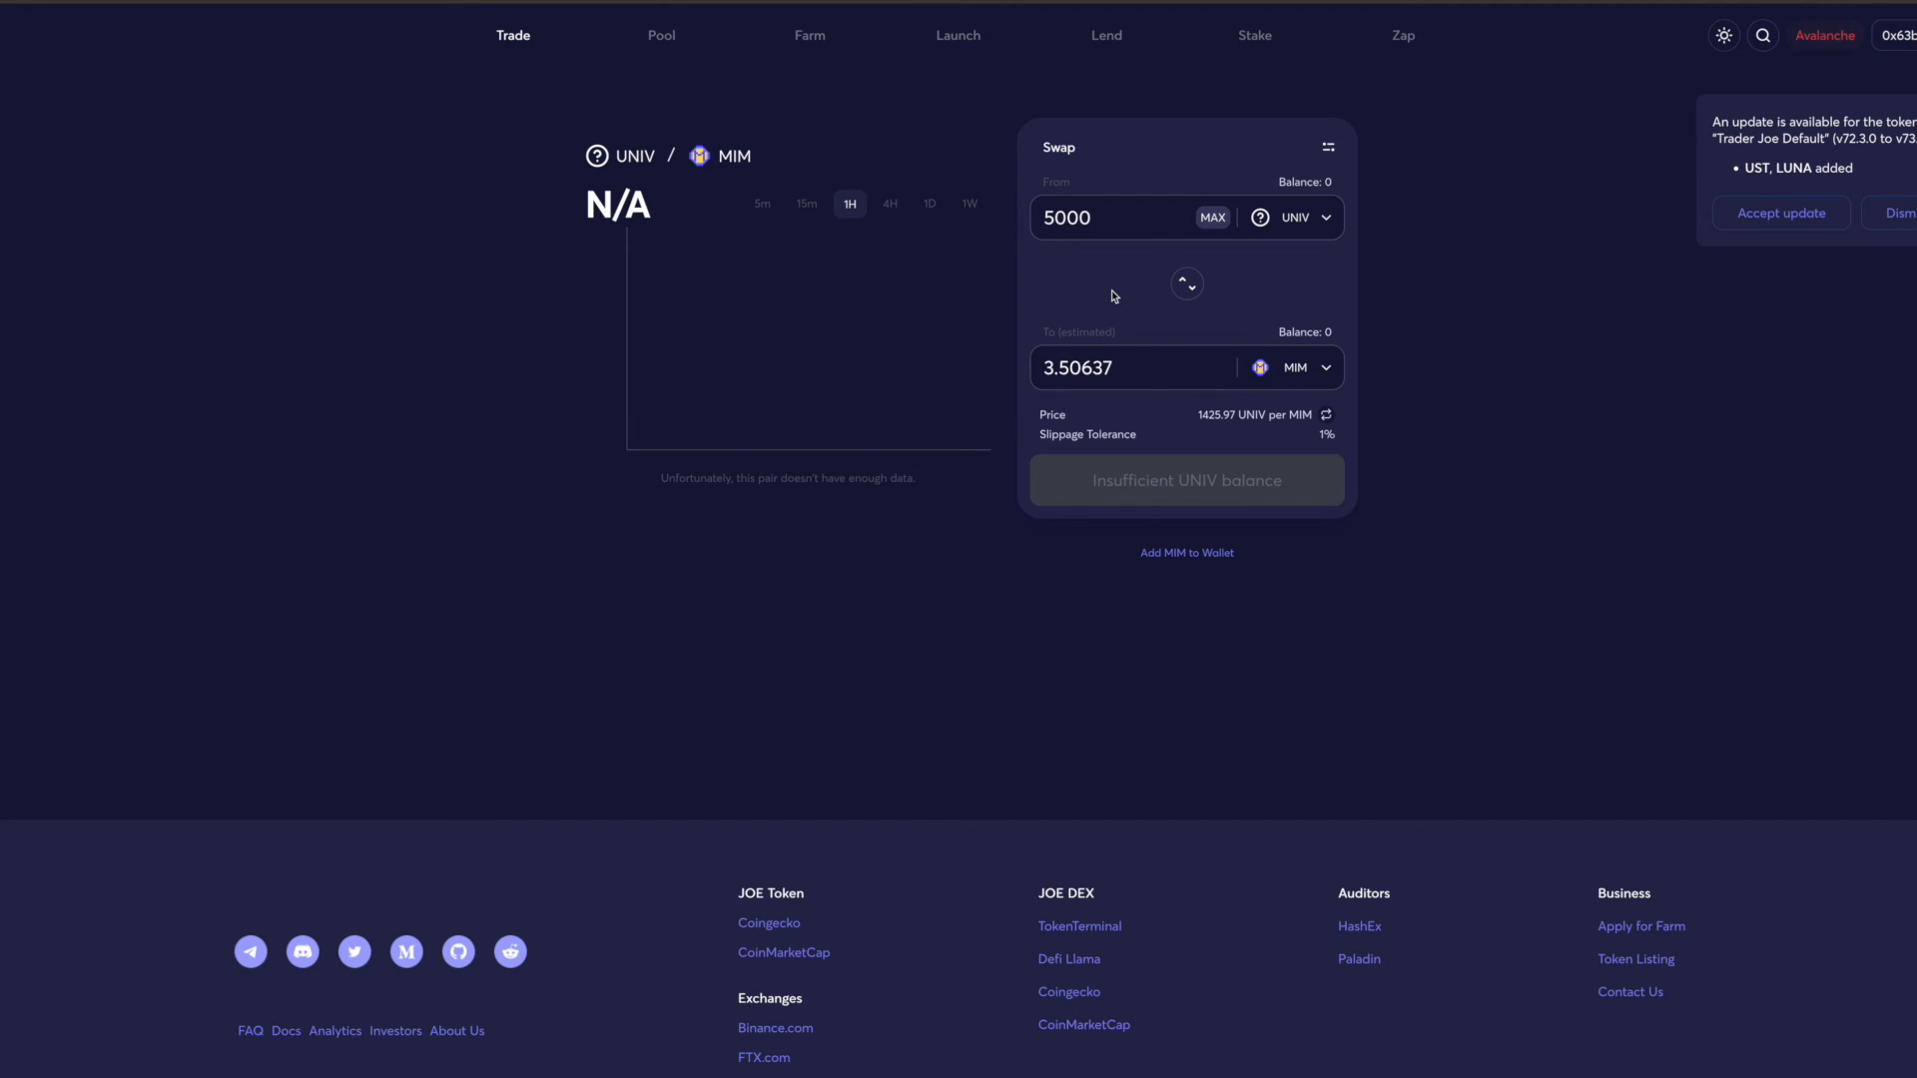
{"action": "left_click", "coordinate": [1106, 217]}
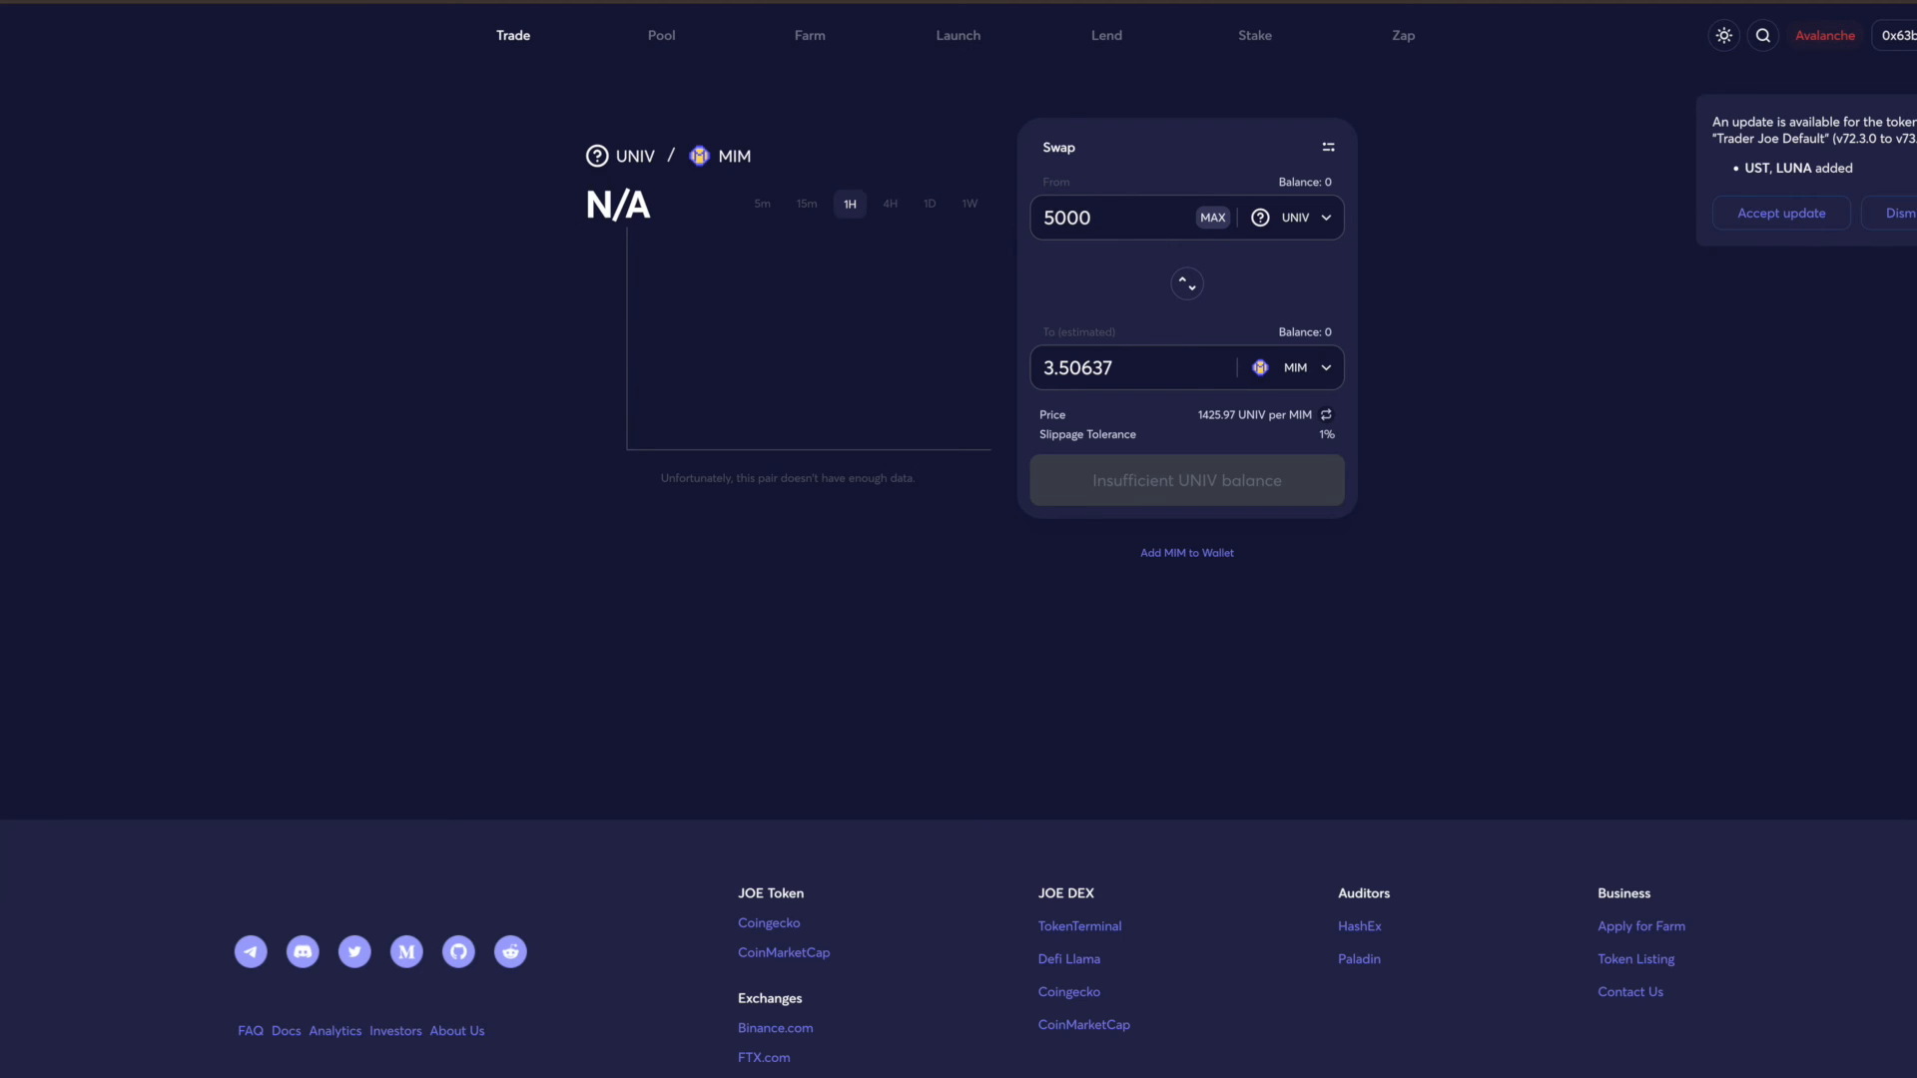
{"action": "mouse_move", "coordinate": [918, 605]}
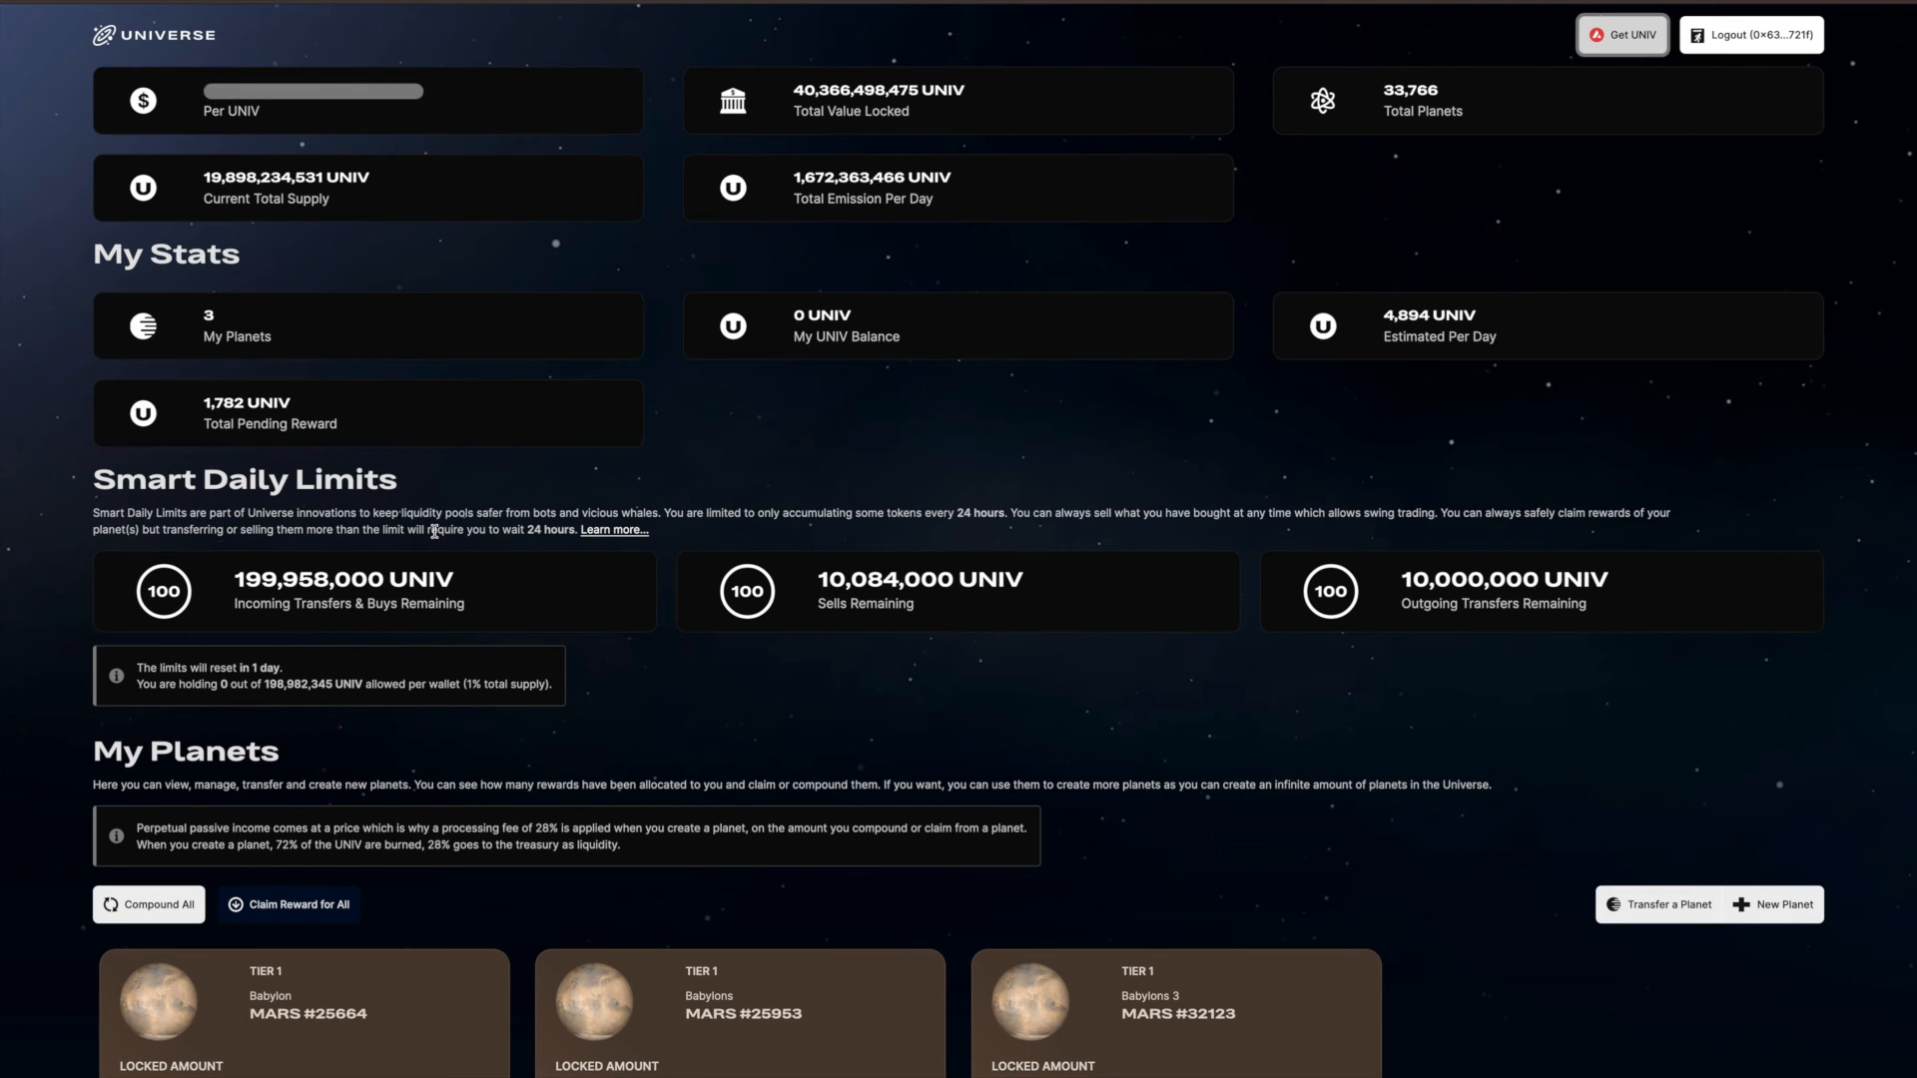
Scroll through My Planets to the footer and follow the Trading Chart link
{"action": "scroll", "scroll_direction": "down", "scroll_amount": 3}
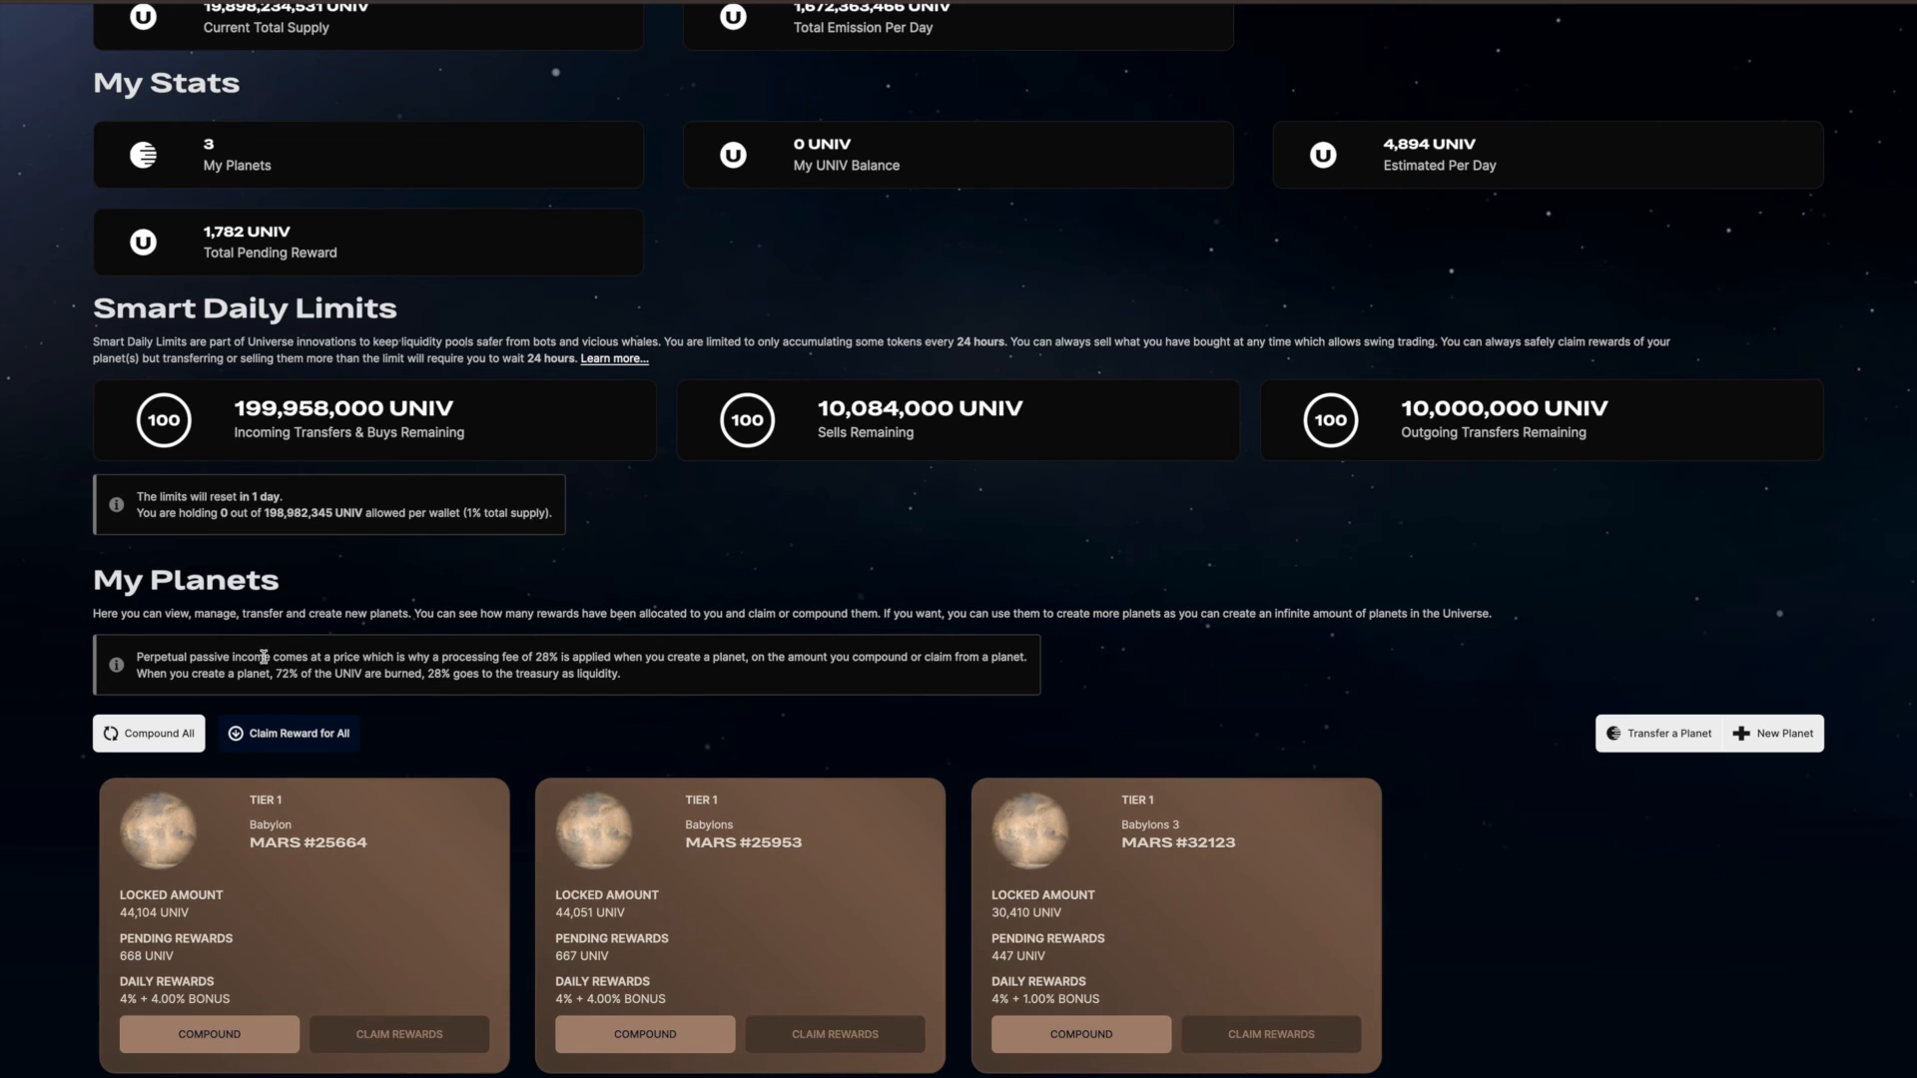
{"action": "mouse_move", "coordinate": [440, 651]}
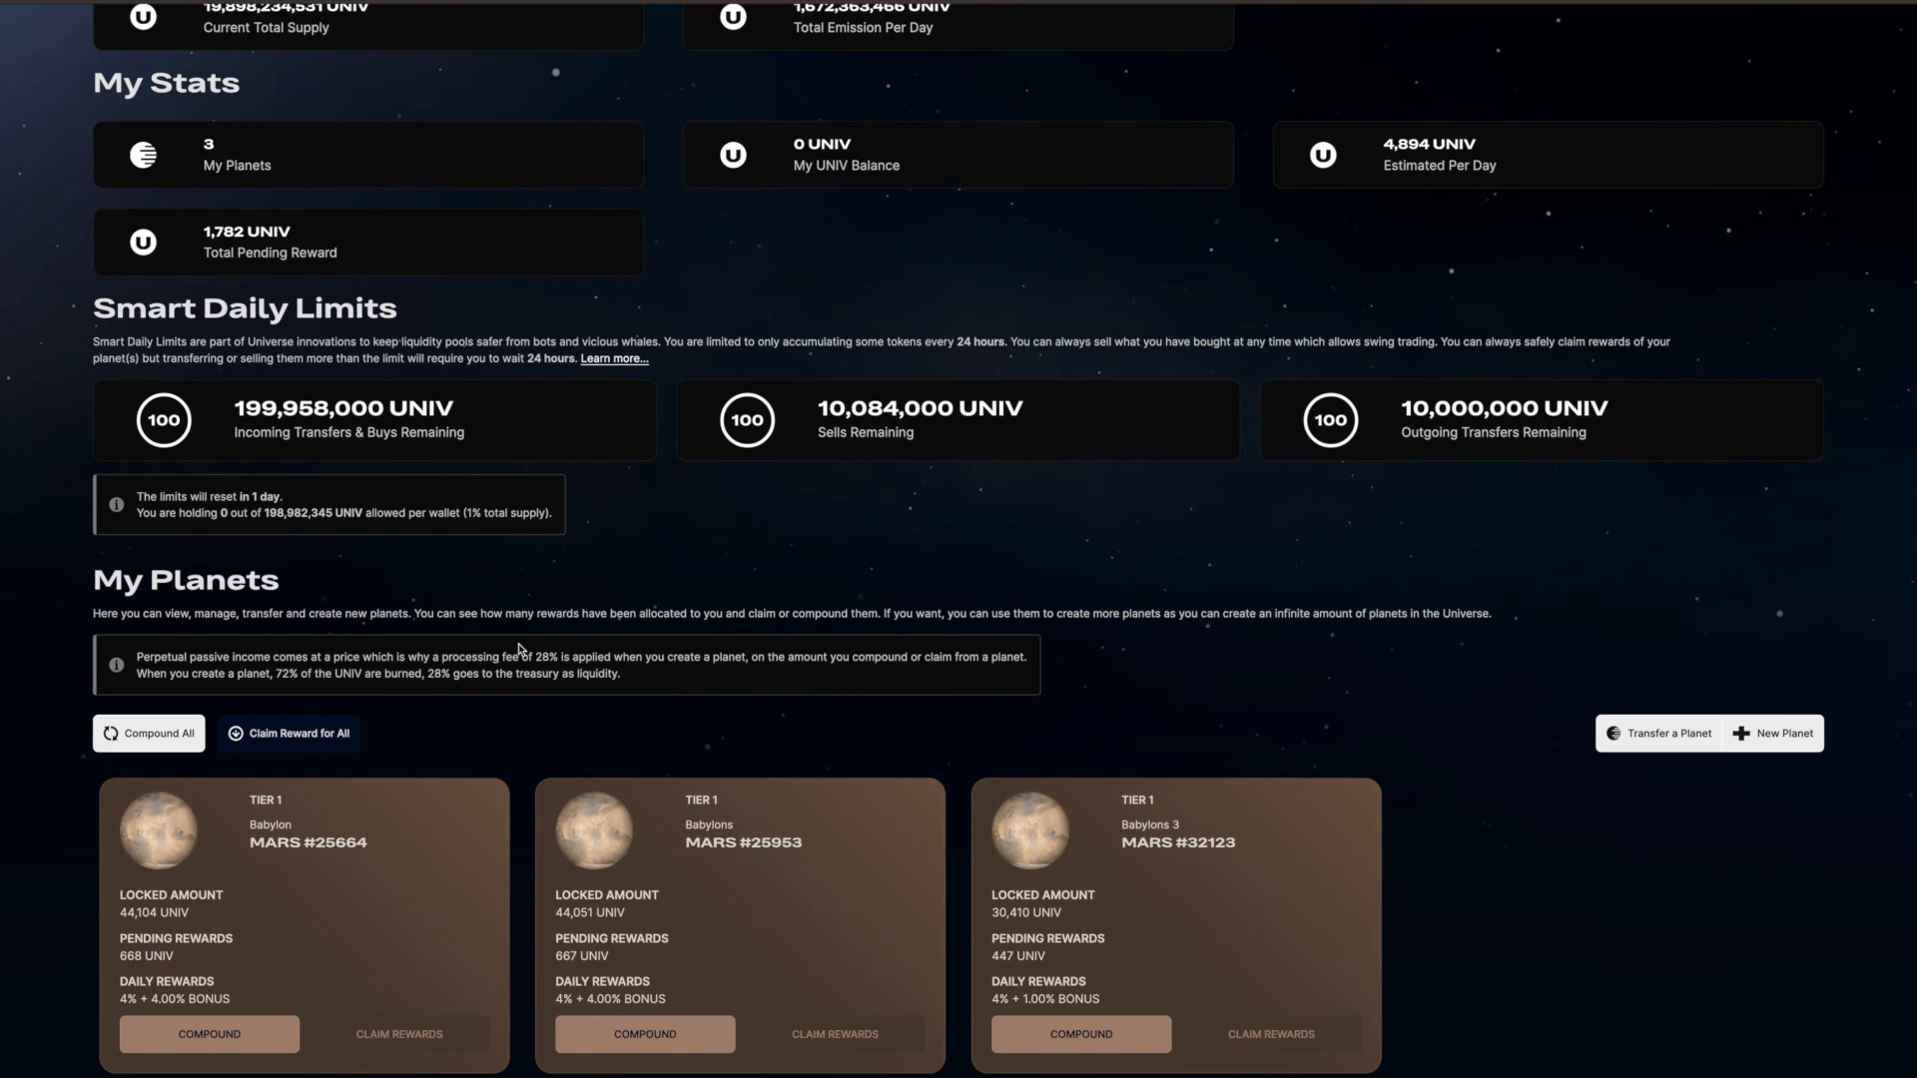
{"action": "mouse_move", "coordinate": [663, 653]}
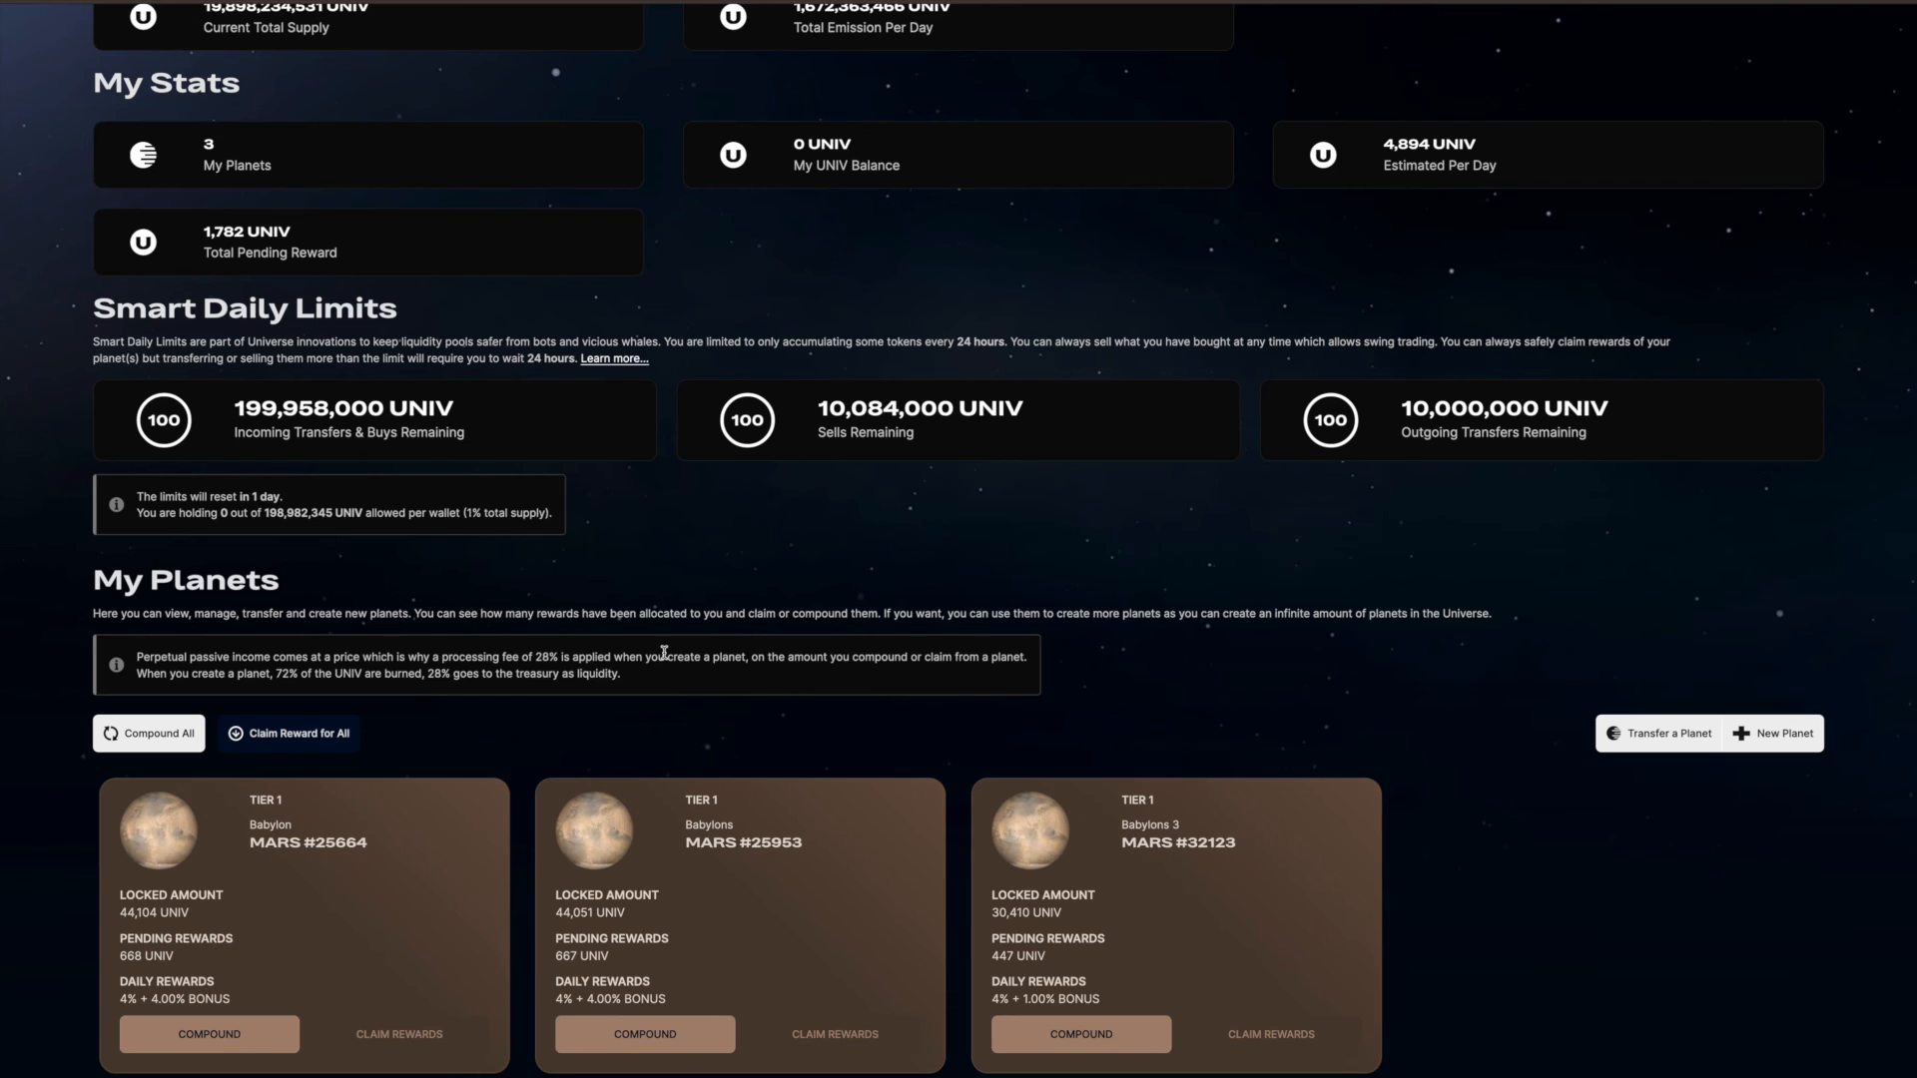
{"action": "mouse_move", "coordinate": [801, 657]}
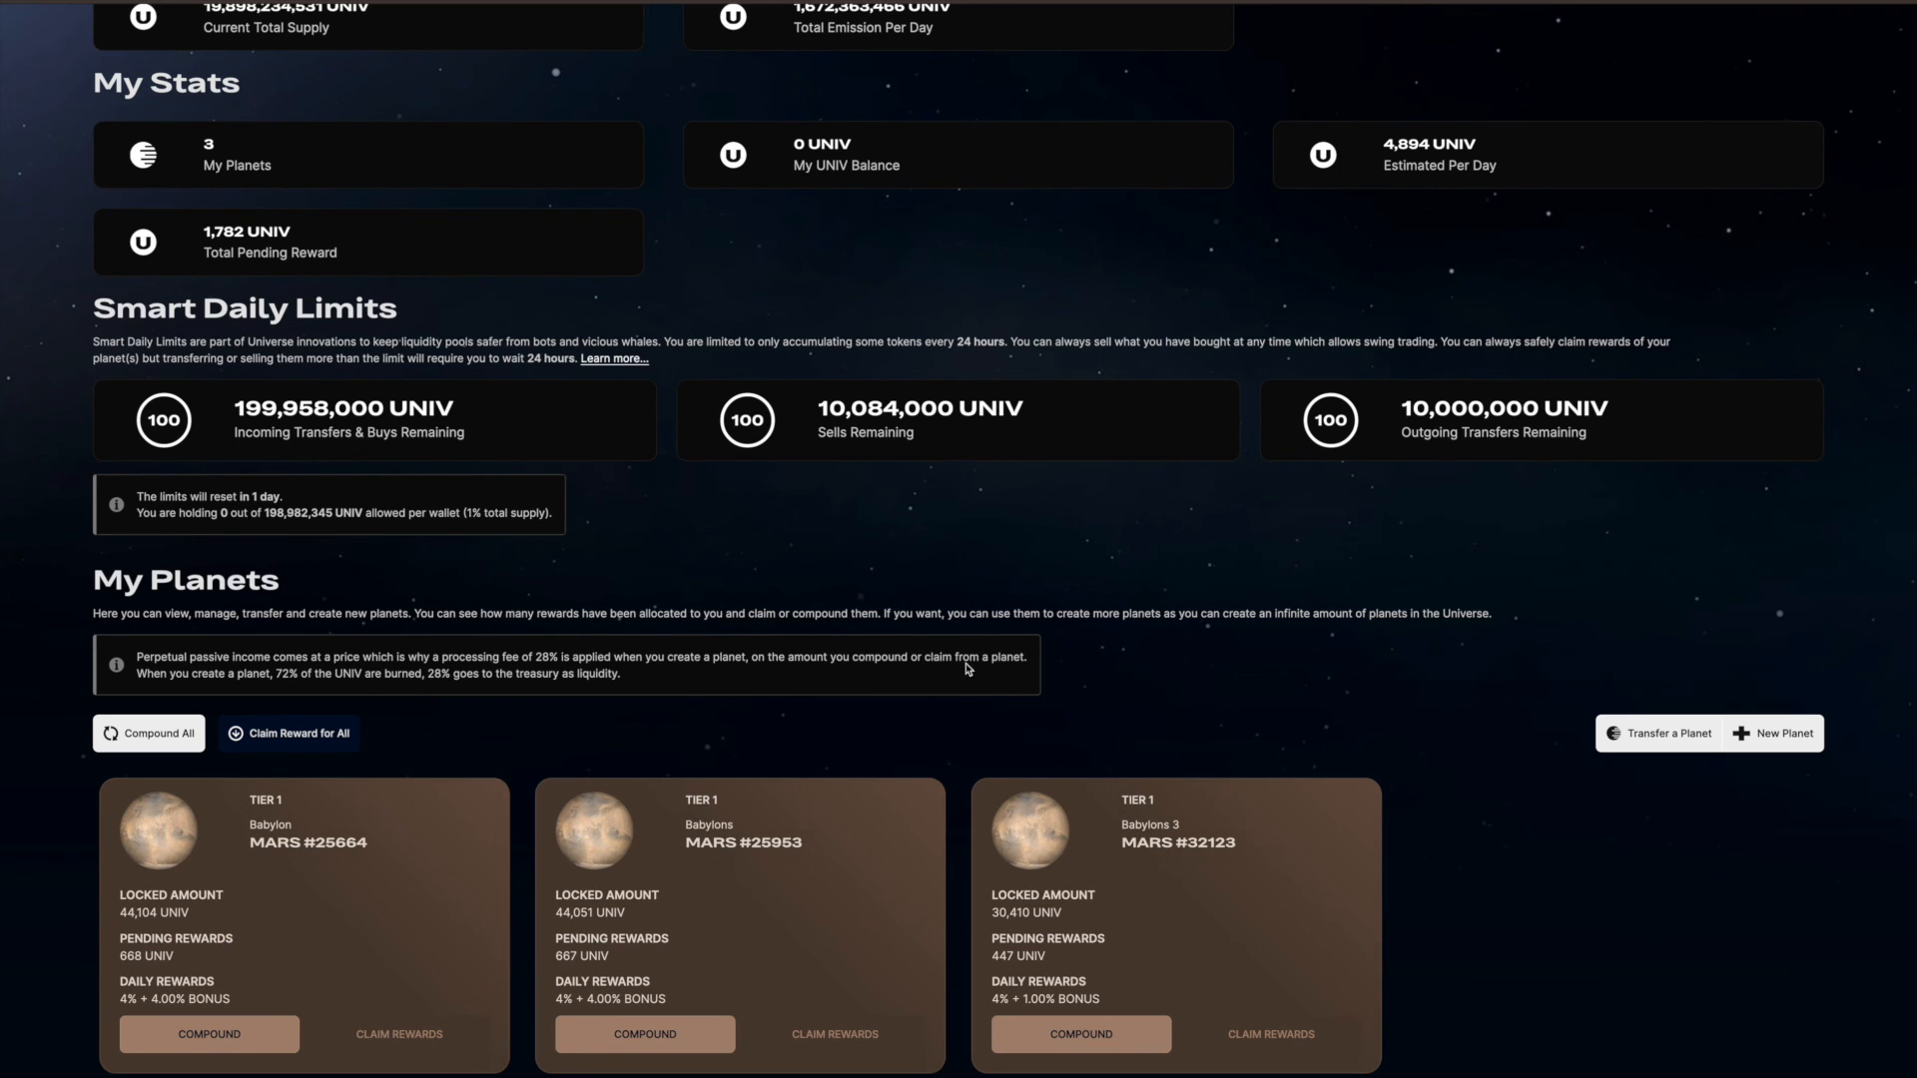
{"action": "mouse_move", "coordinate": [260, 660]}
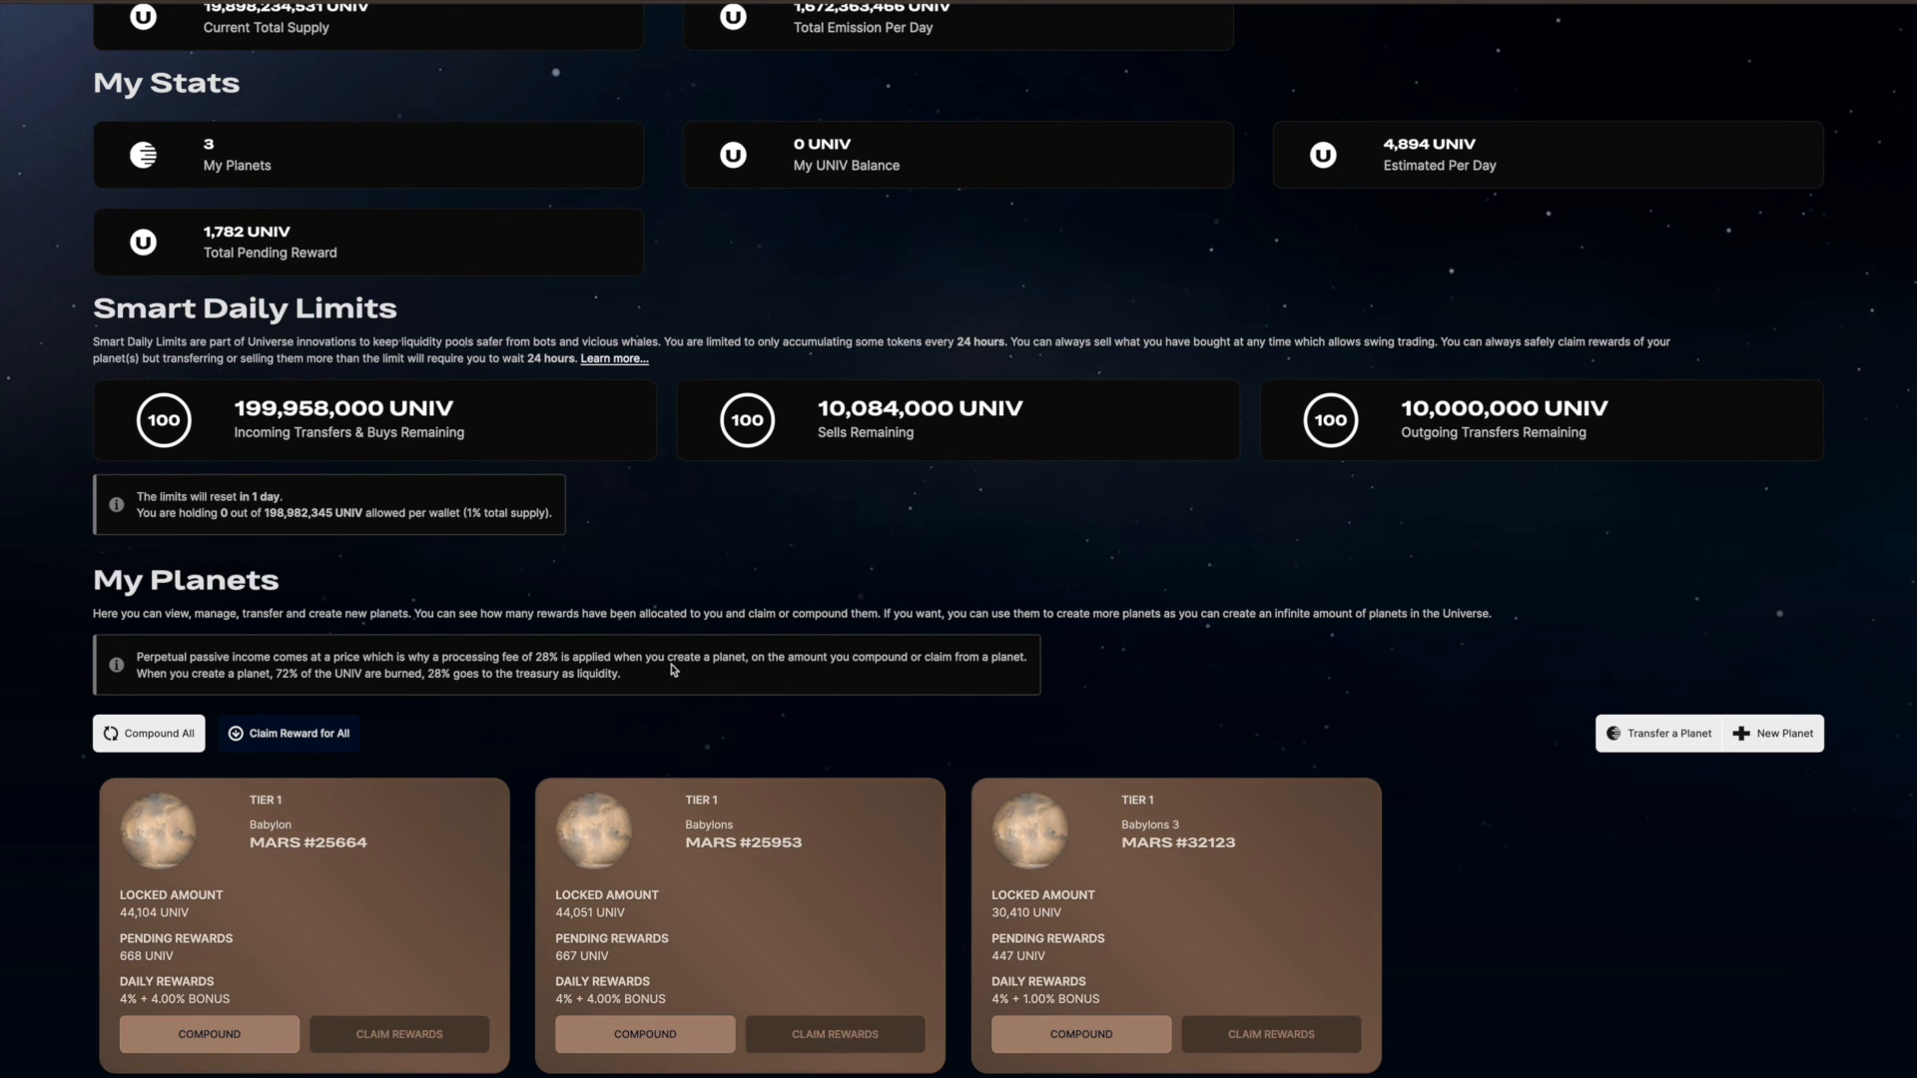
{"action": "scroll", "scroll_direction": "down", "scroll_amount": 3}
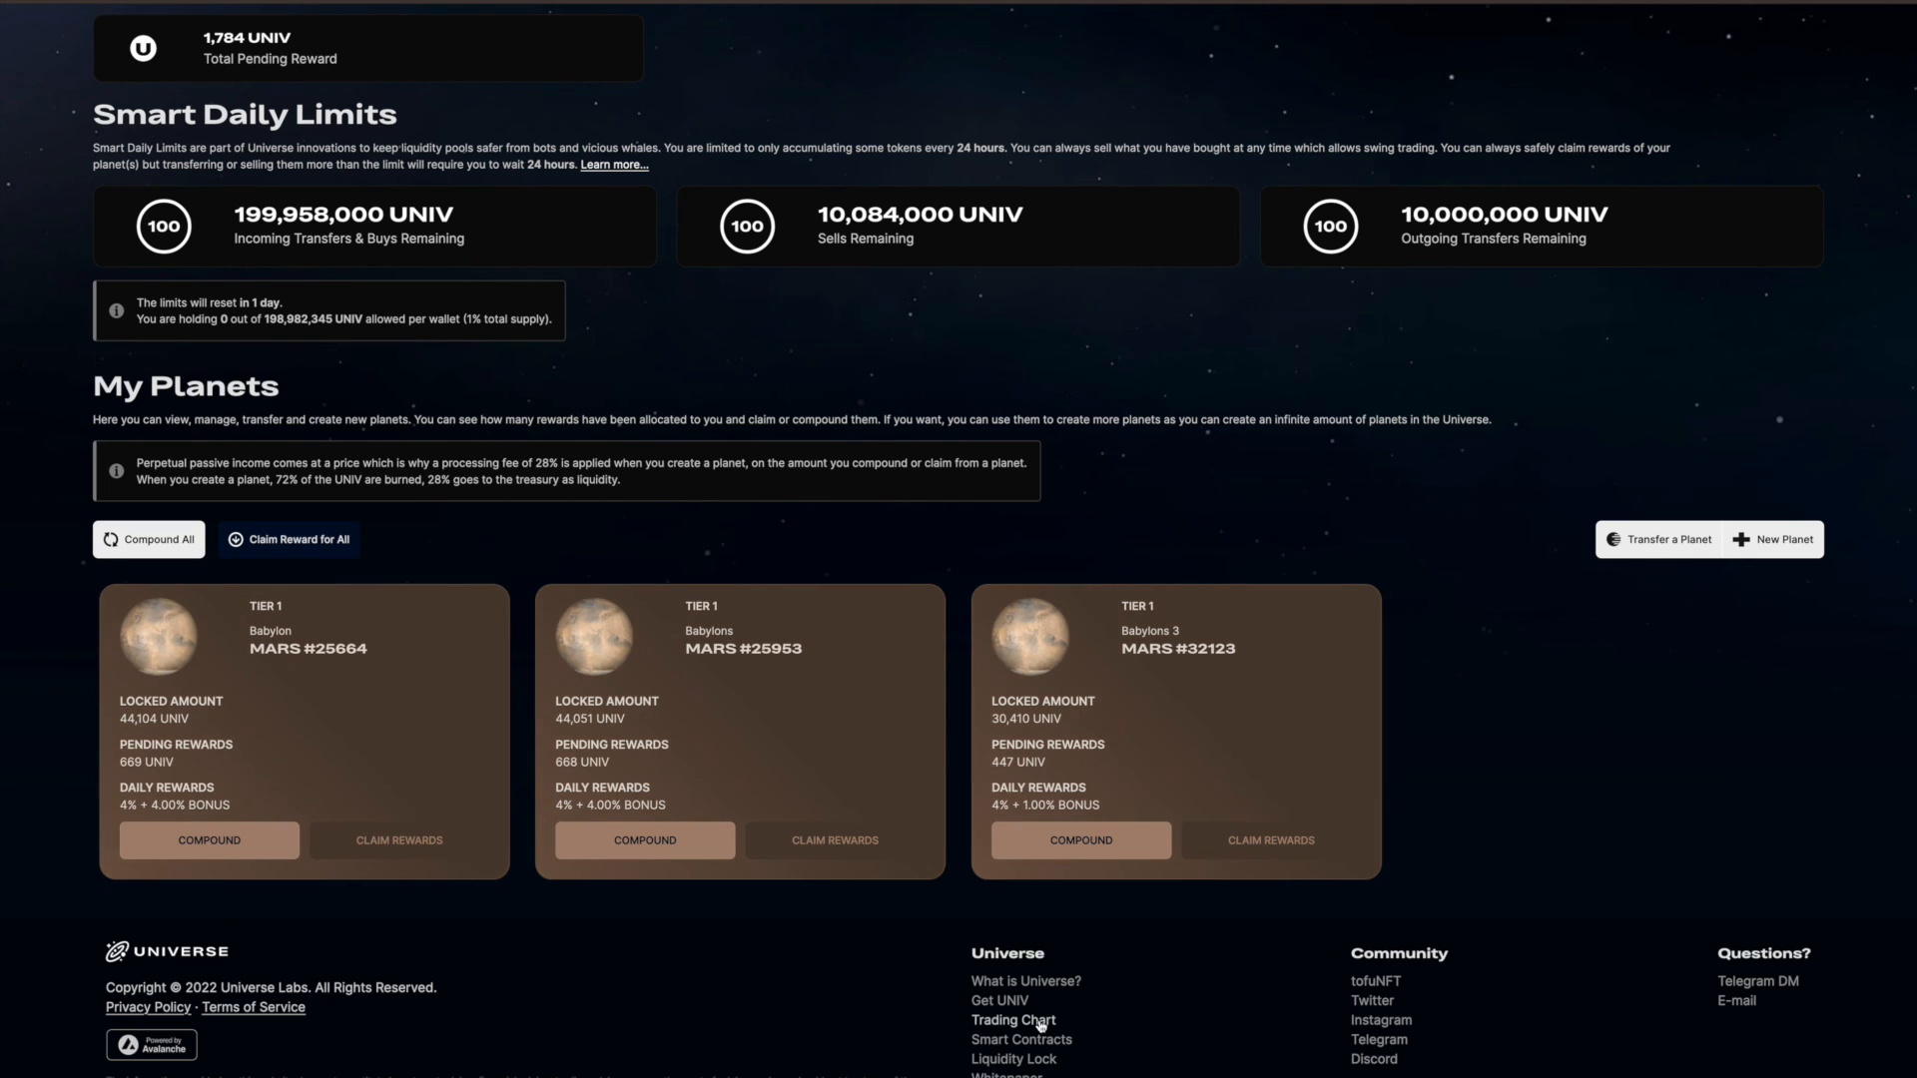
{"action": "left_click", "coordinate": [1012, 1020]}
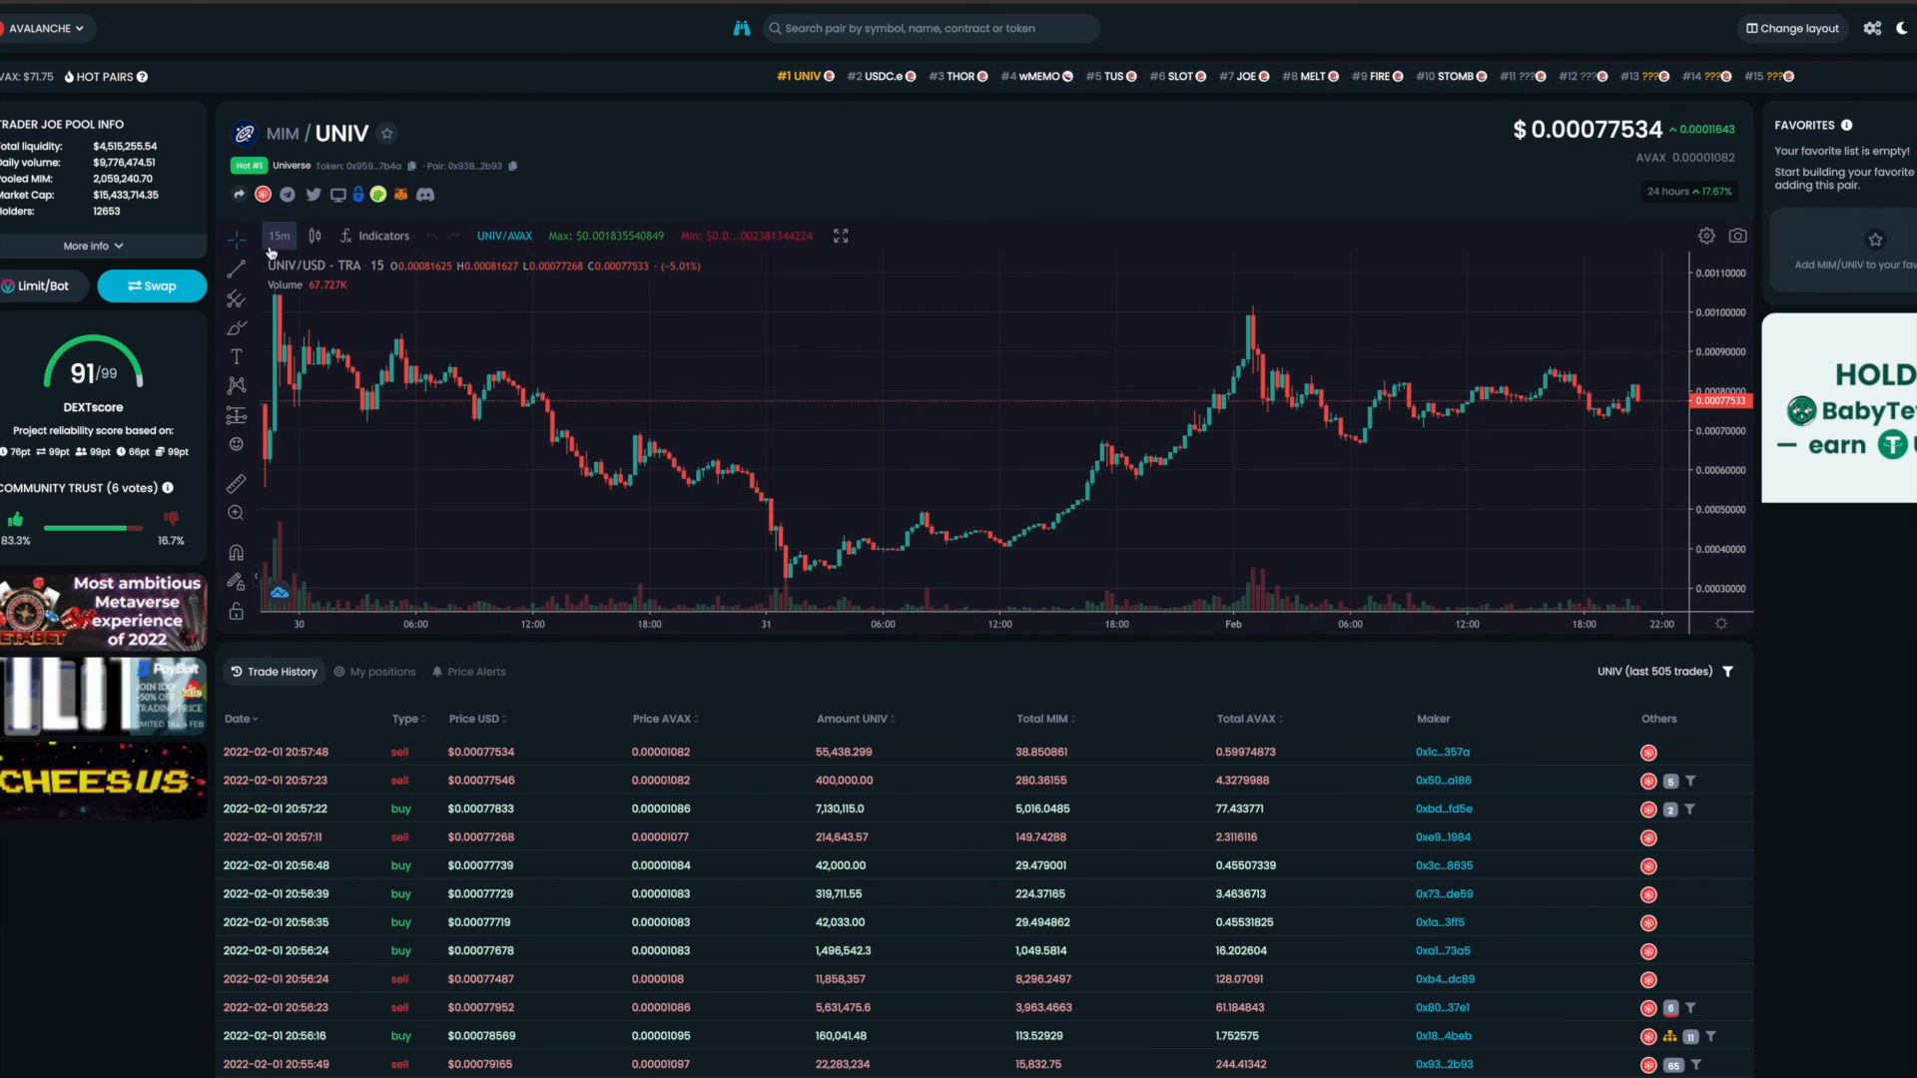
Return from the DEXTools MIM/UNIV chart to the Observatory dashboard tab
{"action": "left_click", "coordinate": [278, 235]}
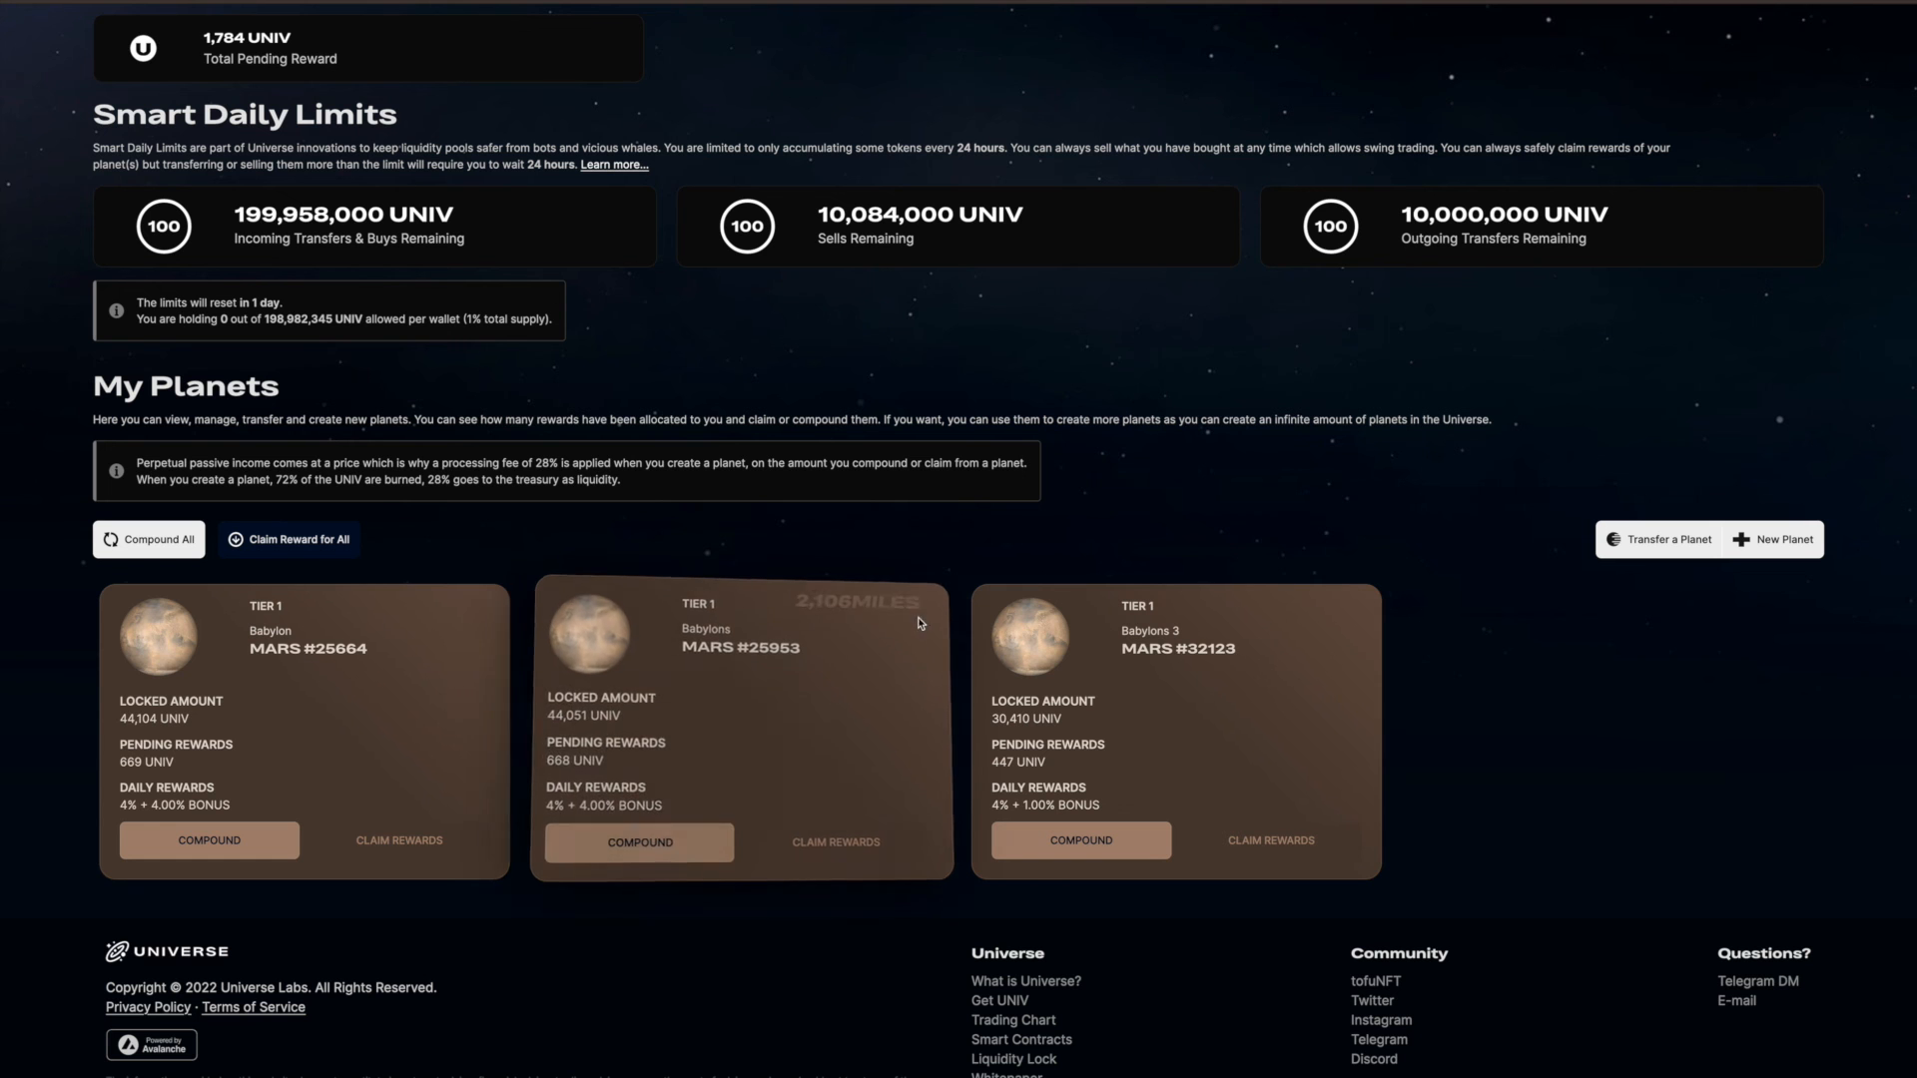
Scroll back to the top of the dashboard showing 33,766 planets and UNIV locked
{"action": "scroll", "scroll_direction": "down", "scroll_amount": 3}
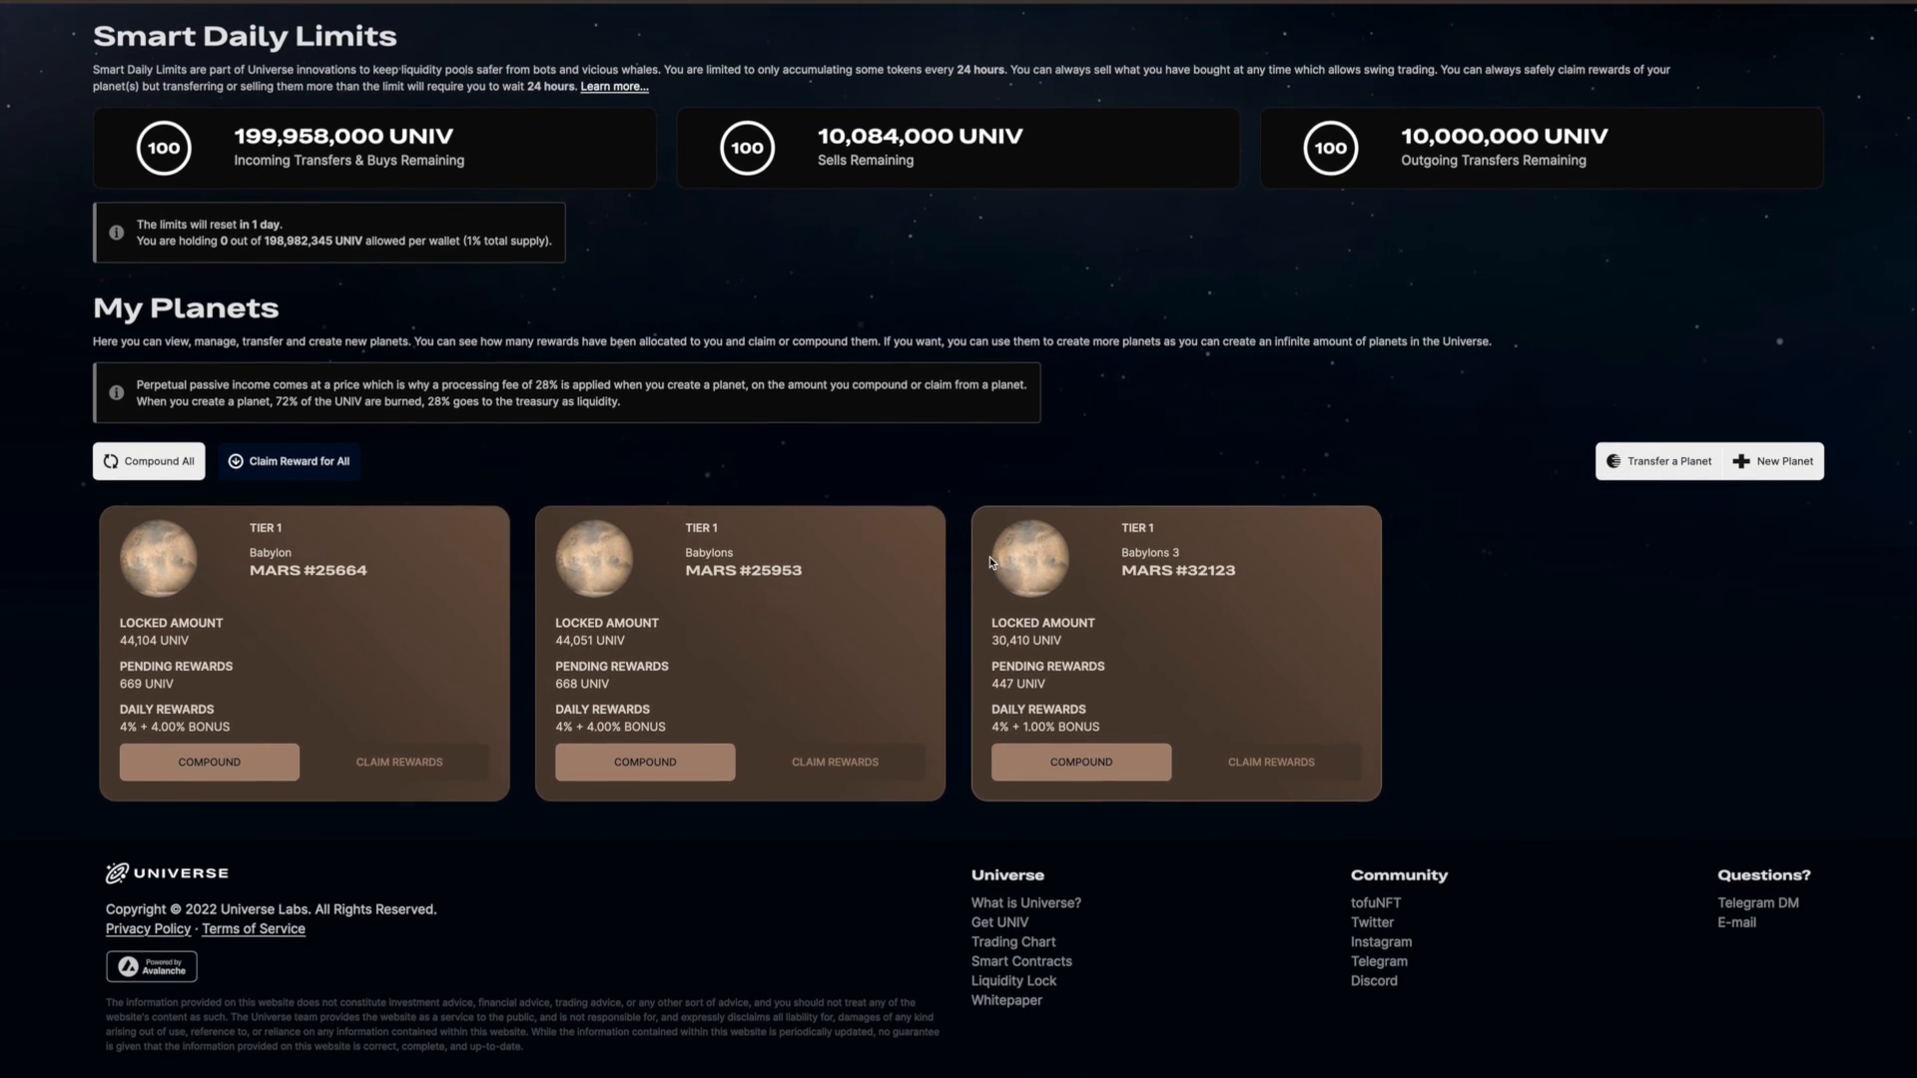
{"action": "scroll", "scroll_direction": "up", "scroll_amount": 3}
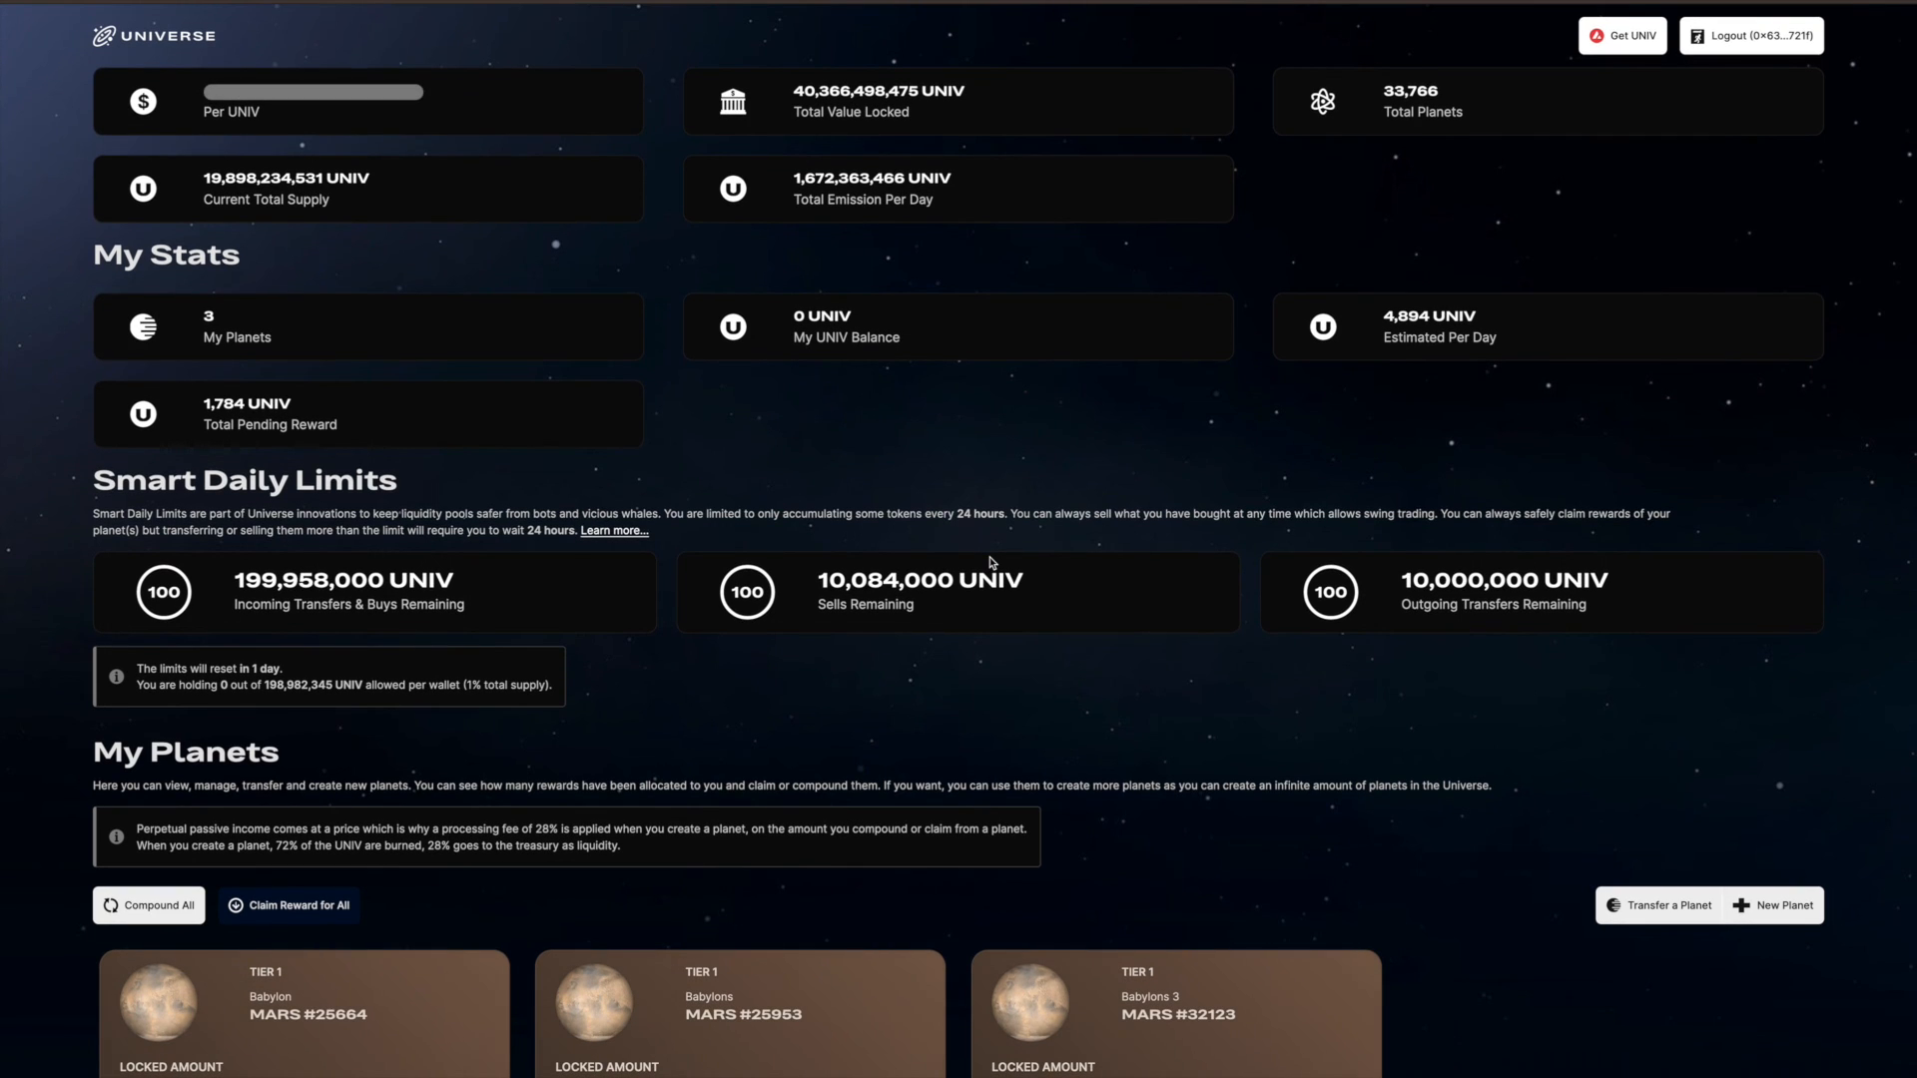
{"action": "mouse_move", "coordinate": [859, 535]}
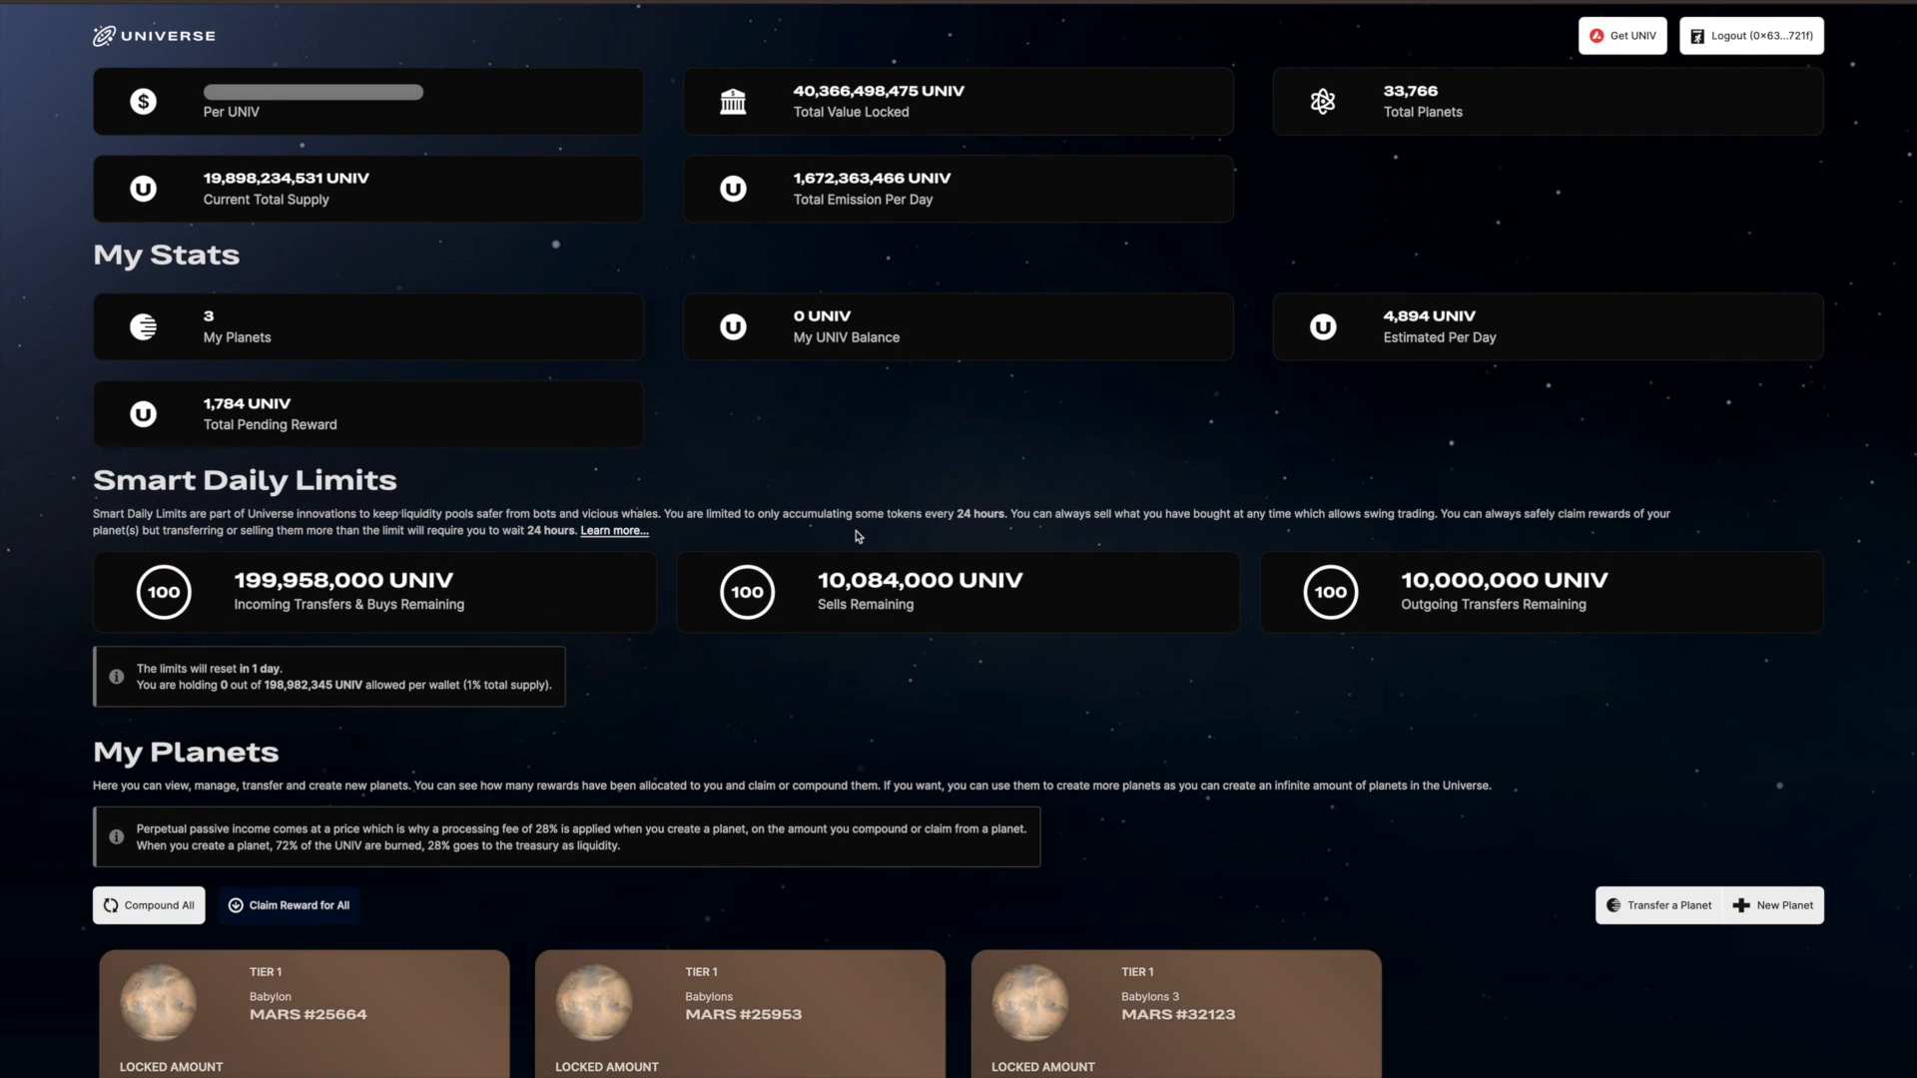
{"action": "mouse_move", "coordinate": [1062, 535]}
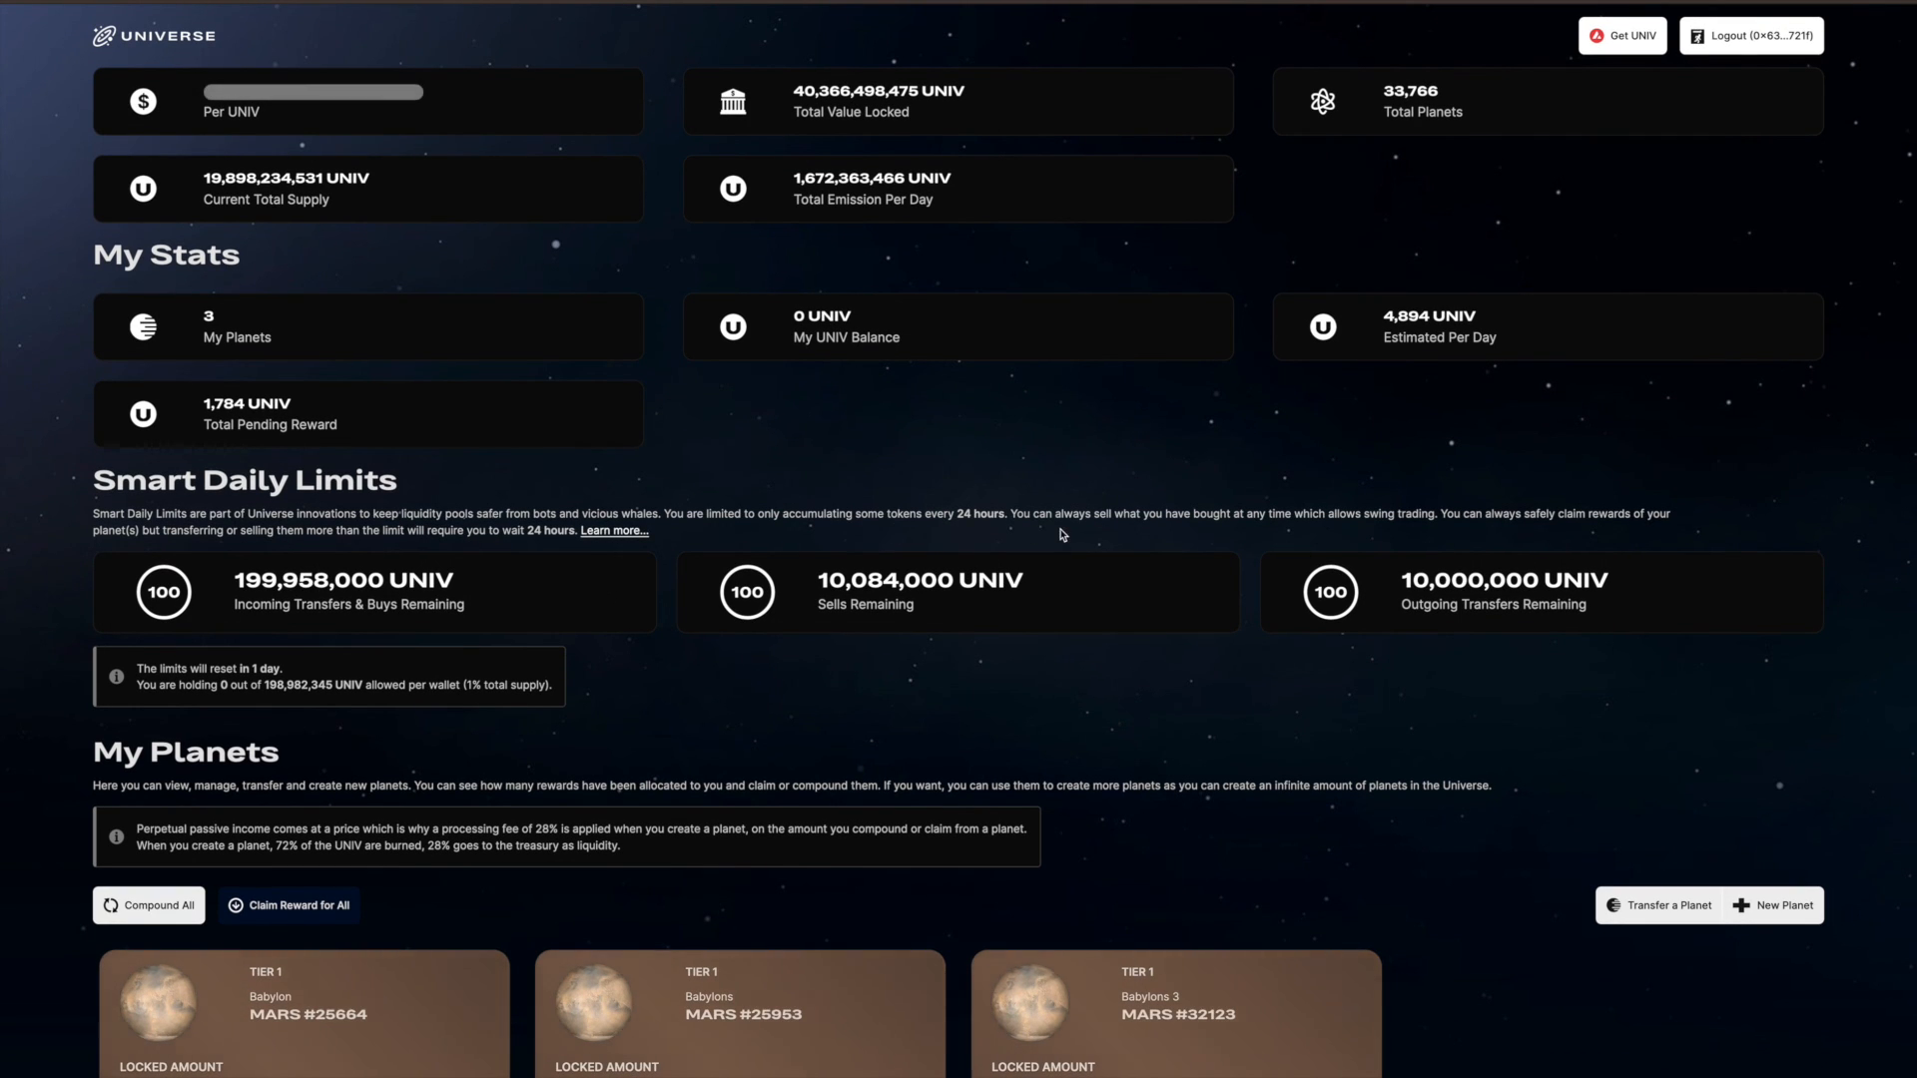